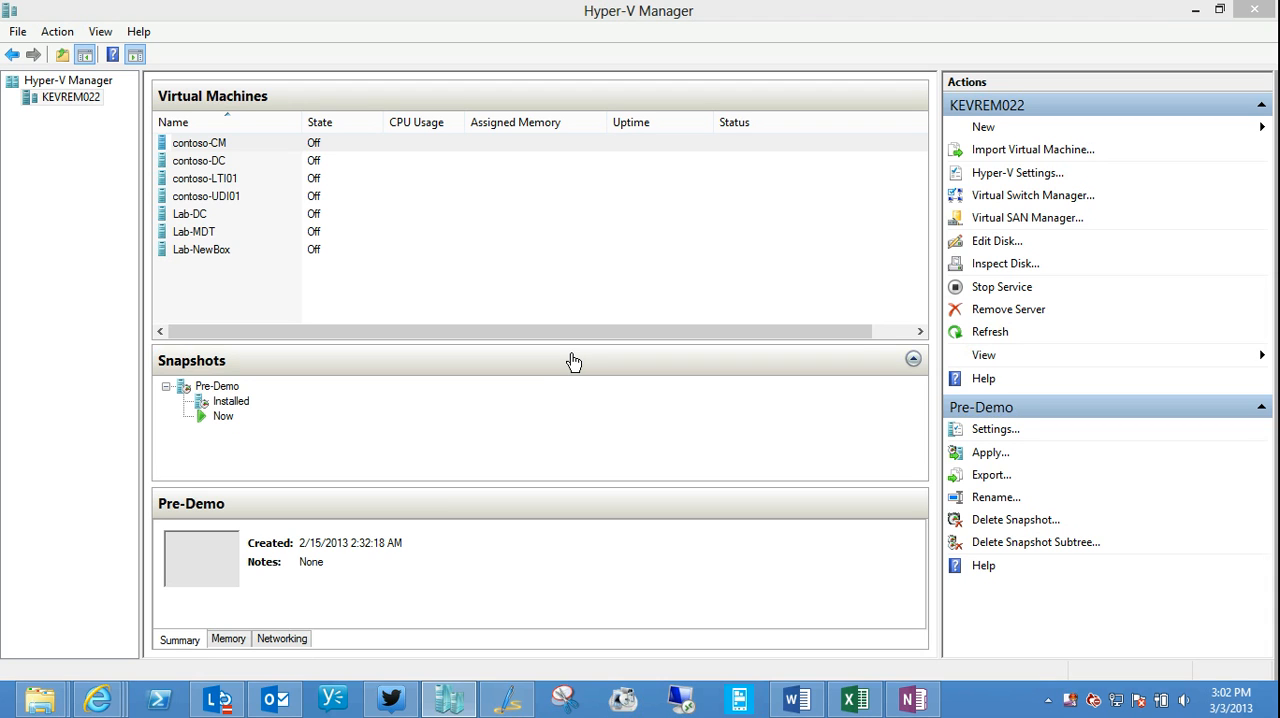
pyautogui.moveTo(636, 368)
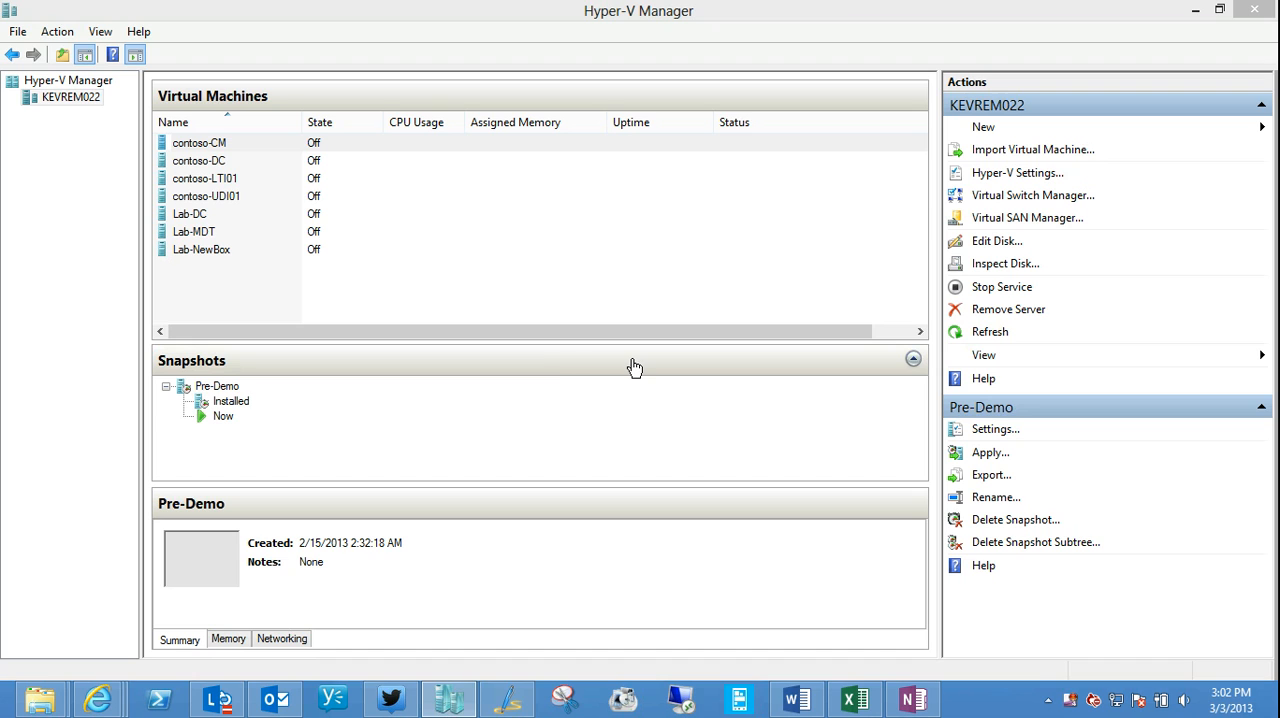
pyautogui.moveTo(344, 176)
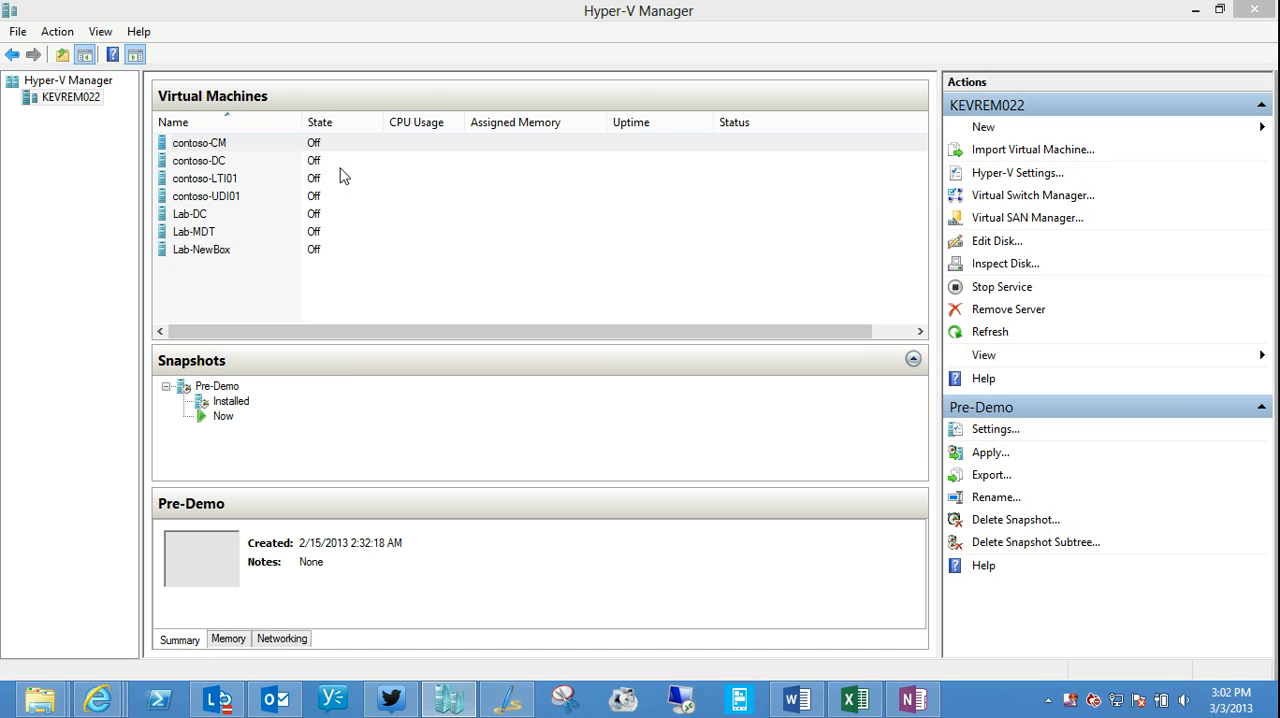
pyautogui.moveTo(224, 148)
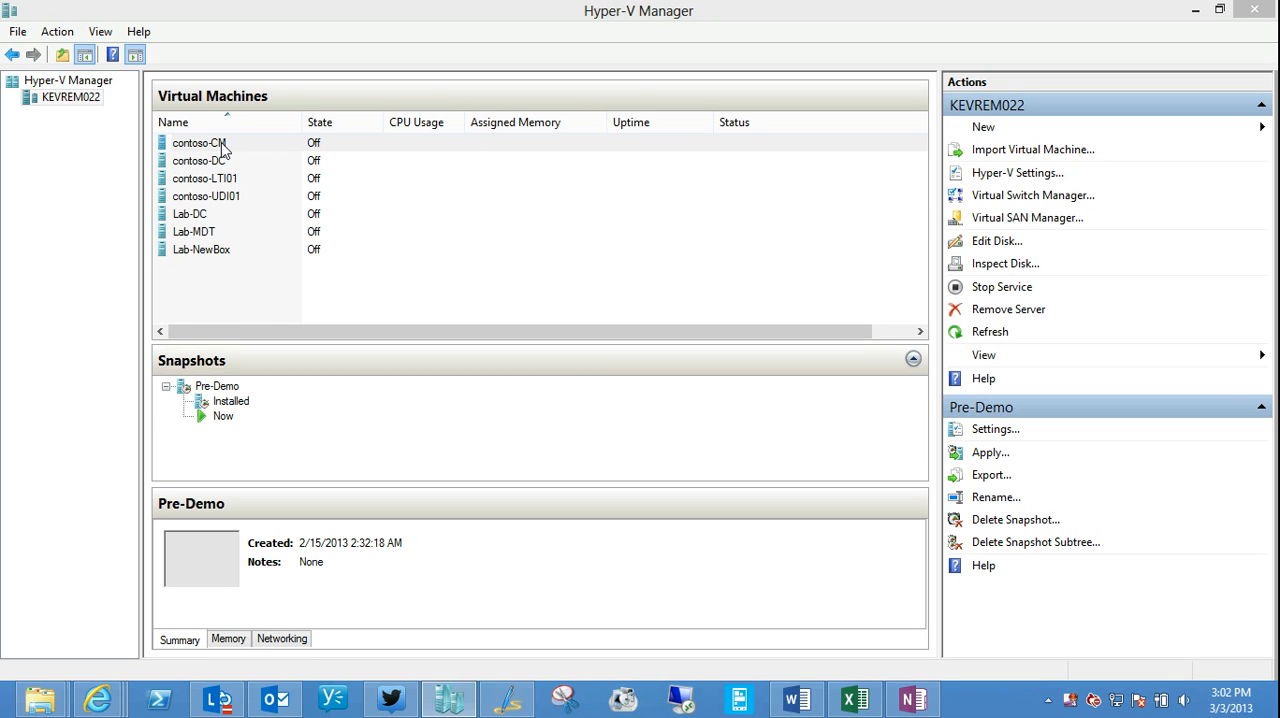
pyautogui.moveTo(248, 306)
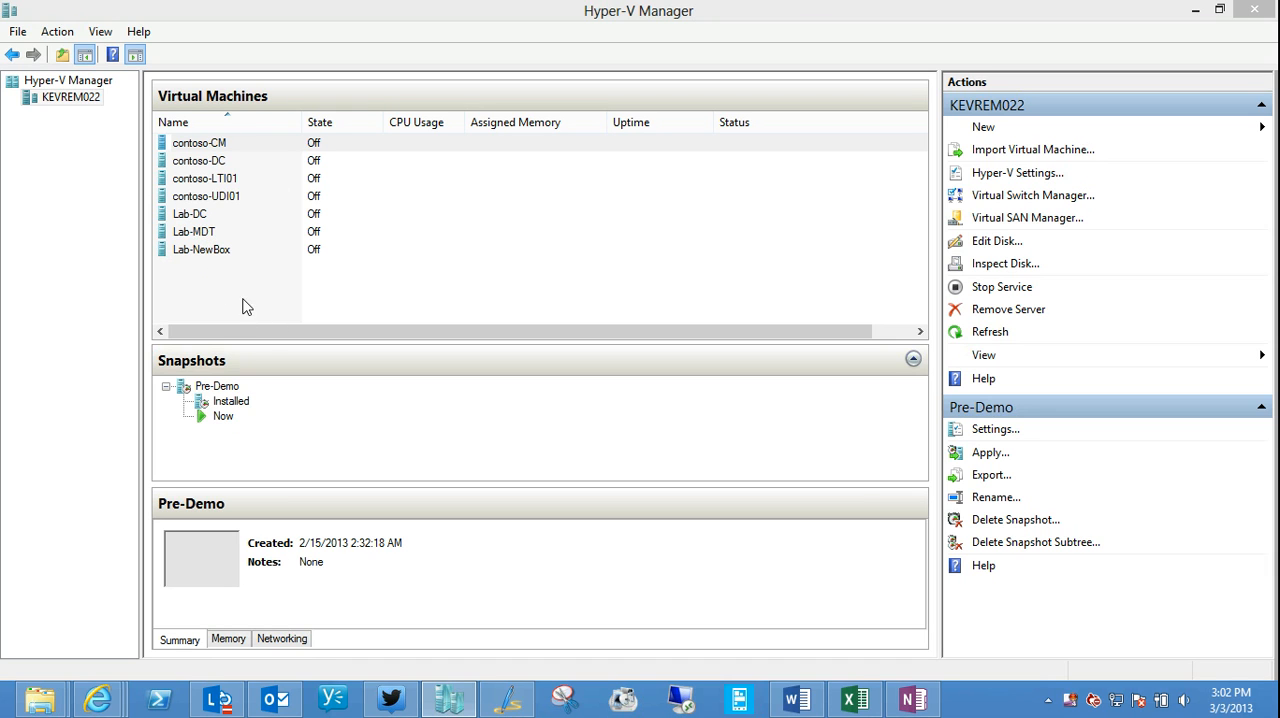
pyautogui.moveTo(224, 284)
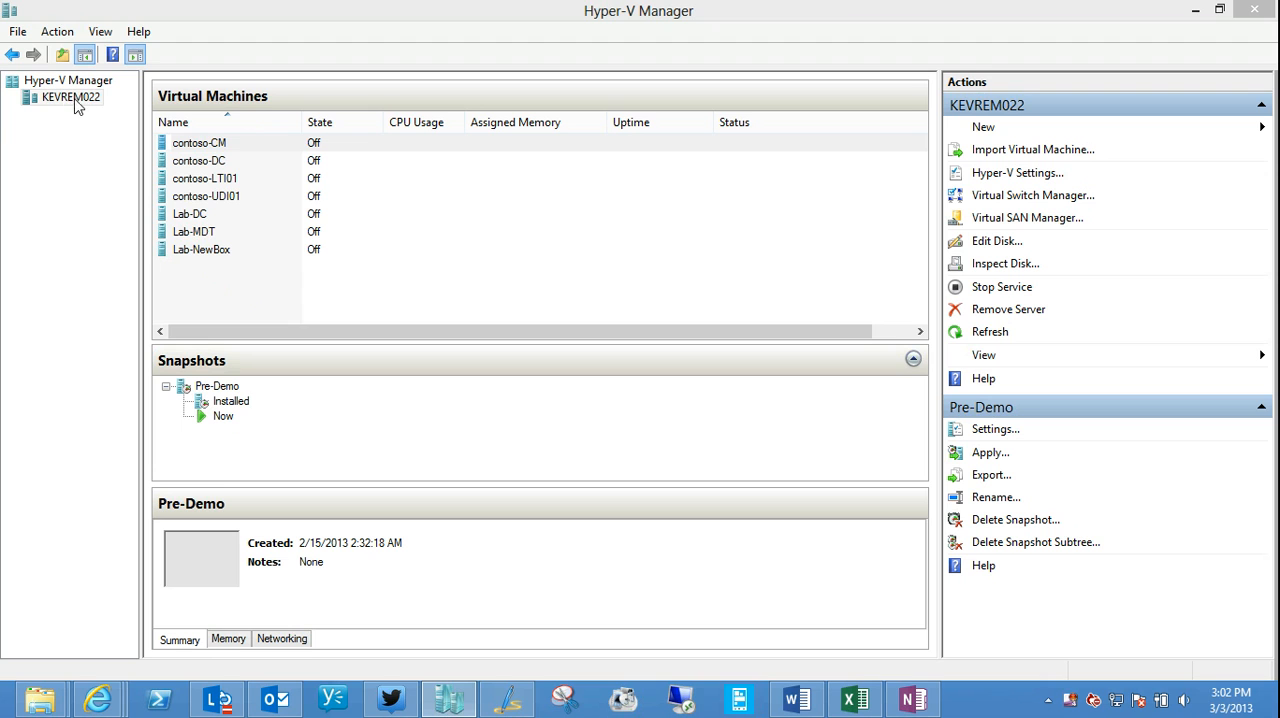
pyautogui.moveTo(1030, 198)
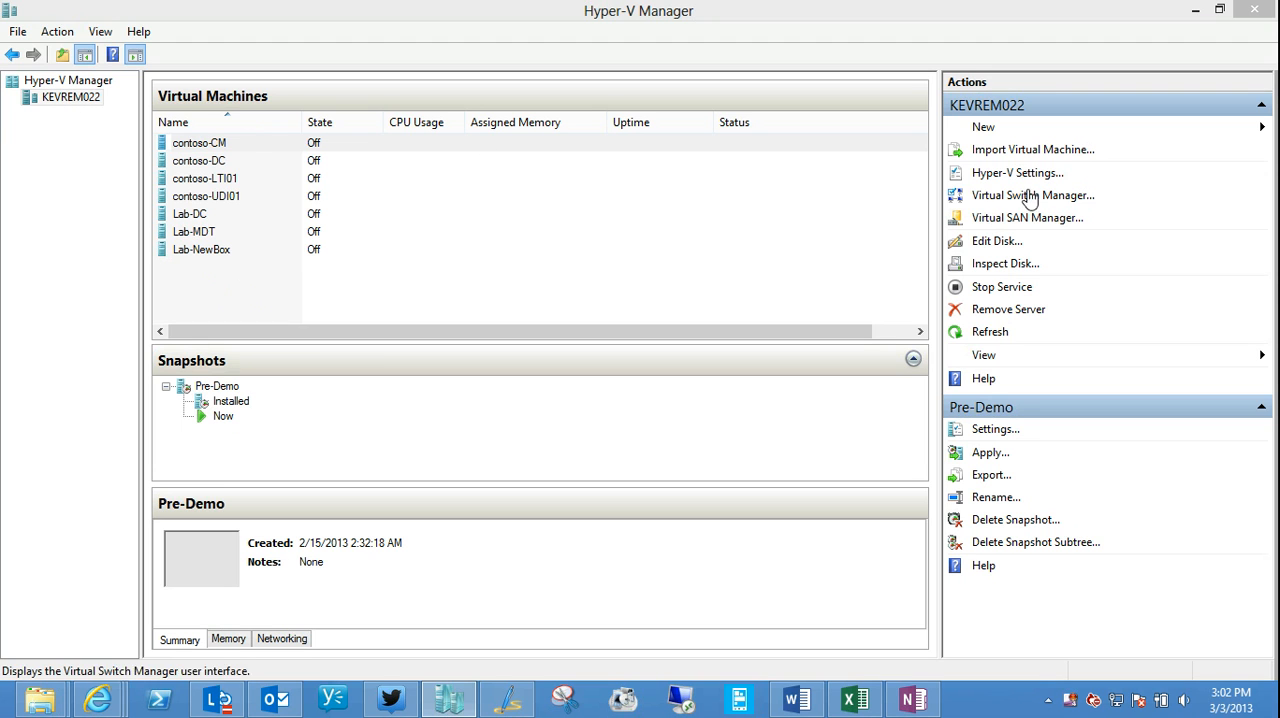
pyautogui.moveTo(984, 128)
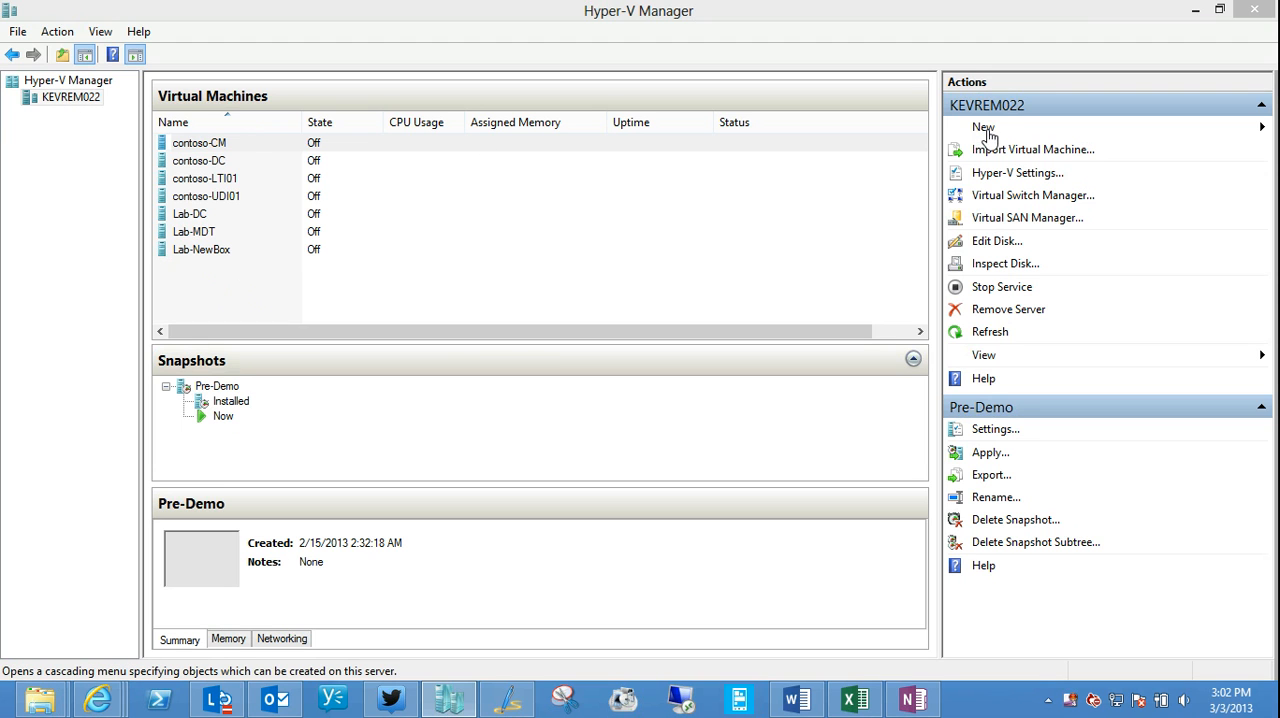
# Step: Launch the New Virtual Machine Wizard from the Actions pane's New menu
pyautogui.click(984, 126)
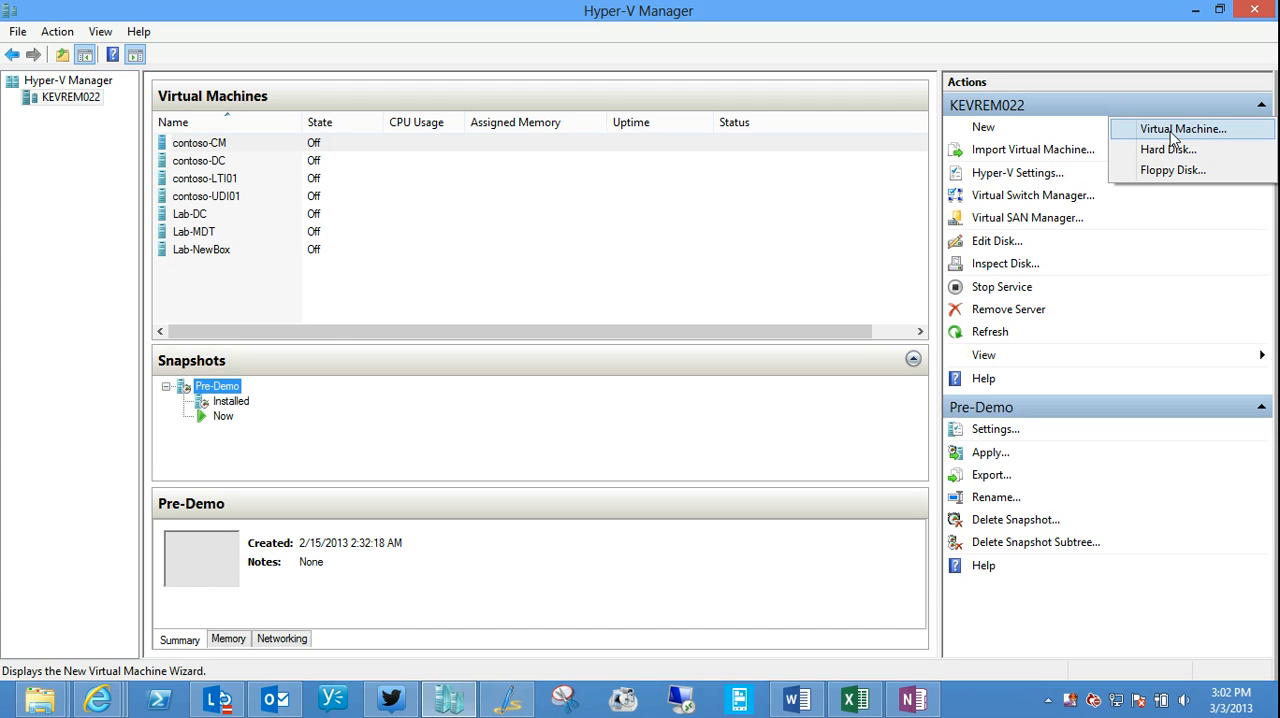
pyautogui.click(1184, 128)
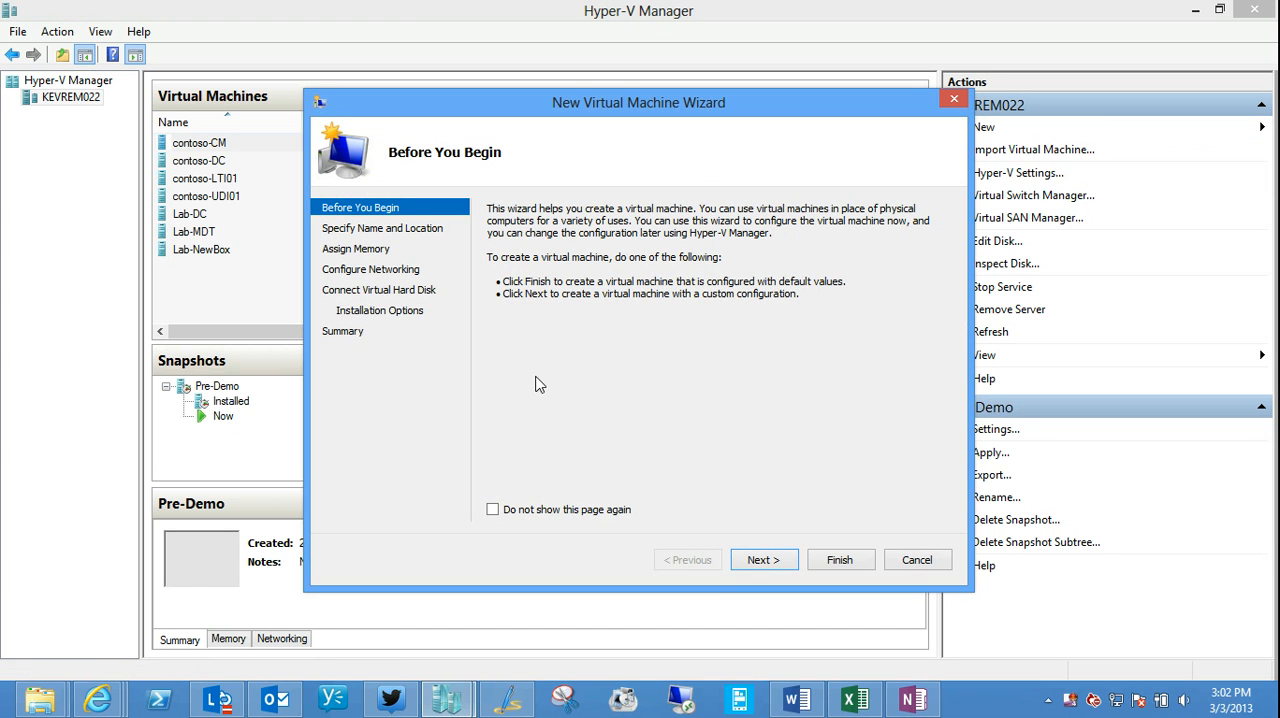
pyautogui.moveTo(764, 560)
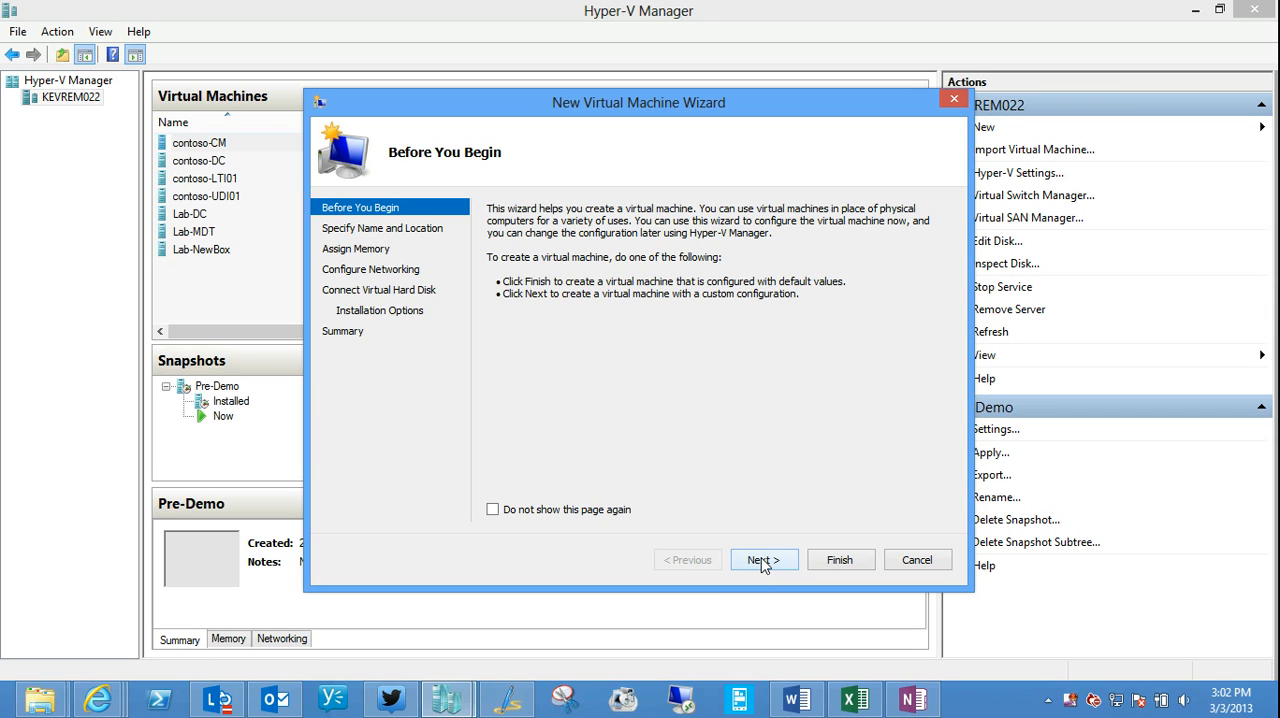
# Step: Name the machine FirstServerVM and choose to store it in a different location (D:\Images\)
pyautogui.click(764, 560)
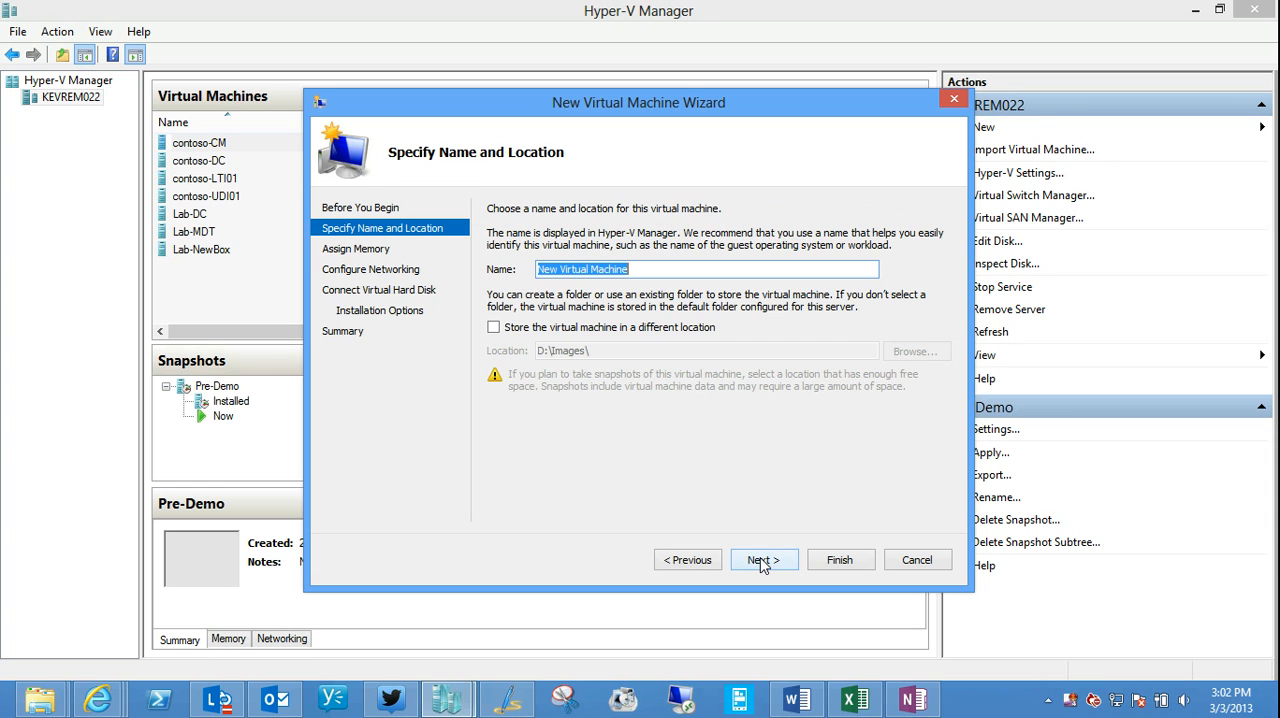
pyautogui.moveTo(772, 518)
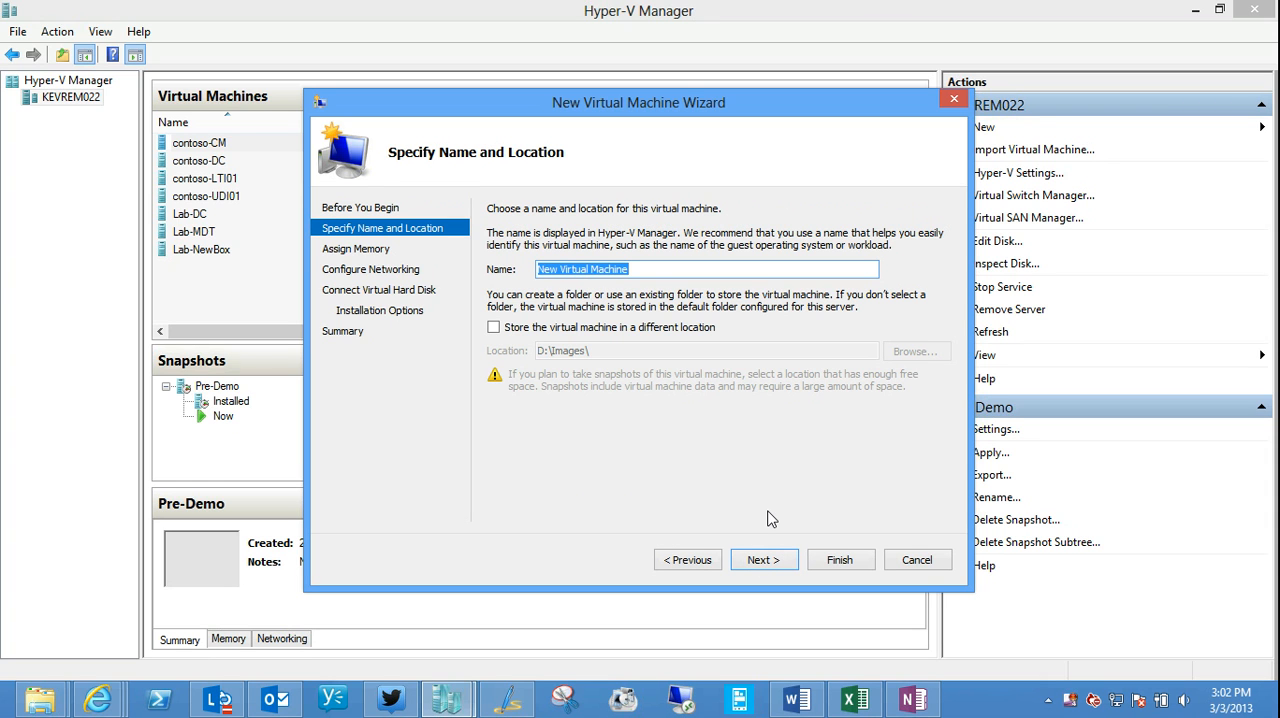
pyautogui.write('First')
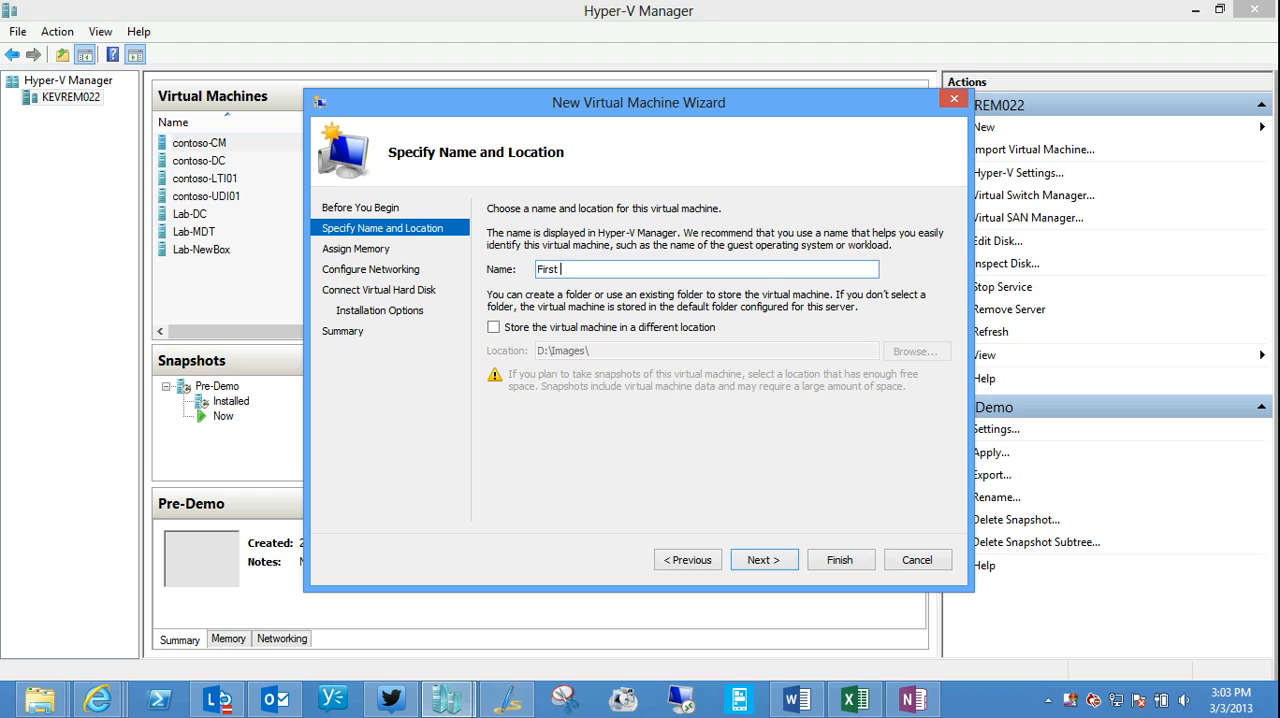
pyautogui.write('ServerVM')
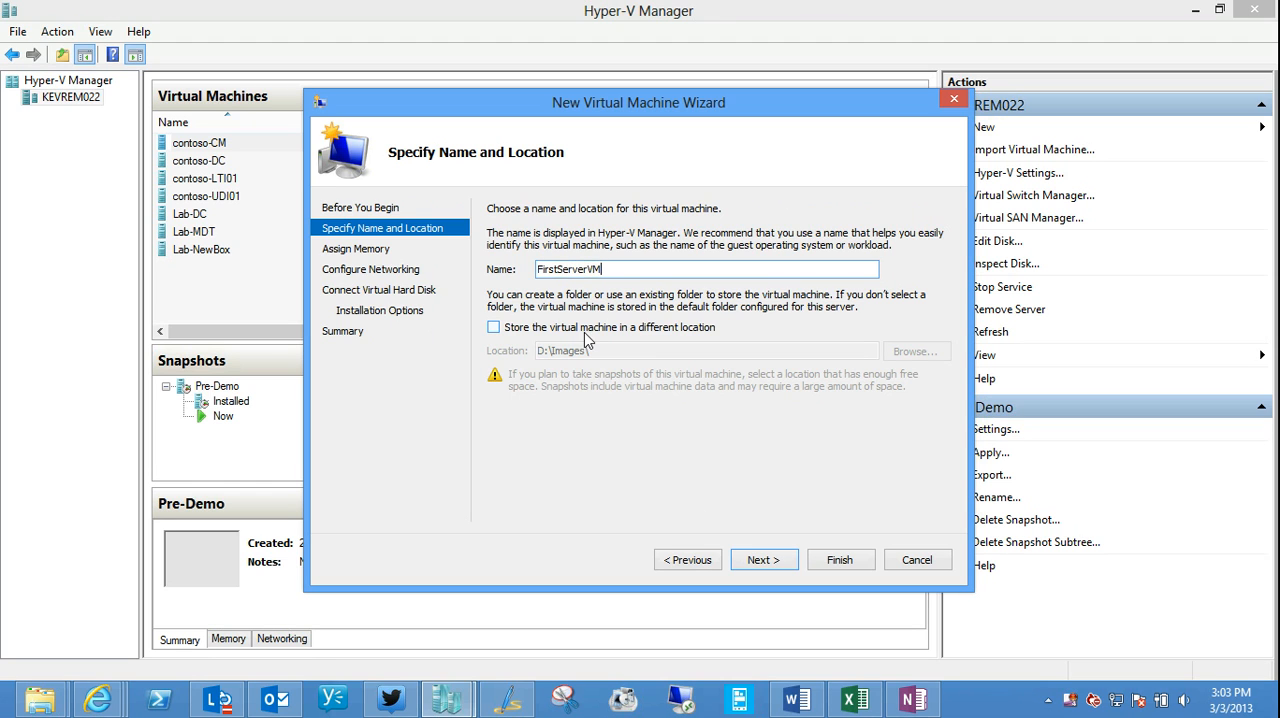
pyautogui.click(492, 328)
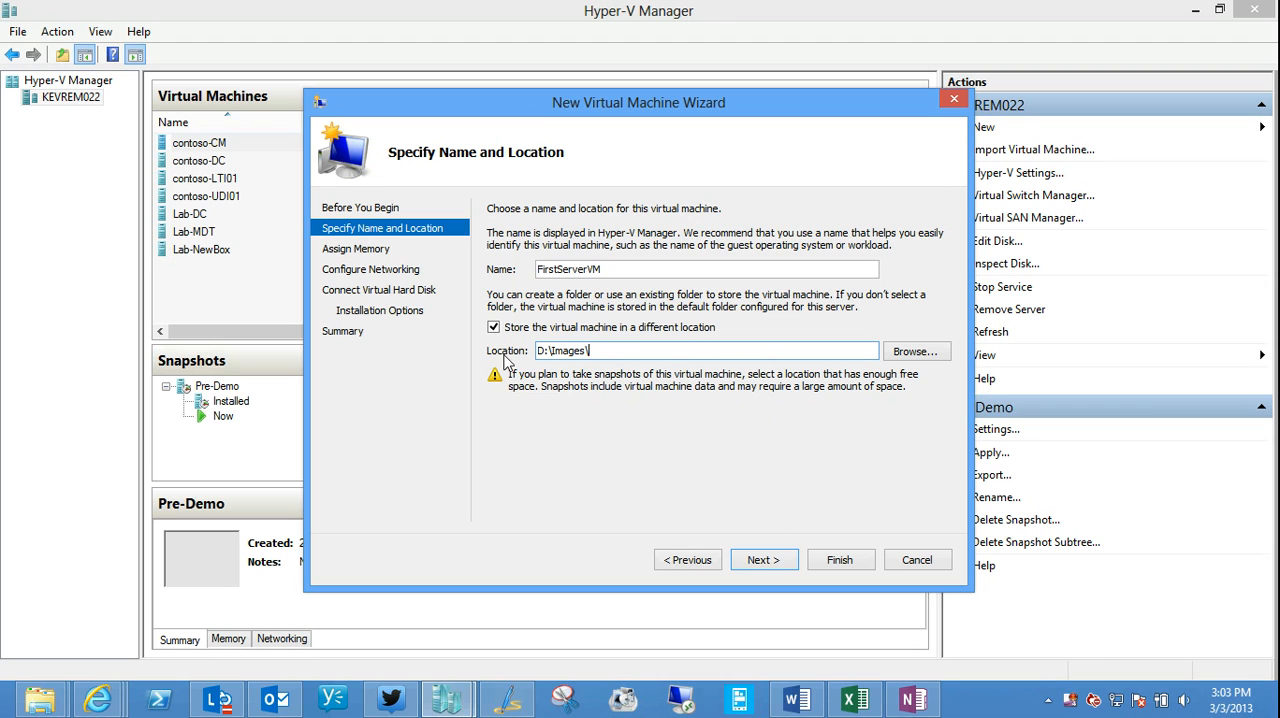
pyautogui.moveTo(764, 560)
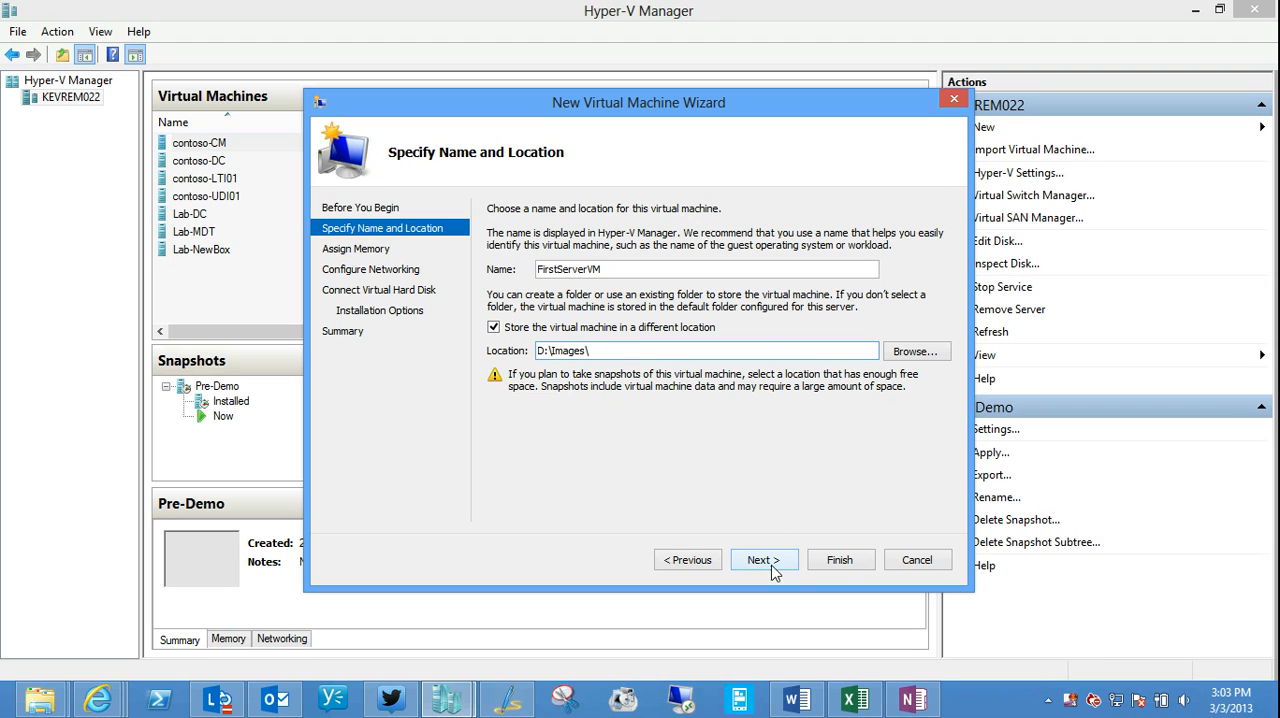
# Step: Keep 2048 MB startup memory and enable Dynamic Memory for the machine
pyautogui.click(764, 560)
pyautogui.write('2048')
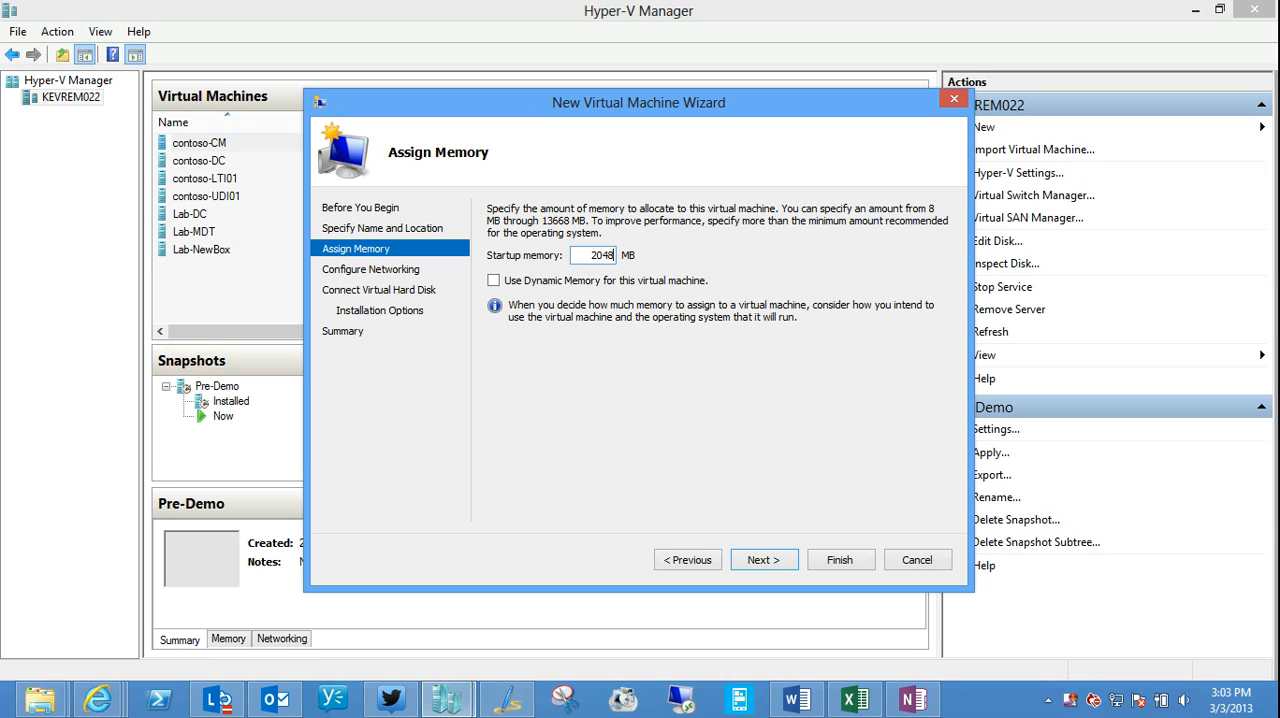
pyautogui.moveTo(544, 408)
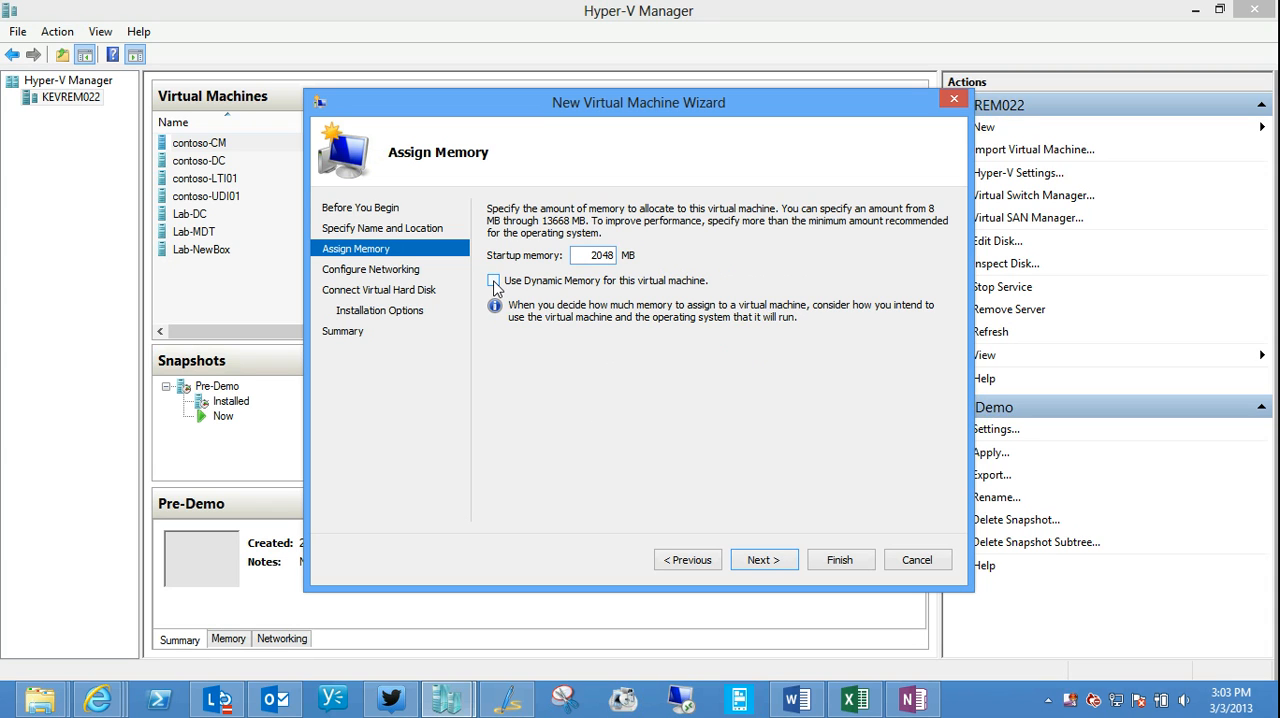
pyautogui.click(492, 280)
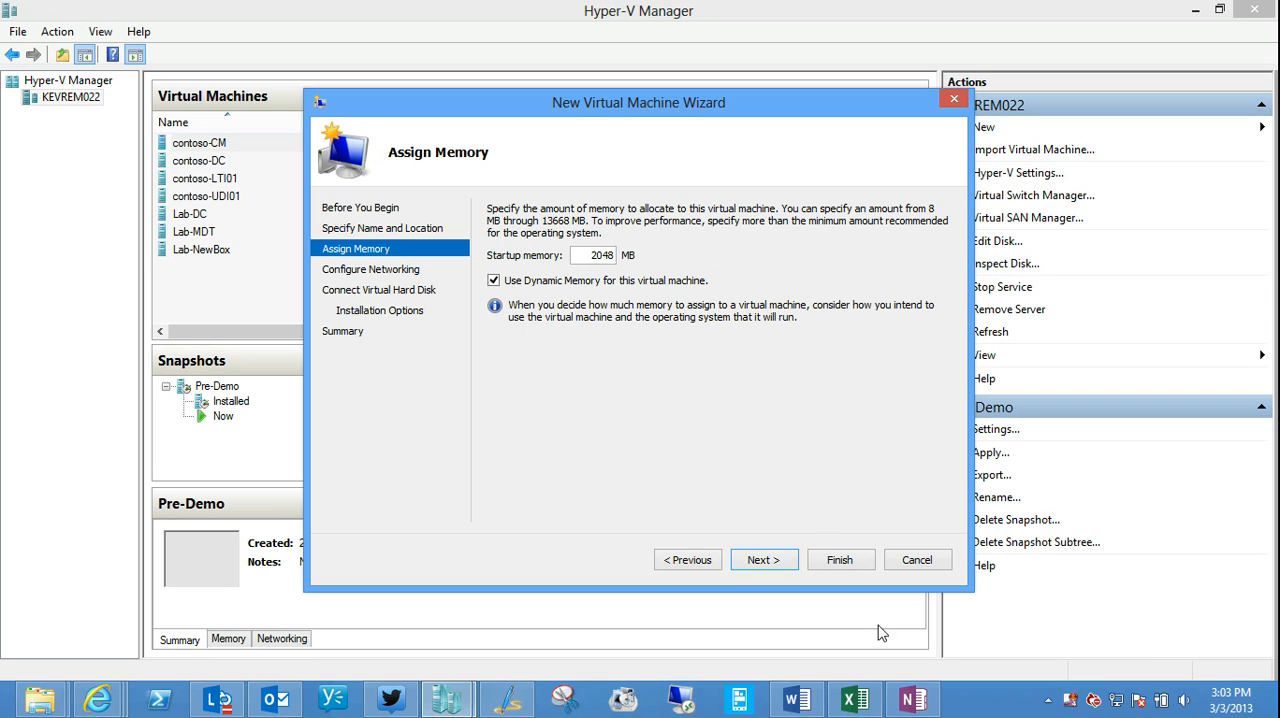
pyautogui.moveTo(764, 560)
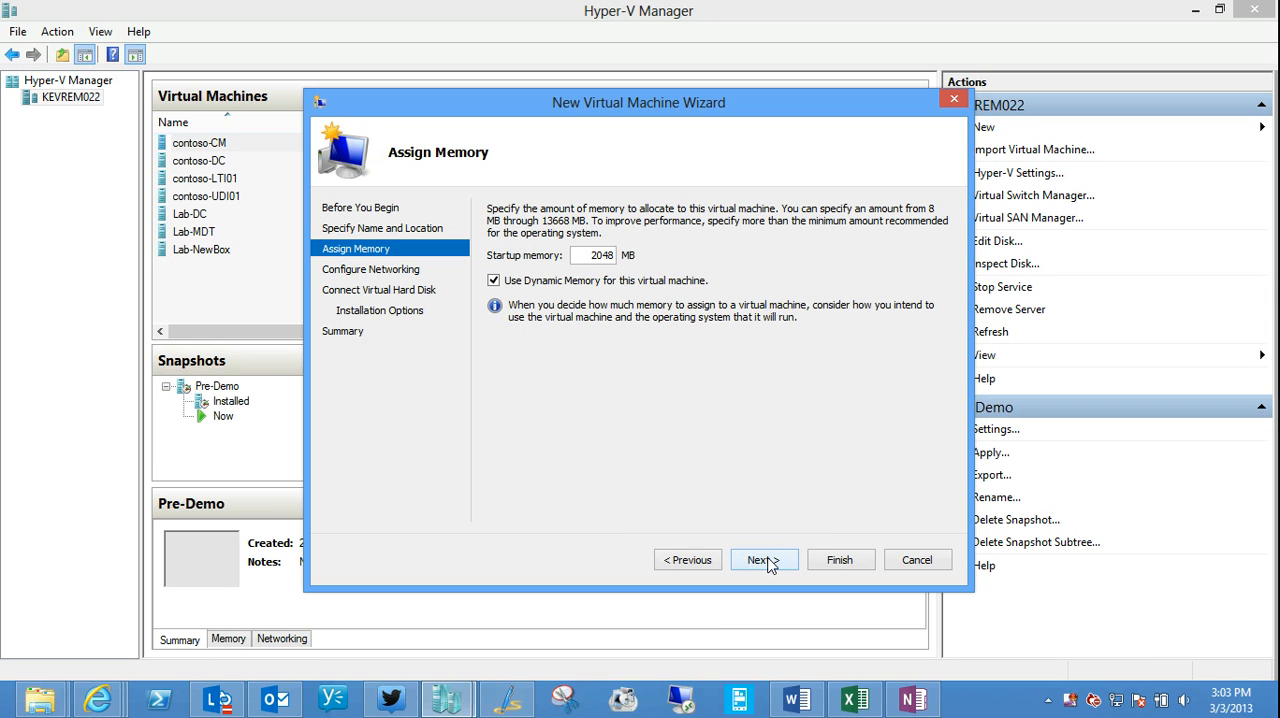
# Step: Connect the network adapter to the External virtual switch
pyautogui.click(764, 560)
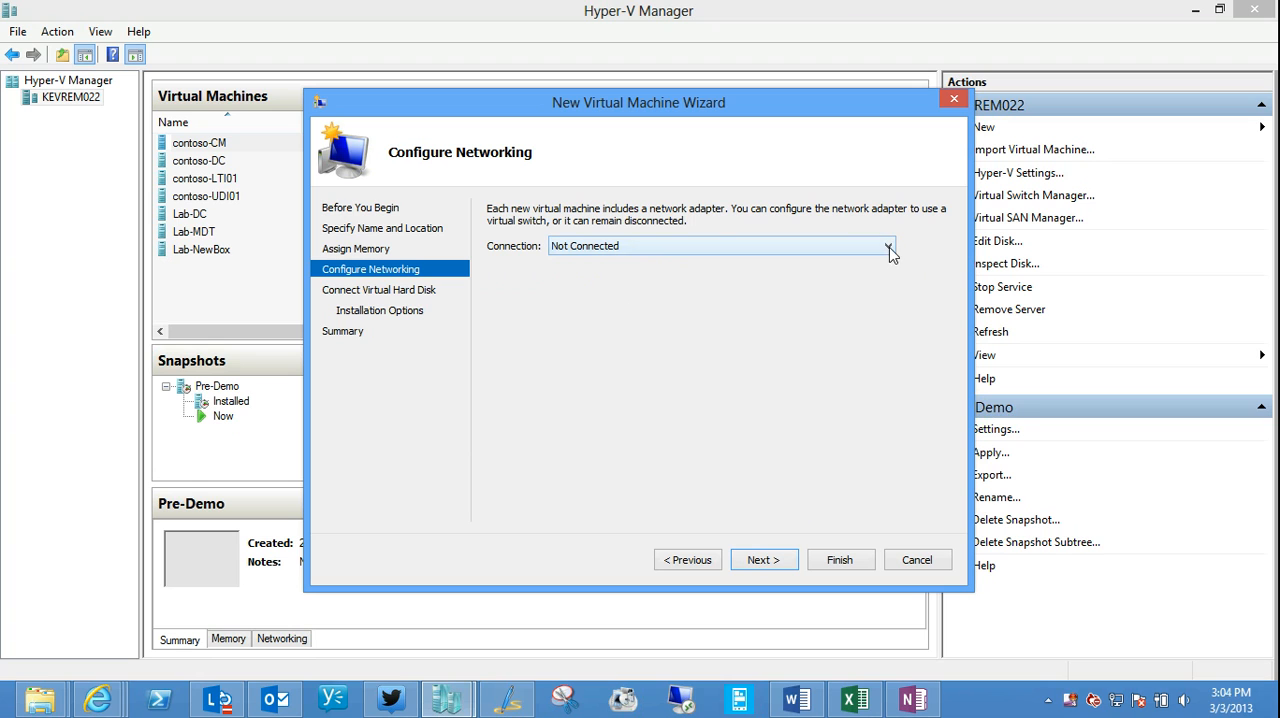
pyautogui.click(888, 244)
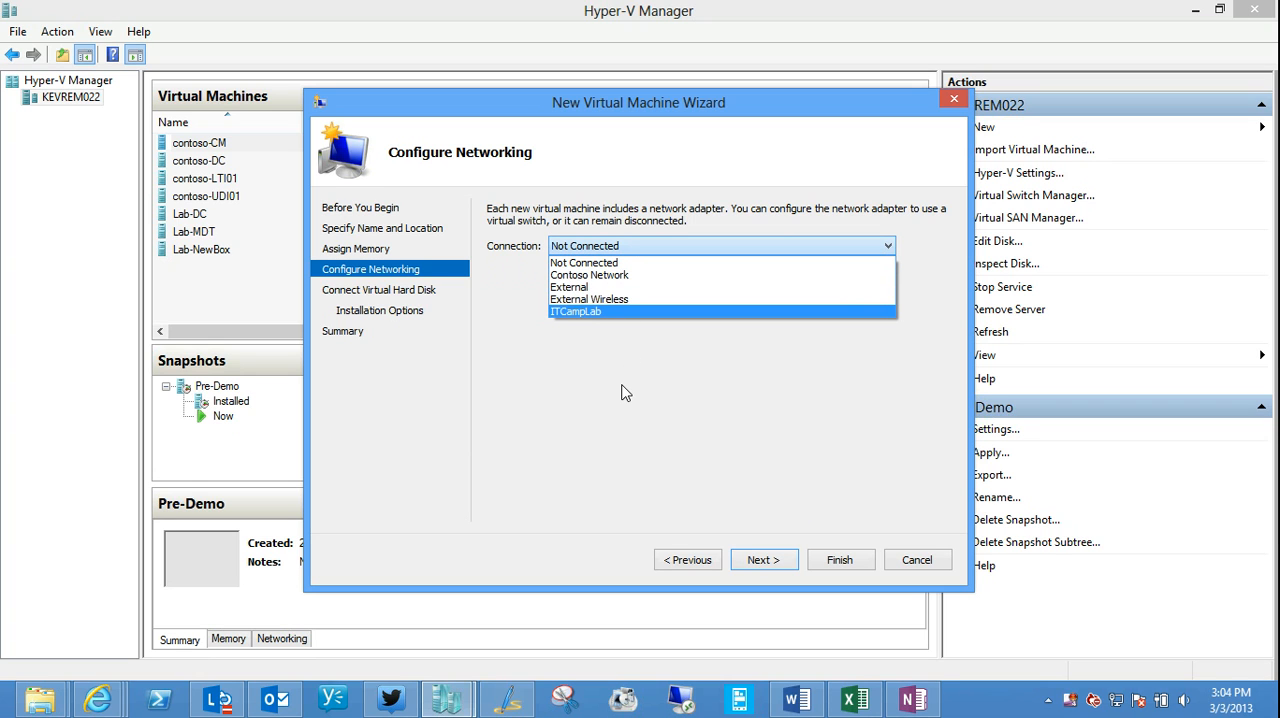
pyautogui.moveTo(724, 442)
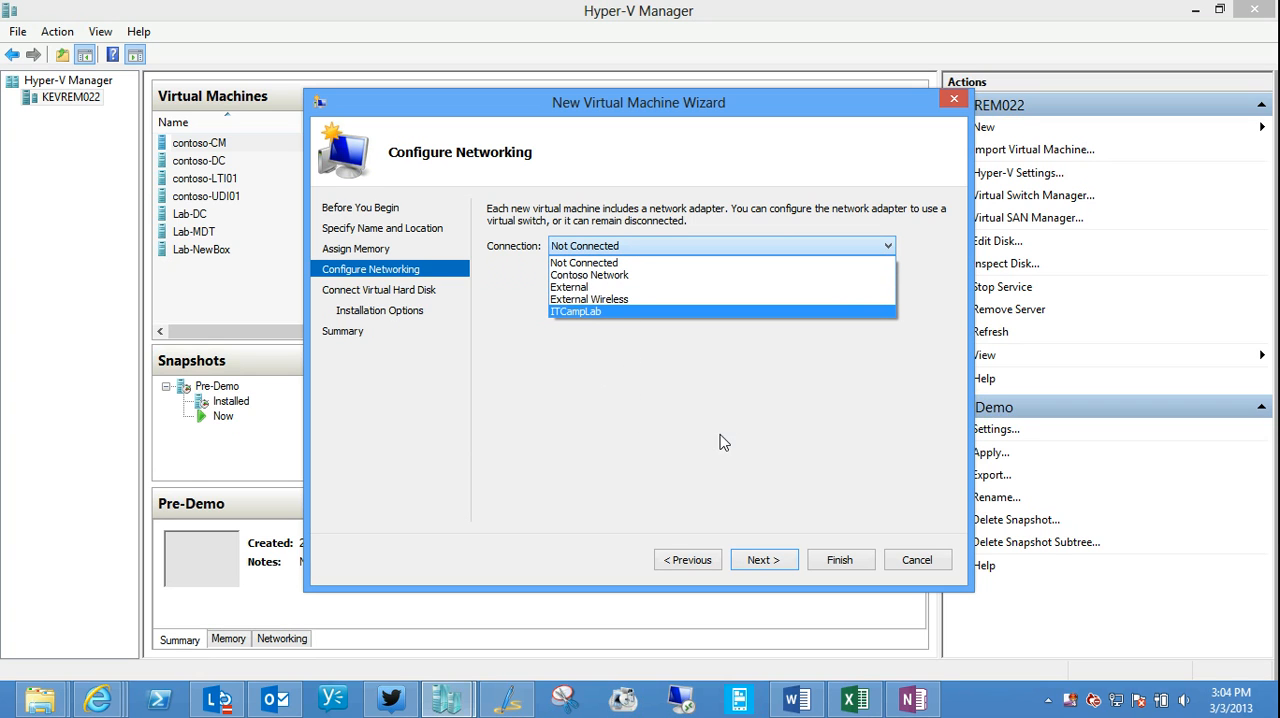
pyautogui.moveTo(620, 360)
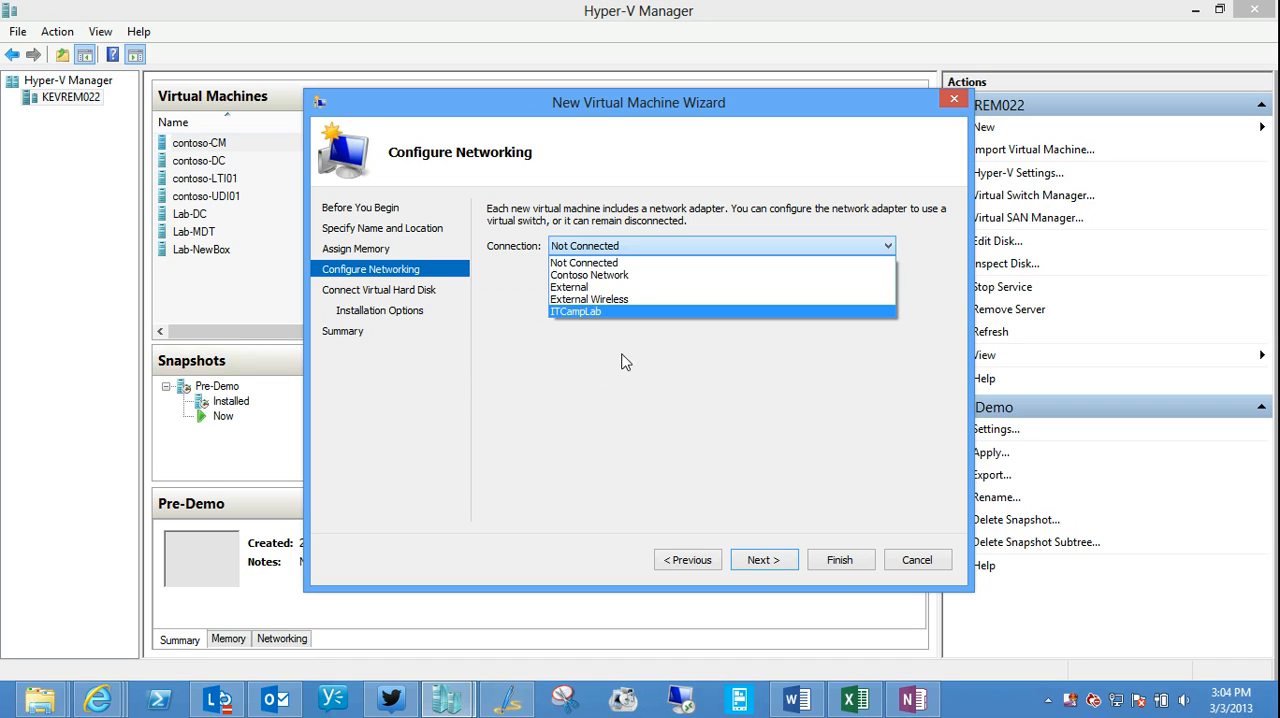
pyautogui.moveTo(568, 288)
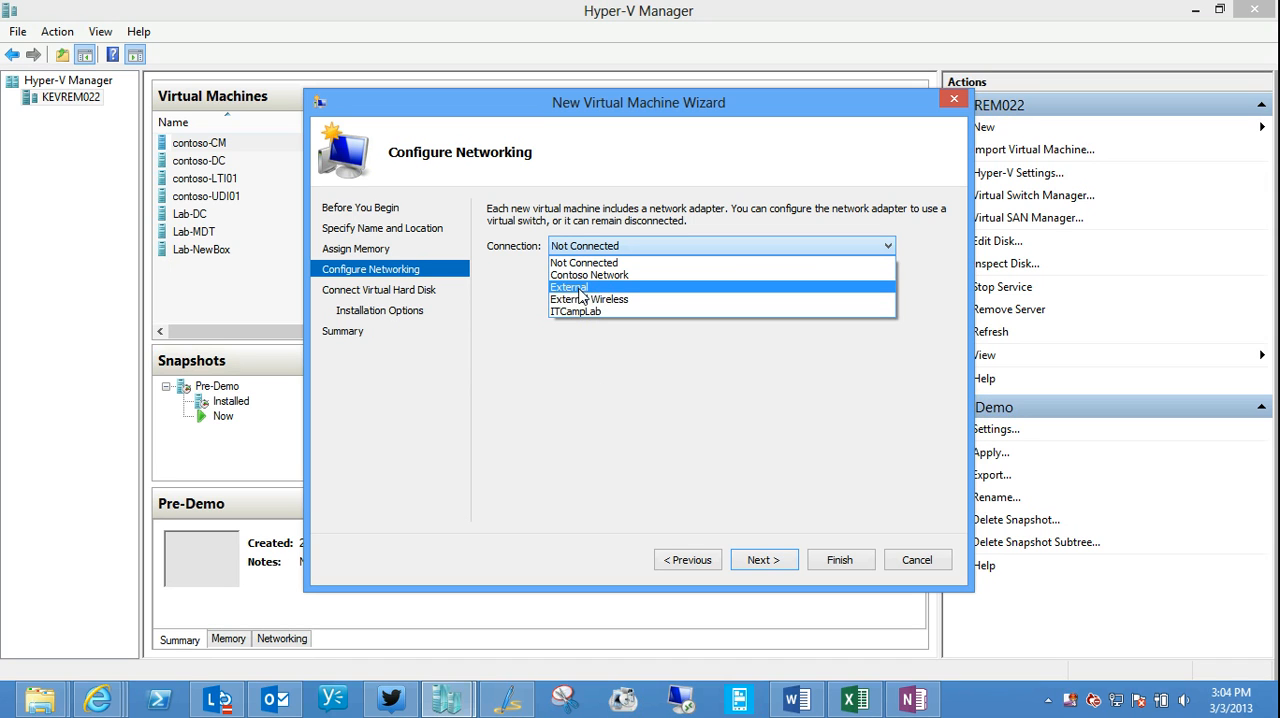
pyautogui.click(568, 288)
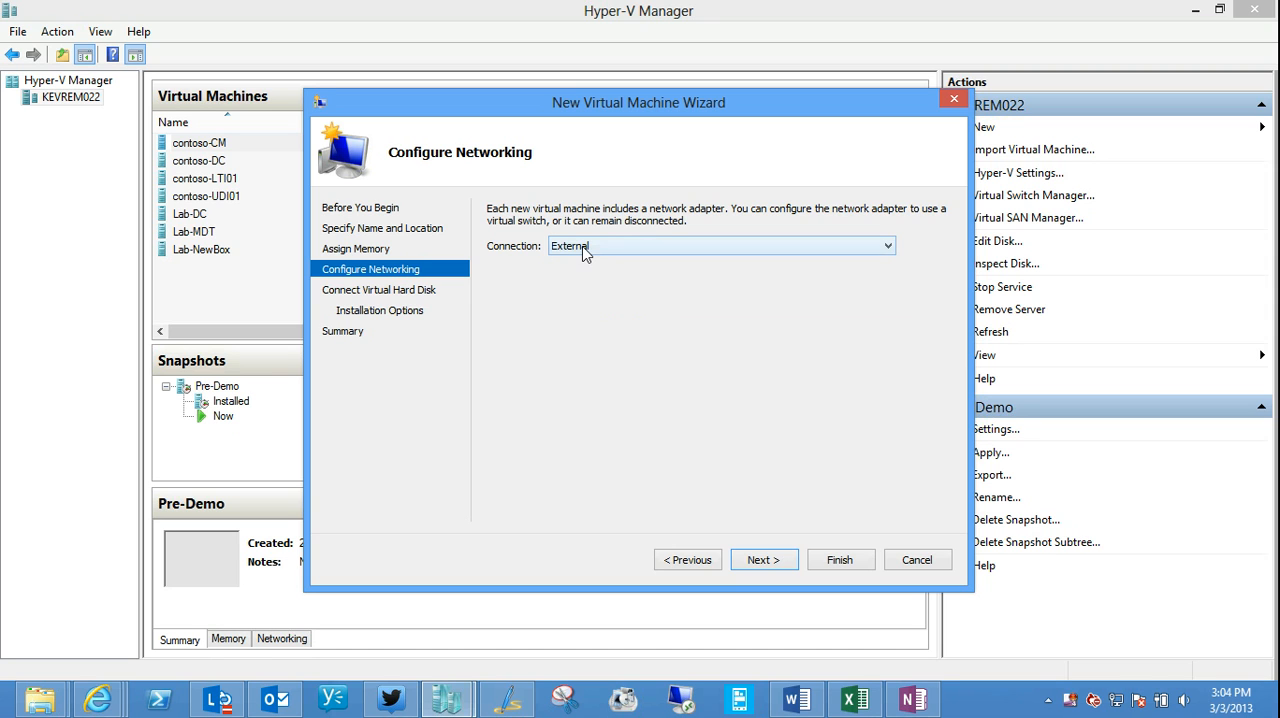
pyautogui.click(884, 244)
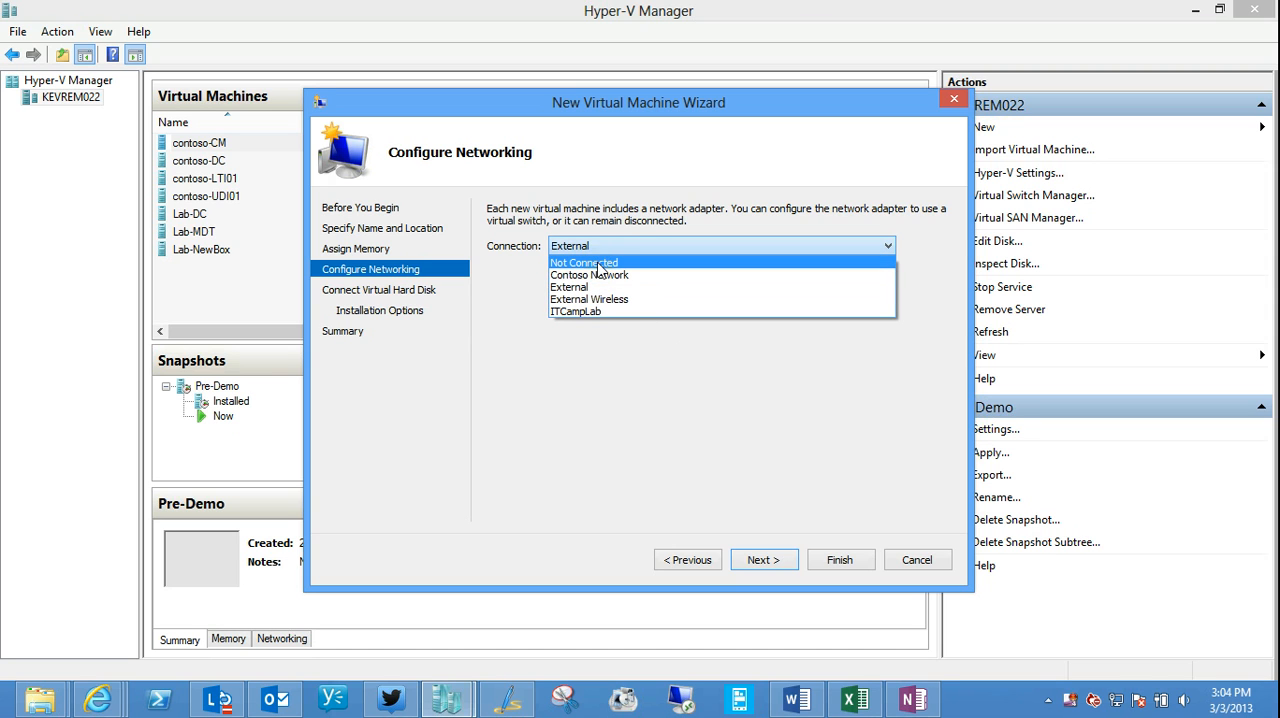
pyautogui.click(568, 288)
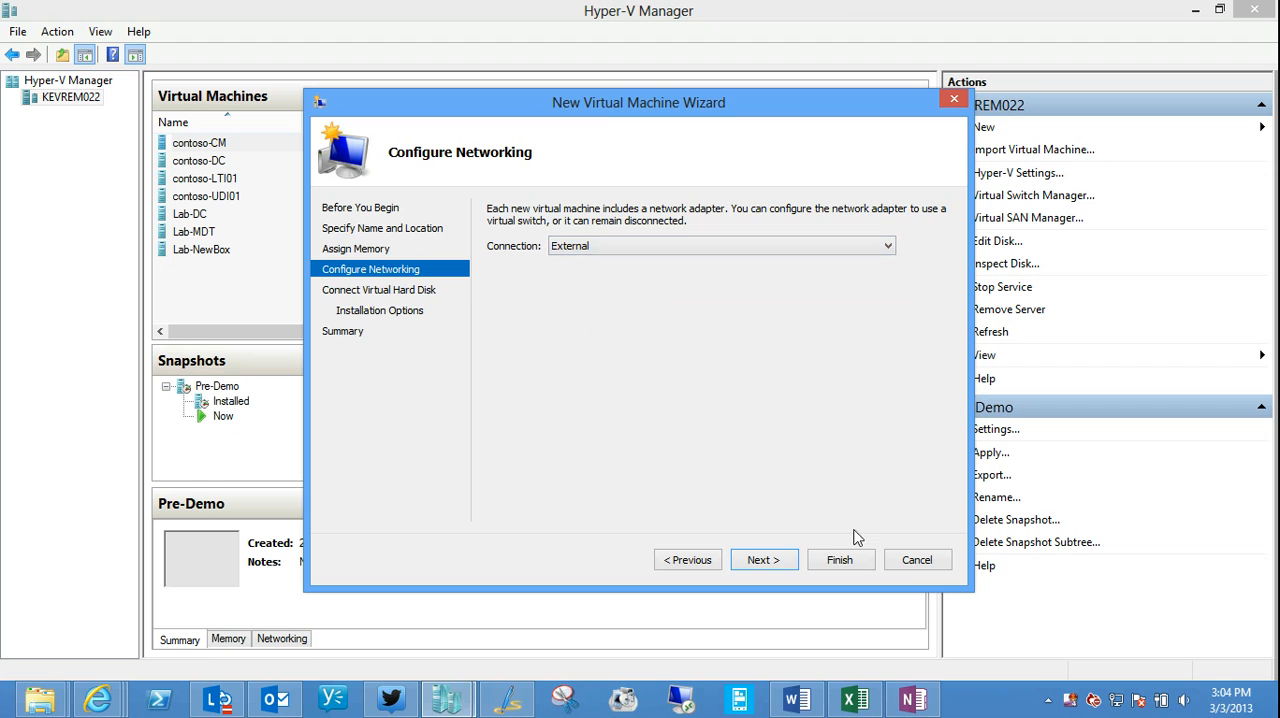
# Step: Keep a new 127 GB FirstServerVM.vhdx virtual hard disk, selecting its size value
pyautogui.click(764, 560)
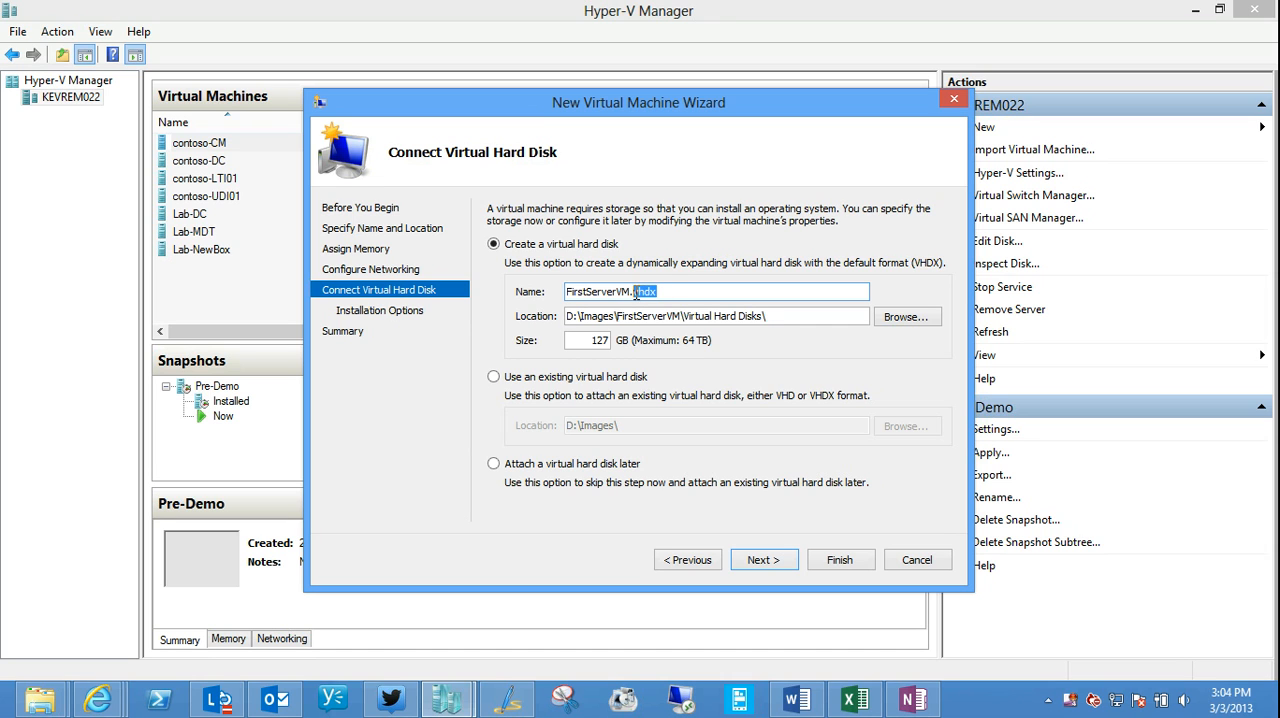
pyautogui.moveTo(684, 292)
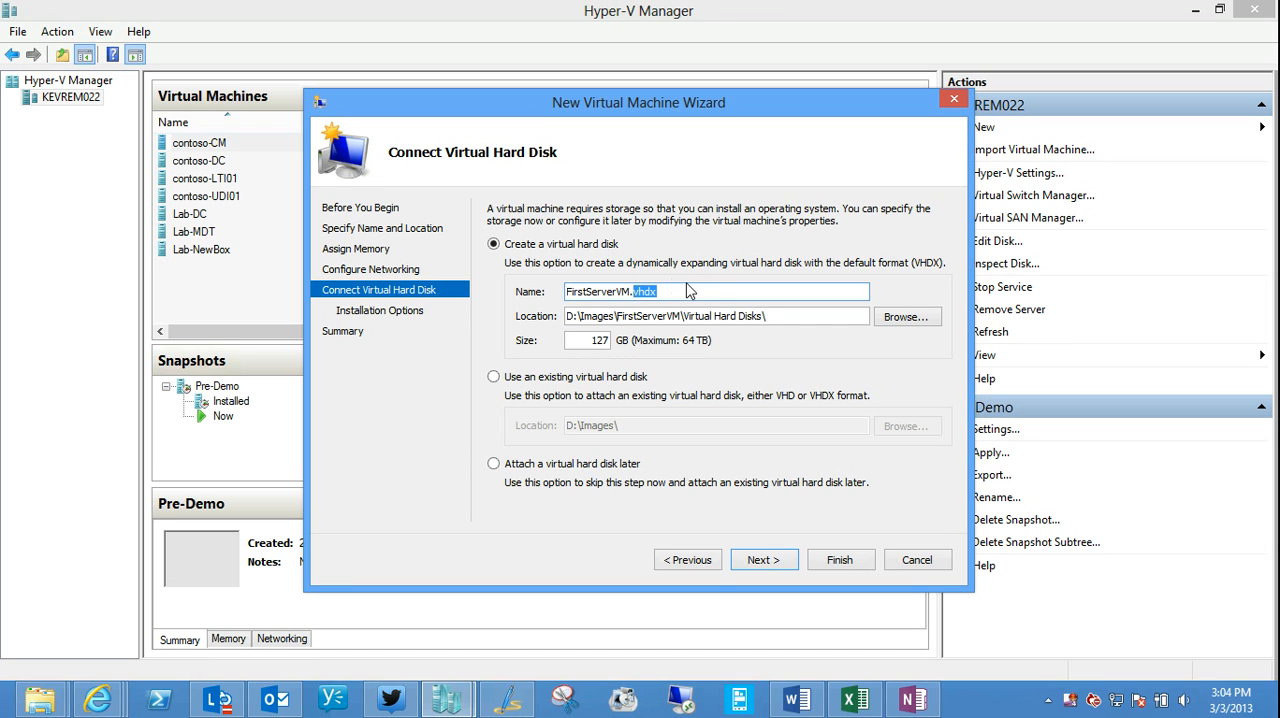
pyautogui.moveTo(602, 364)
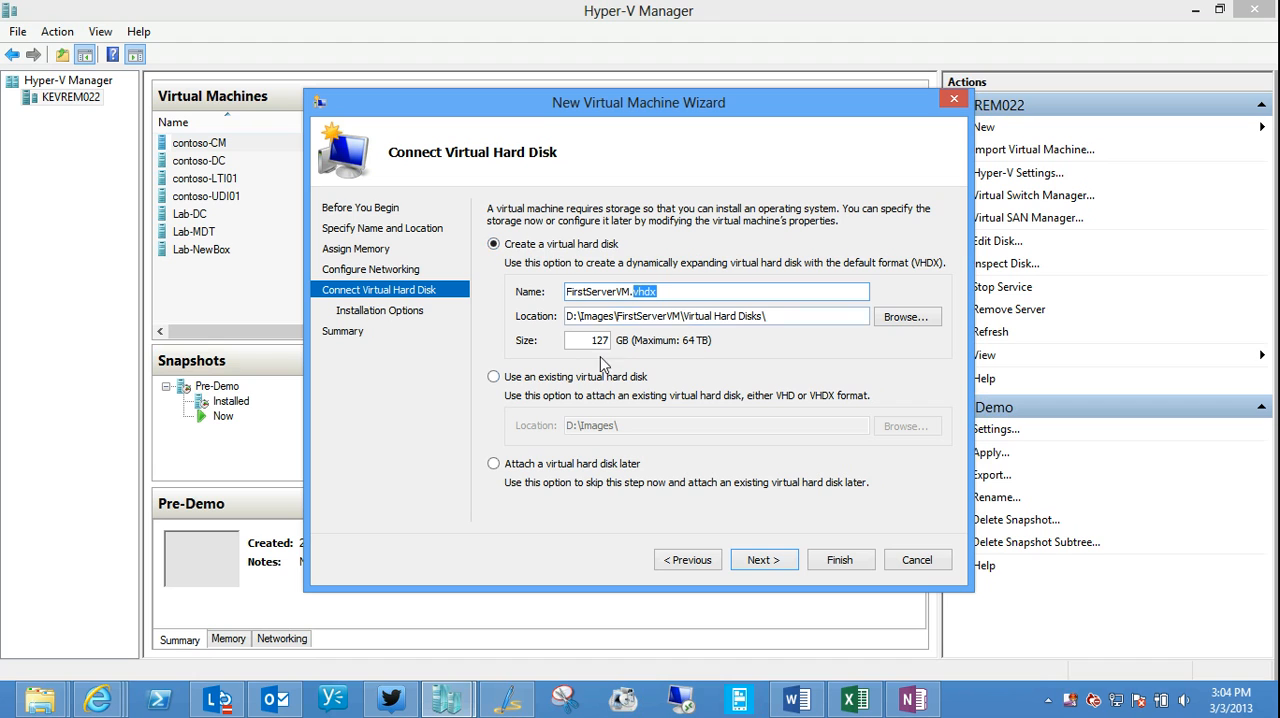
pyautogui.moveTo(492, 464)
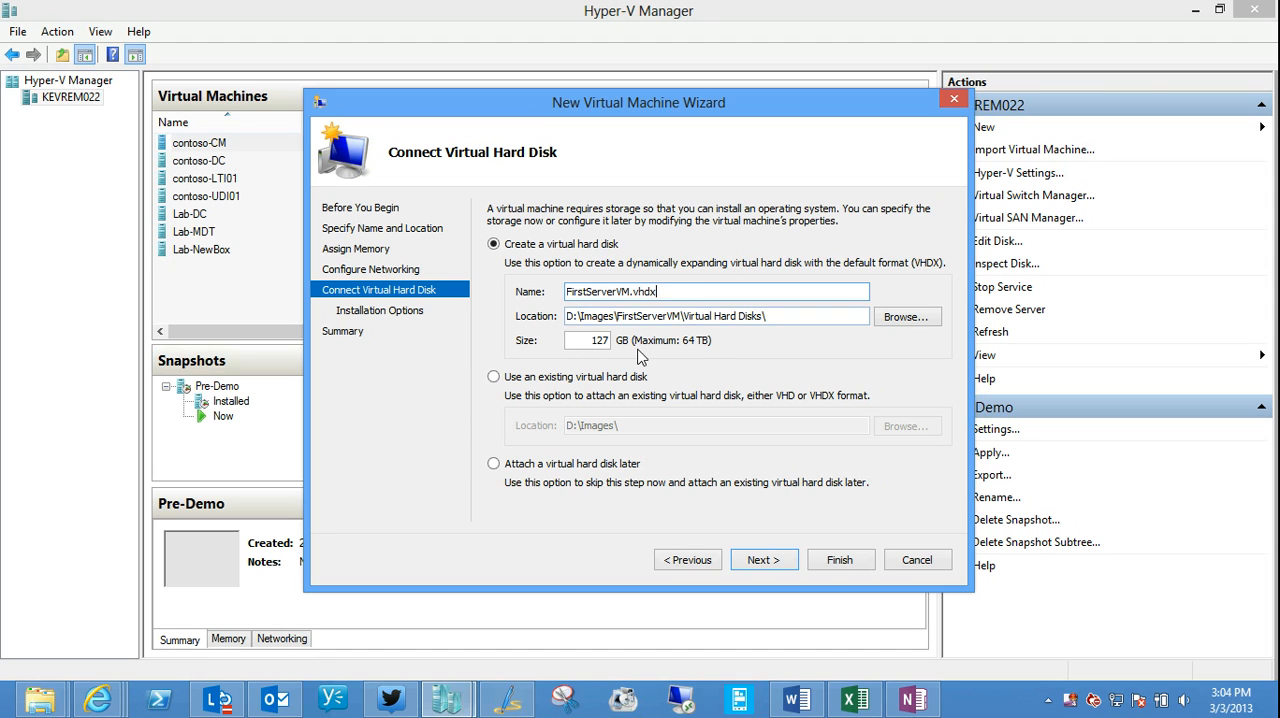
pyautogui.tripleClick(588, 340)
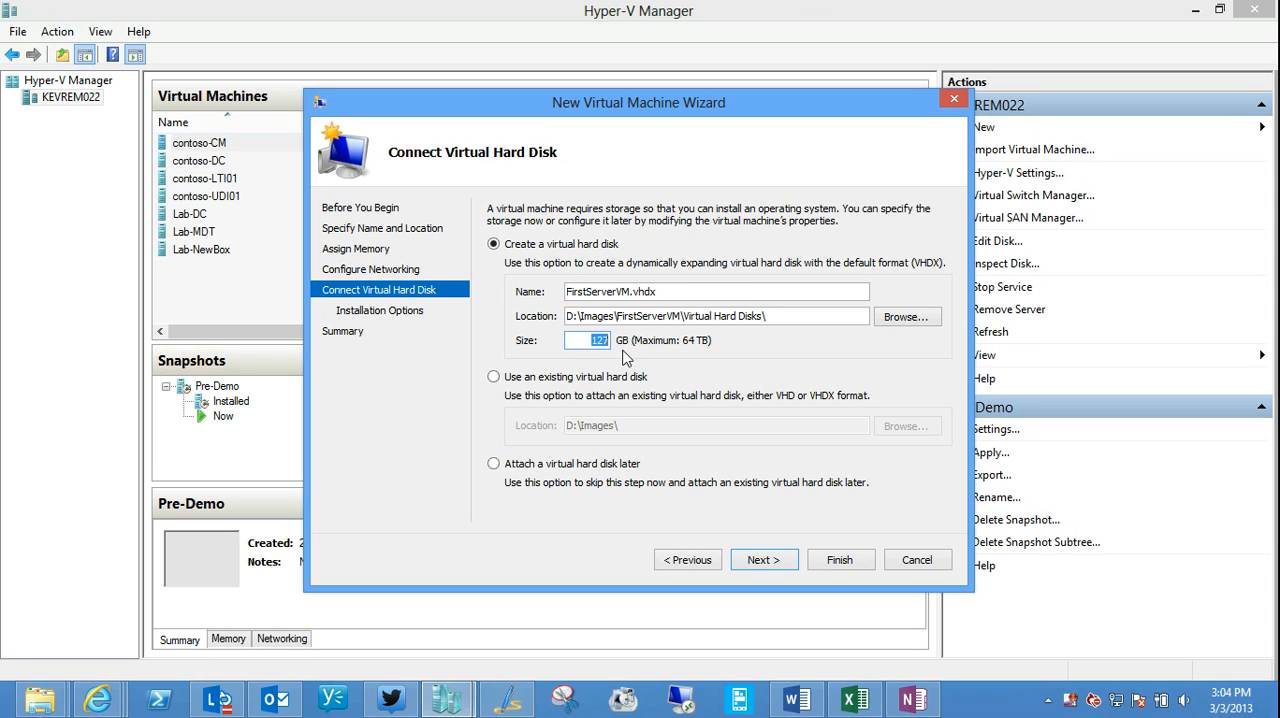
pyautogui.moveTo(760, 356)
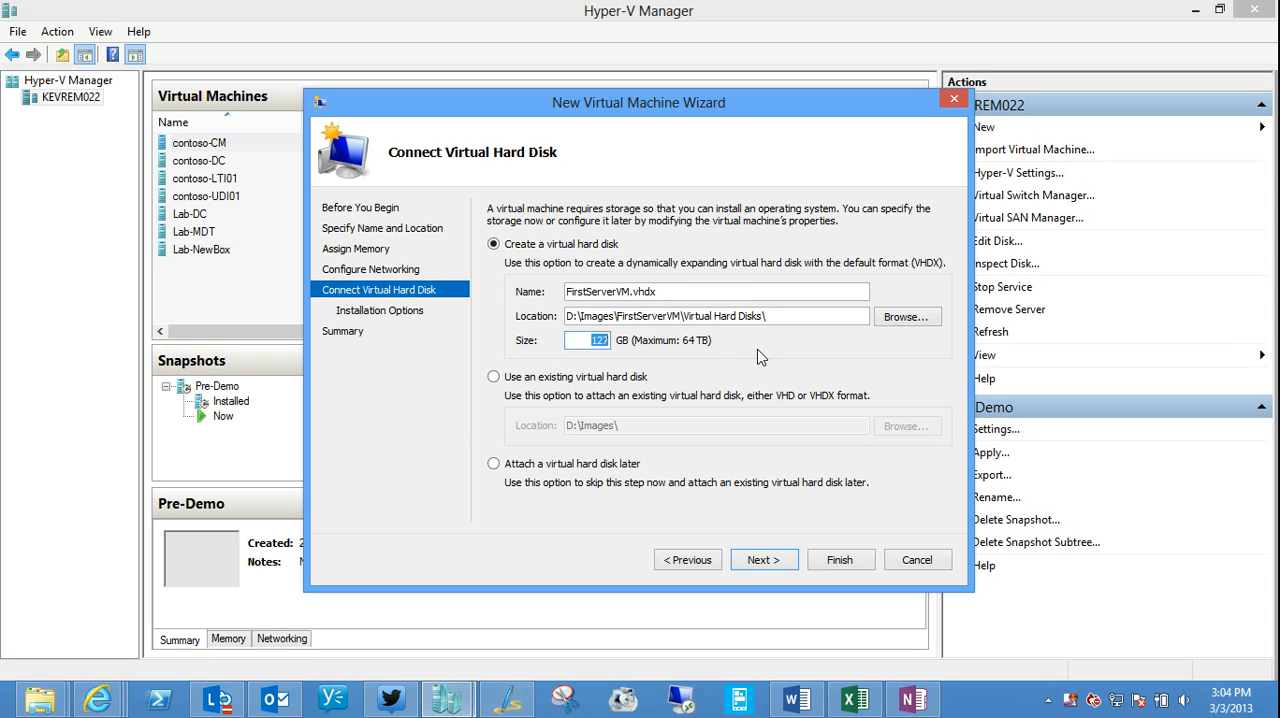
pyautogui.moveTo(768, 358)
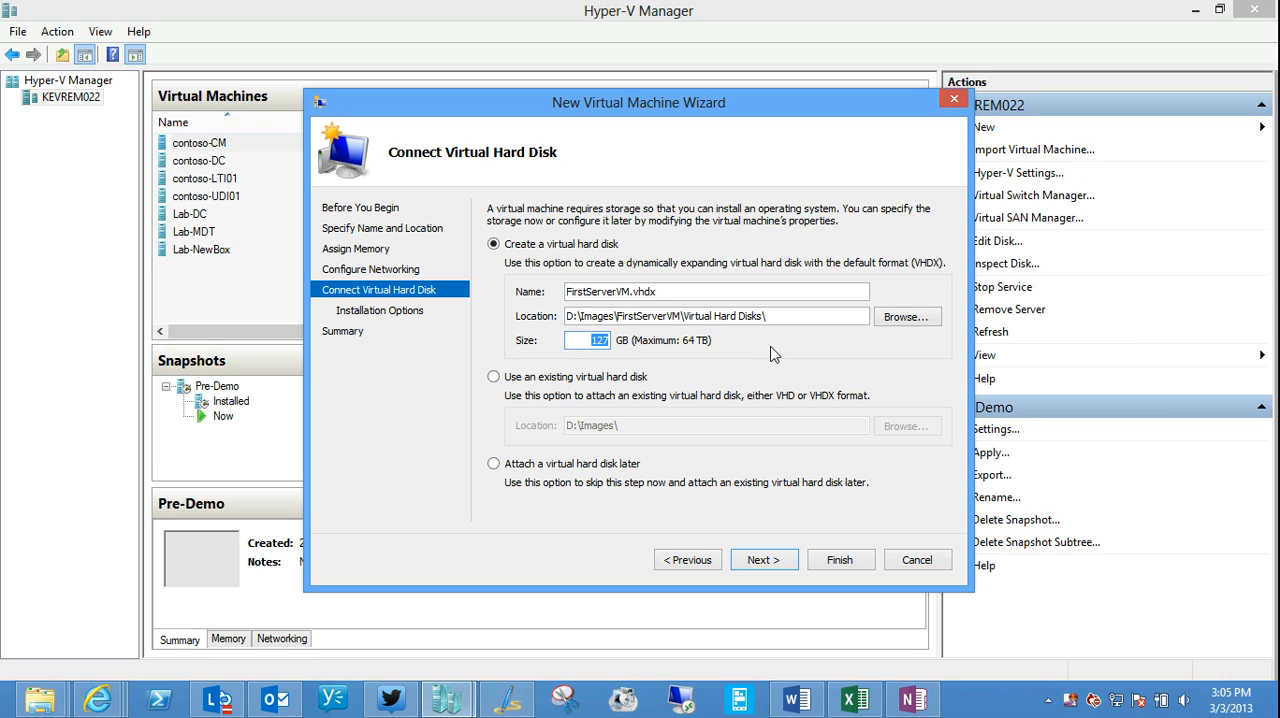
pyautogui.moveTo(756, 348)
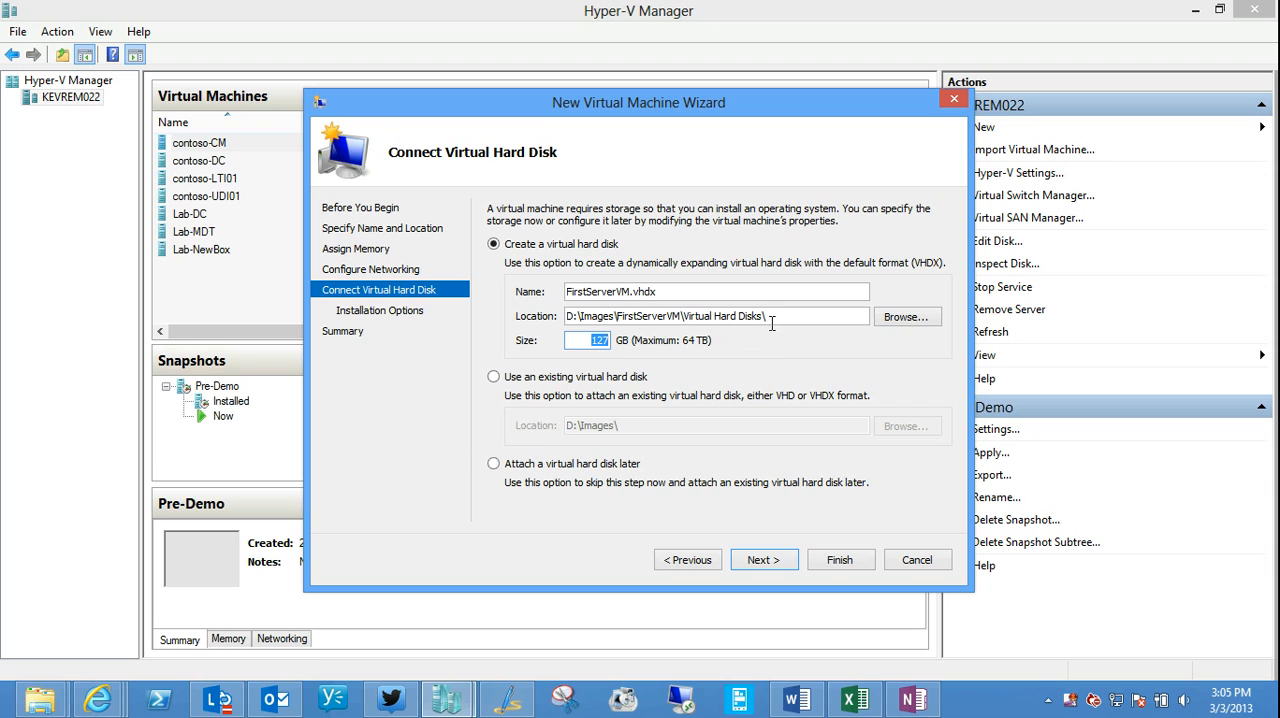
pyautogui.moveTo(836, 370)
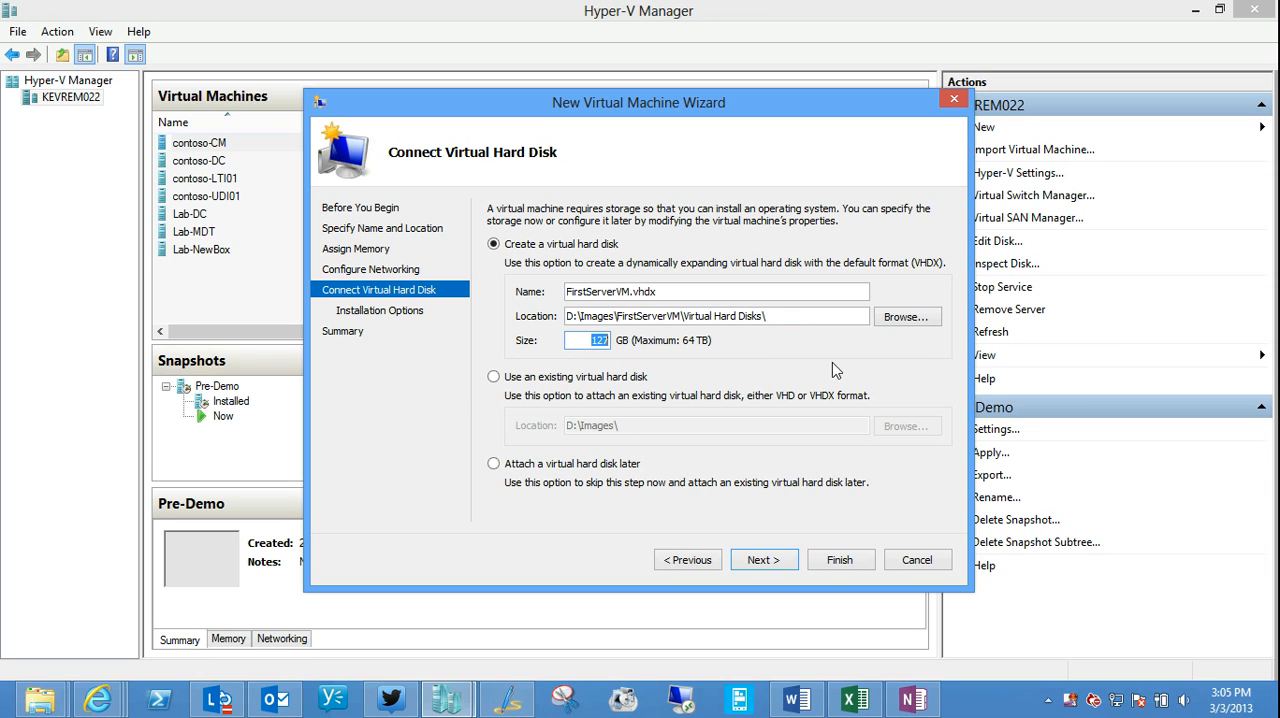
pyautogui.moveTo(892, 362)
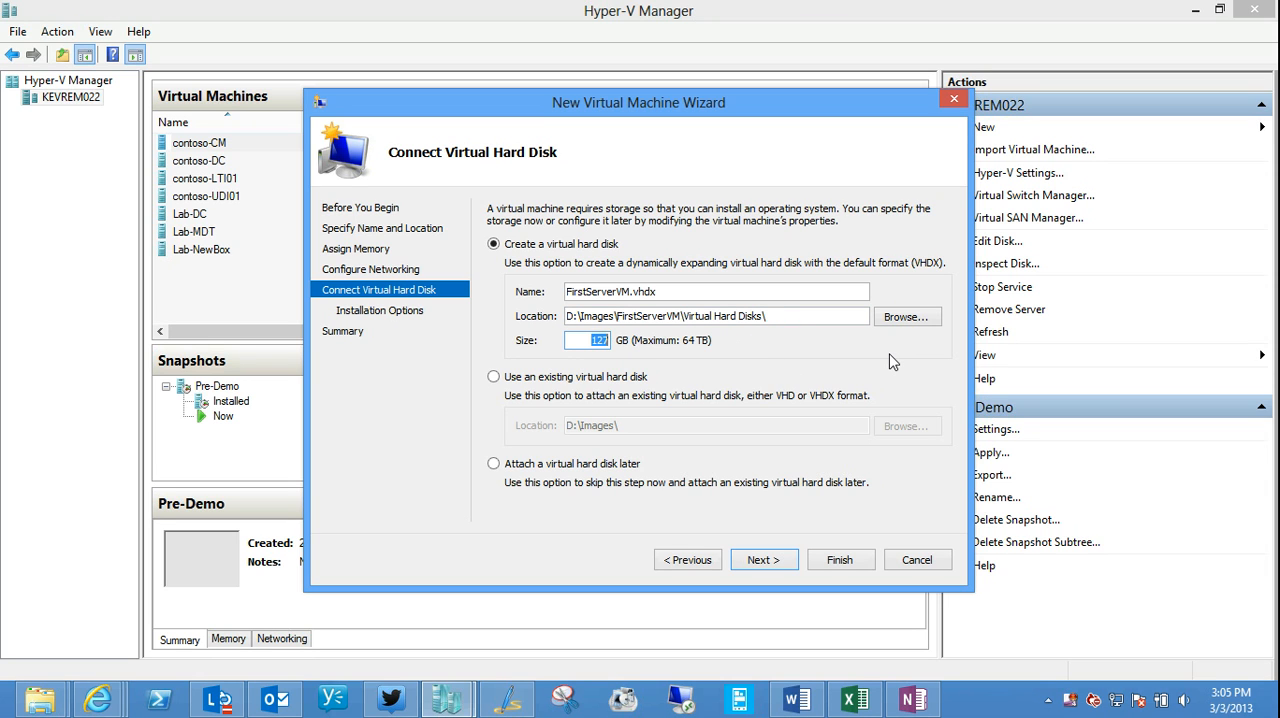
# Step: Choose to install the operating system from a boot CD/DVD-ROM image file
pyautogui.click(764, 560)
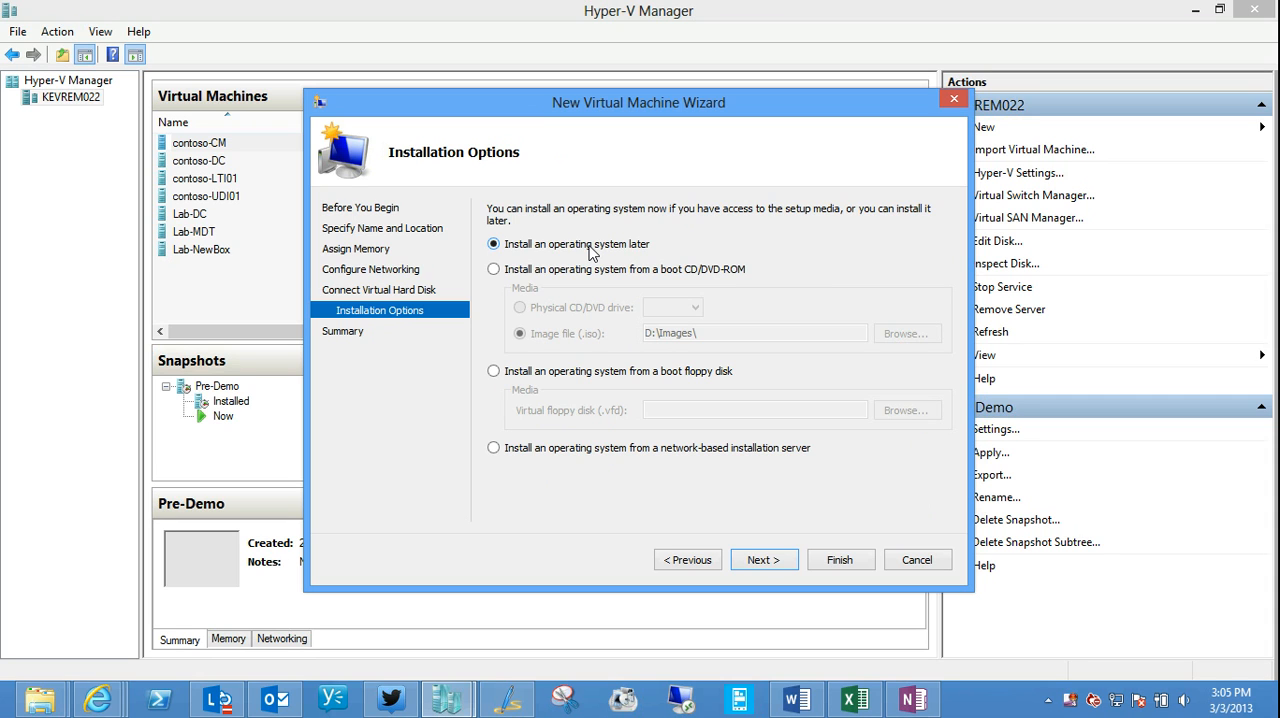
pyautogui.moveTo(688, 248)
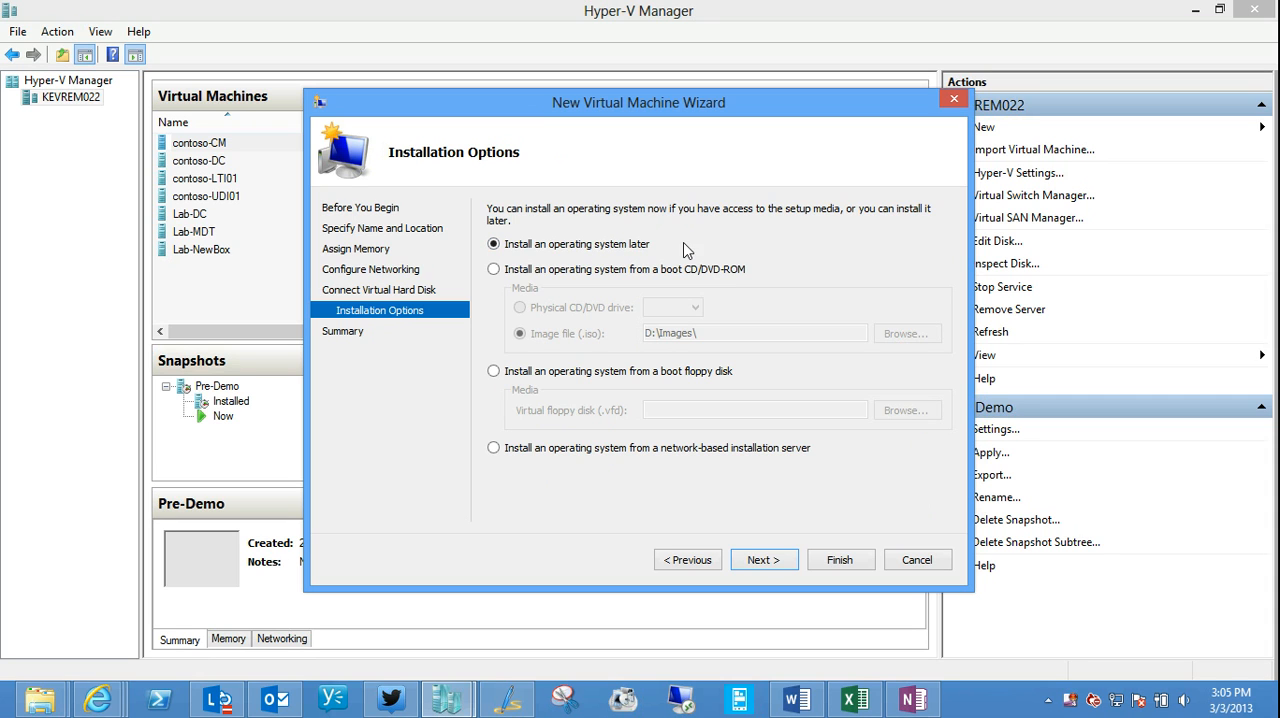
pyautogui.moveTo(502, 290)
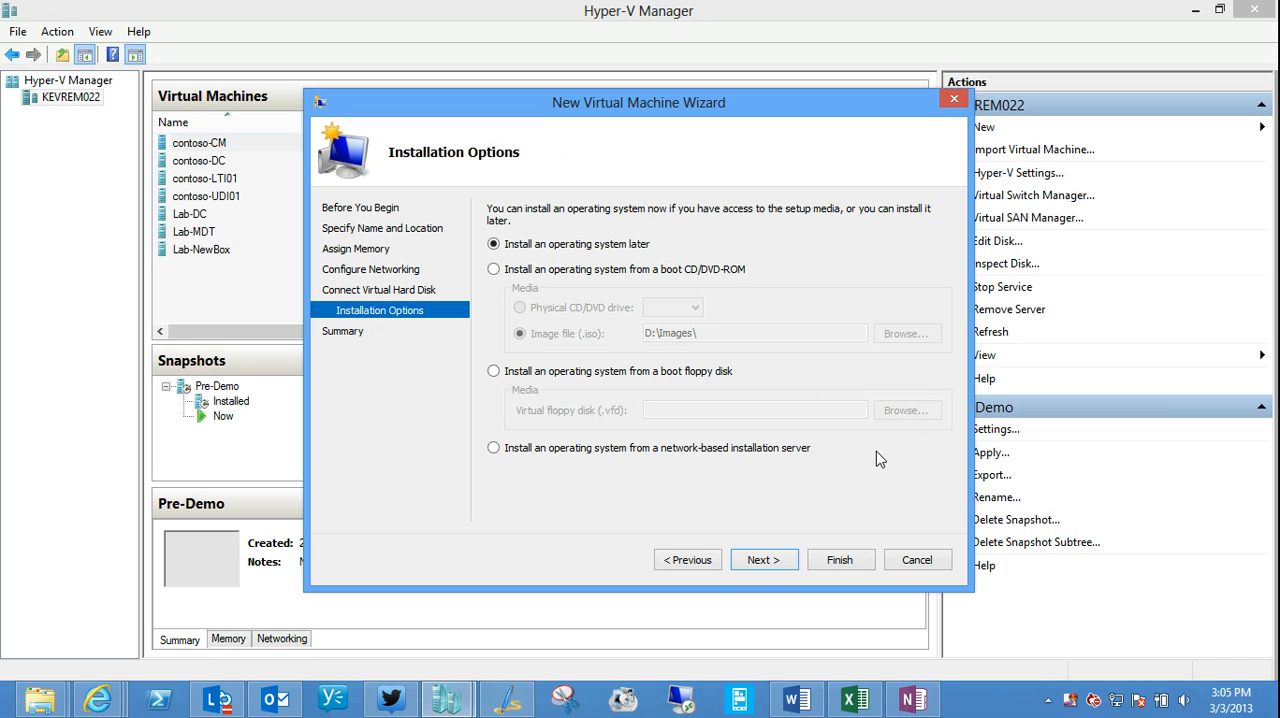
pyautogui.click(492, 270)
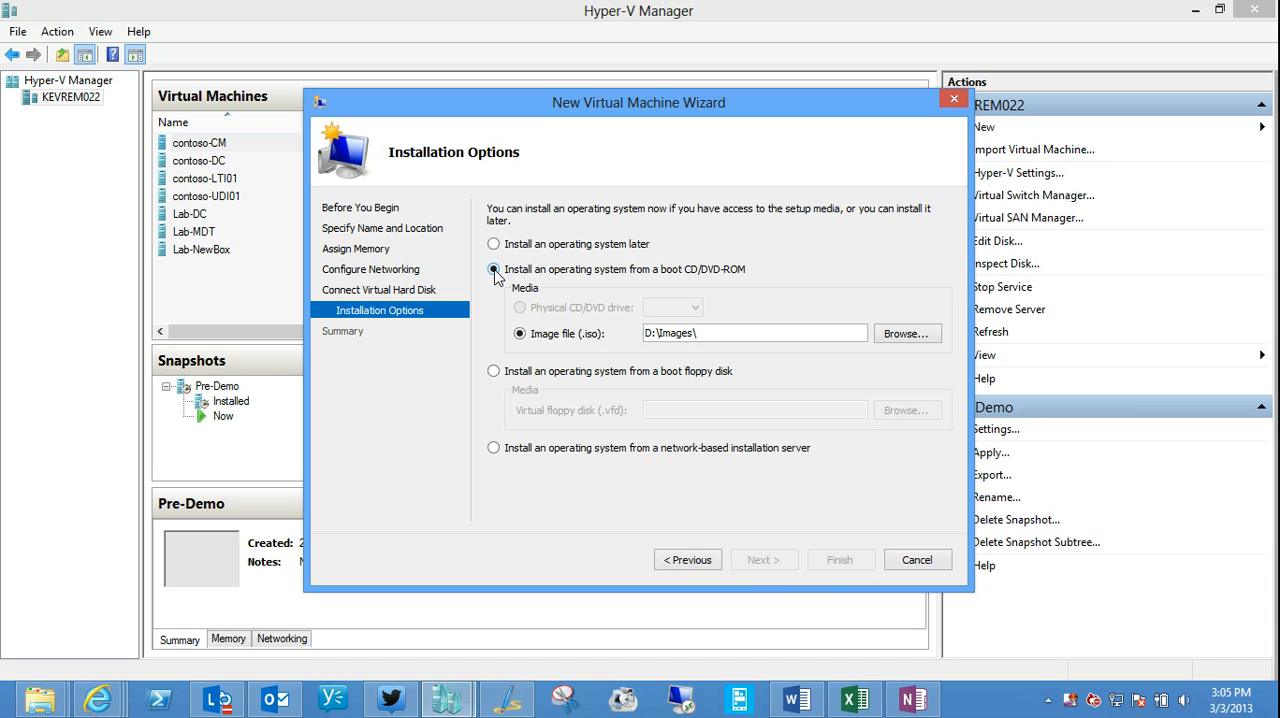
pyautogui.moveTo(596, 352)
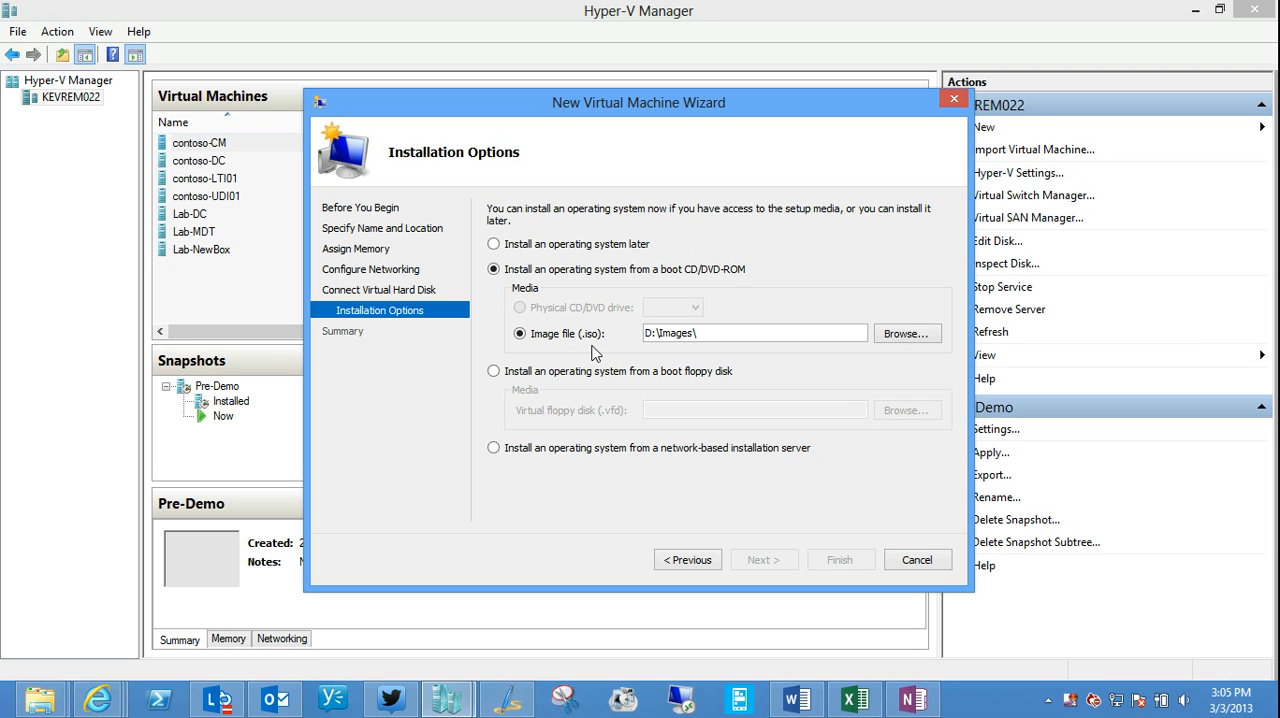
pyautogui.moveTo(906, 332)
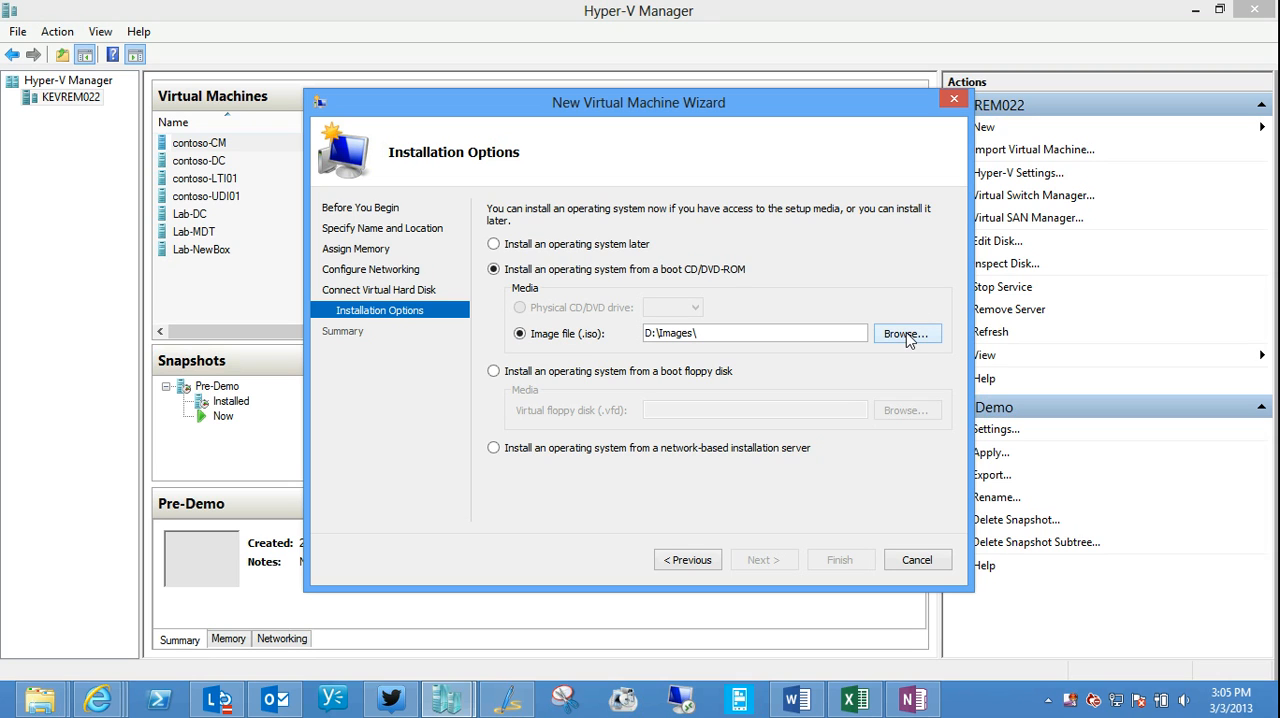
# Step: Browse to F:\ISOs and pick the Windows Server evaluation ISO as boot image
pyautogui.click(906, 332)
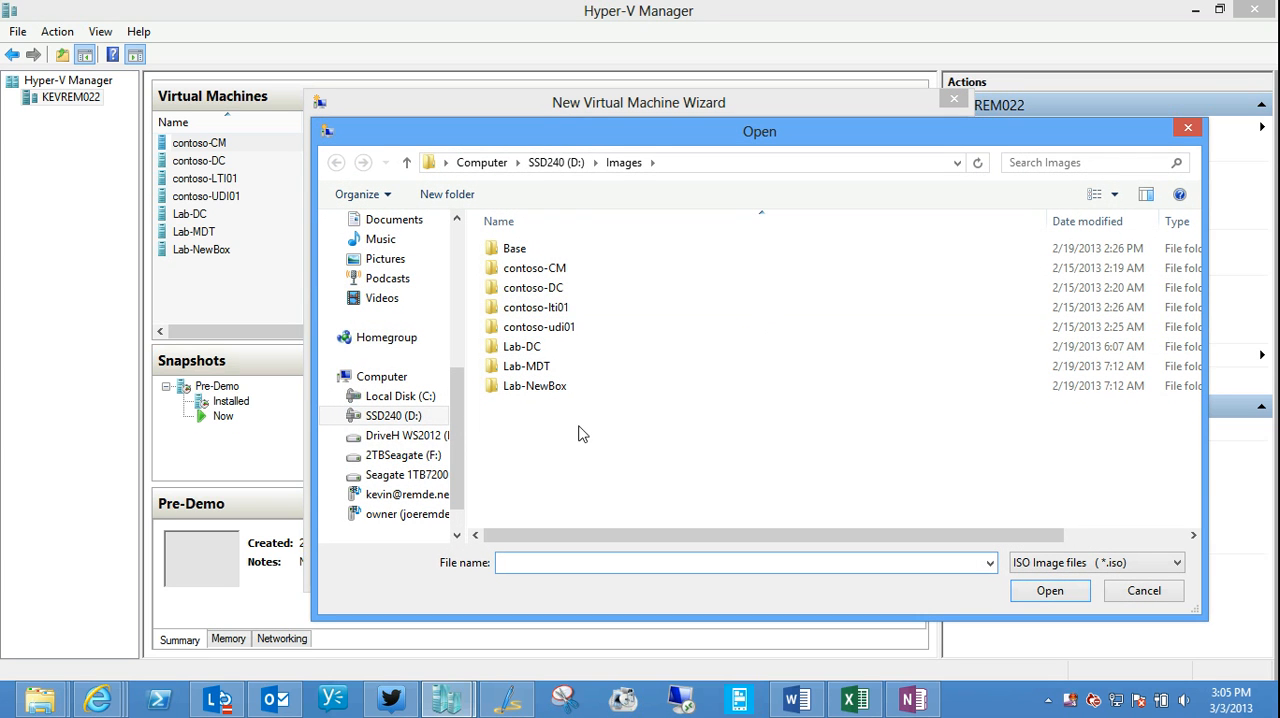
pyautogui.click(404, 456)
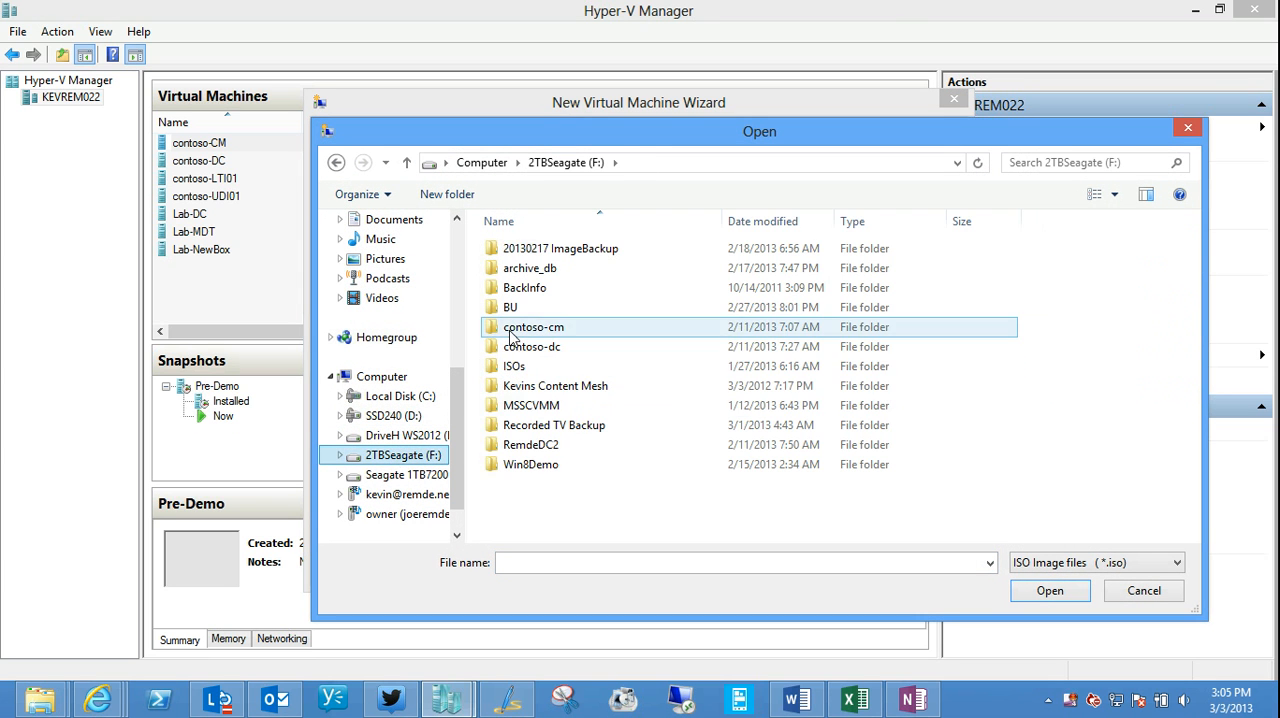
pyautogui.doubleClick(514, 366)
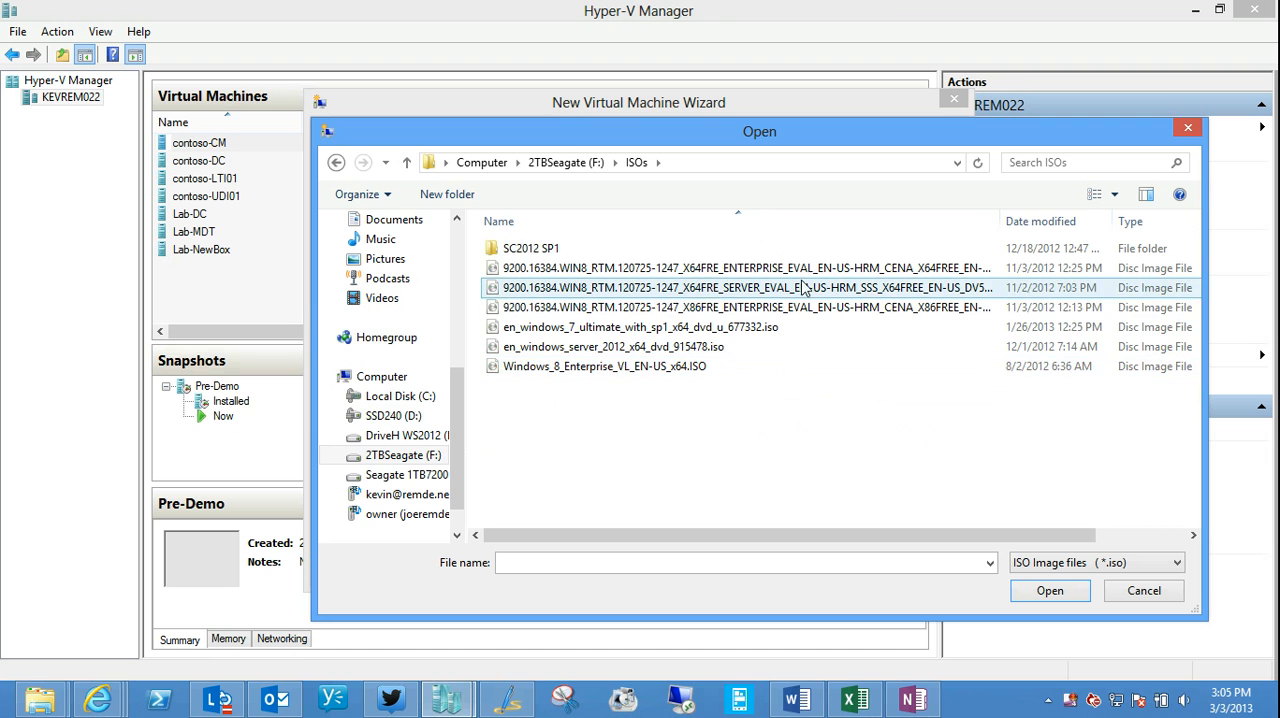
pyautogui.click(1048, 590)
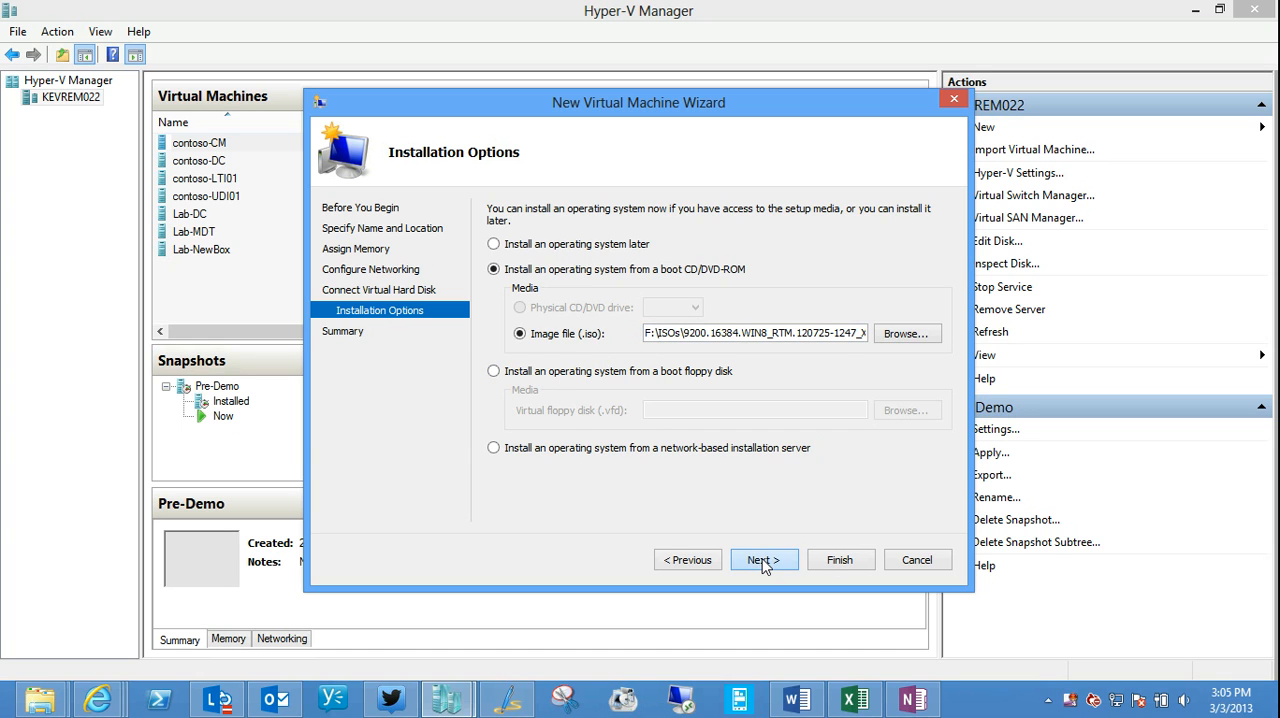
# Step: Review the summary and finish the wizard to create FirstServerVM
pyautogui.click(764, 560)
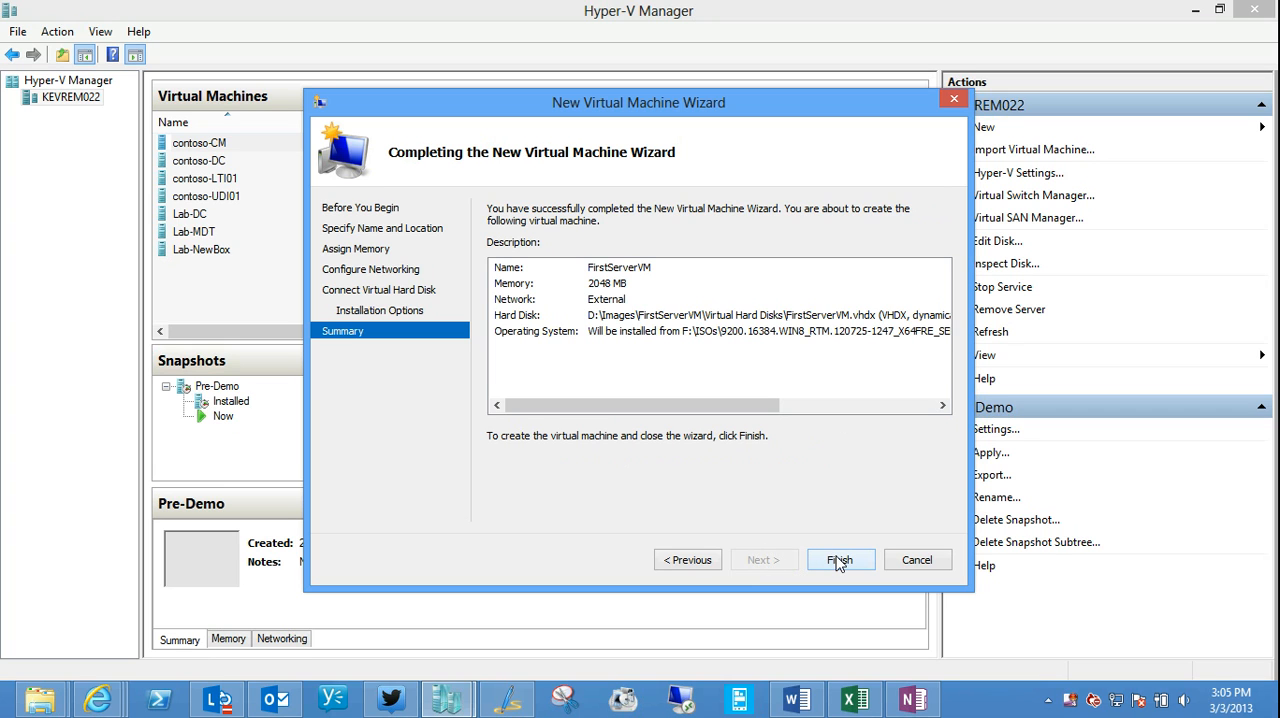
pyautogui.click(840, 560)
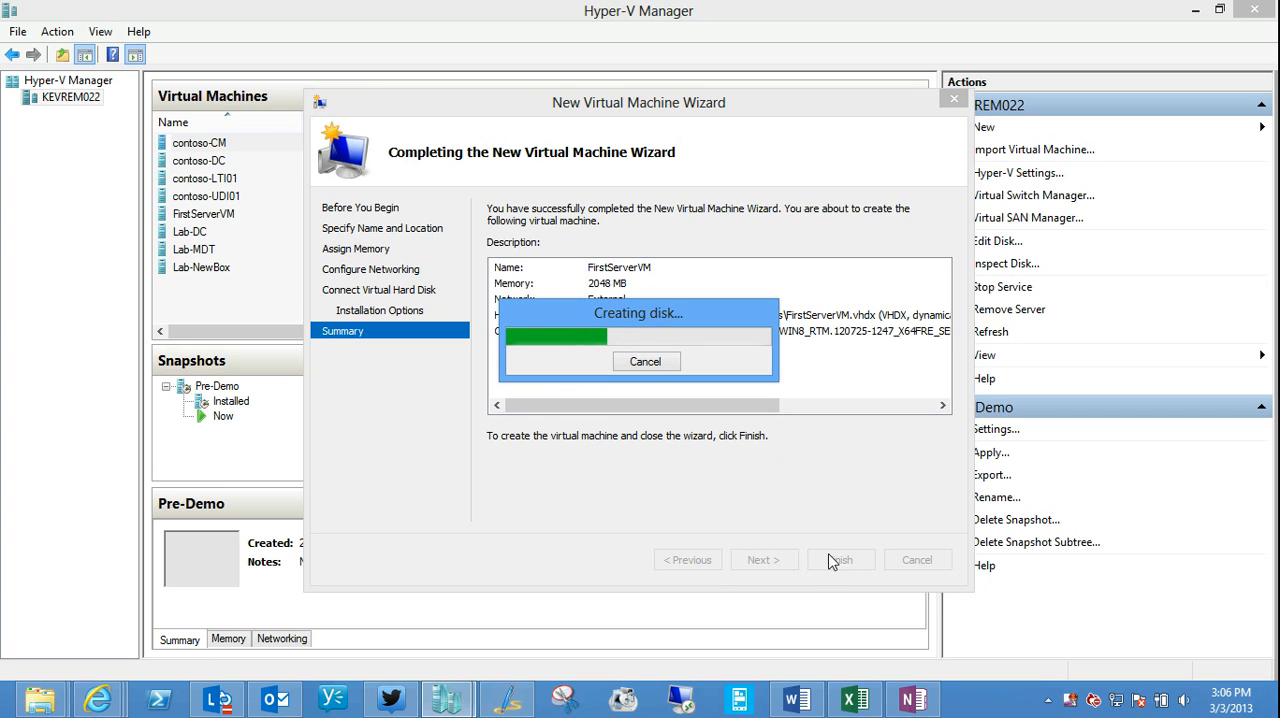
# Step: Start FirstServerVM from its right-click menu
pyautogui.click(840, 560)
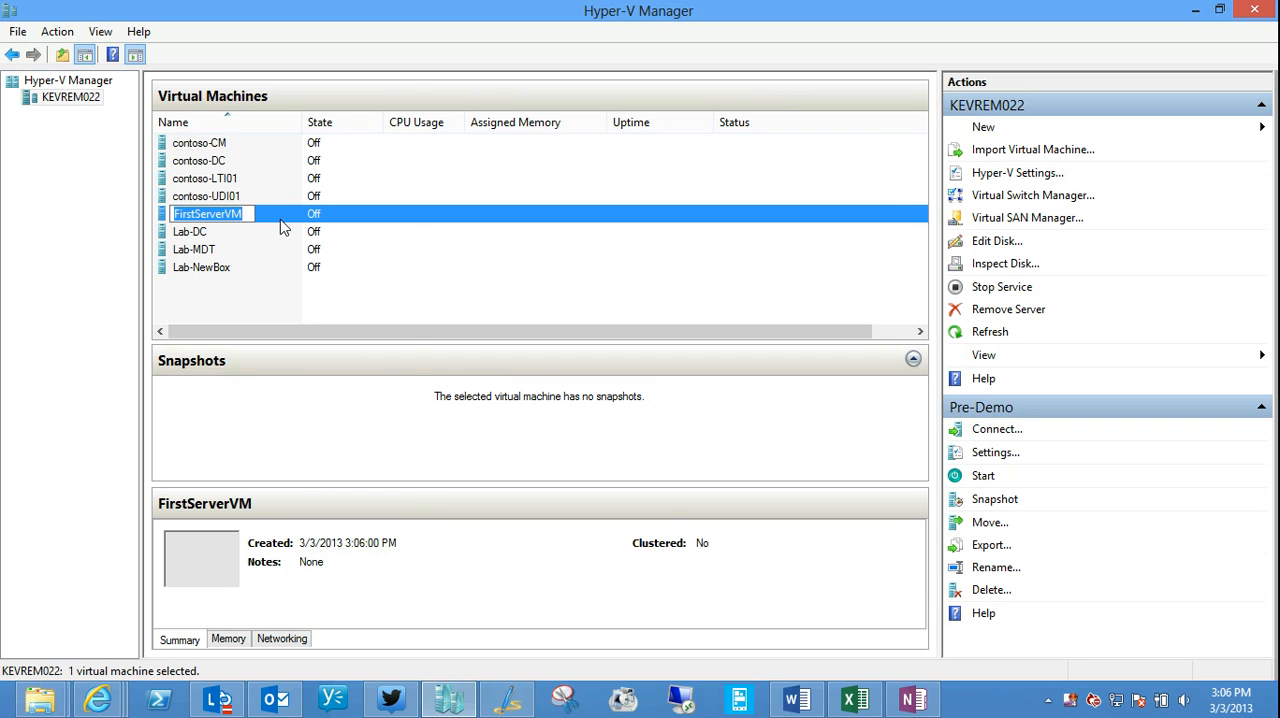
pyautogui.rightClick(204, 212)
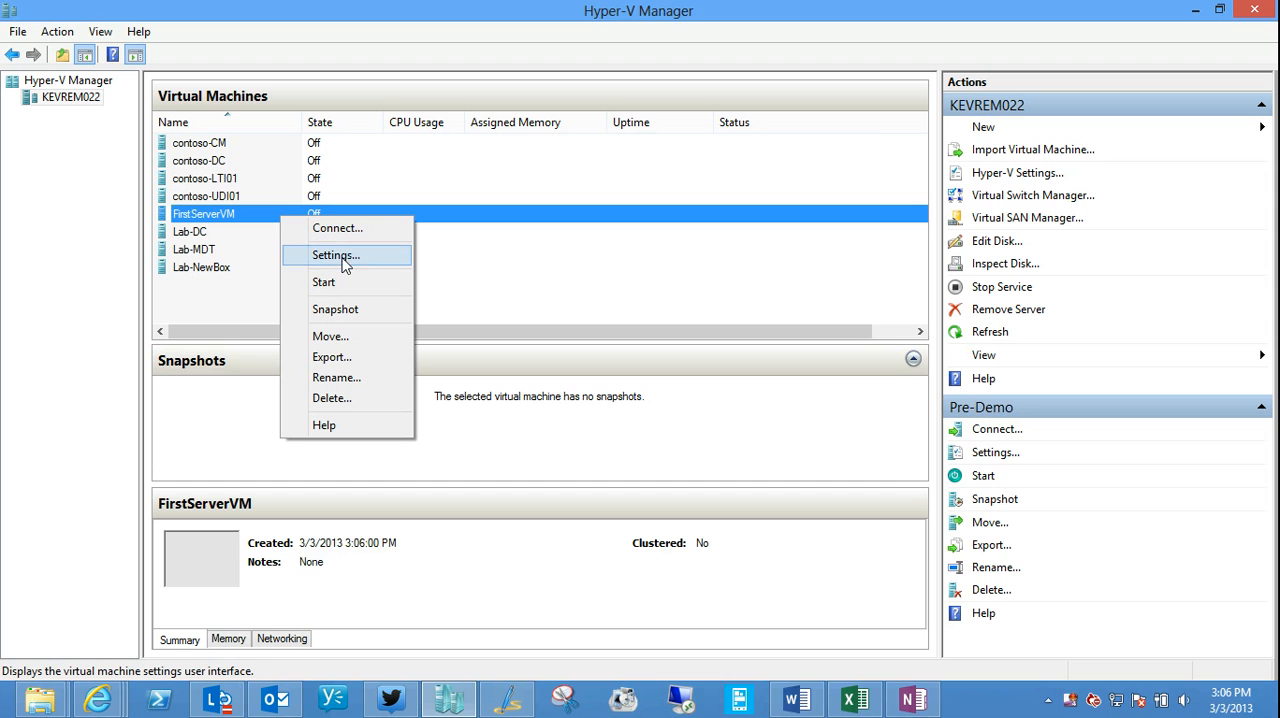
pyautogui.moveTo(340, 262)
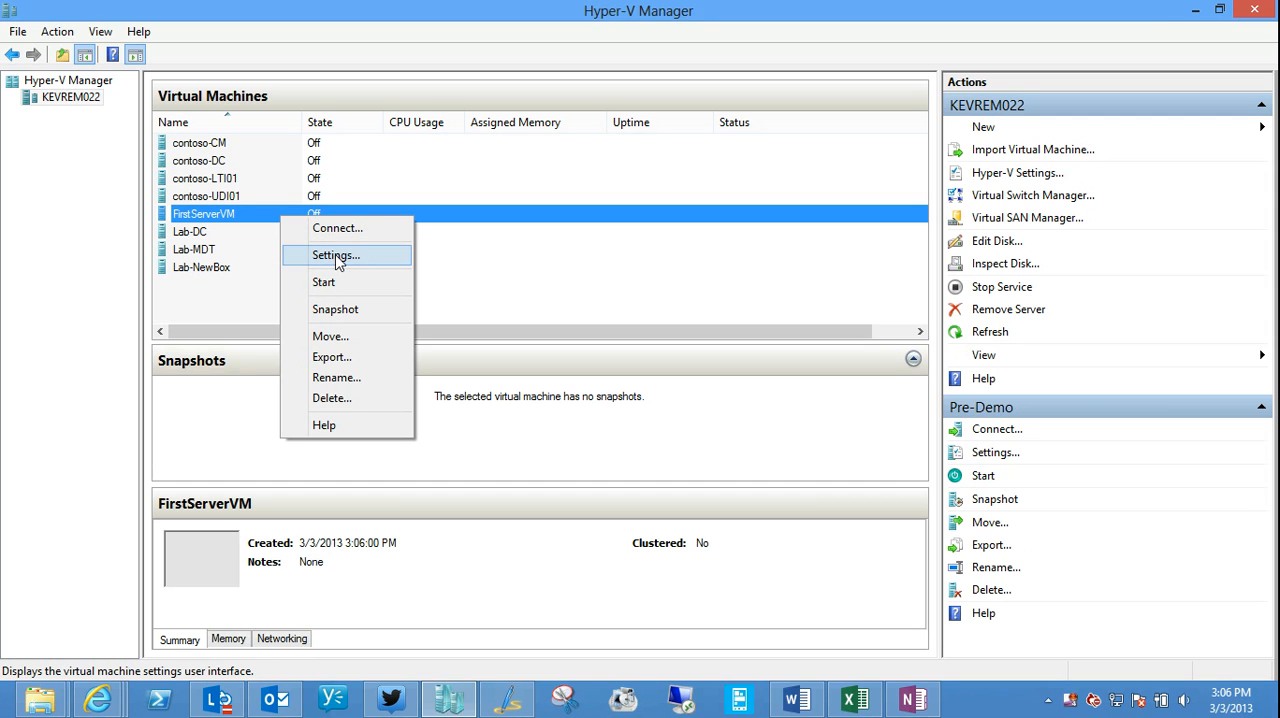
pyautogui.click(324, 282)
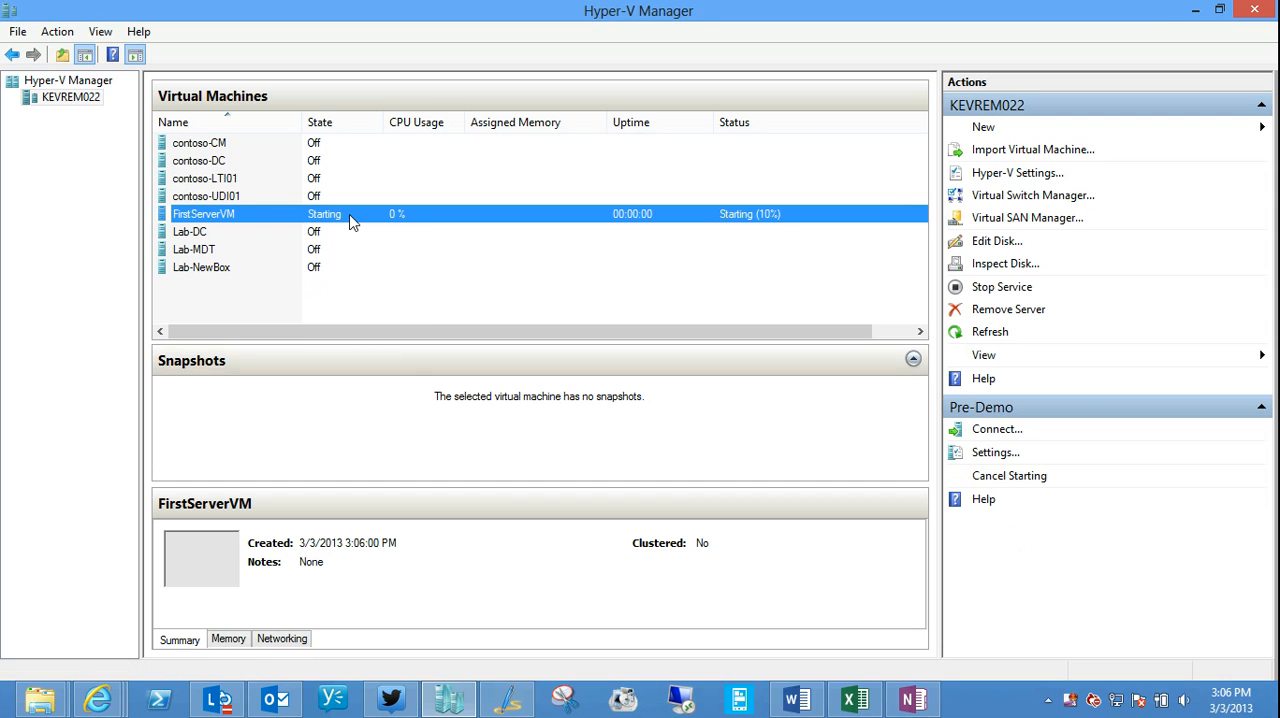
pyautogui.moveTo(316, 232)
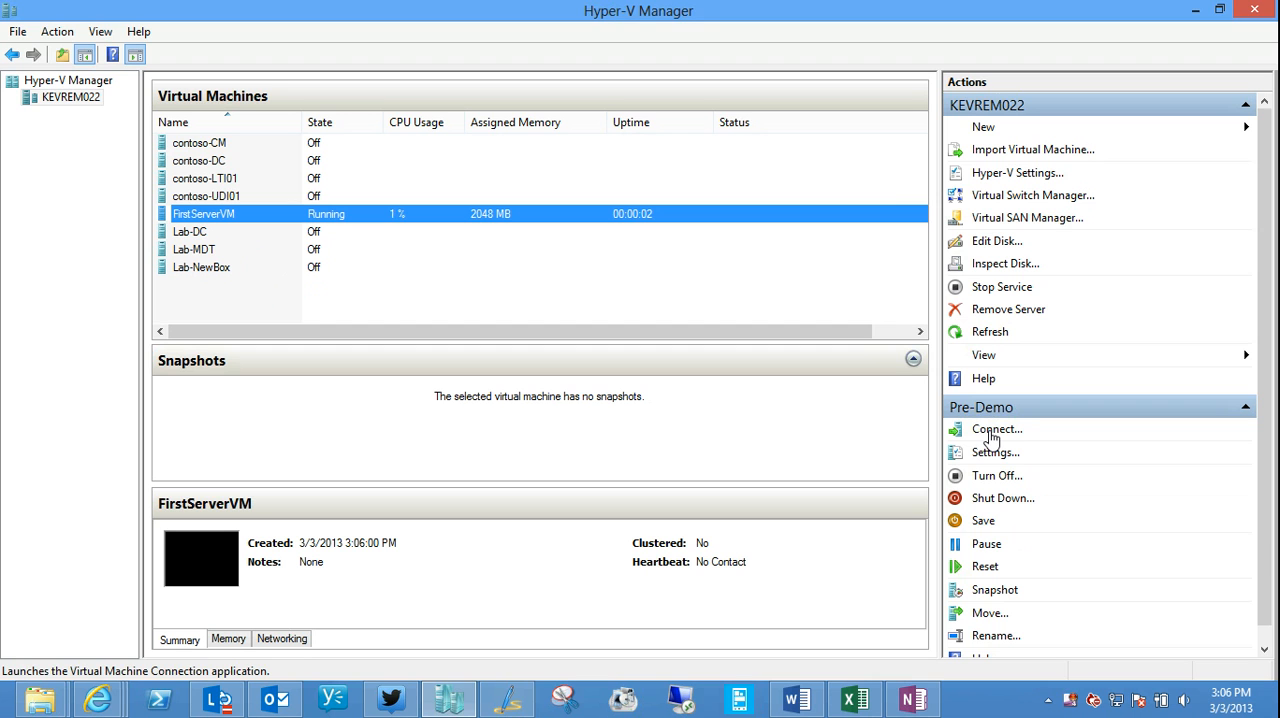
# Step: Connect to FirstServerVM's console, dismissing the disconnected session message
pyautogui.click(996, 428)
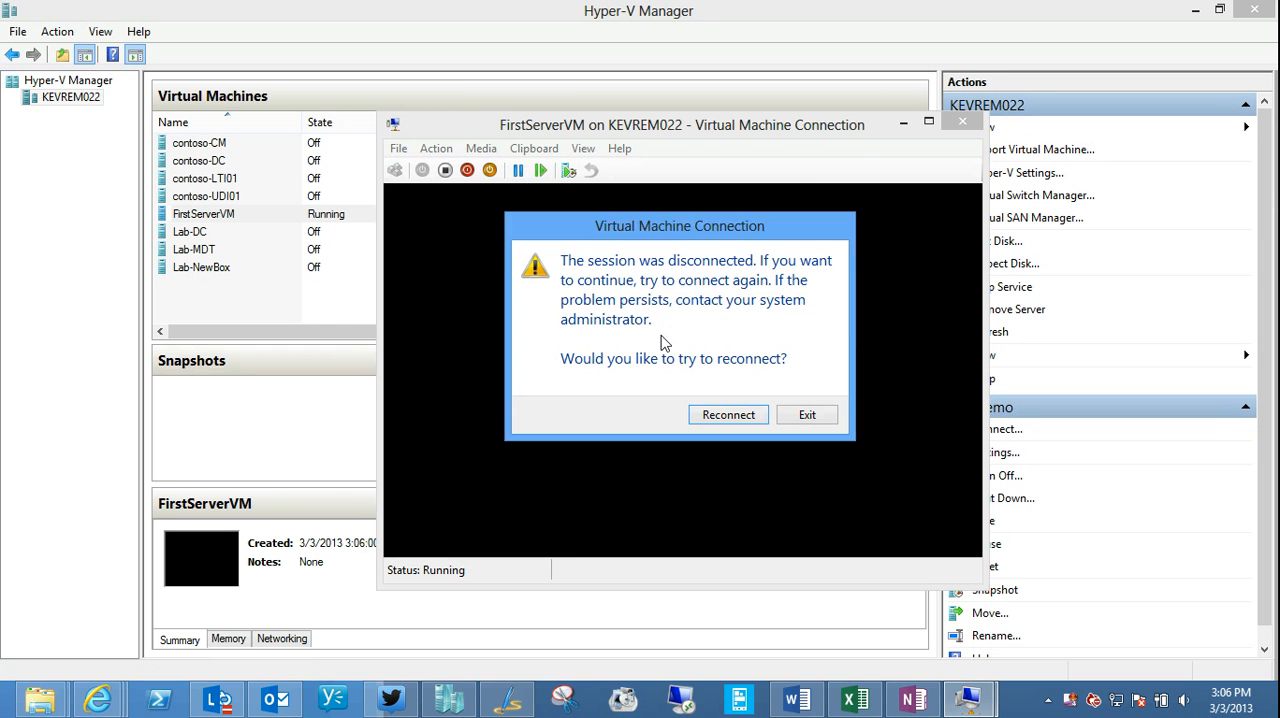
pyautogui.click(806, 414)
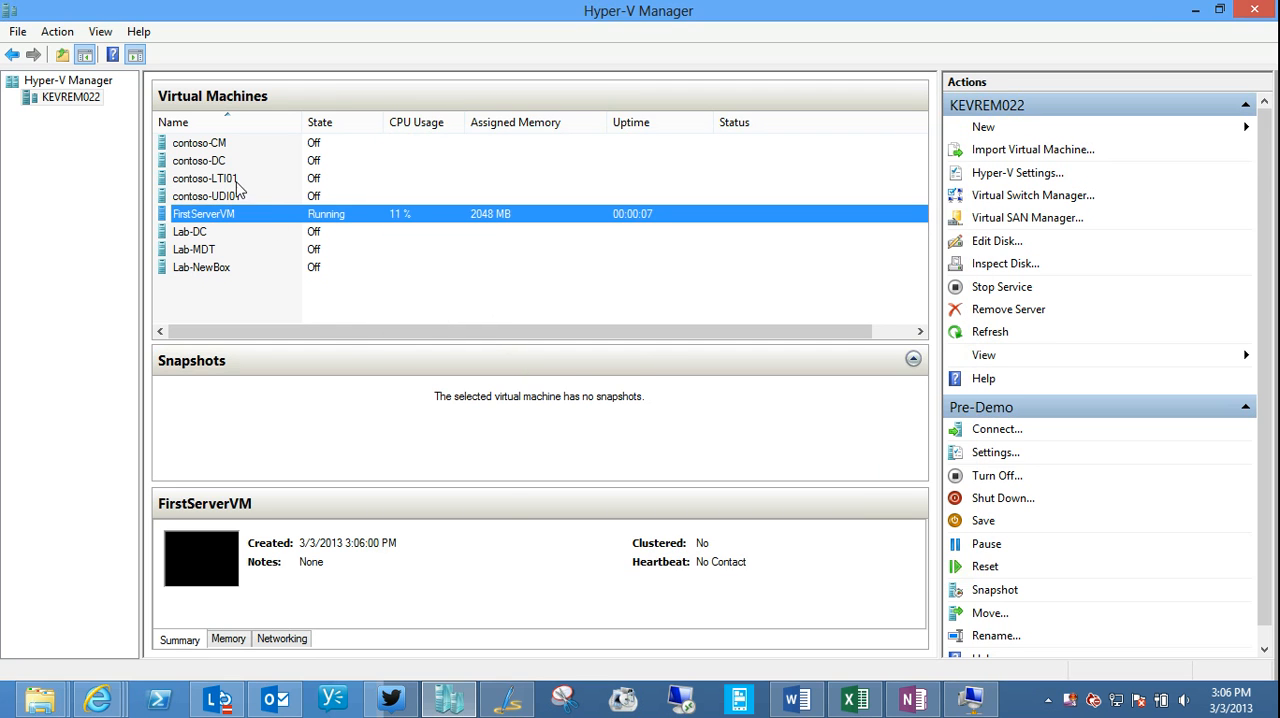
pyautogui.click(996, 428)
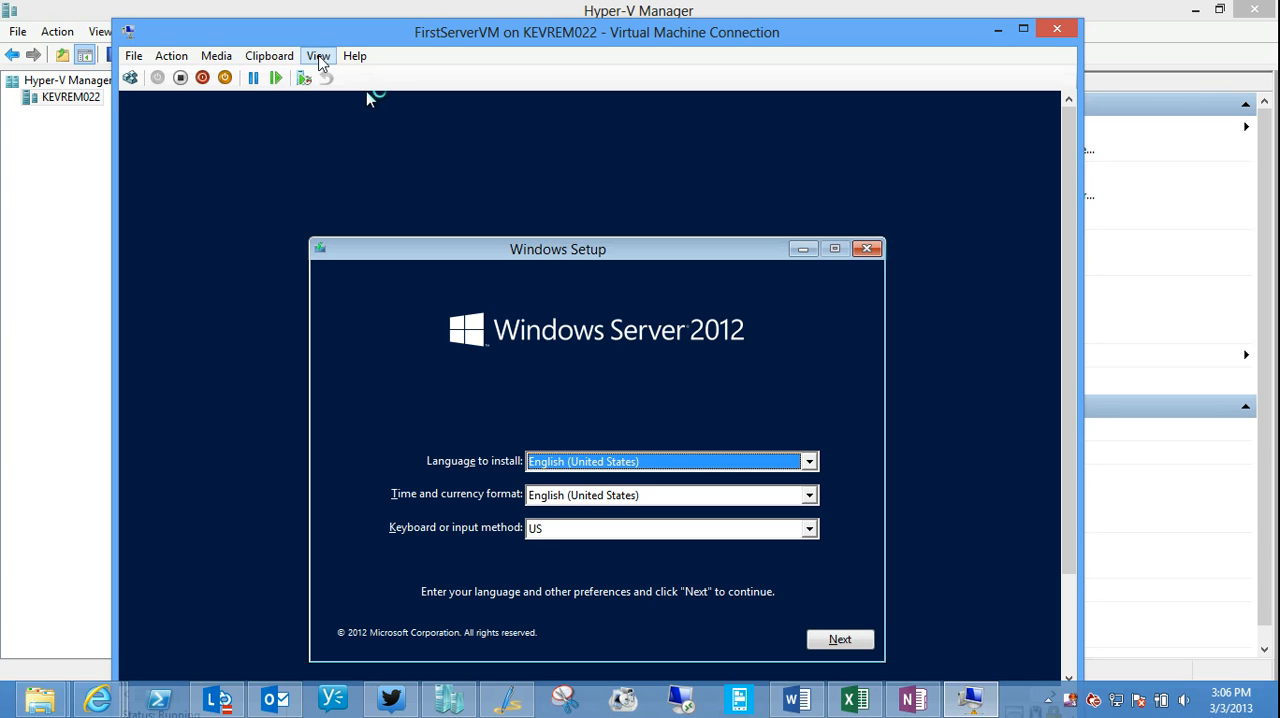
# Step: Browse the View and Help menus and switch the connection to Full Screen Mode
pyautogui.click(318, 56)
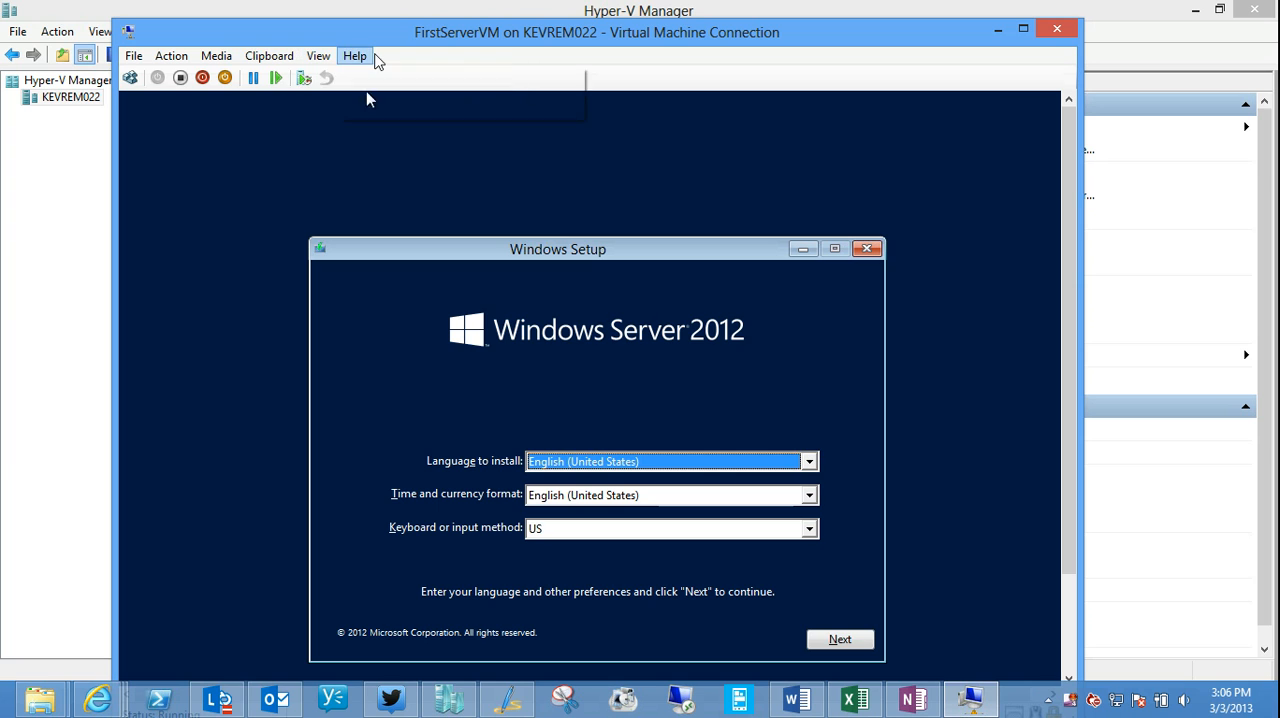
pyautogui.click(354, 56)
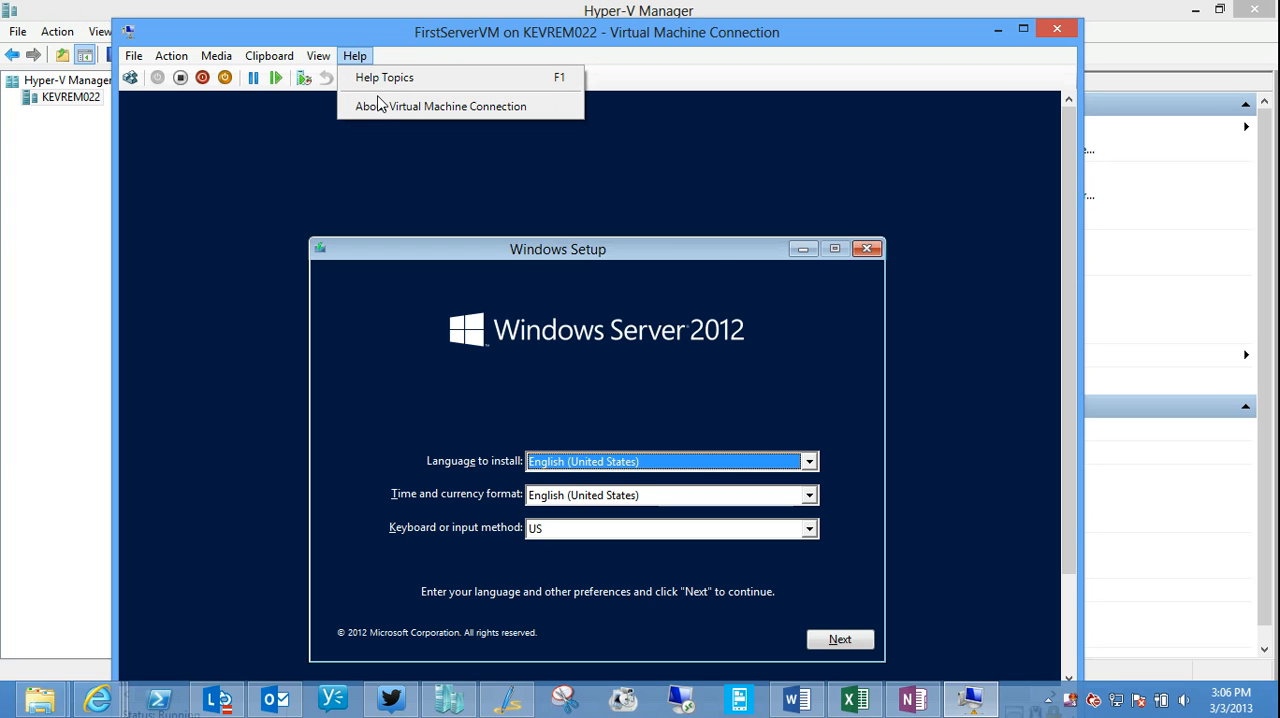
pyautogui.click(318, 56)
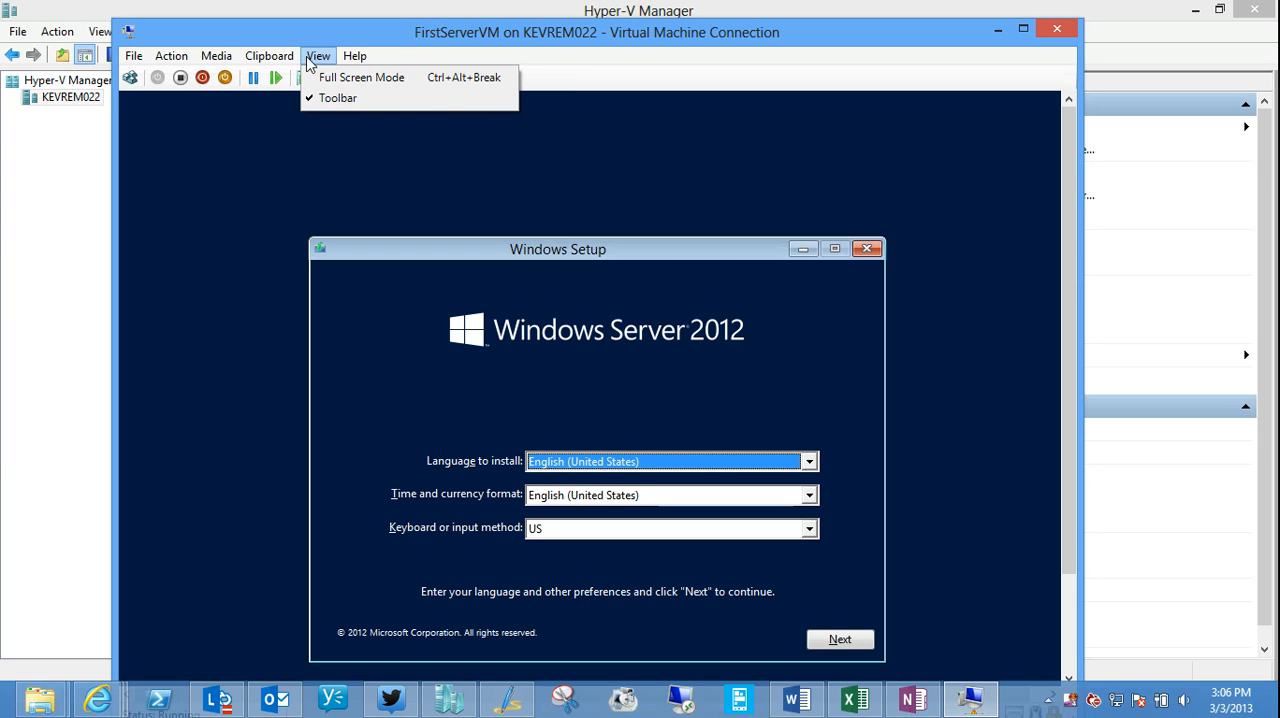
pyautogui.click(360, 76)
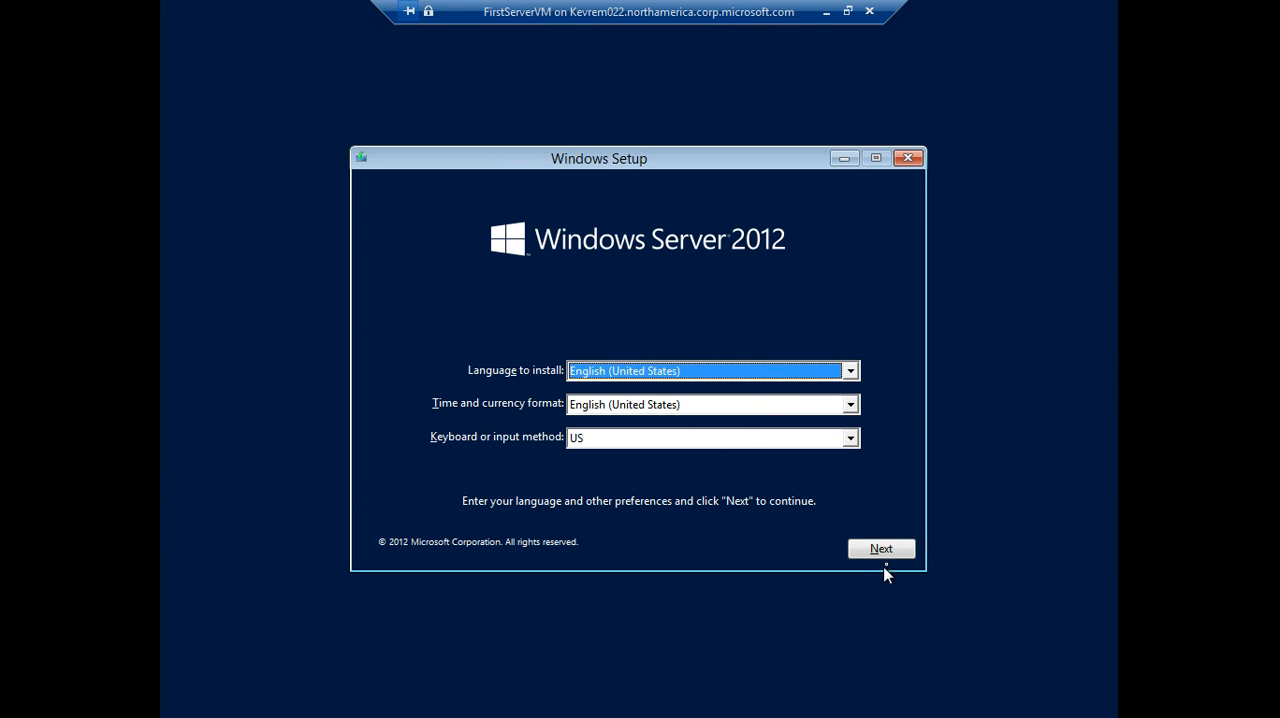
# Step: Accept the default language settings in Windows Setup and choose Install now
pyautogui.click(880, 548)
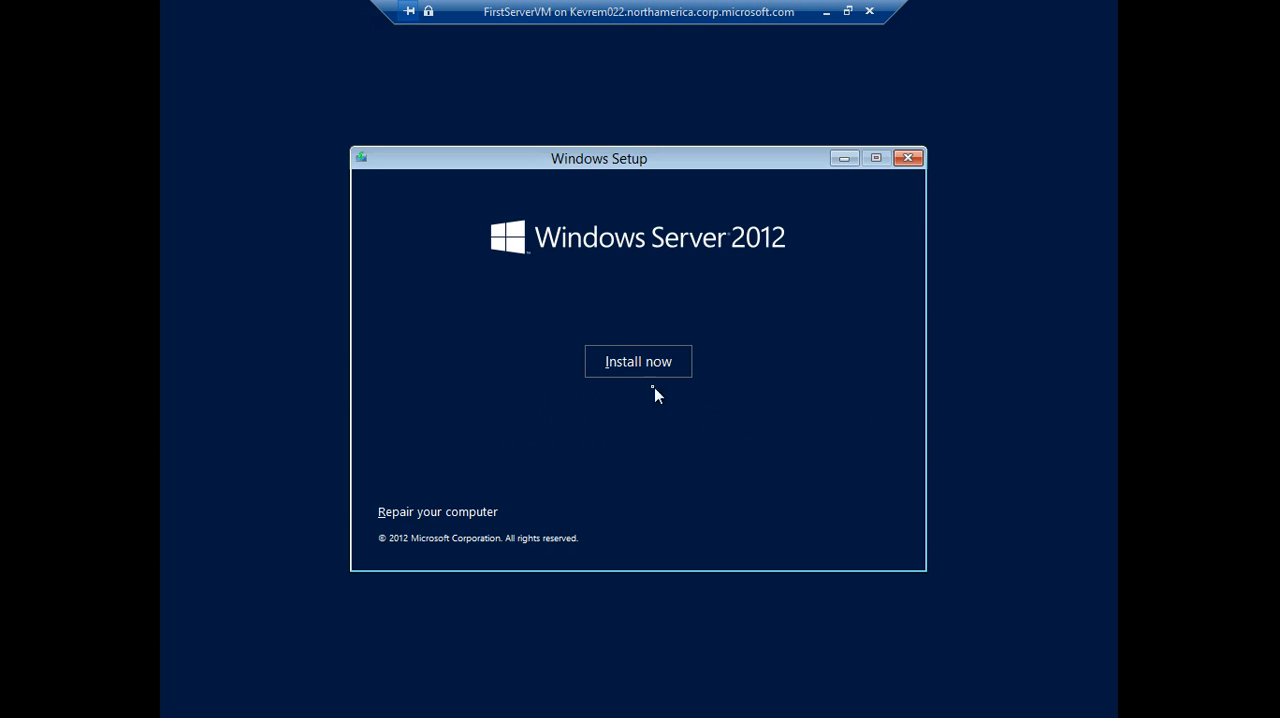
pyautogui.click(638, 360)
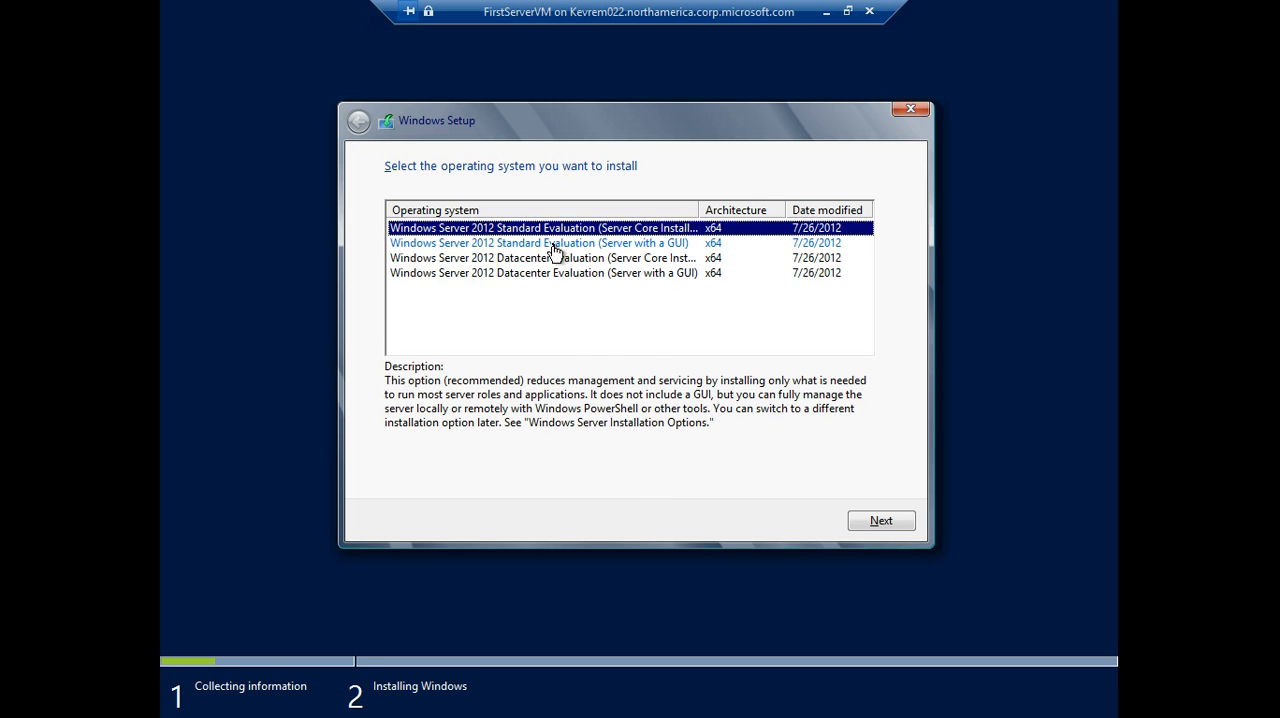
pyautogui.moveTo(660, 280)
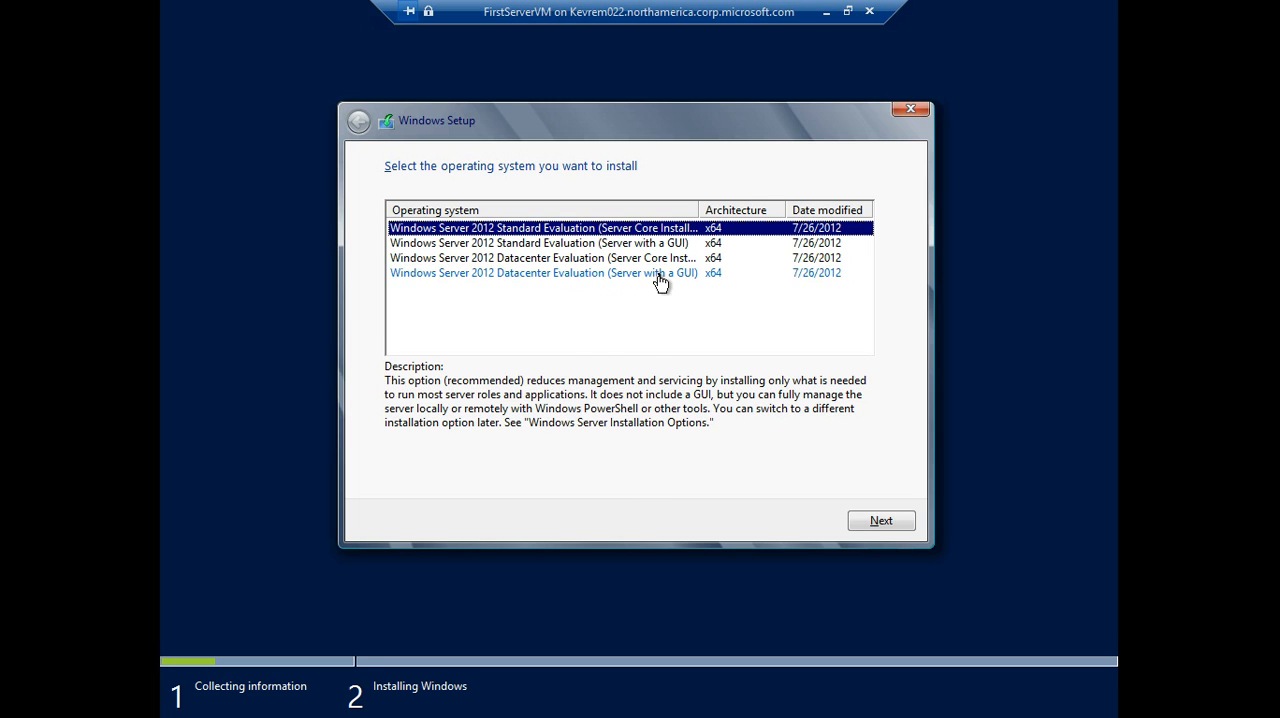
# Step: Select Datacenter Evaluation (Server with a GUI), accept the license terms and continue to installation type
pyautogui.click(540, 272)
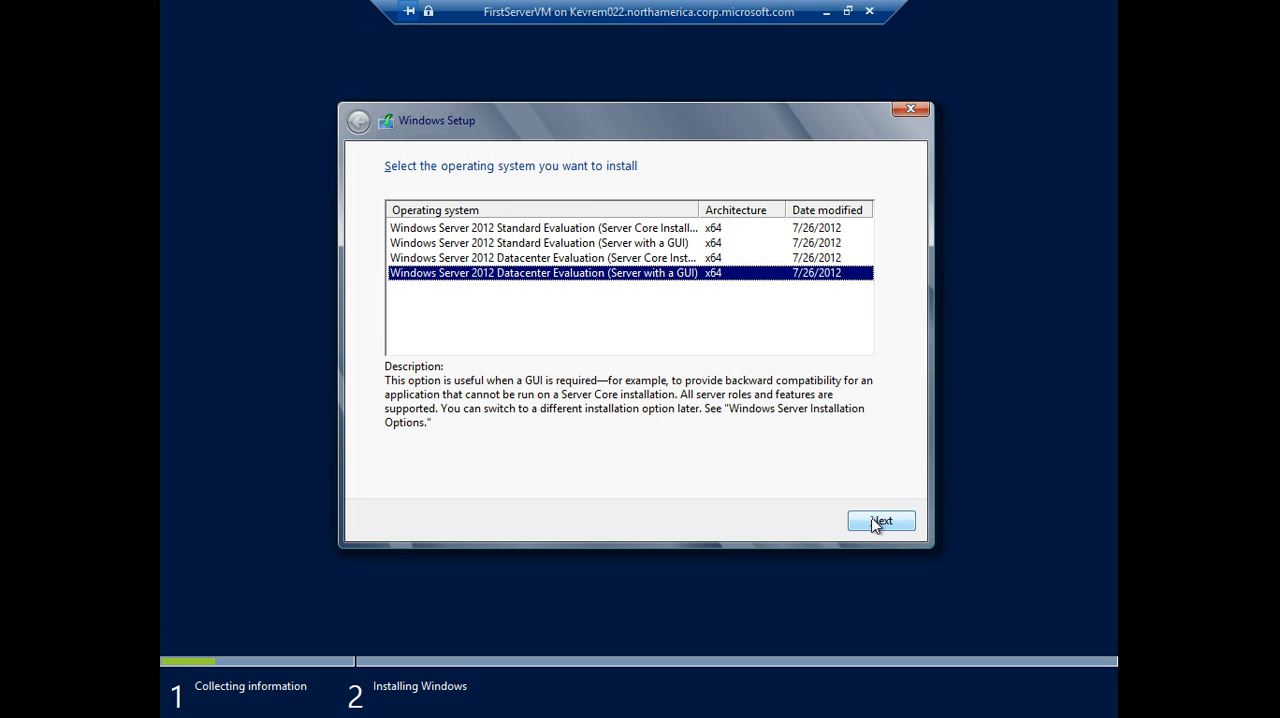
pyautogui.click(880, 520)
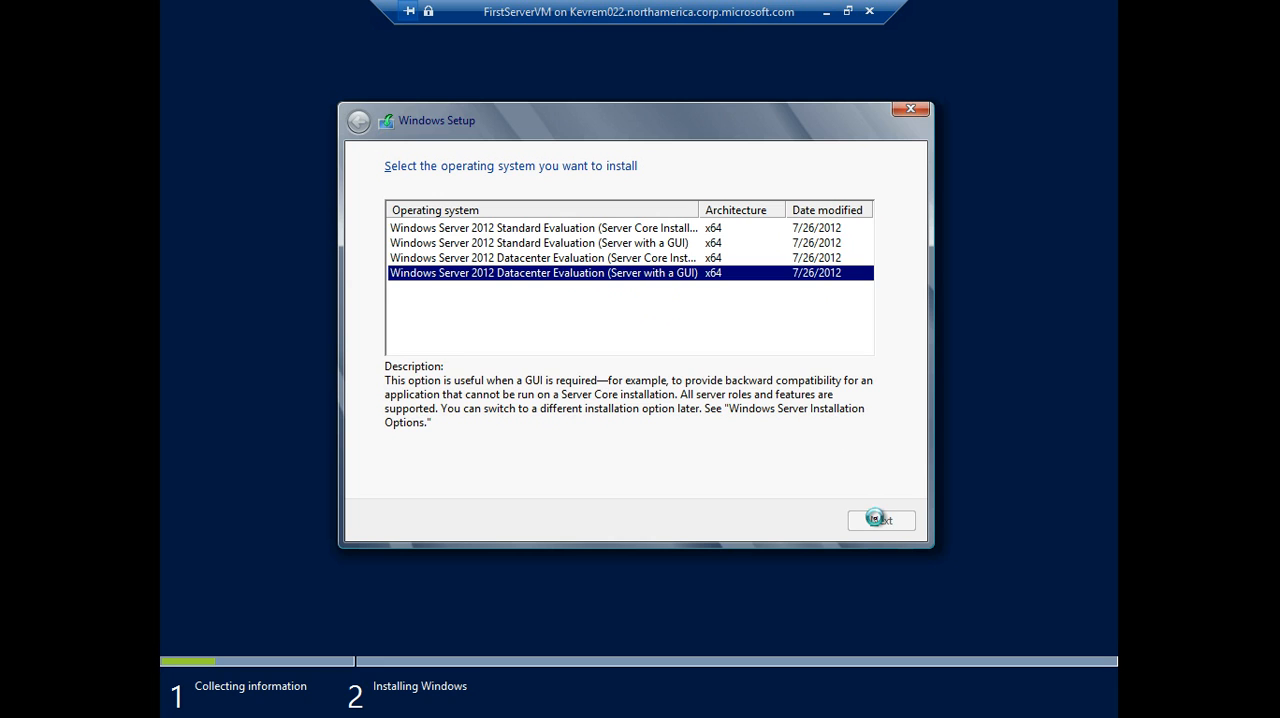
pyautogui.click(880, 520)
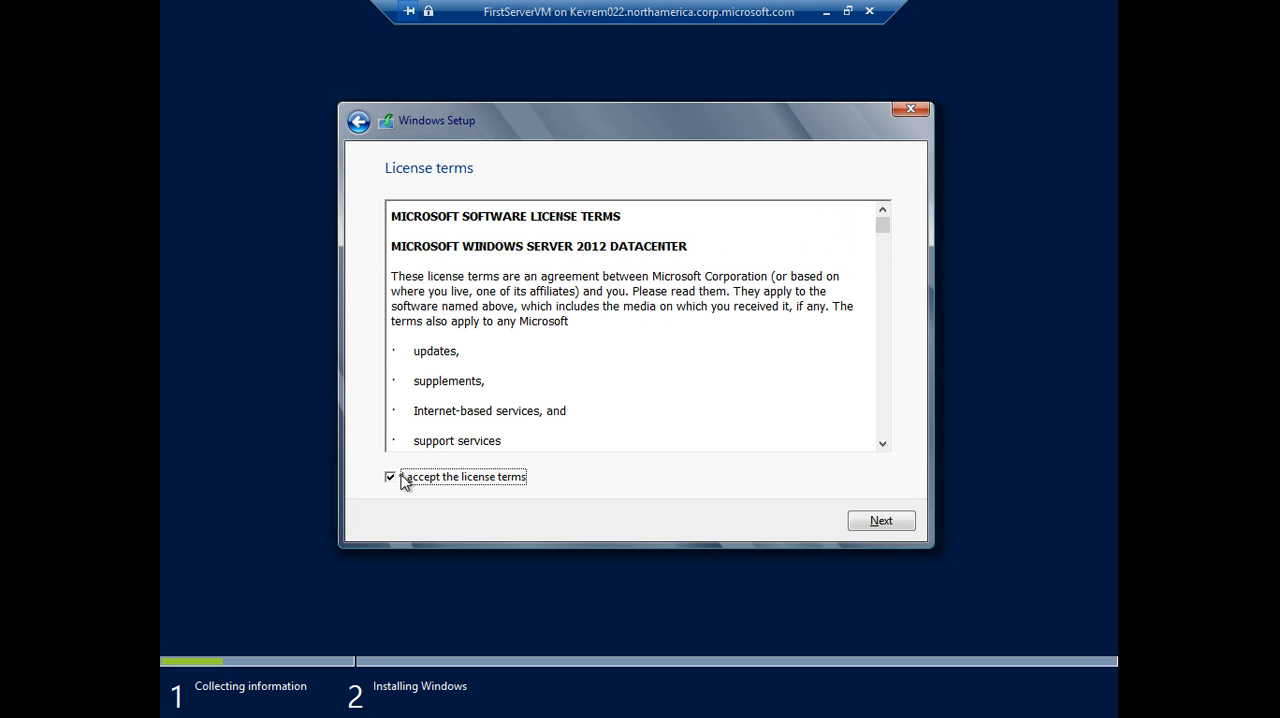
pyautogui.moveTo(836, 408)
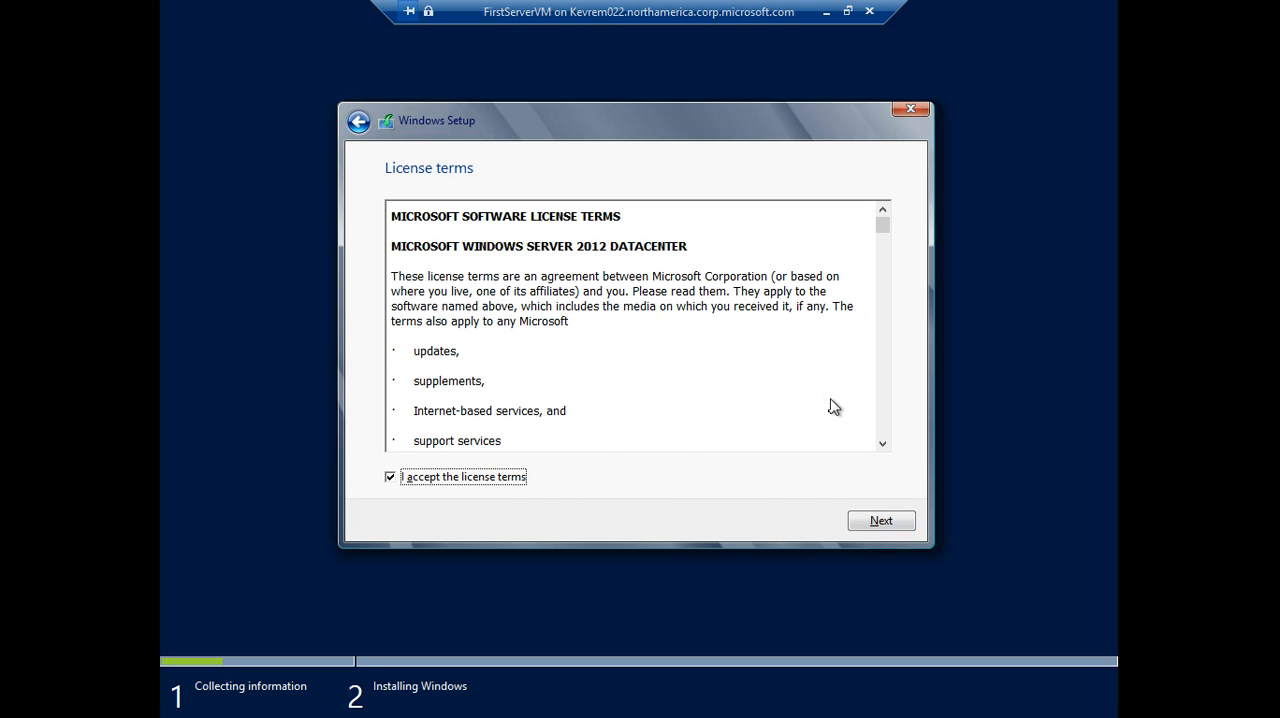
pyautogui.click(880, 520)
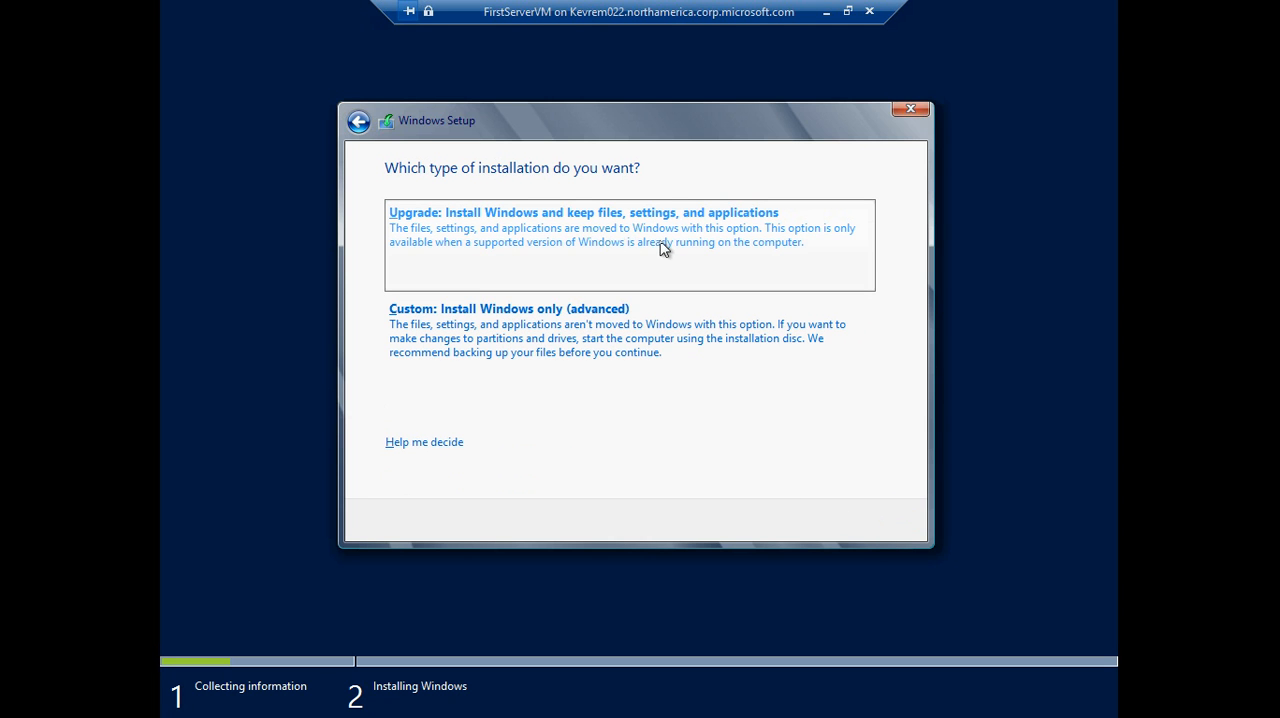
pyautogui.moveTo(520, 336)
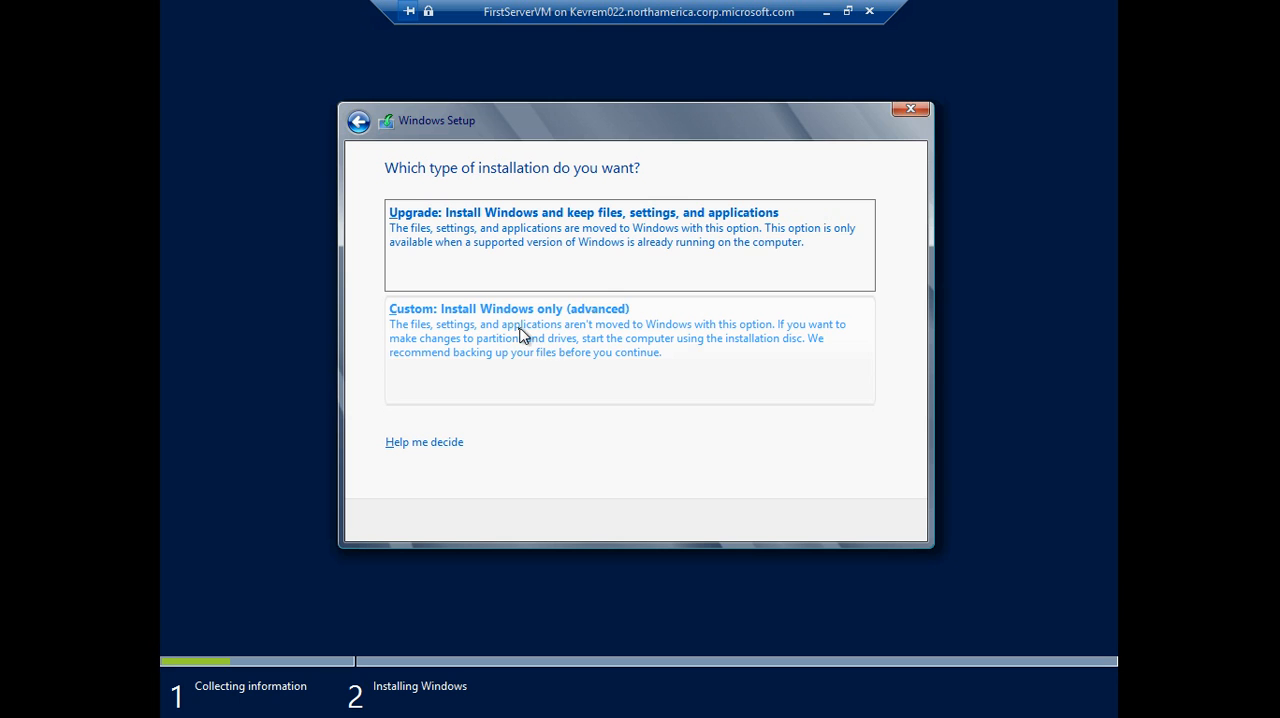
# Step: Begin a custom Windows Server install onto Drive 0's unallocated space, then restore down the connection window
pyautogui.click(508, 308)
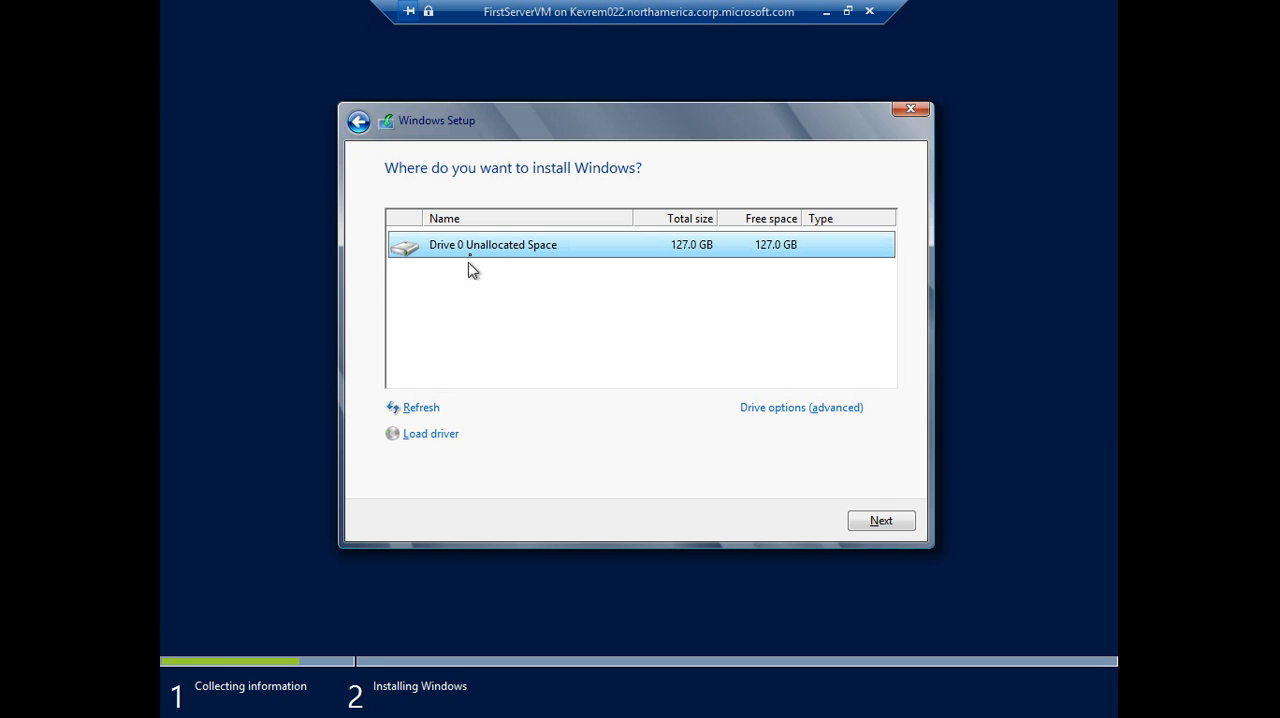
pyautogui.moveTo(584, 250)
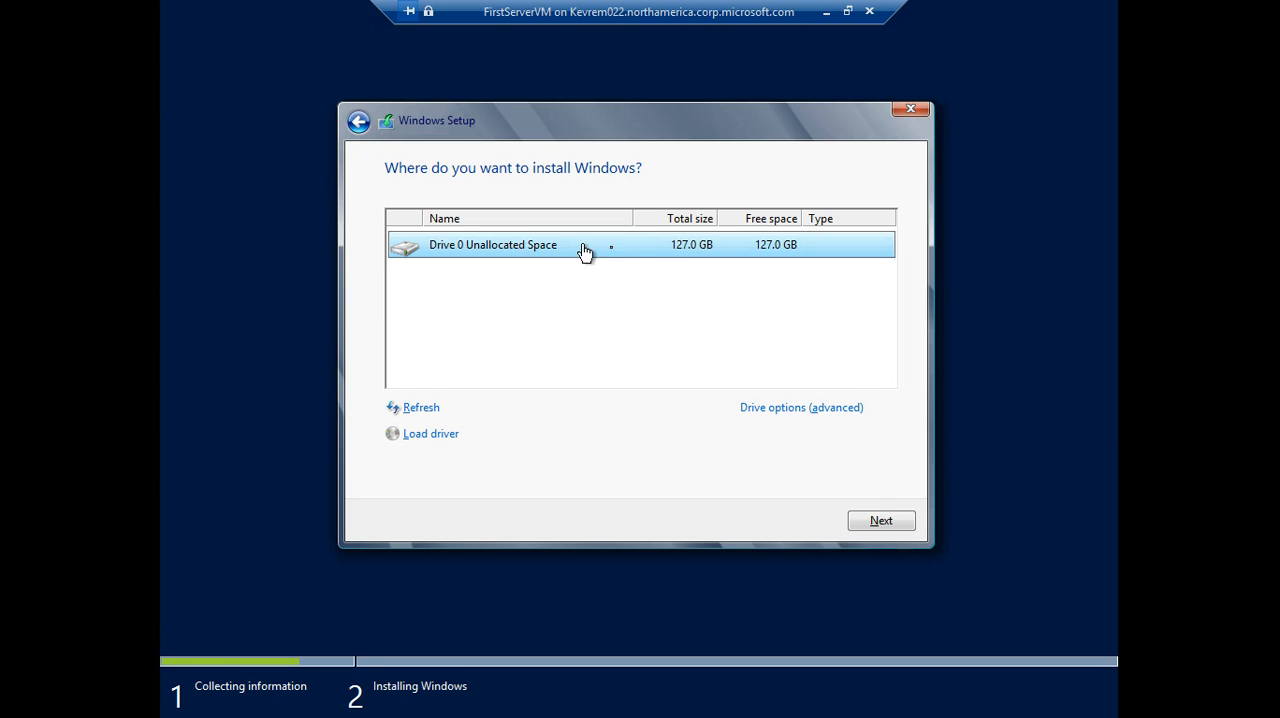
pyautogui.moveTo(718, 250)
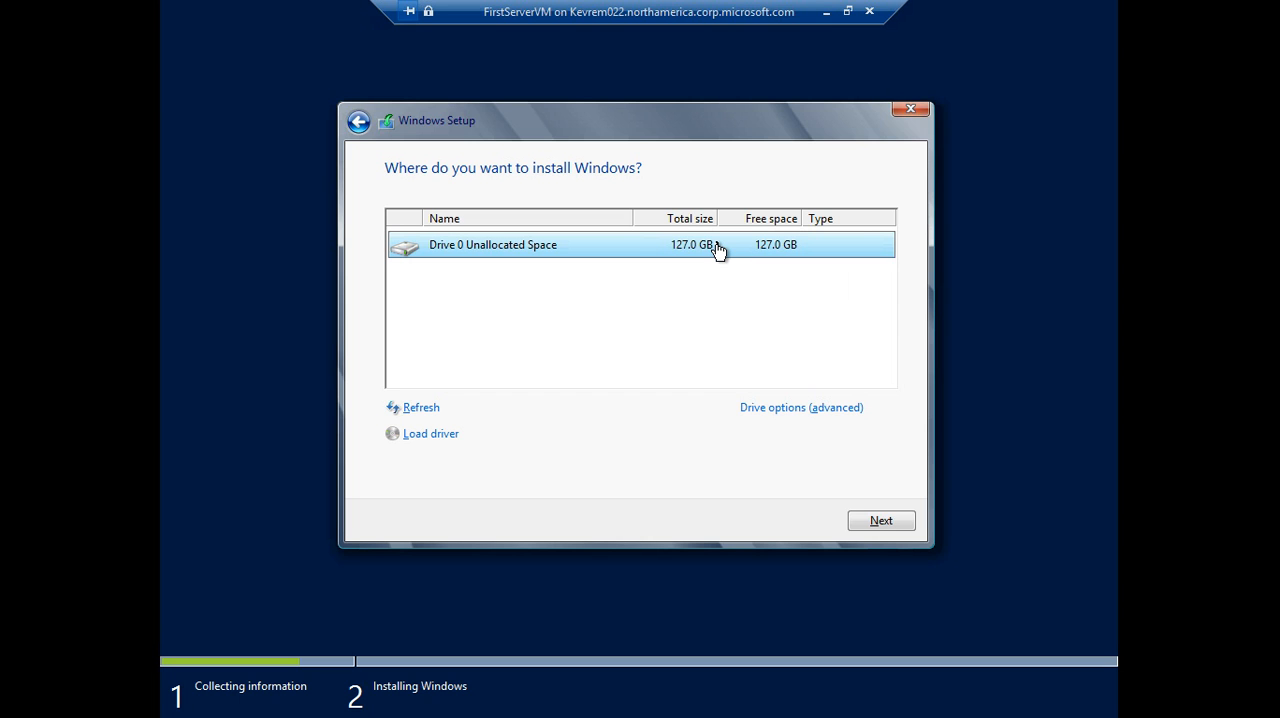
pyautogui.moveTo(732, 264)
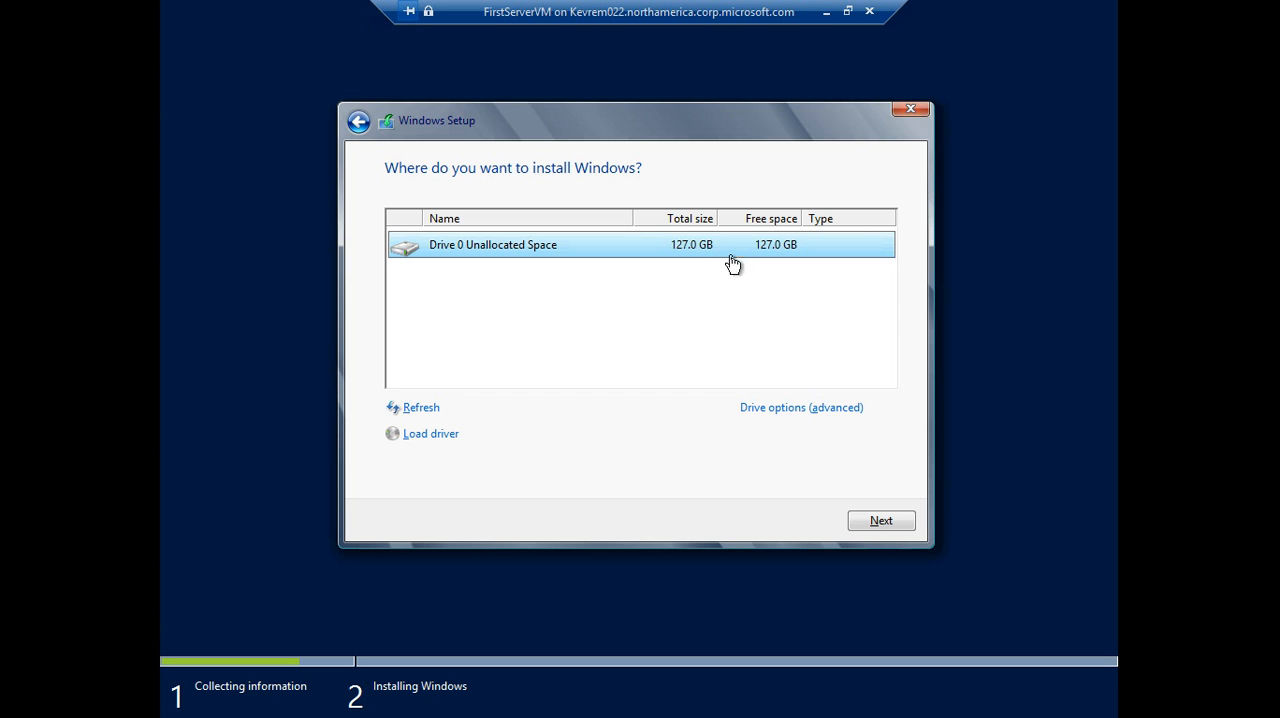
pyautogui.click(880, 520)
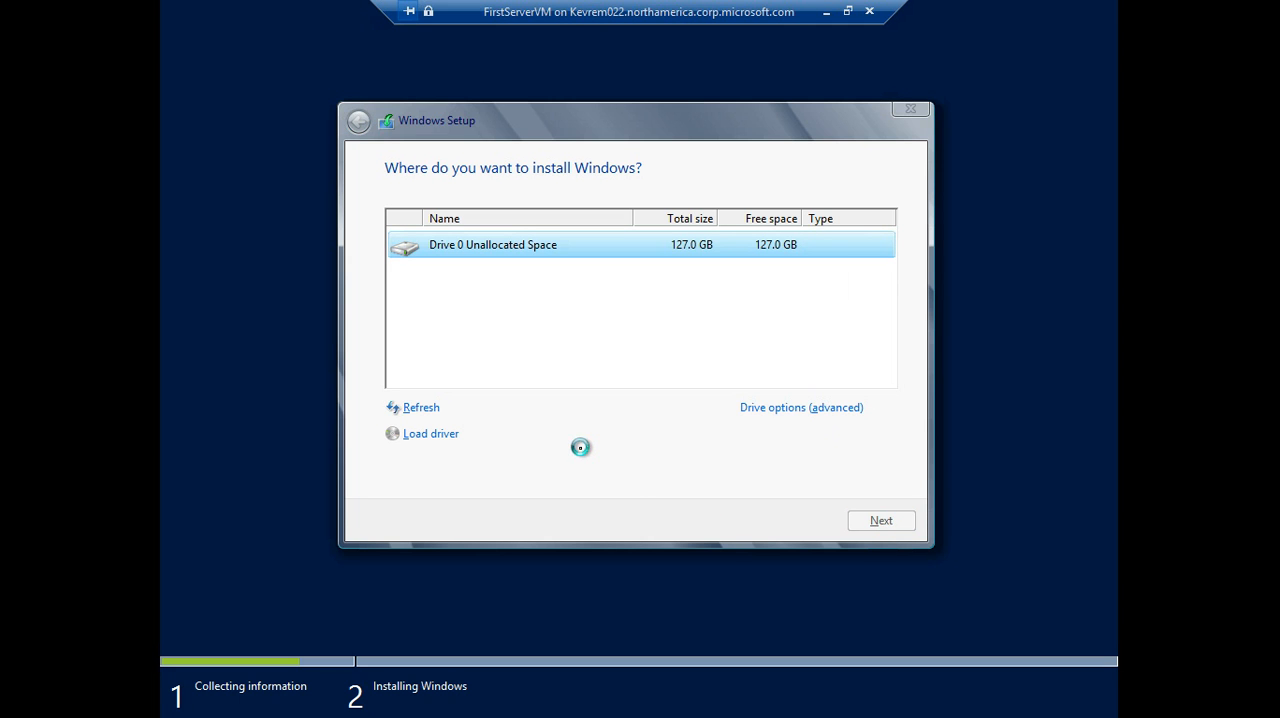
pyautogui.click(880, 520)
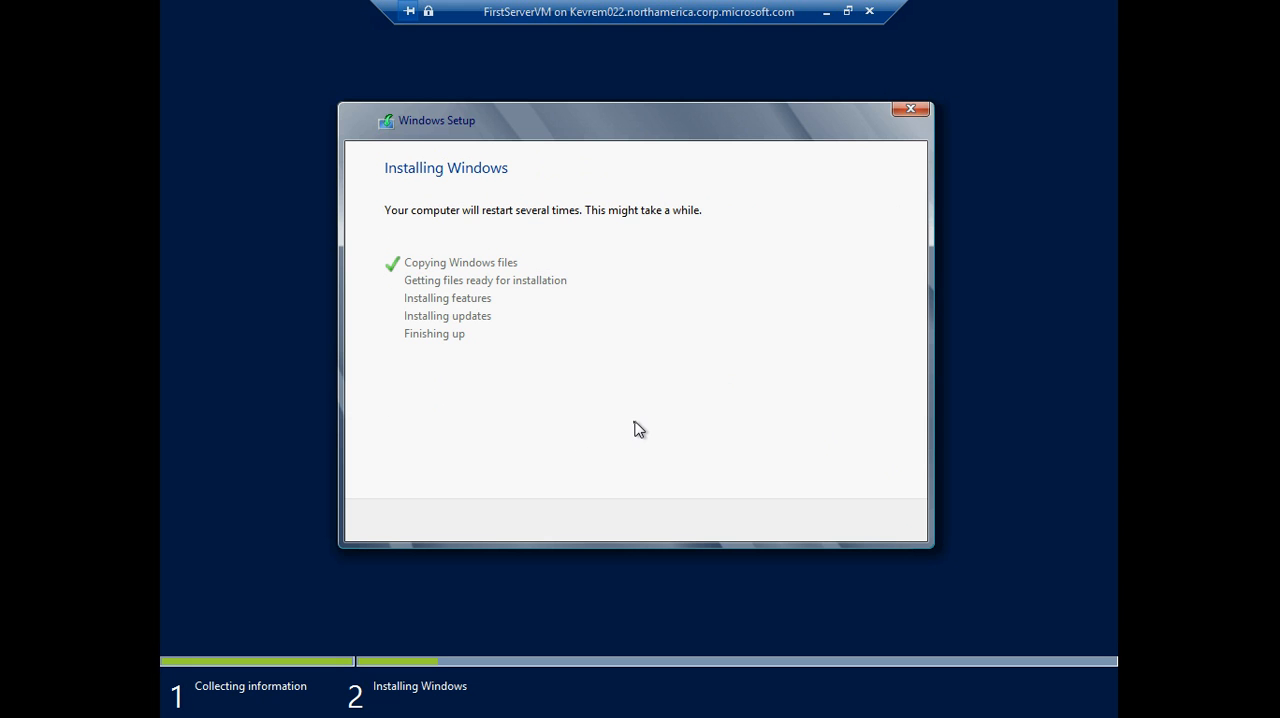
pyautogui.moveTo(848, 12)
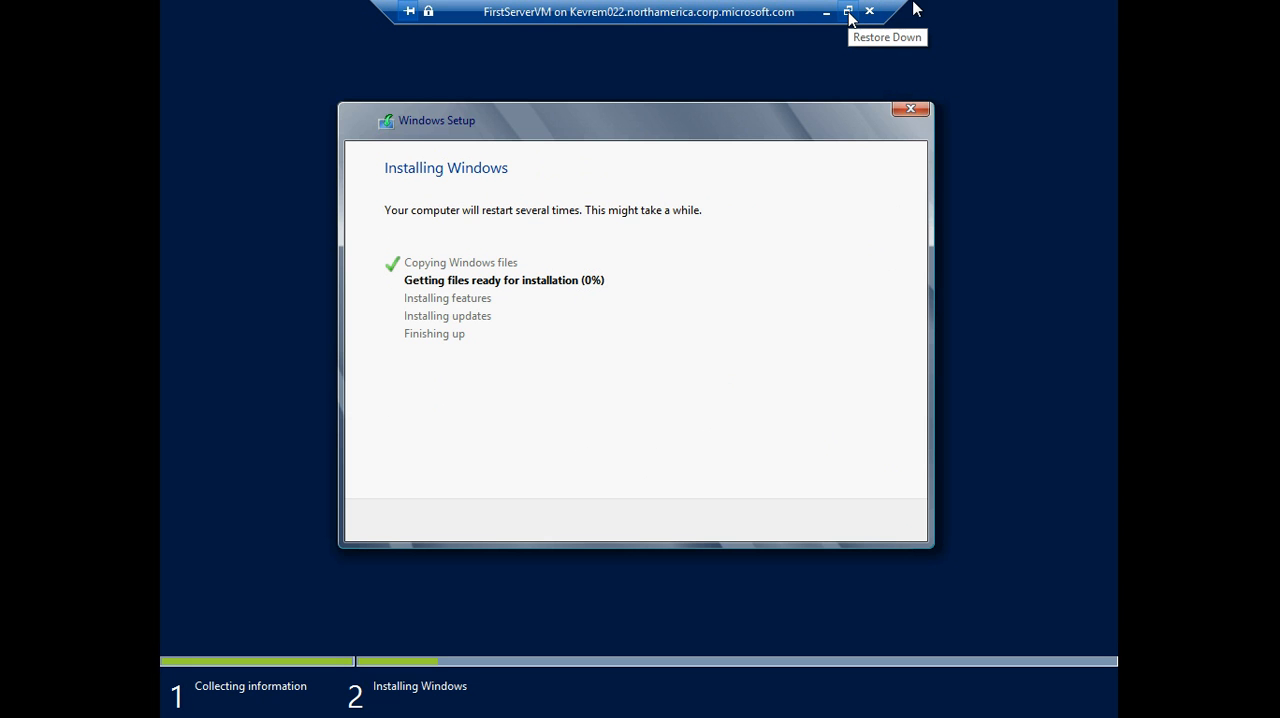
pyautogui.click(848, 12)
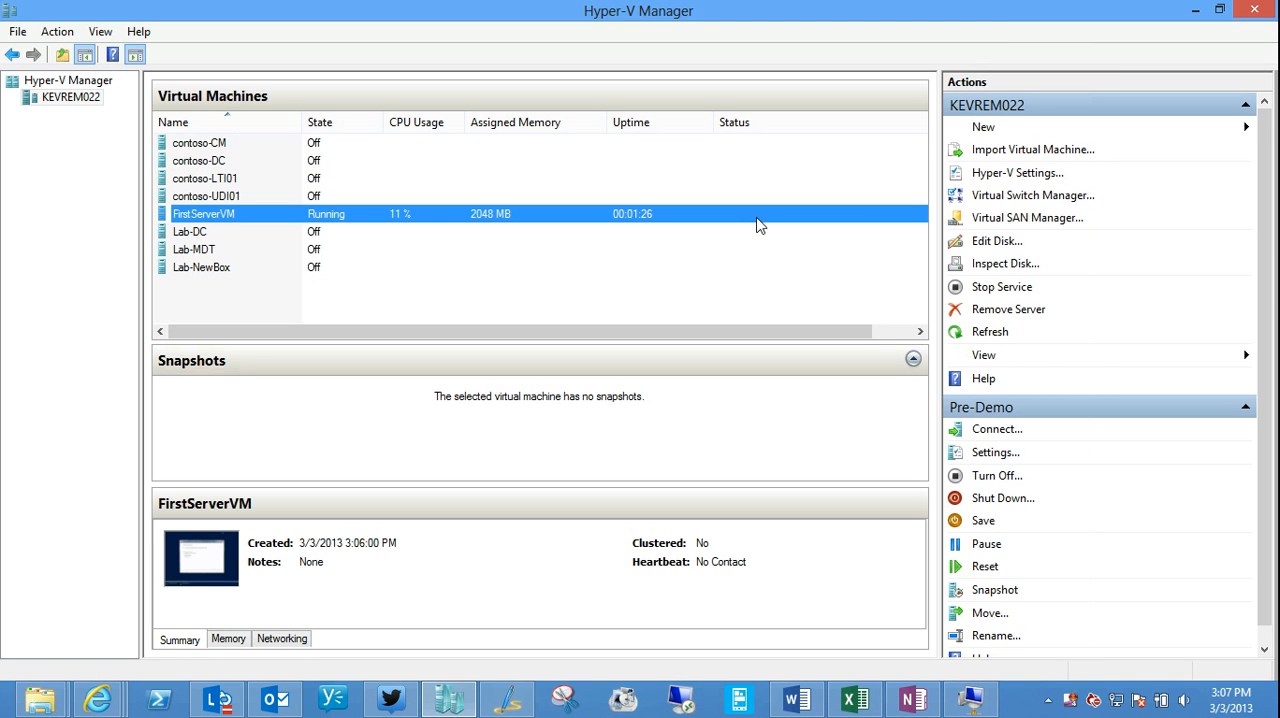
pyautogui.moveTo(590, 244)
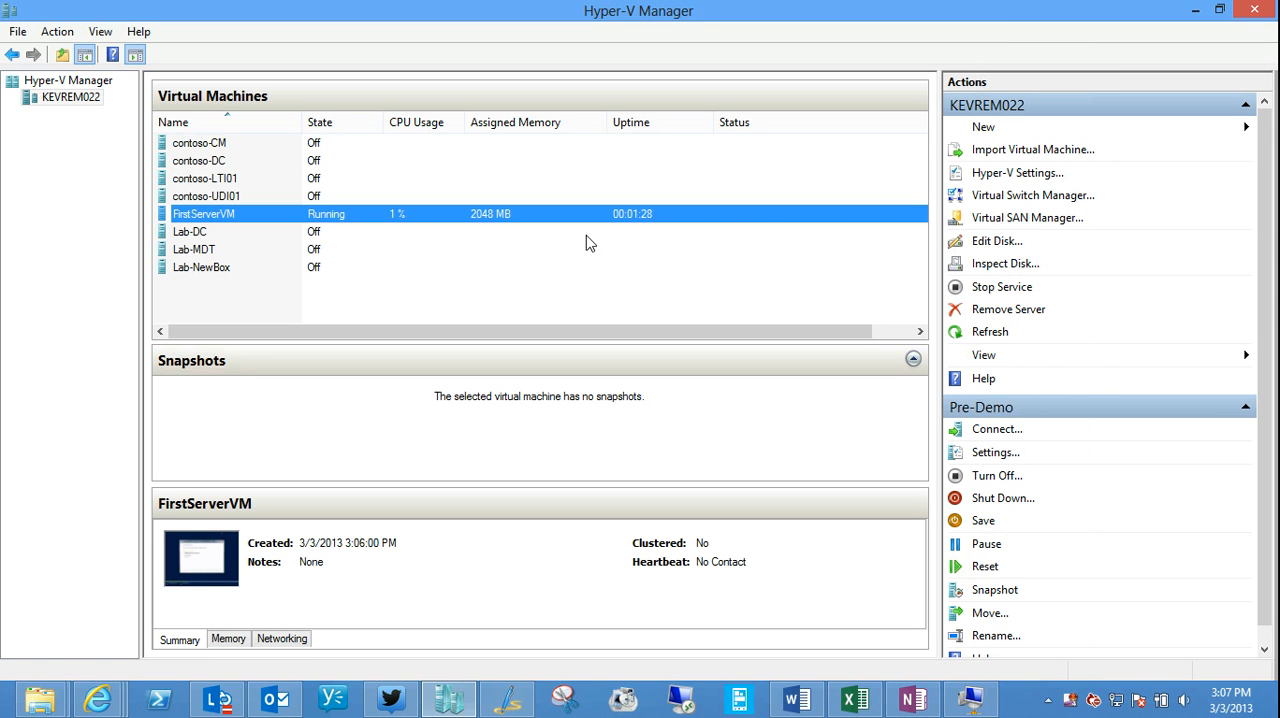
pyautogui.moveTo(438, 260)
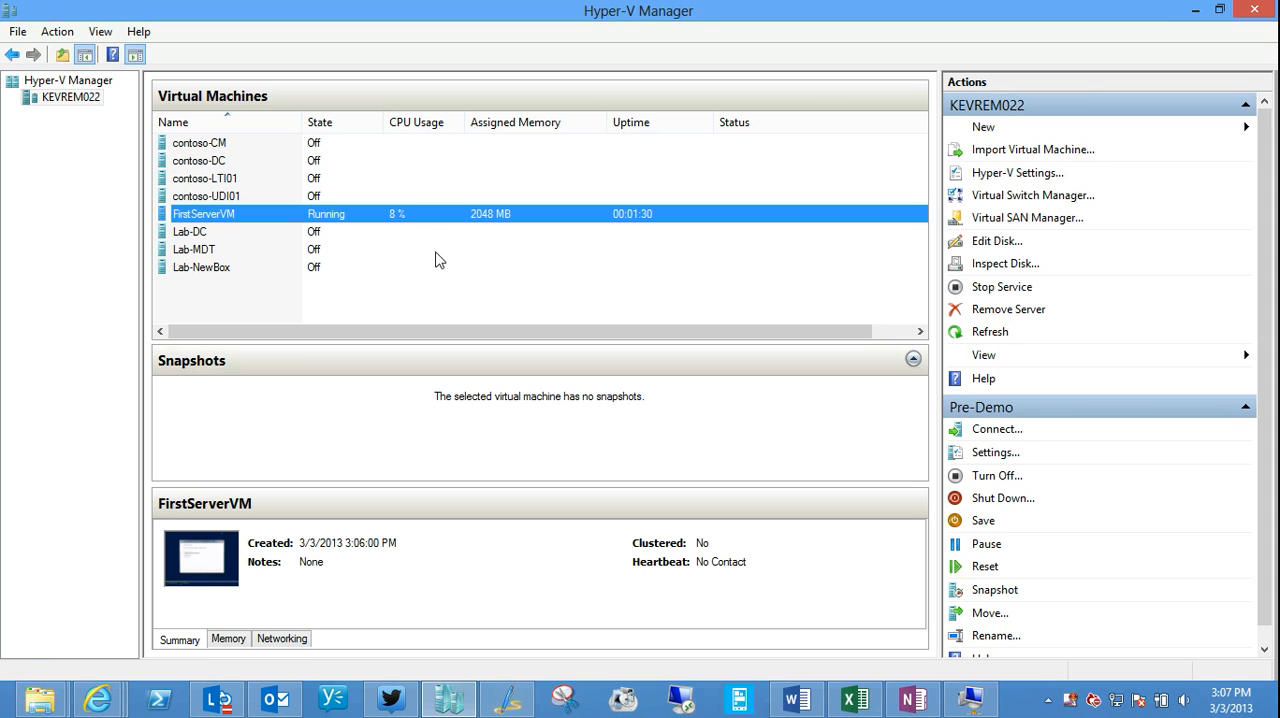
pyautogui.moveTo(1050, 148)
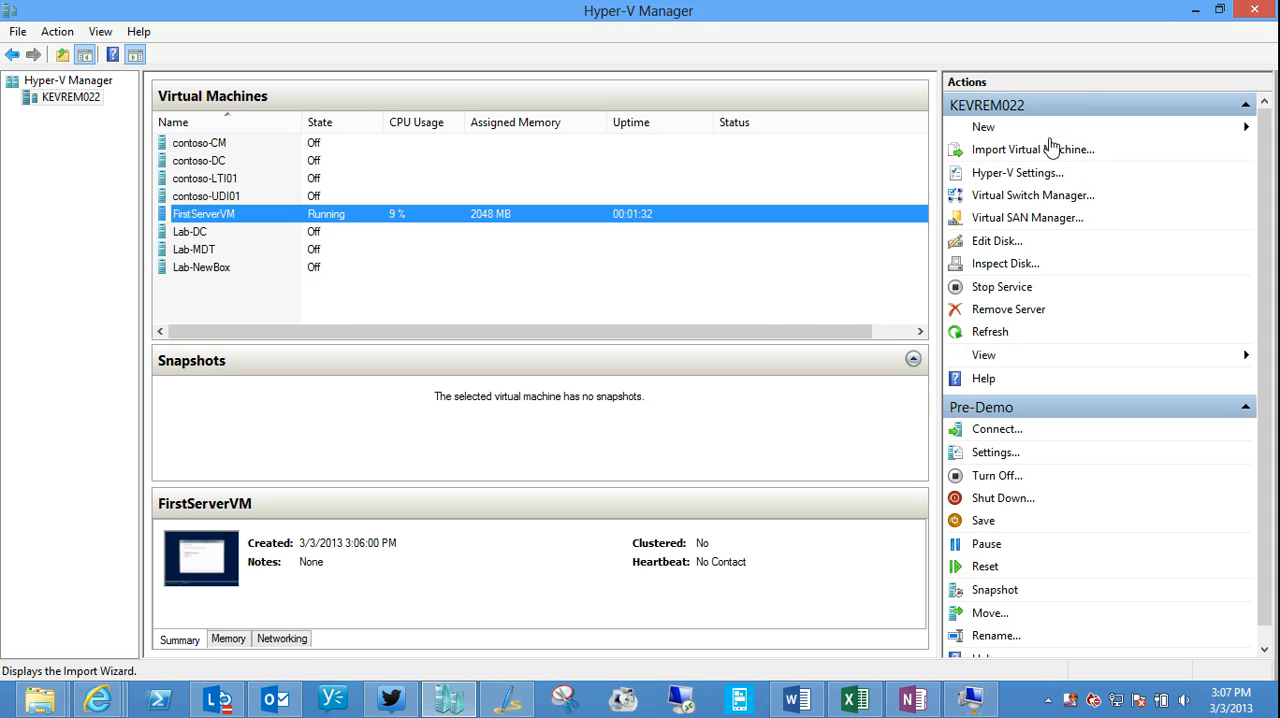
pyautogui.moveTo(1016, 150)
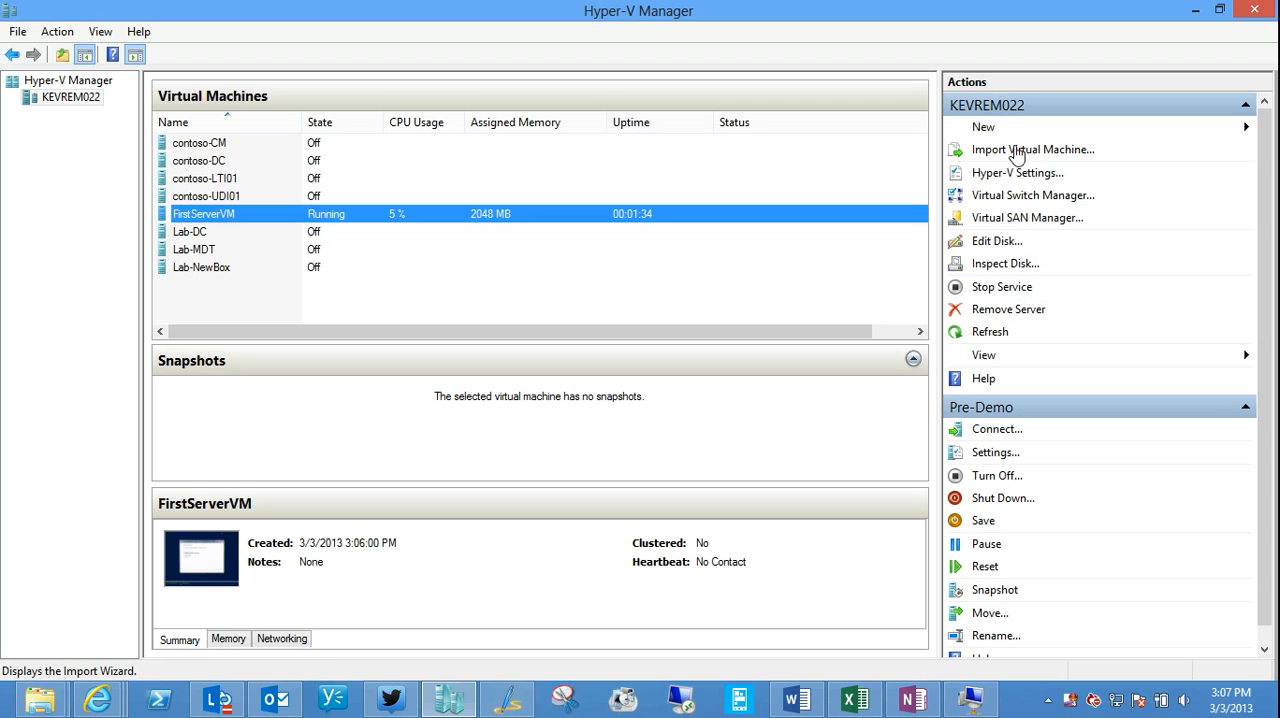
# Step: Show the New submenu offering Virtual Machine, Hard Disk and Floppy Disk
pyautogui.click(984, 128)
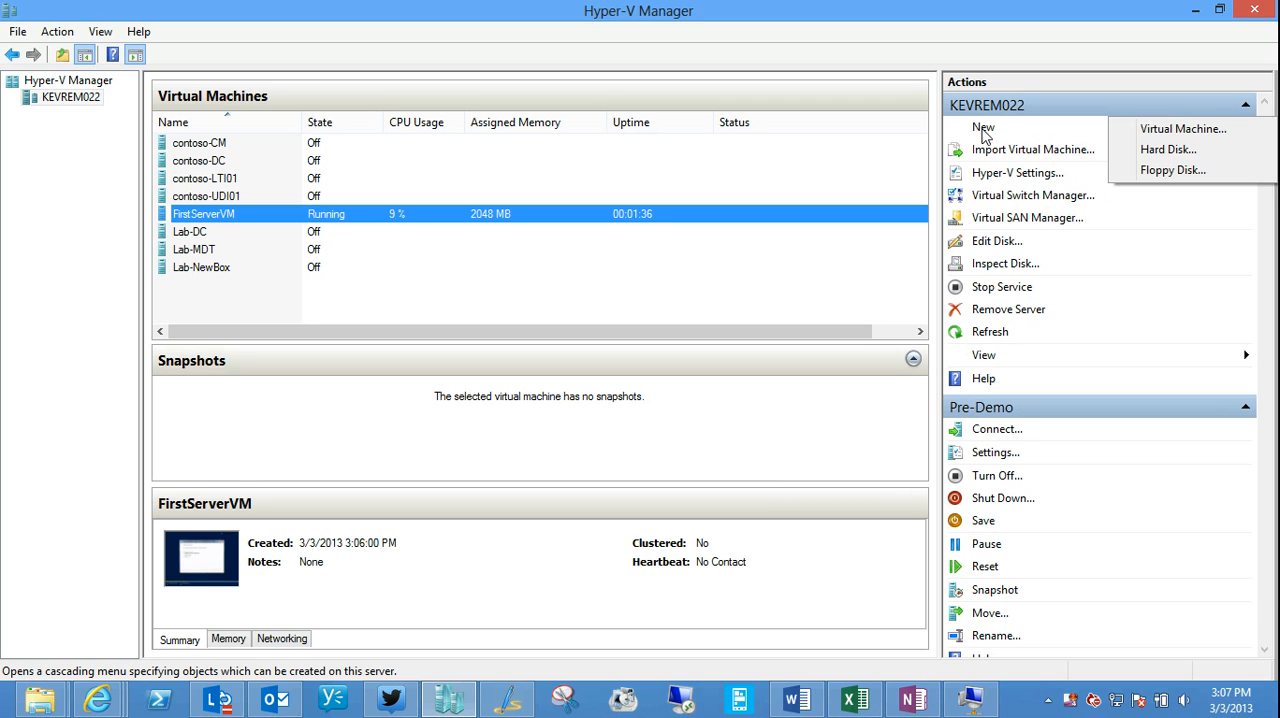
pyautogui.moveTo(1168, 148)
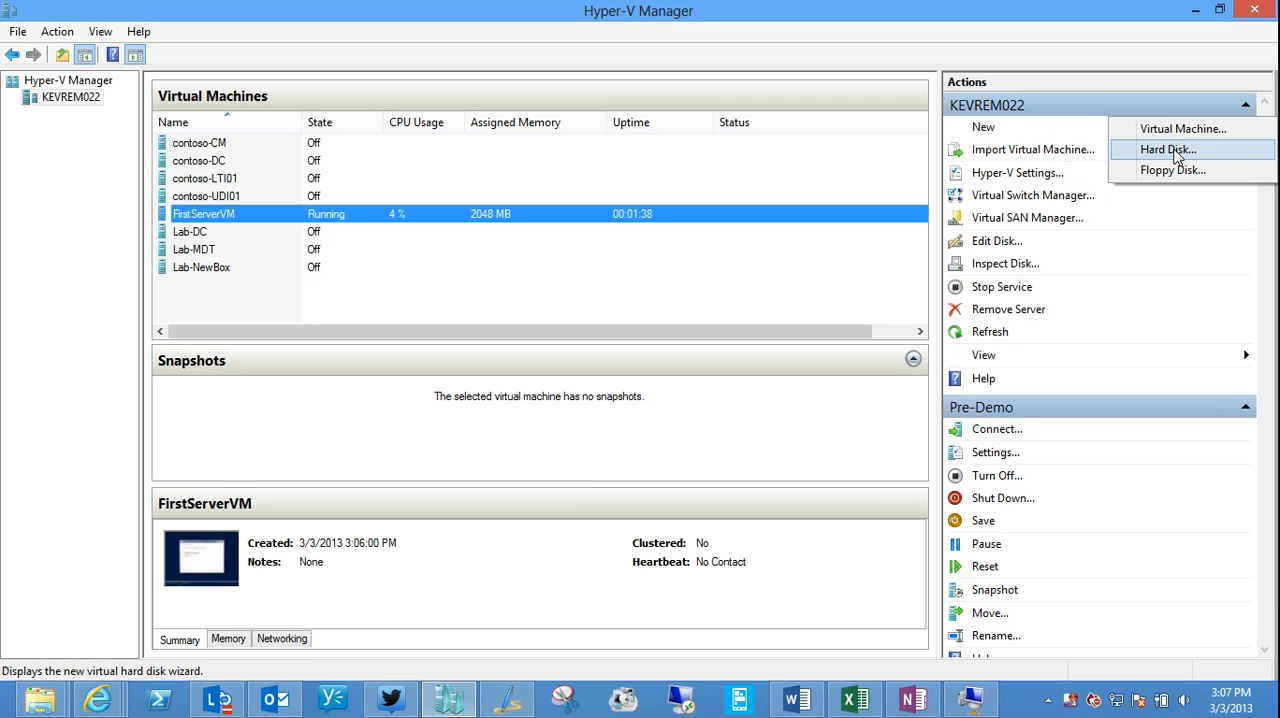
pyautogui.moveTo(1172, 170)
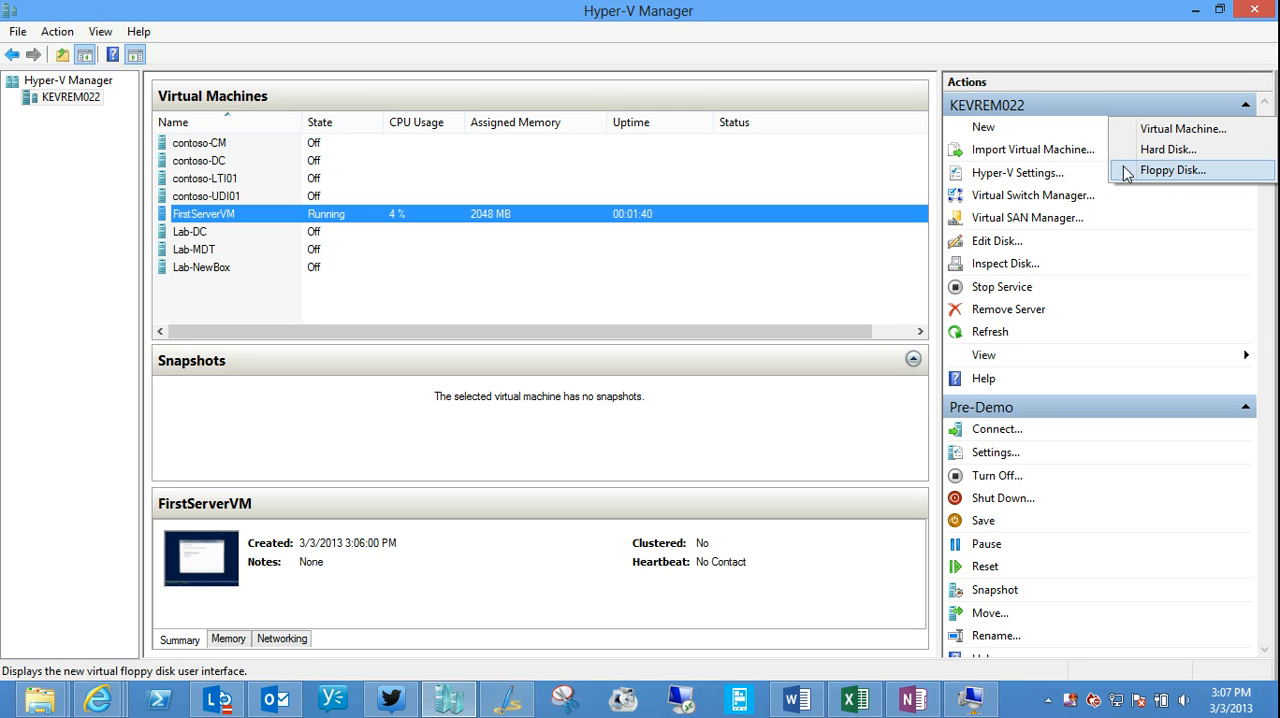
pyautogui.click(1032, 148)
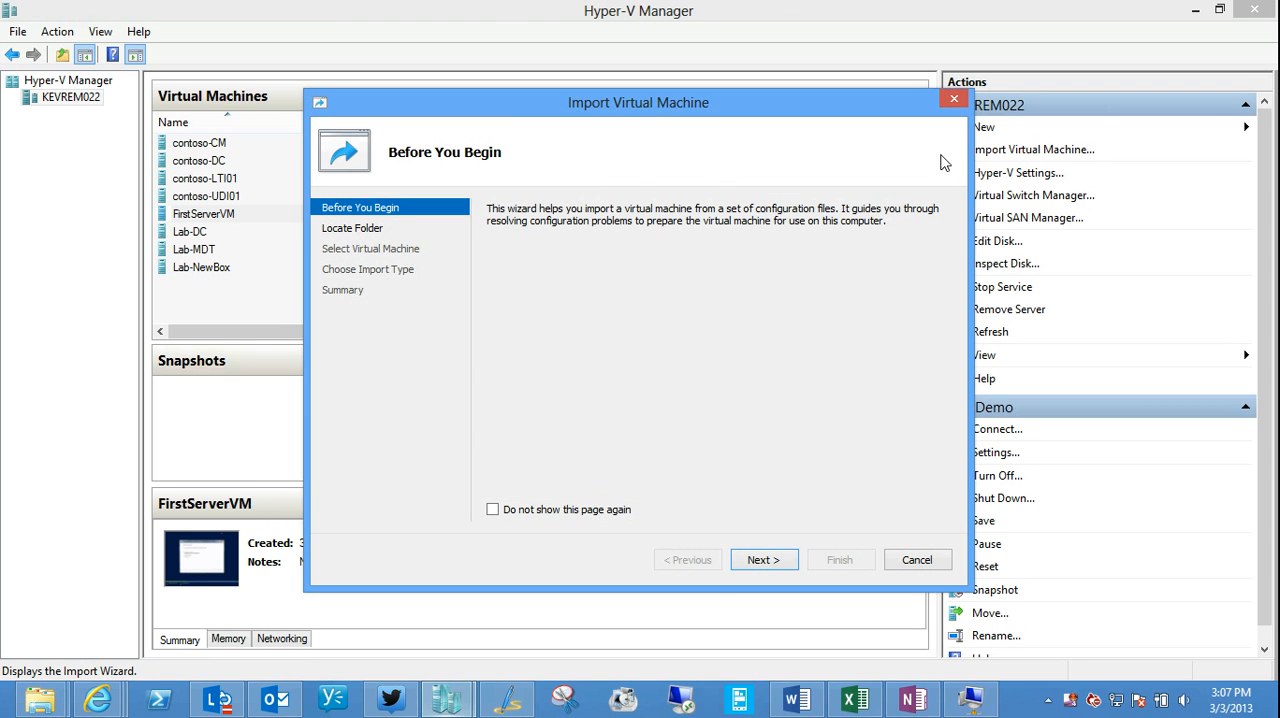
pyautogui.moveTo(728, 428)
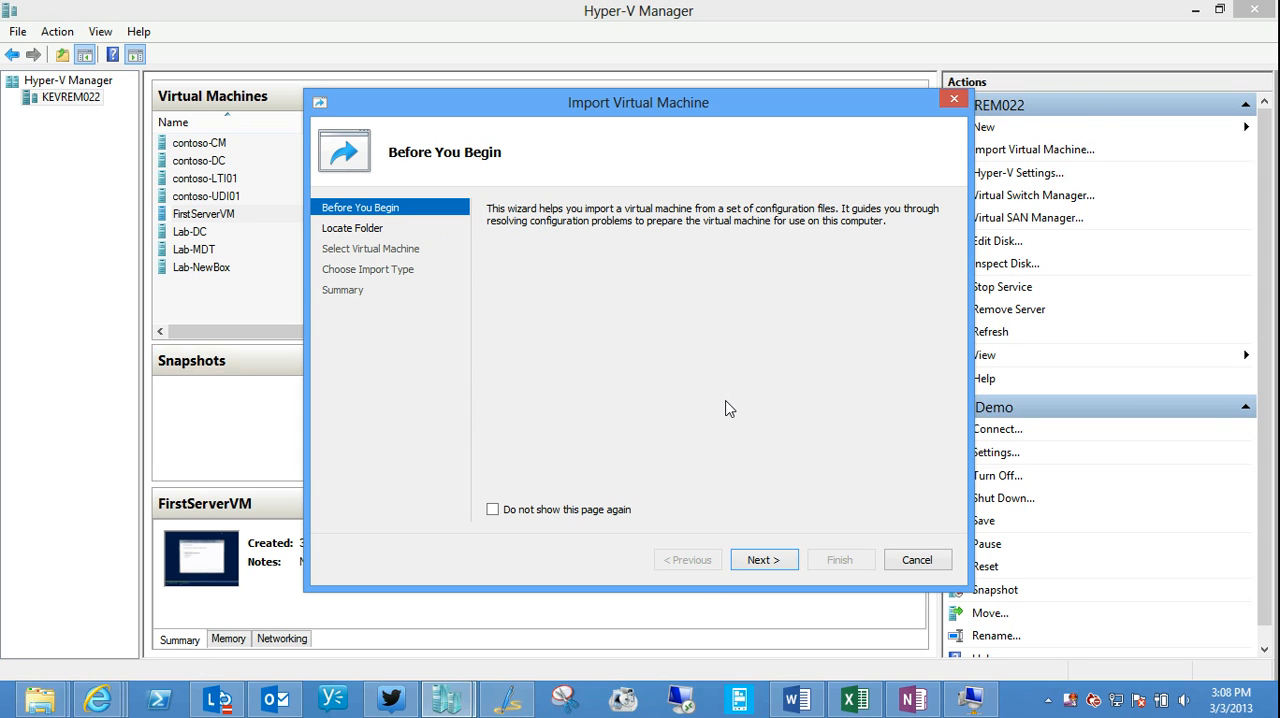
pyautogui.moveTo(788, 296)
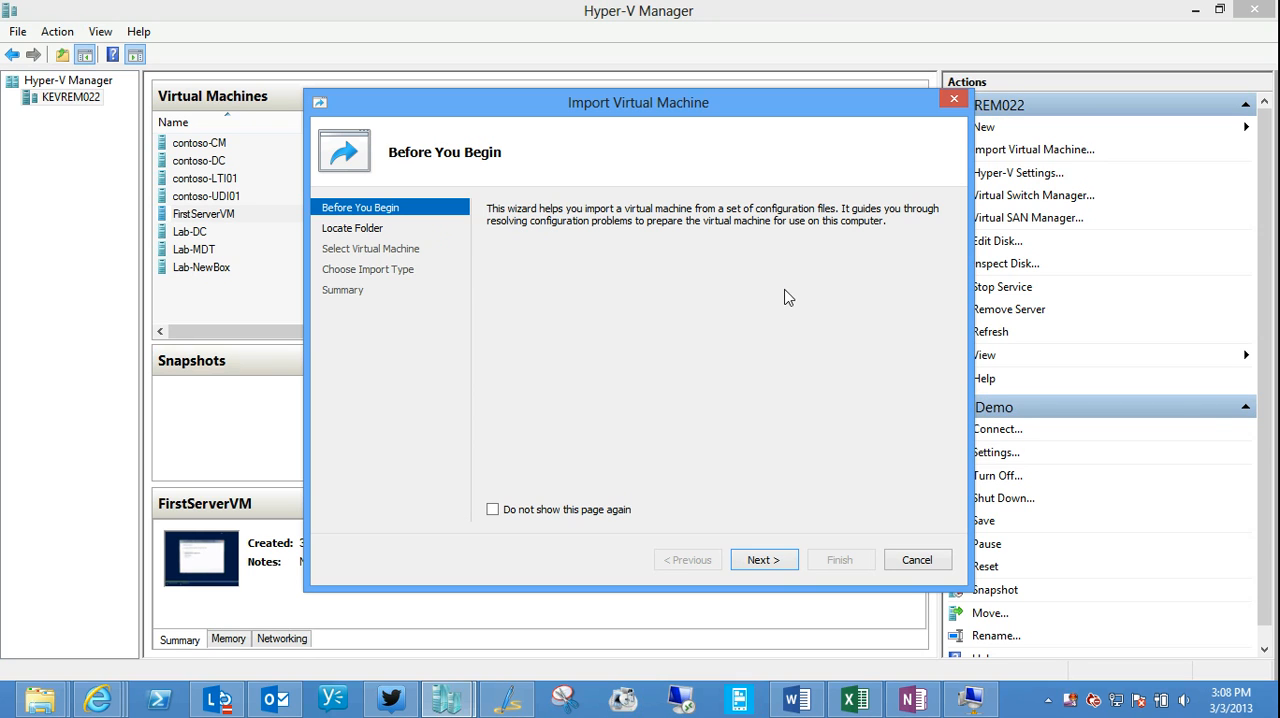
pyautogui.moveTo(684, 506)
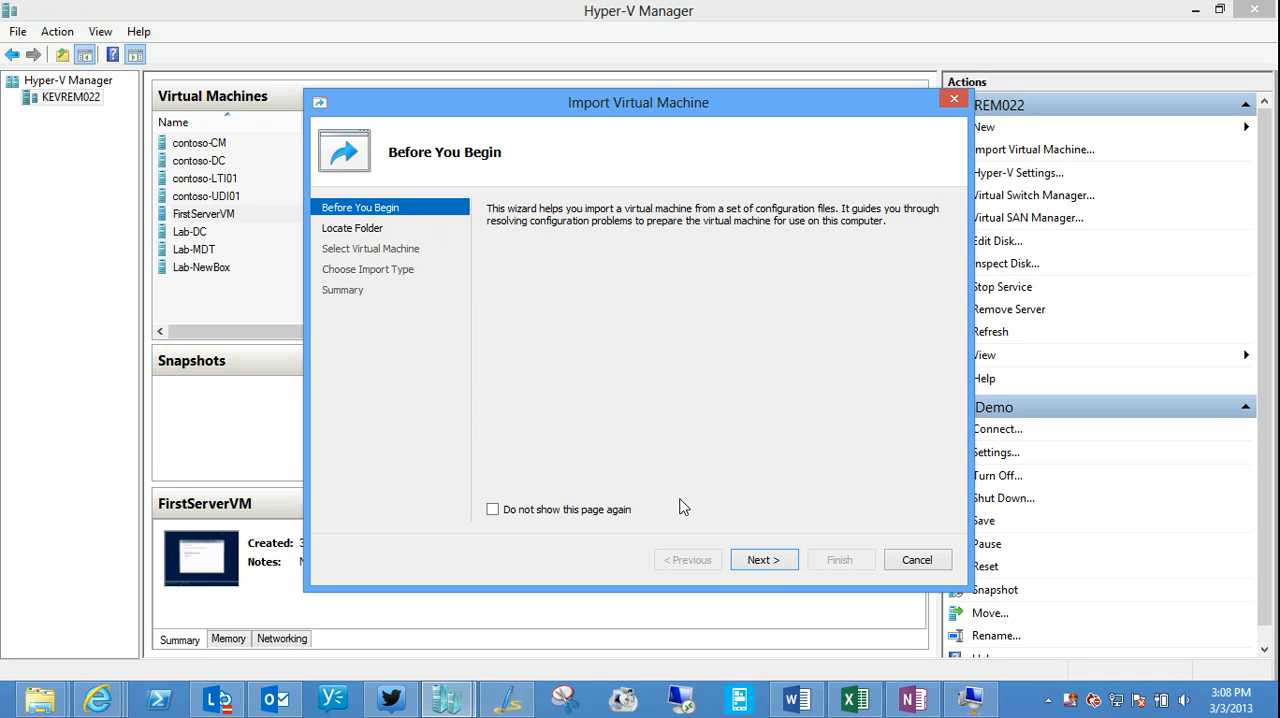
pyautogui.moveTo(690, 496)
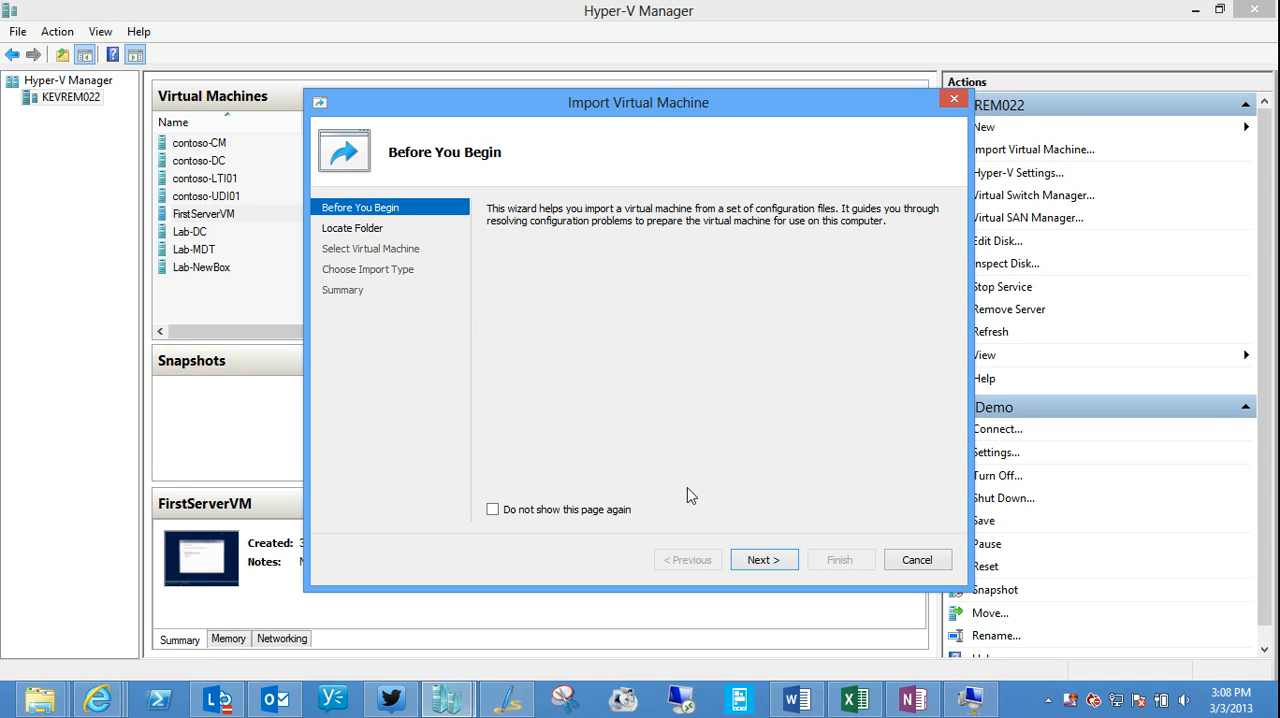
pyautogui.moveTo(516, 292)
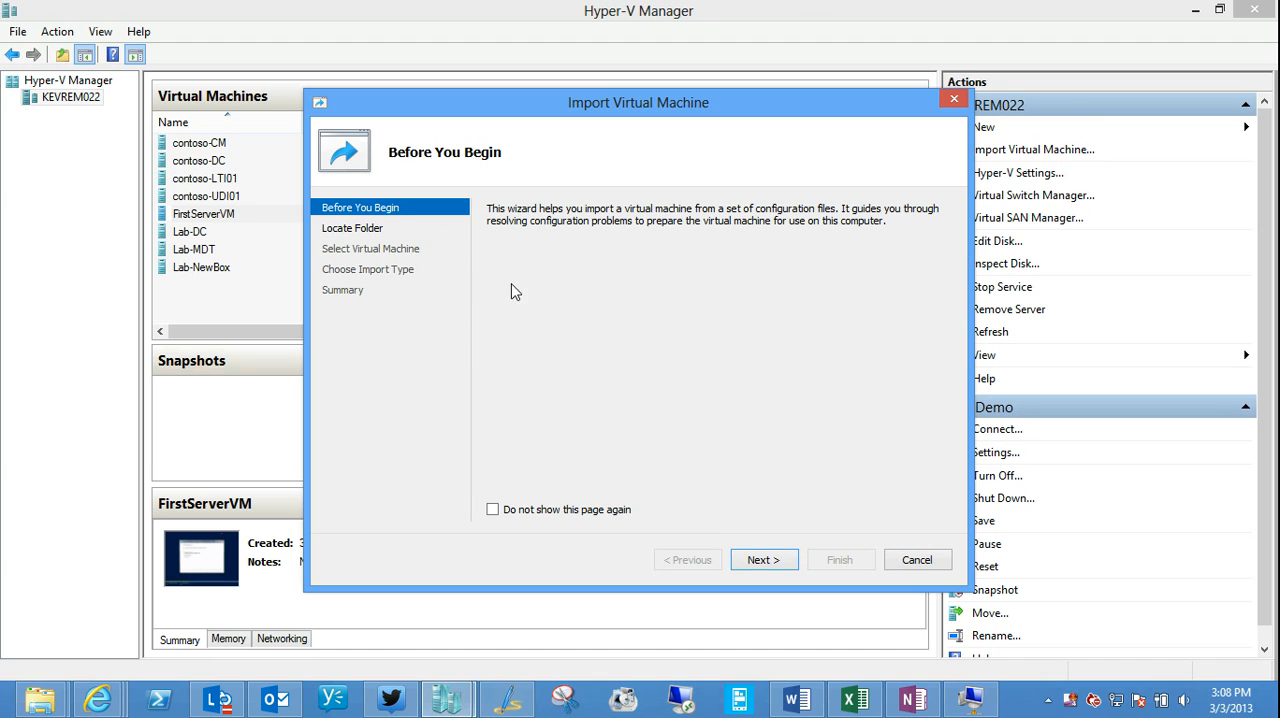
pyautogui.moveTo(916, 560)
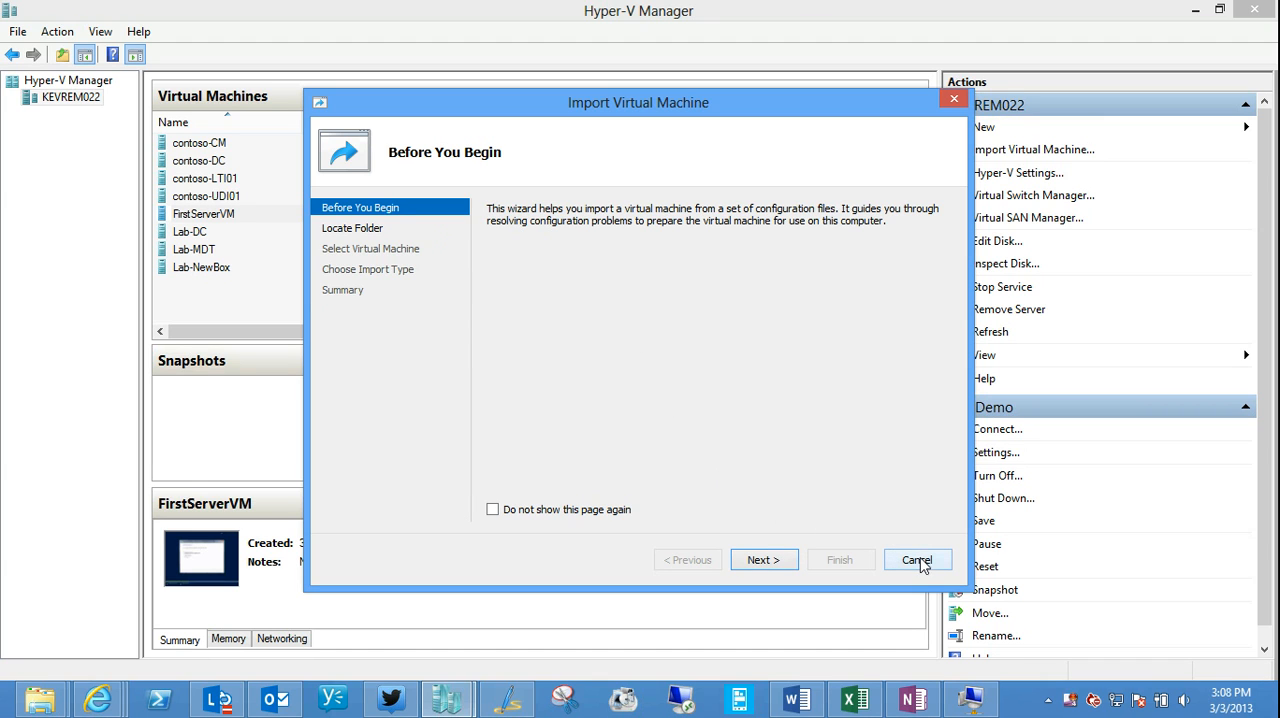
pyautogui.click(916, 560)
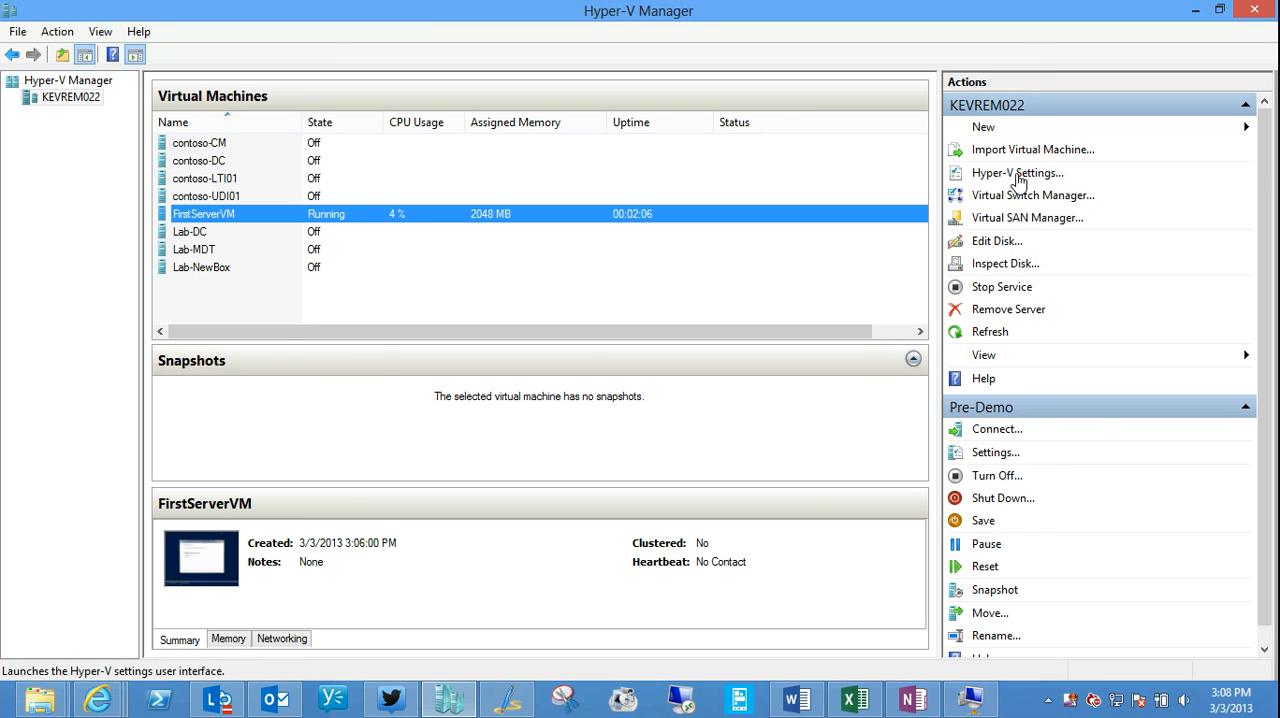
# Step: In KEVREM022's Hyper-V Settings, view the Virtual Machines folder, NUMA Spanning and Storage Migrations (2 simultaneous) pages
pyautogui.click(1016, 172)
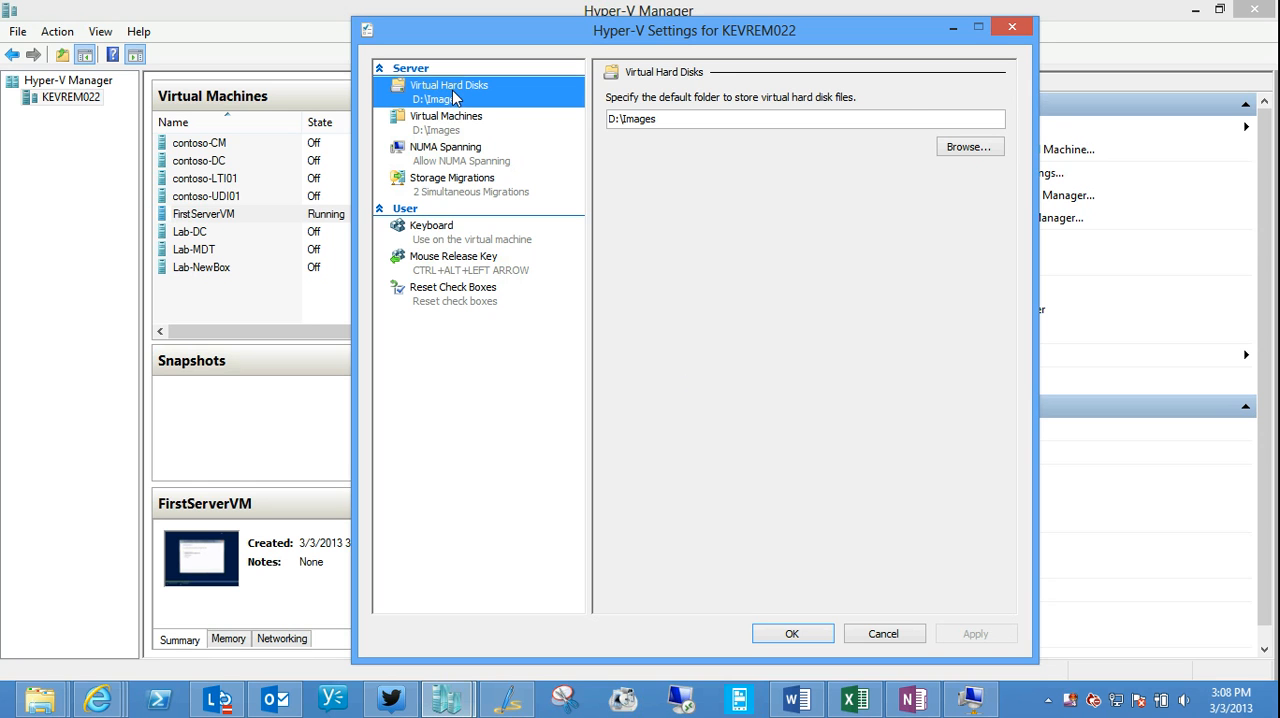
pyautogui.click(446, 116)
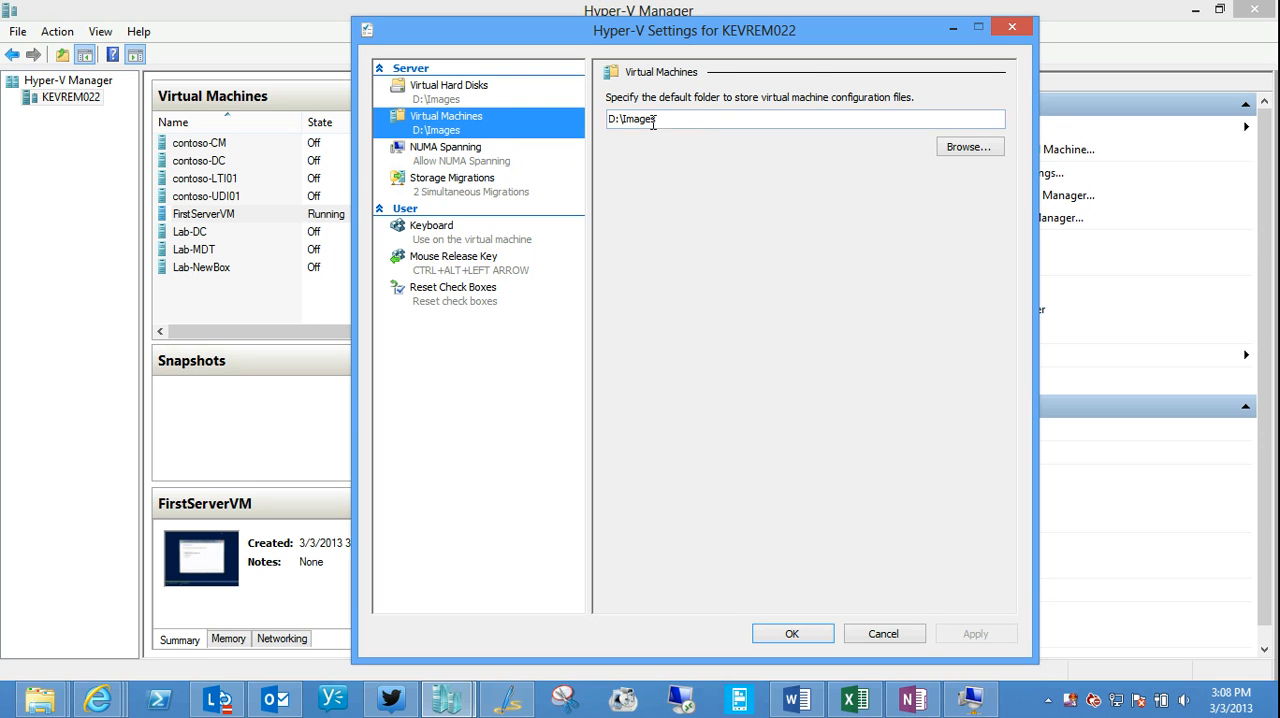
pyautogui.click(444, 148)
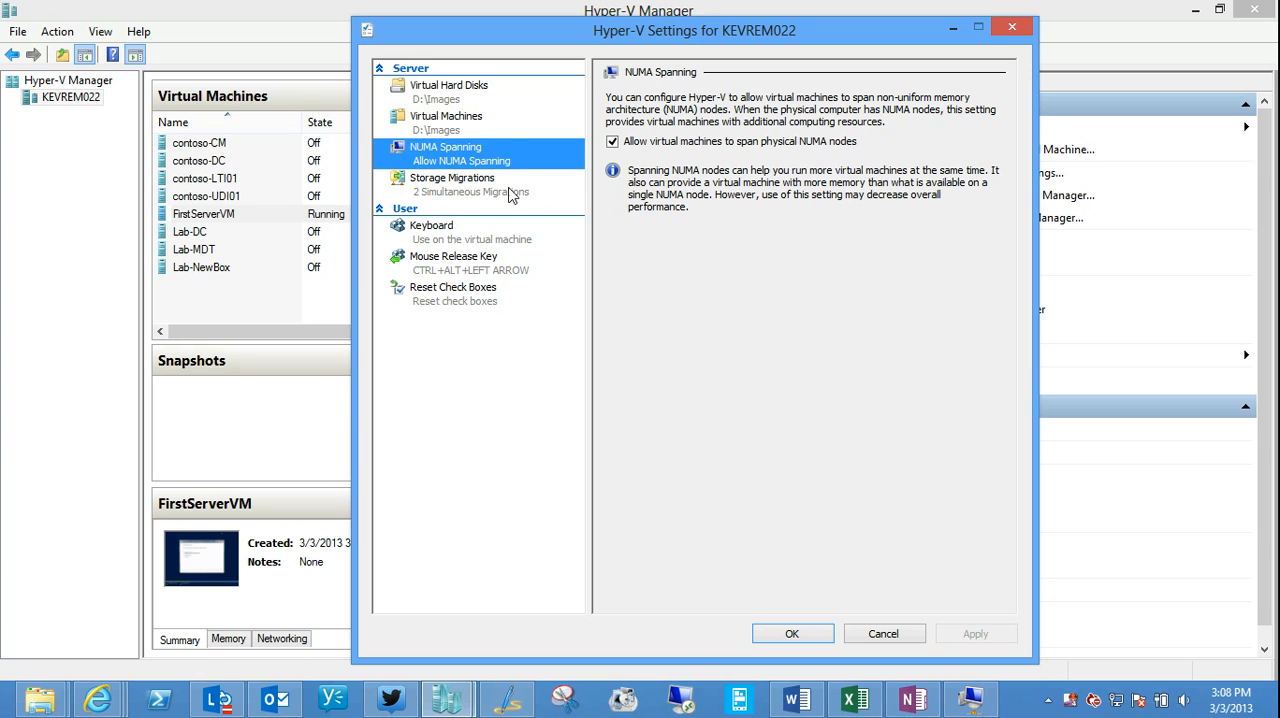
pyautogui.click(452, 176)
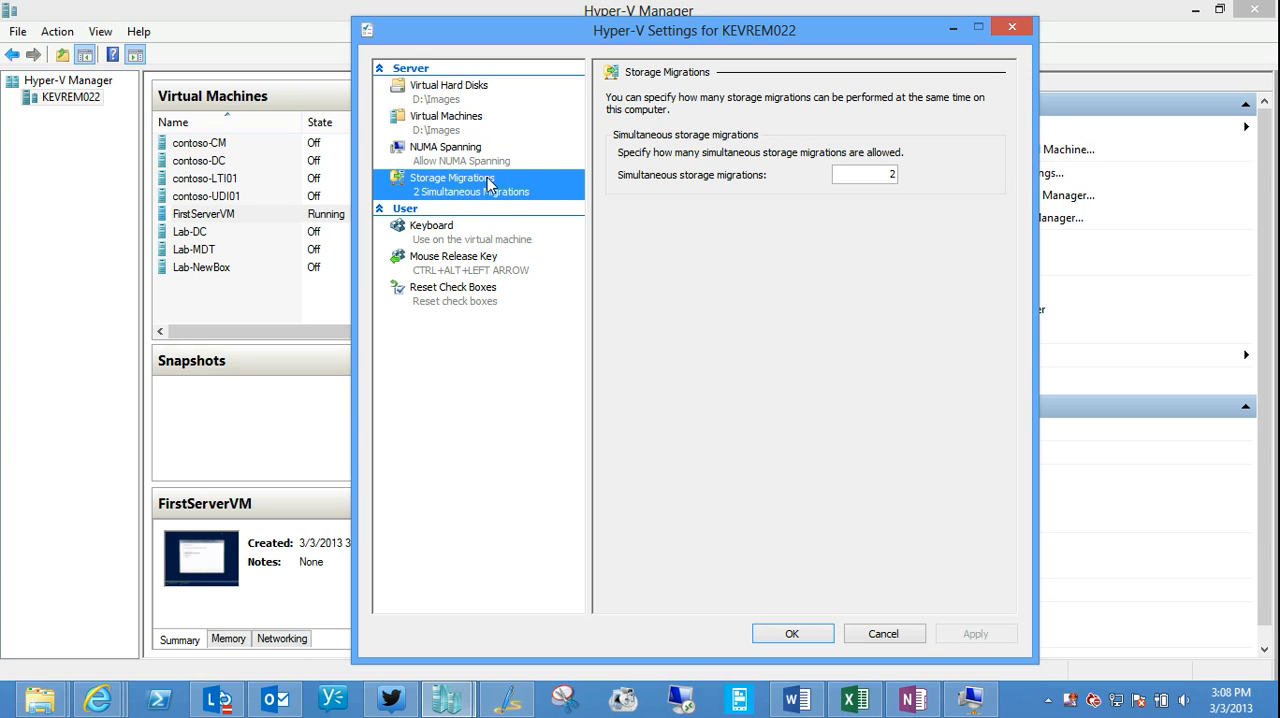
pyautogui.moveTo(474, 122)
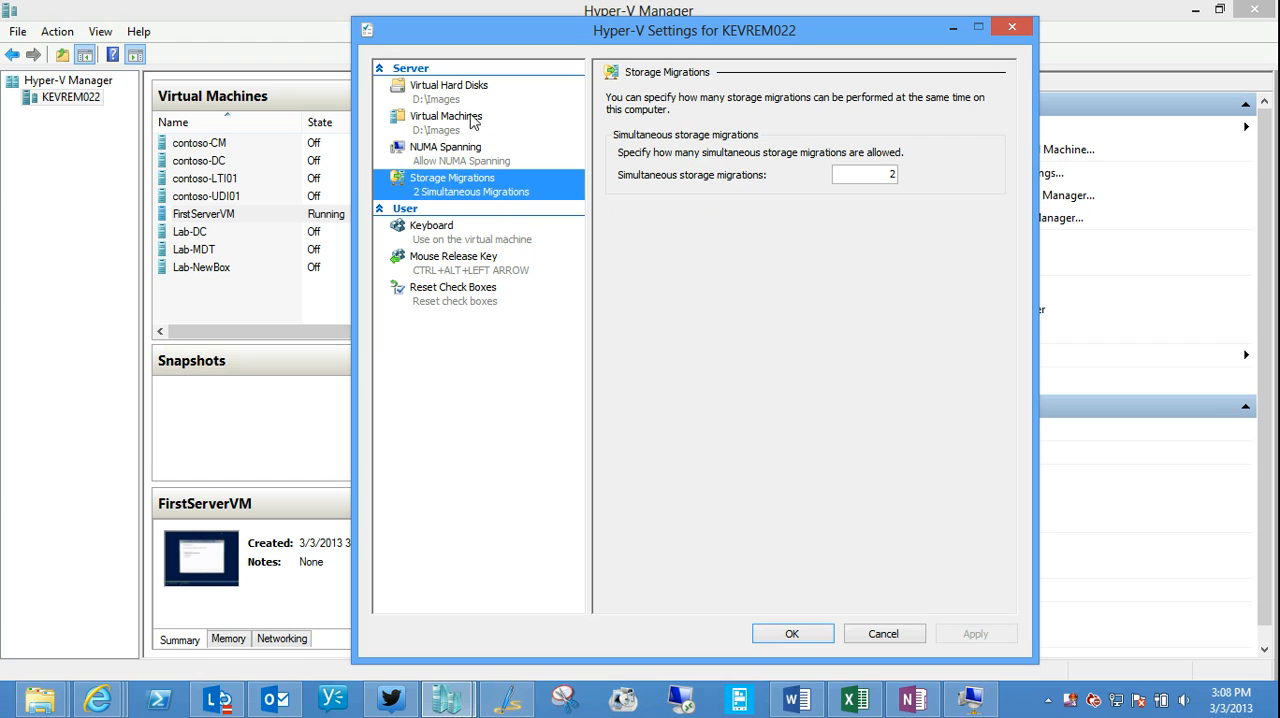
pyautogui.moveTo(444, 392)
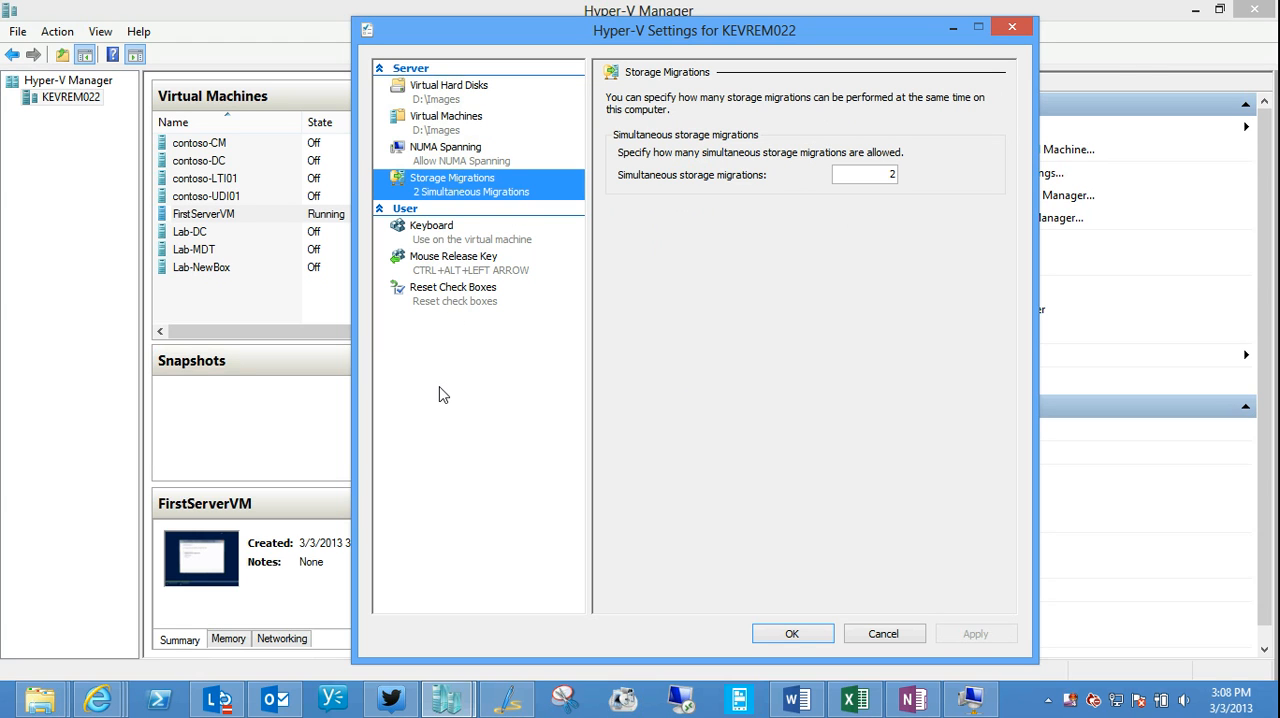
pyautogui.moveTo(444, 312)
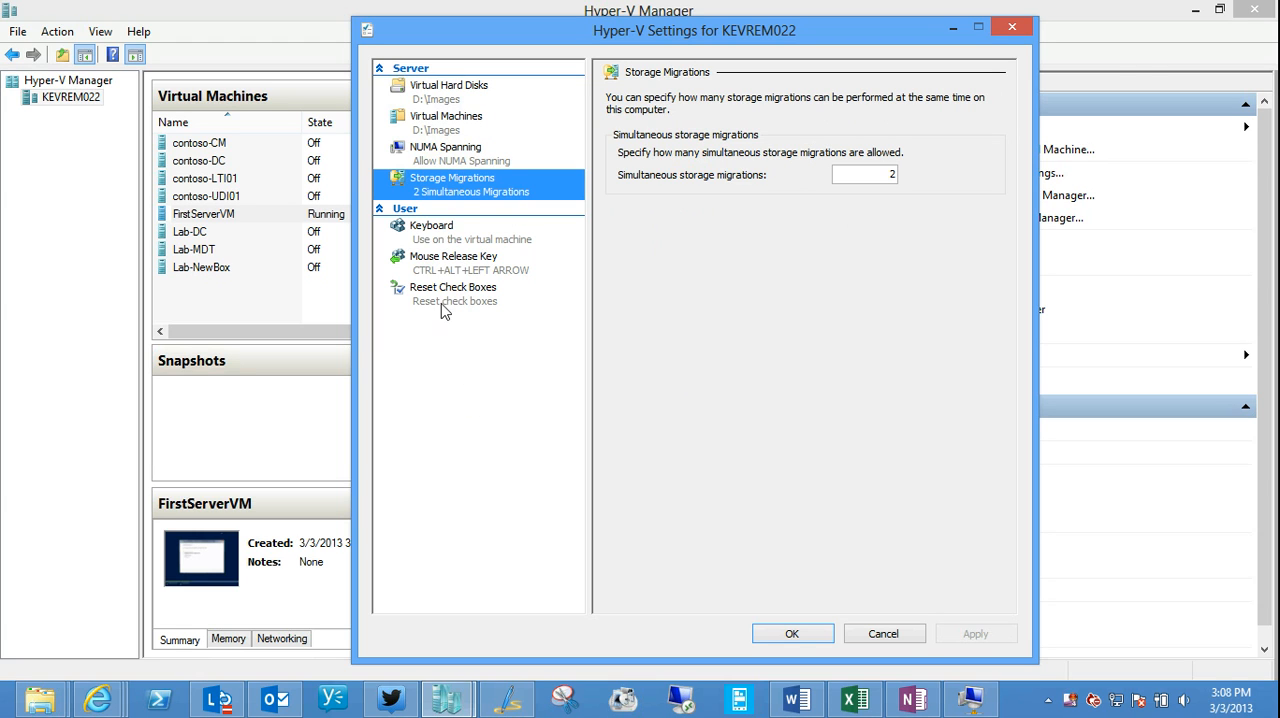
pyautogui.moveTo(416, 178)
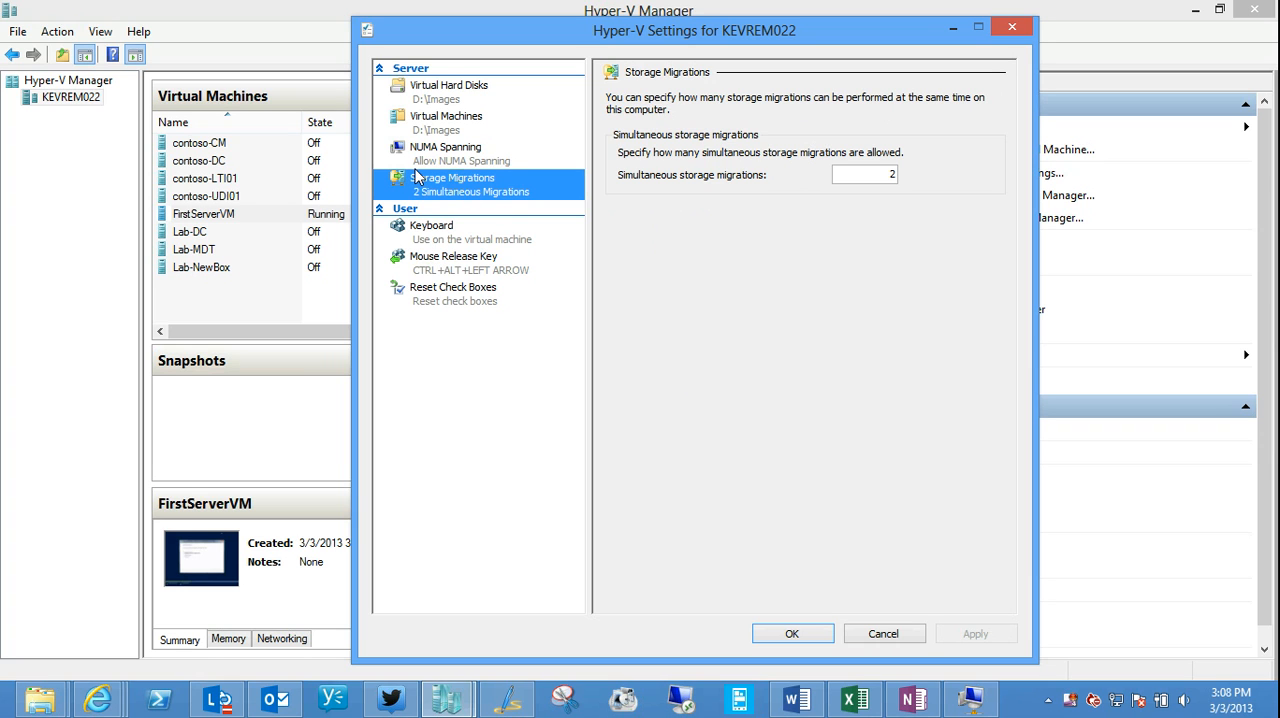
pyautogui.moveTo(424, 192)
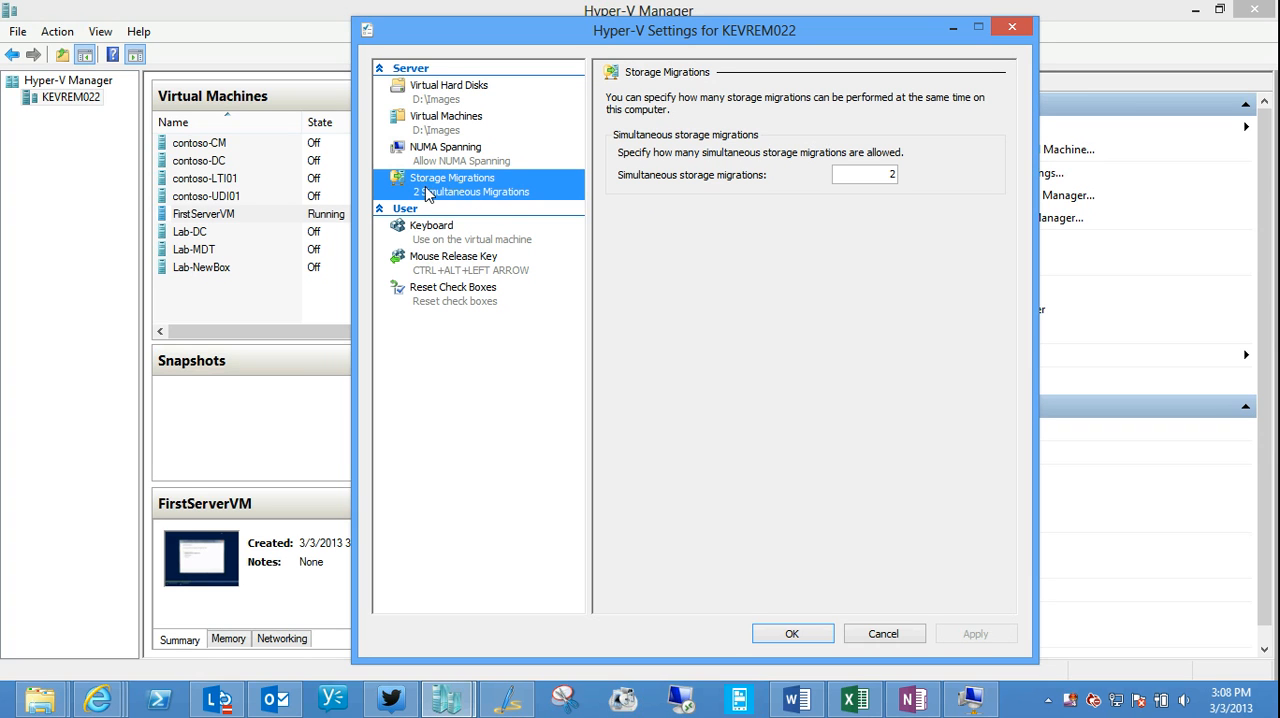
pyautogui.moveTo(444, 120)
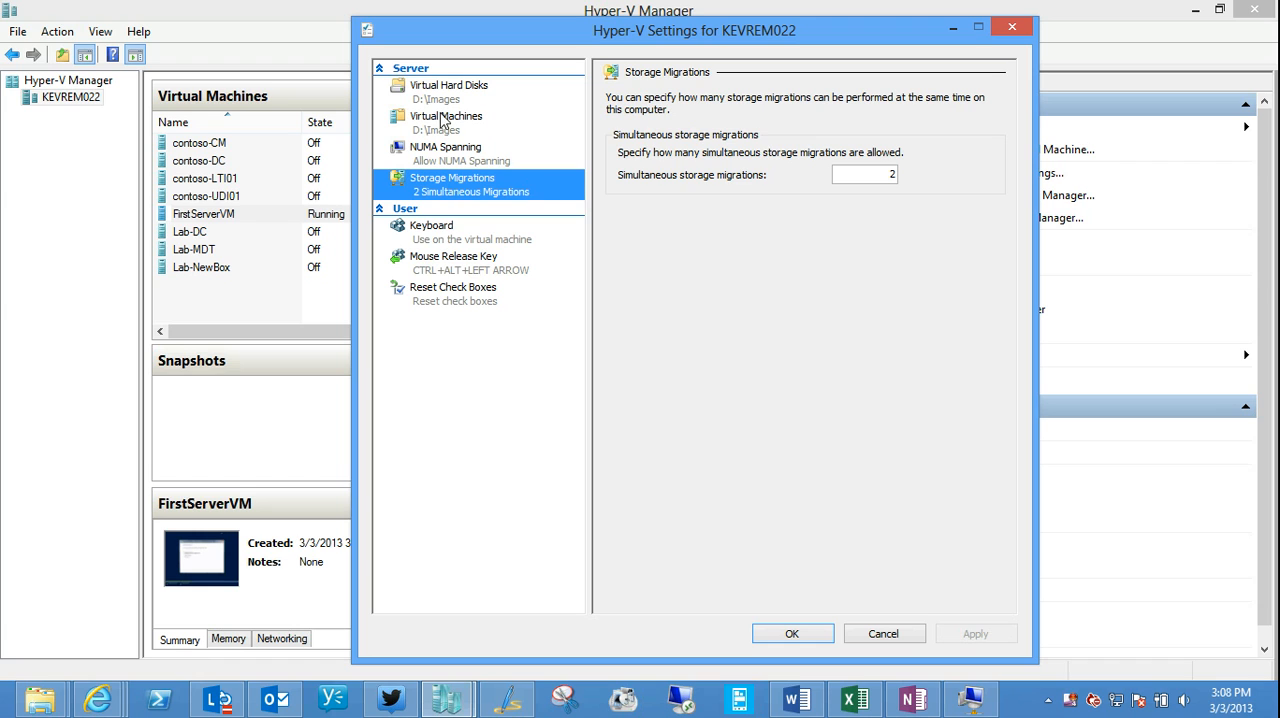
pyautogui.moveTo(448, 194)
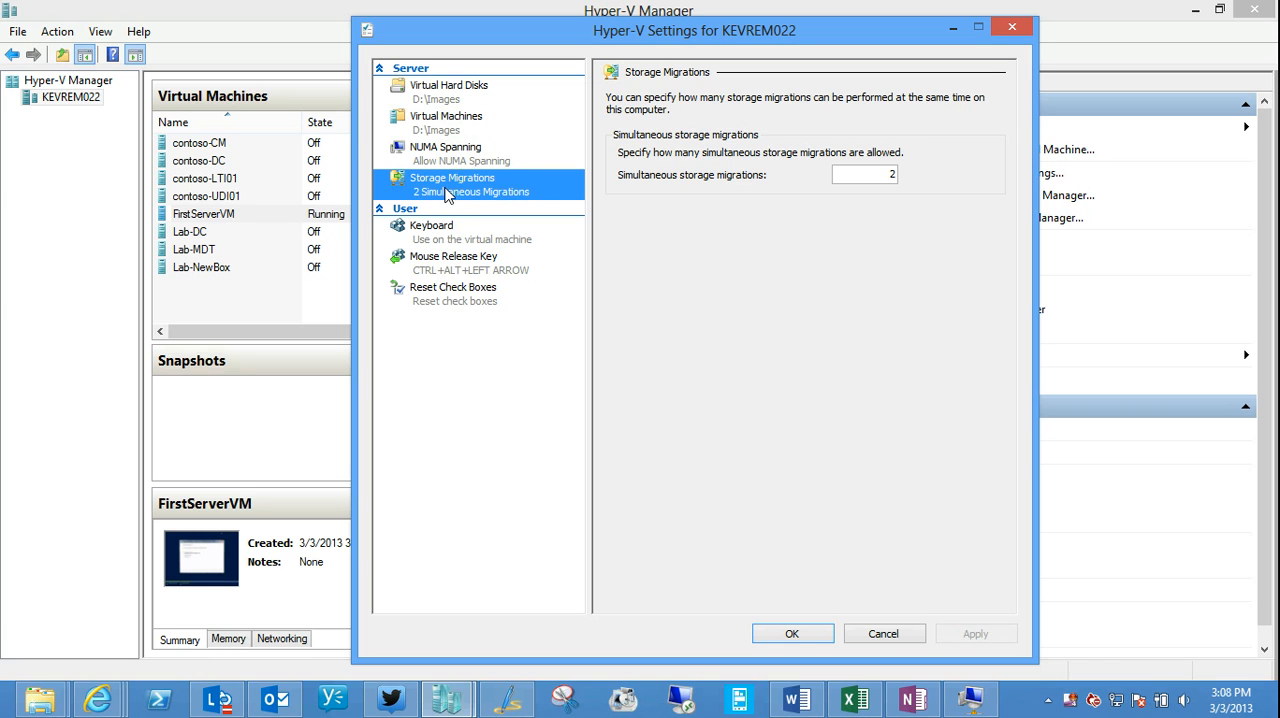
pyautogui.moveTo(538, 212)
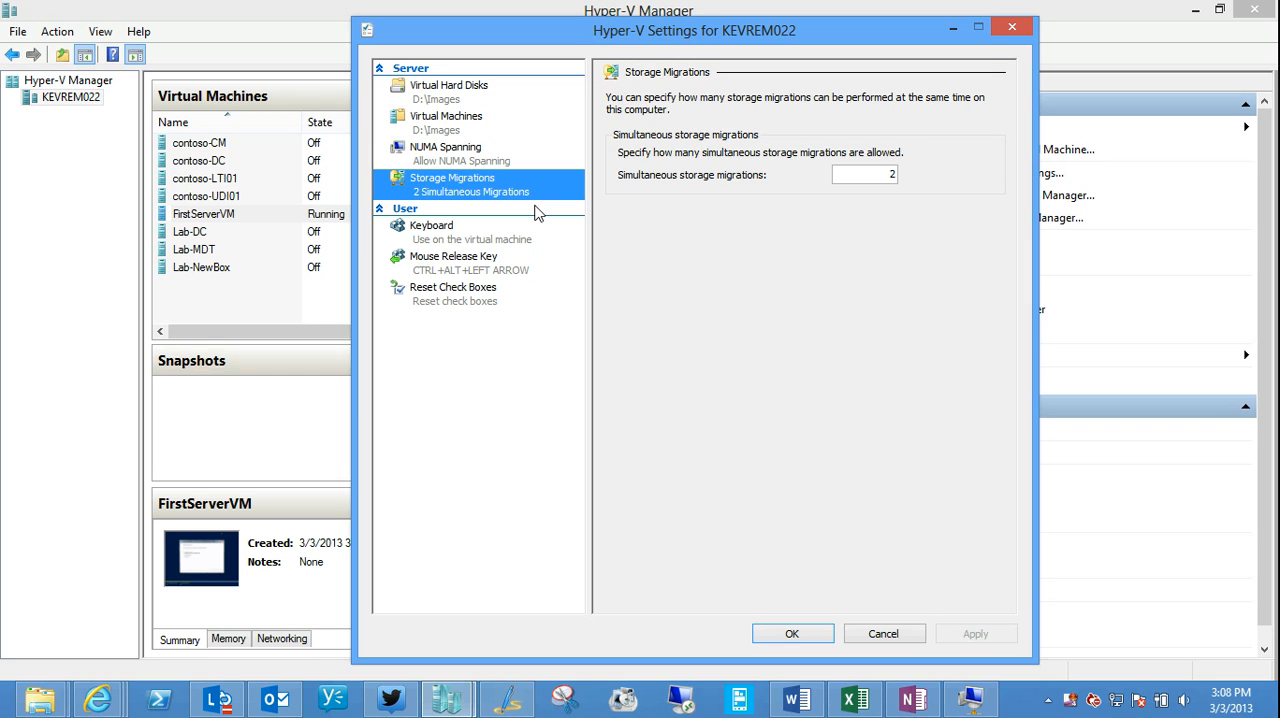
# Step: View the Keyboard, Mouse Release Key and Reset Check Boxes pages, then cancel the host settings unchanged
pyautogui.click(432, 224)
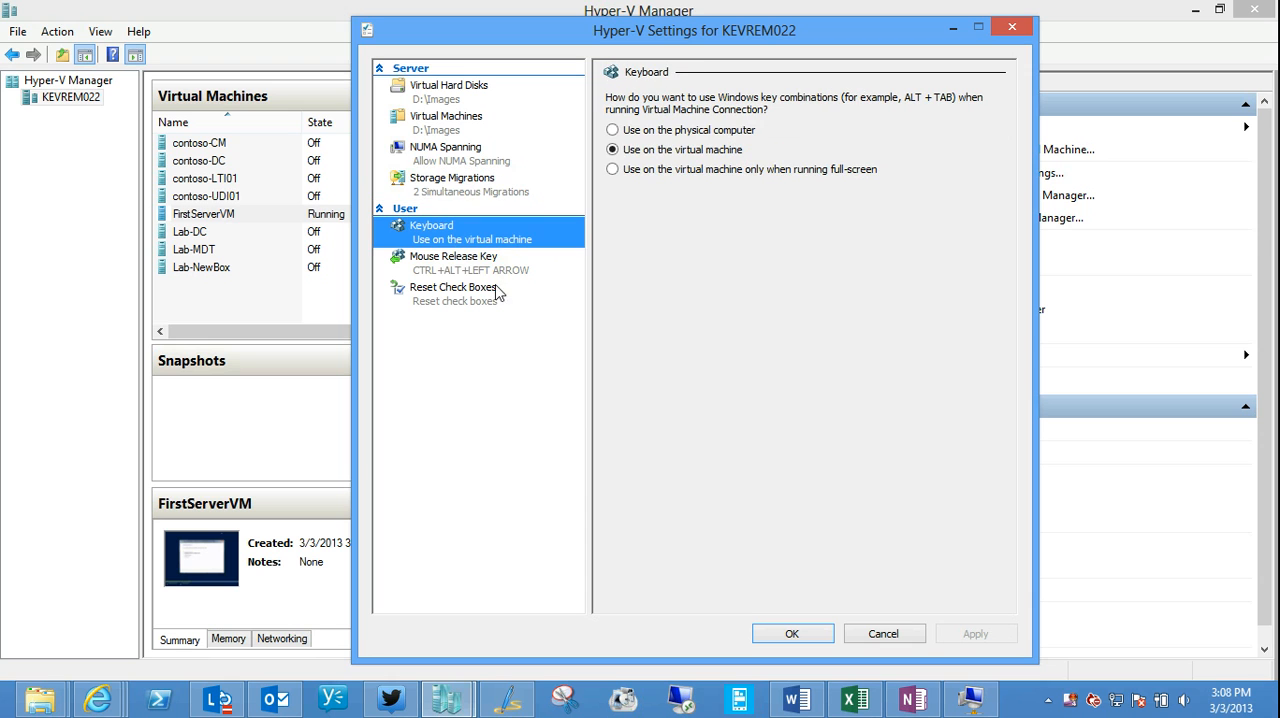
pyautogui.click(452, 256)
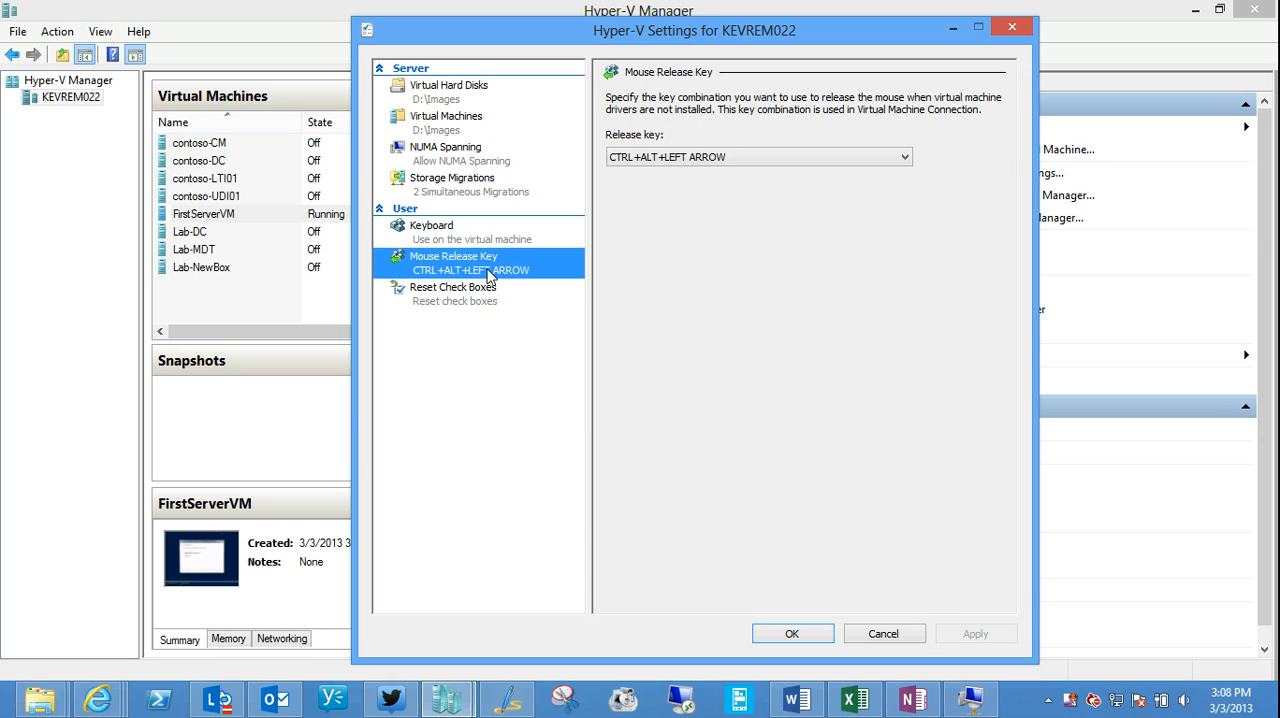
pyautogui.moveTo(780, 178)
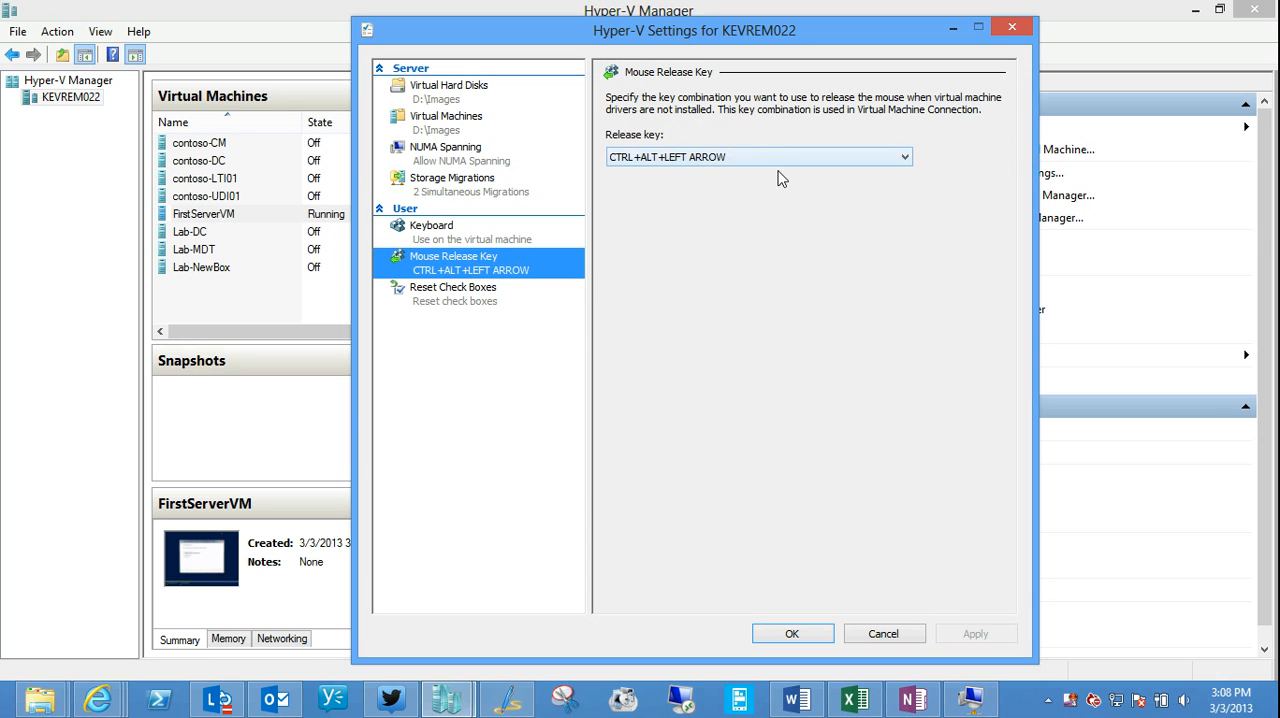
pyautogui.moveTo(732, 280)
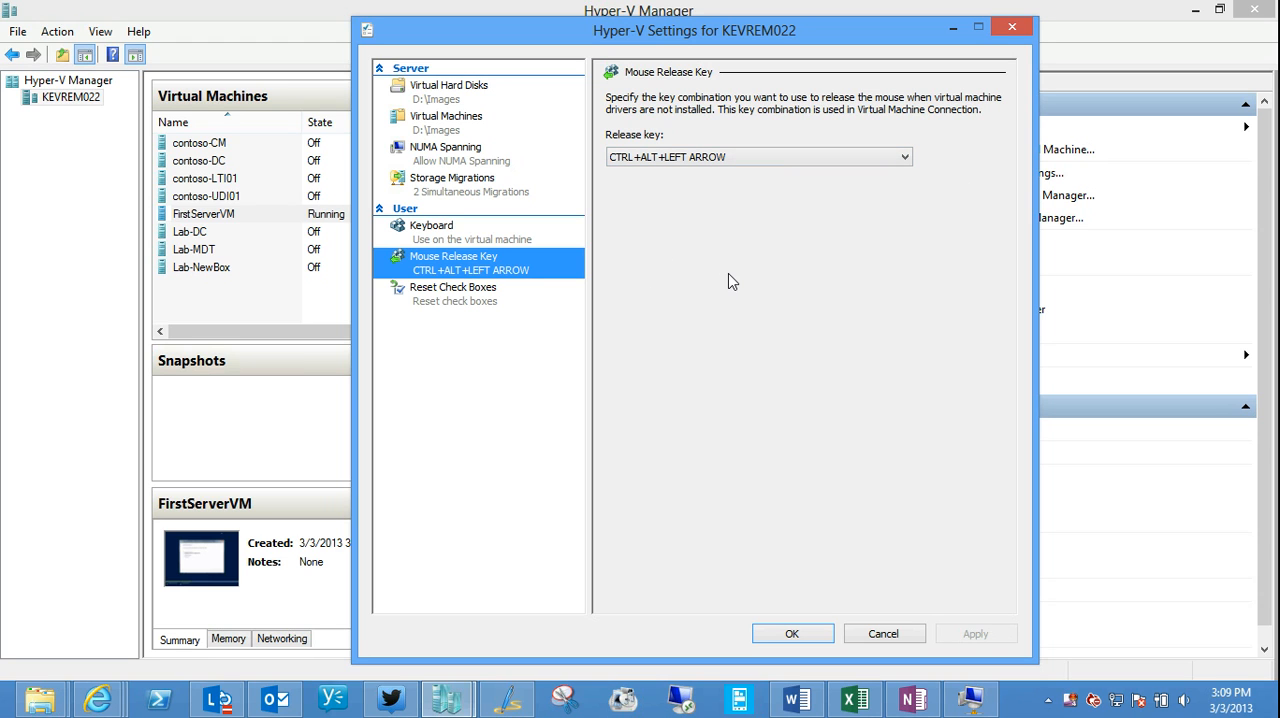
pyautogui.moveTo(578, 246)
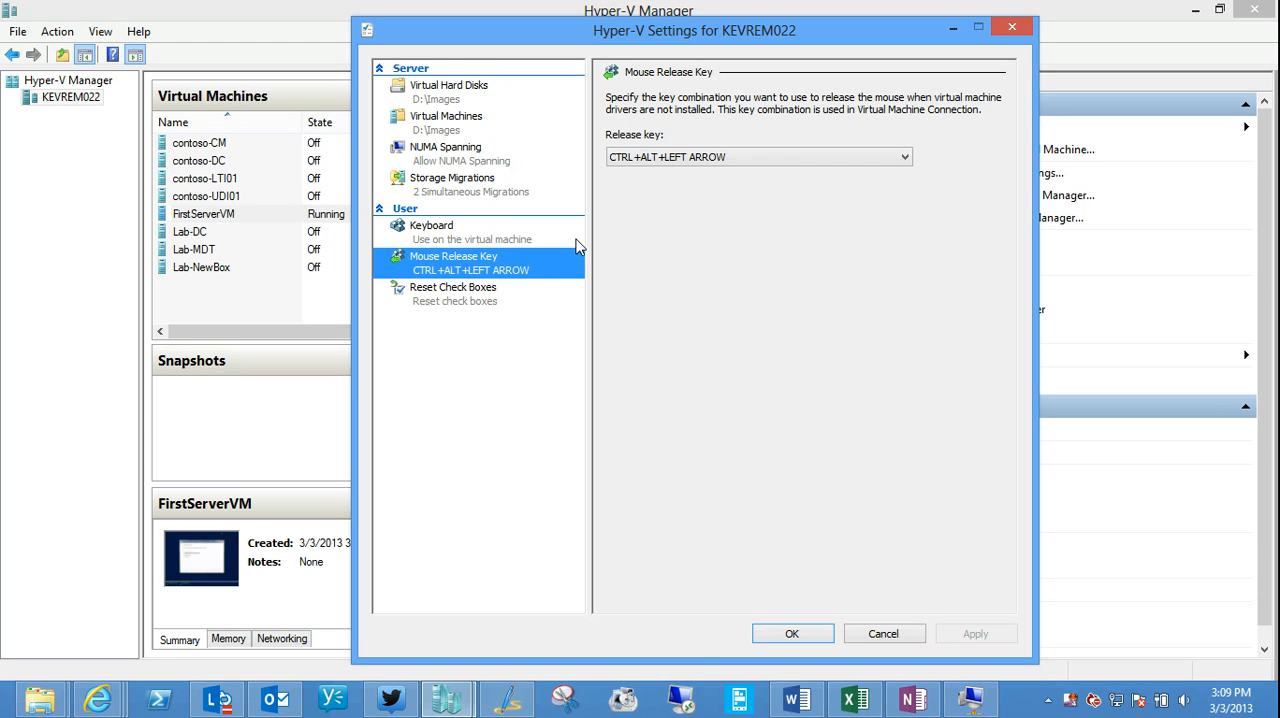
pyautogui.moveTo(588, 244)
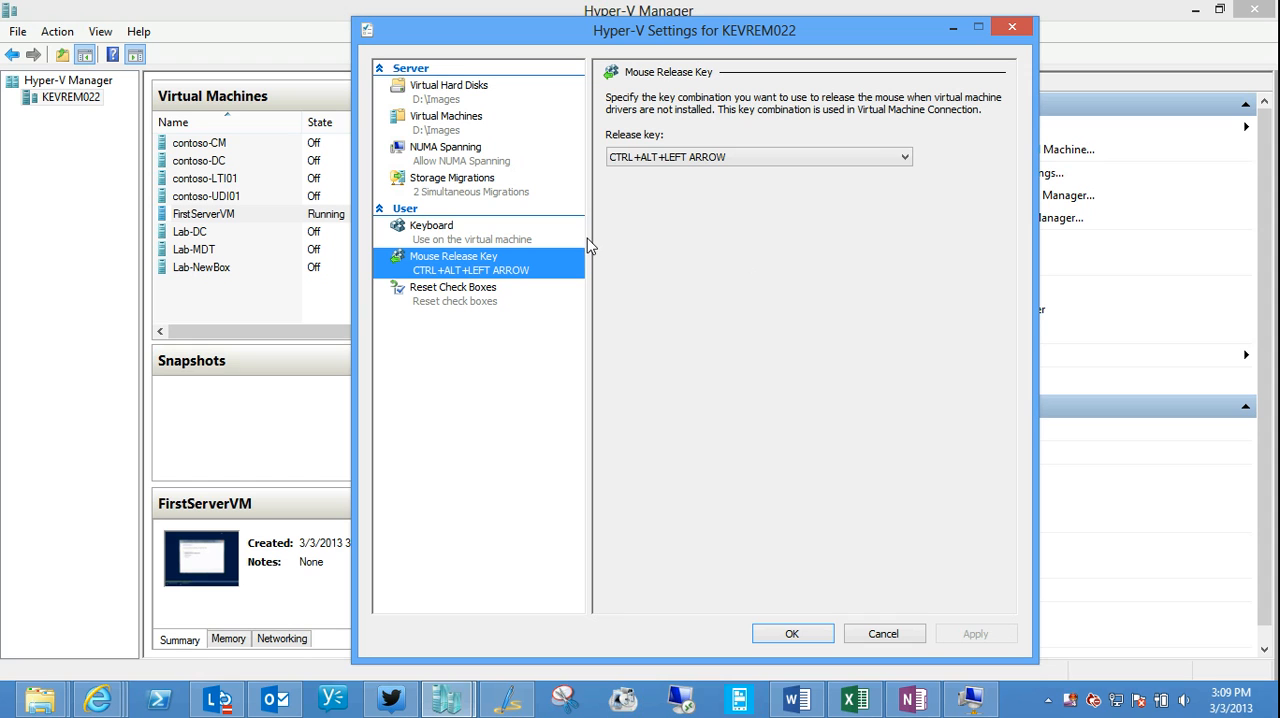
pyautogui.moveTo(660, 308)
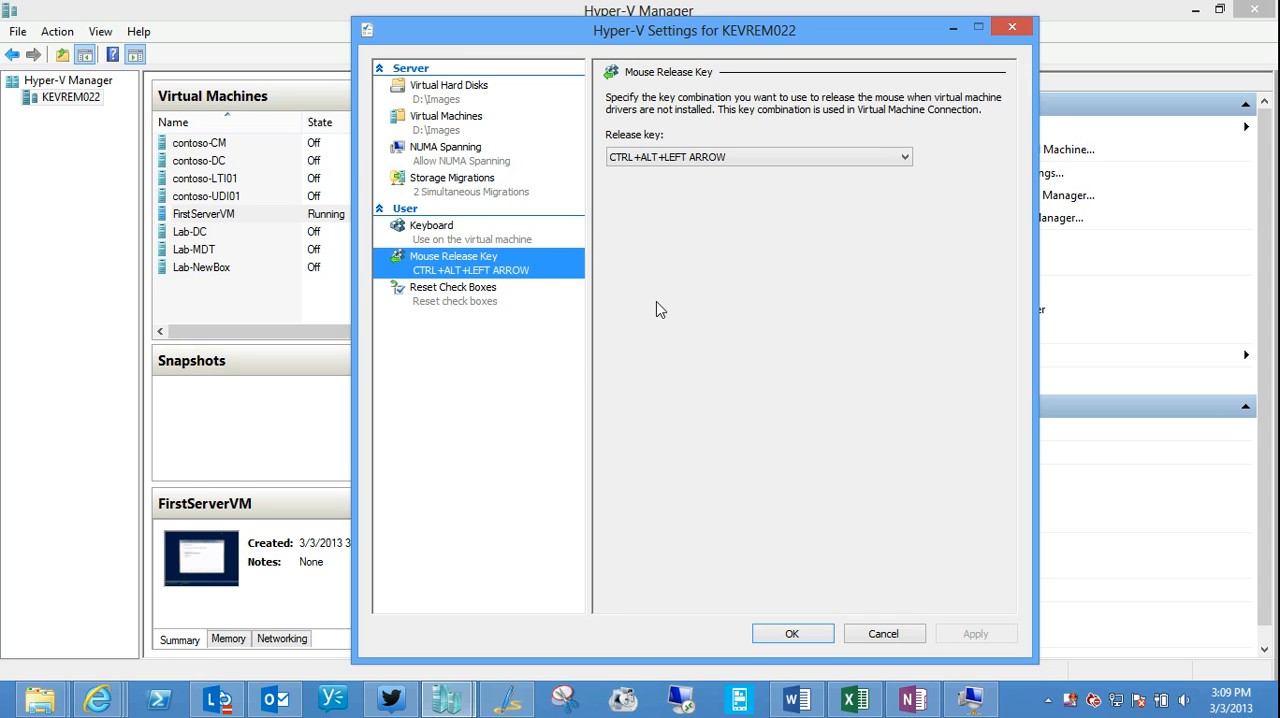
pyautogui.click(452, 288)
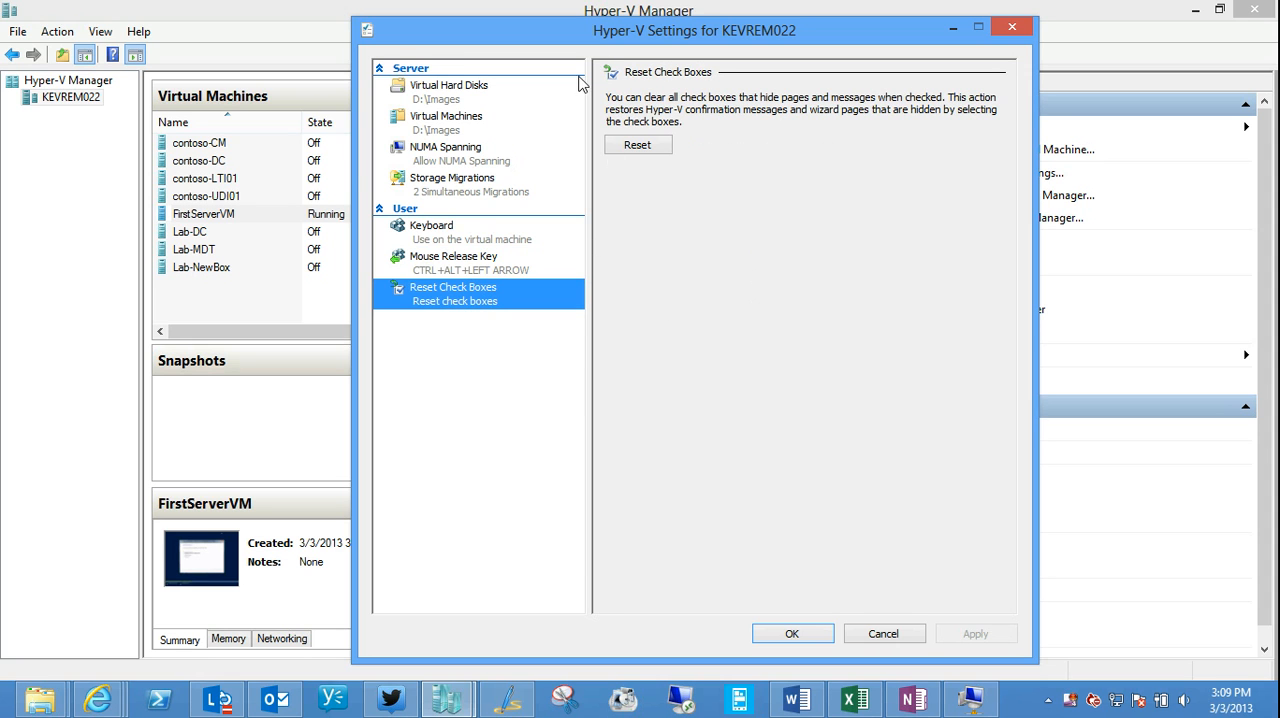
pyautogui.moveTo(848, 612)
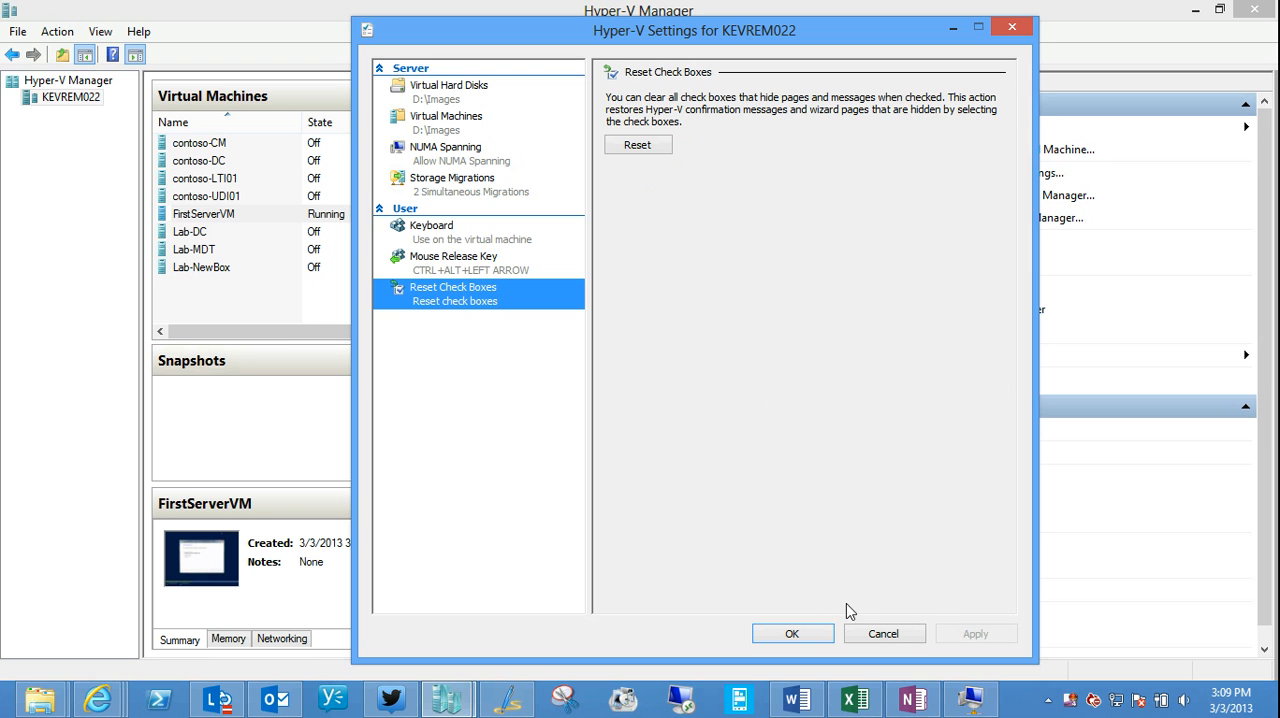
pyautogui.click(884, 632)
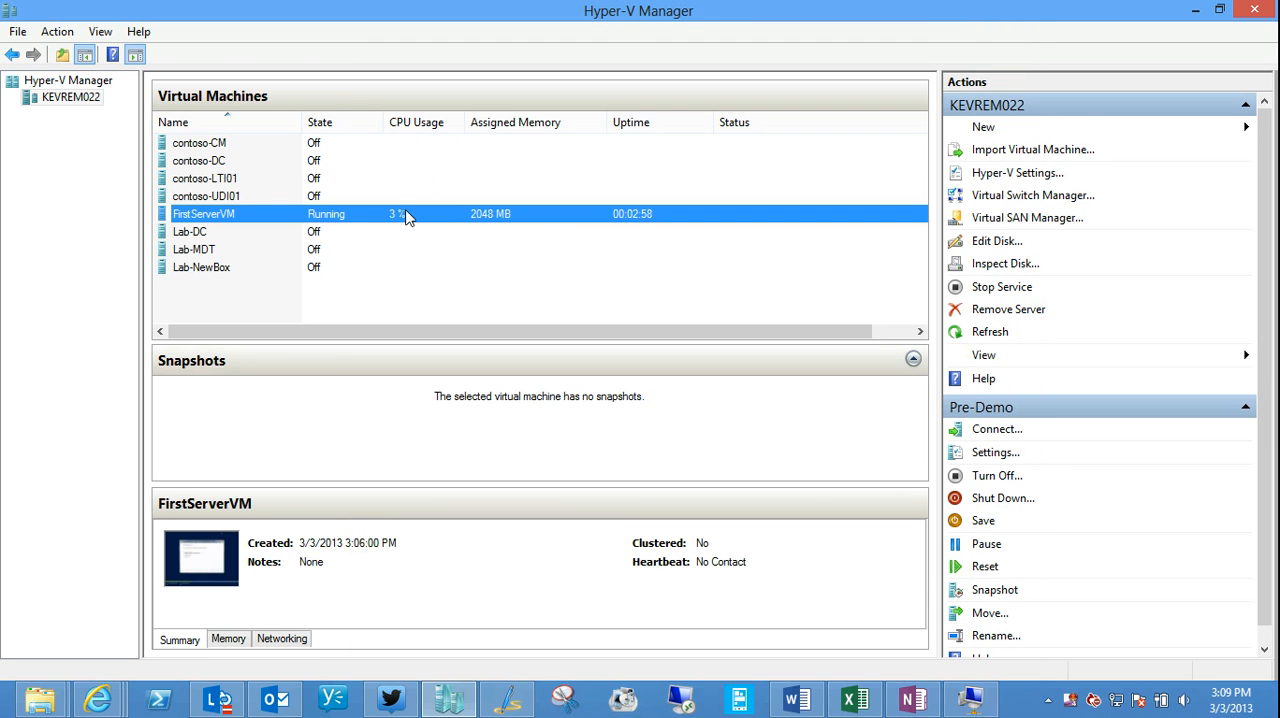
# Step: Select FirstServerVM and bring up KEVREM022's Virtual Switch Manager with External, Internal and Private choices
pyautogui.click(996, 428)
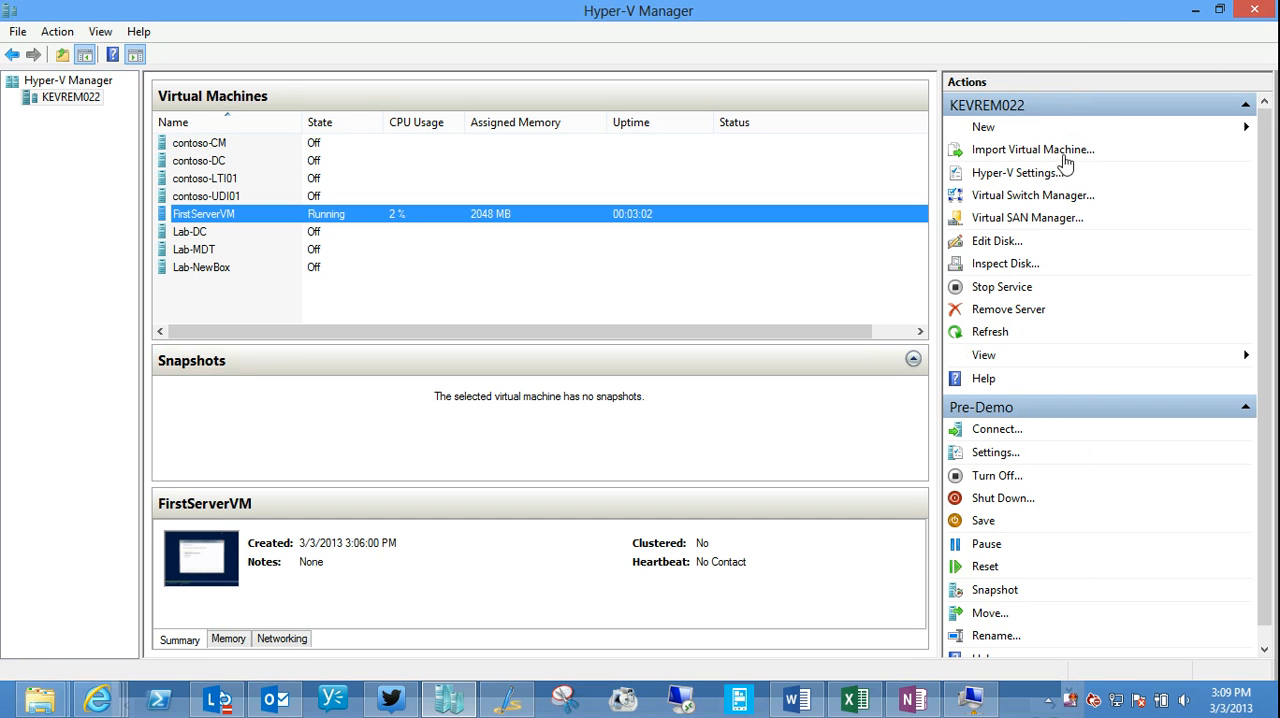
pyautogui.click(1032, 196)
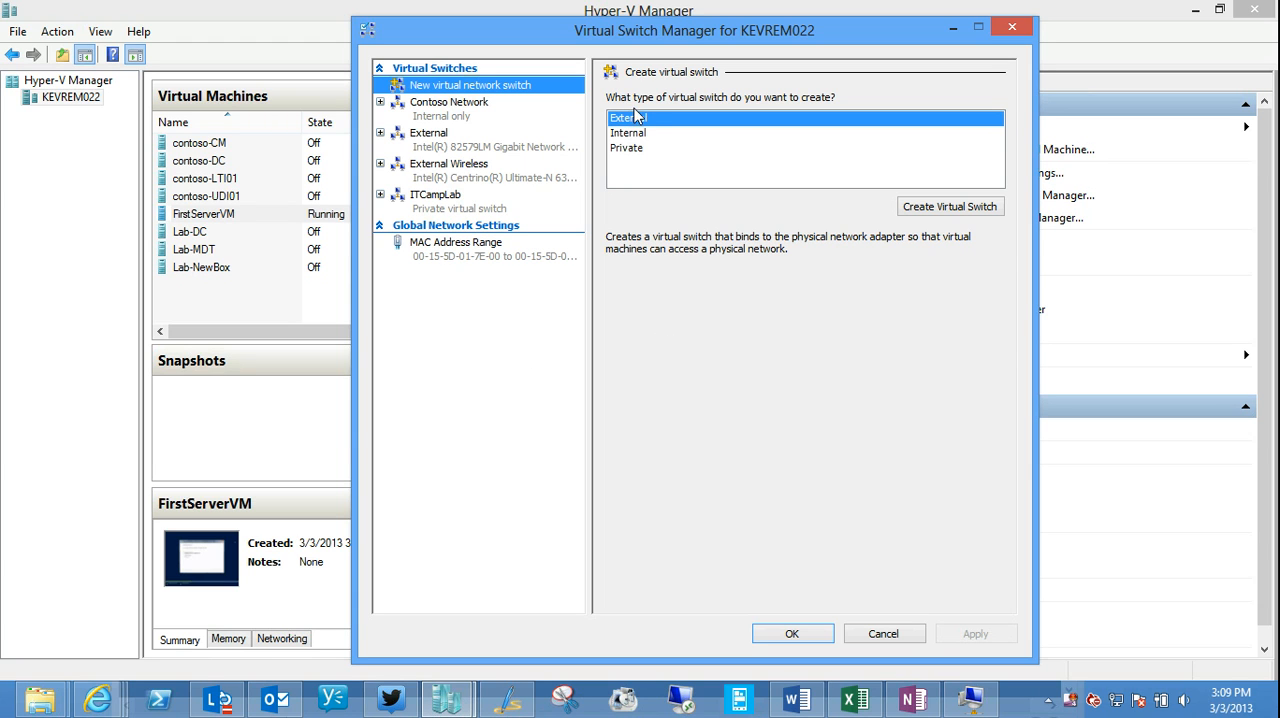
pyautogui.moveTo(864, 448)
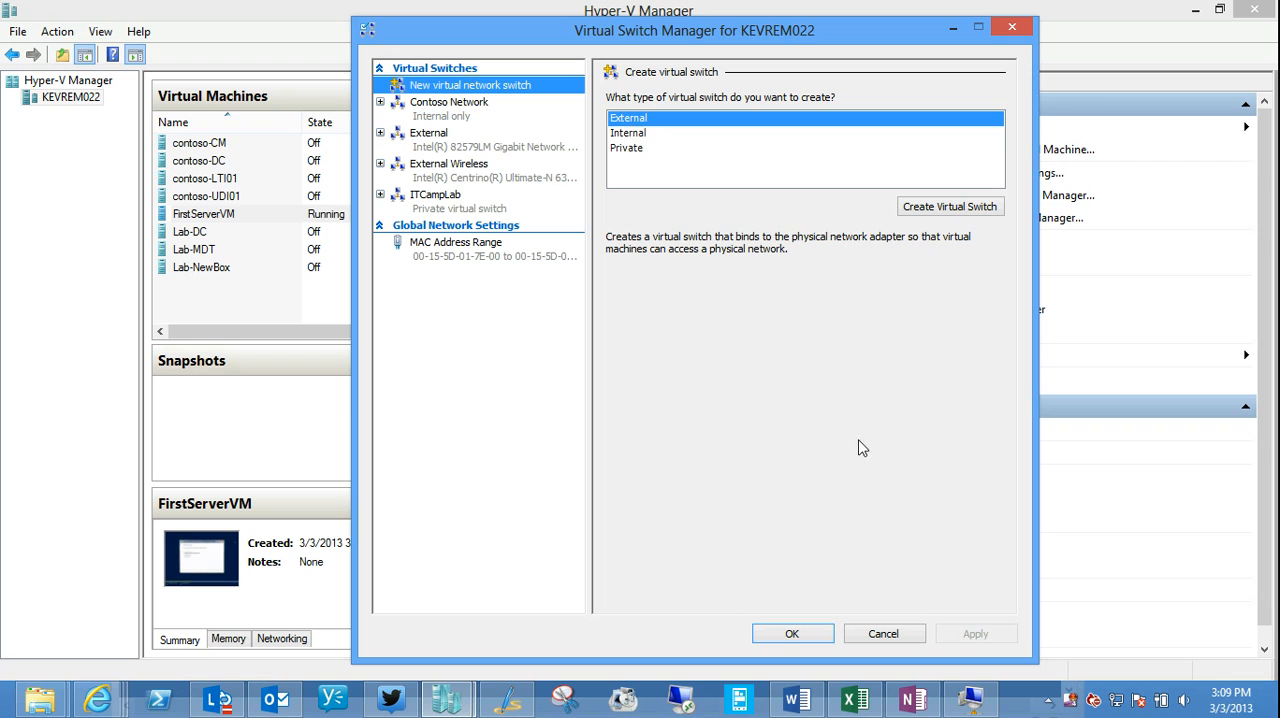
pyautogui.moveTo(832, 412)
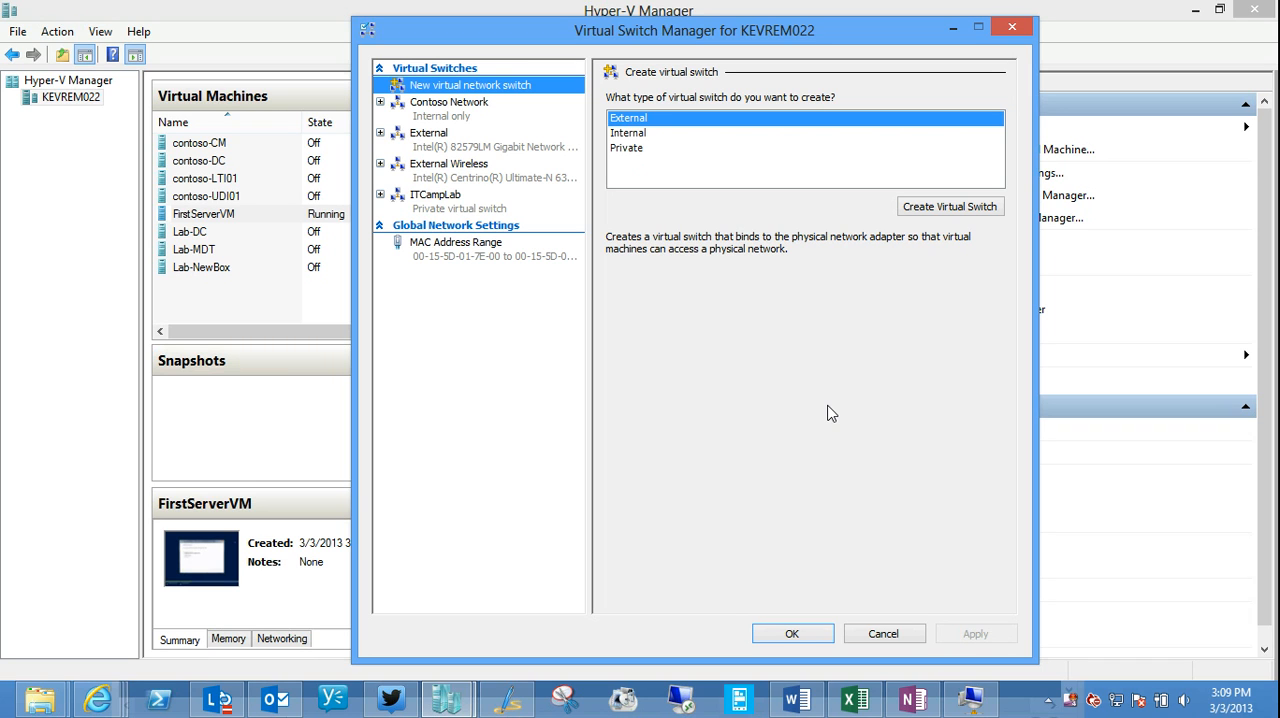
# Step: Show the External switch's properties, bound to the Intel 82579LM Gigabit adapter shared with the management OS
pyautogui.click(428, 132)
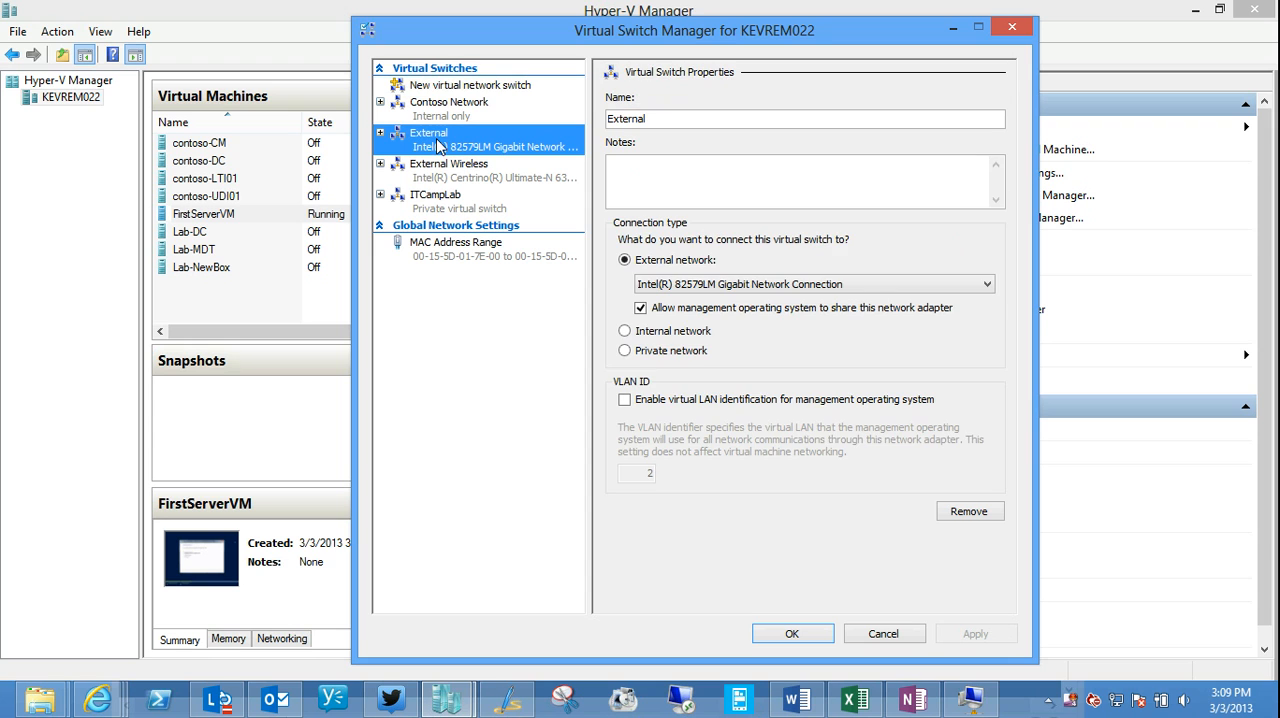
pyautogui.click(804, 118)
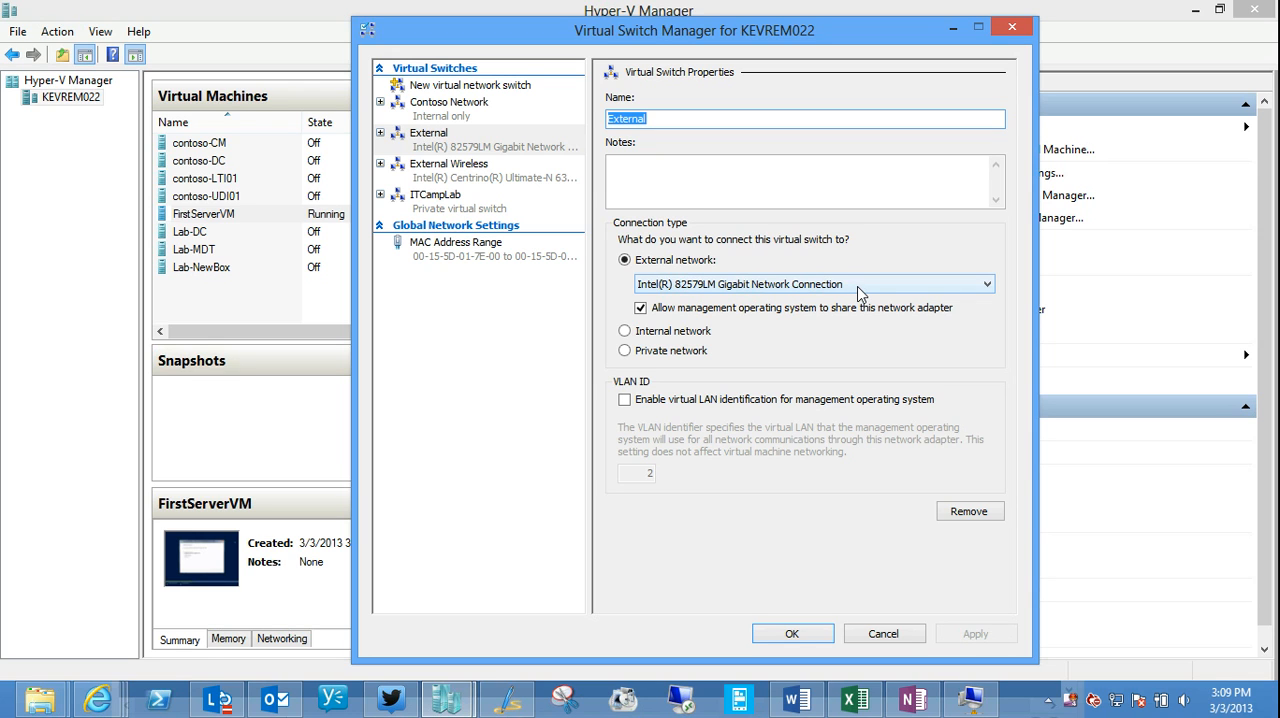
pyautogui.moveTo(692, 296)
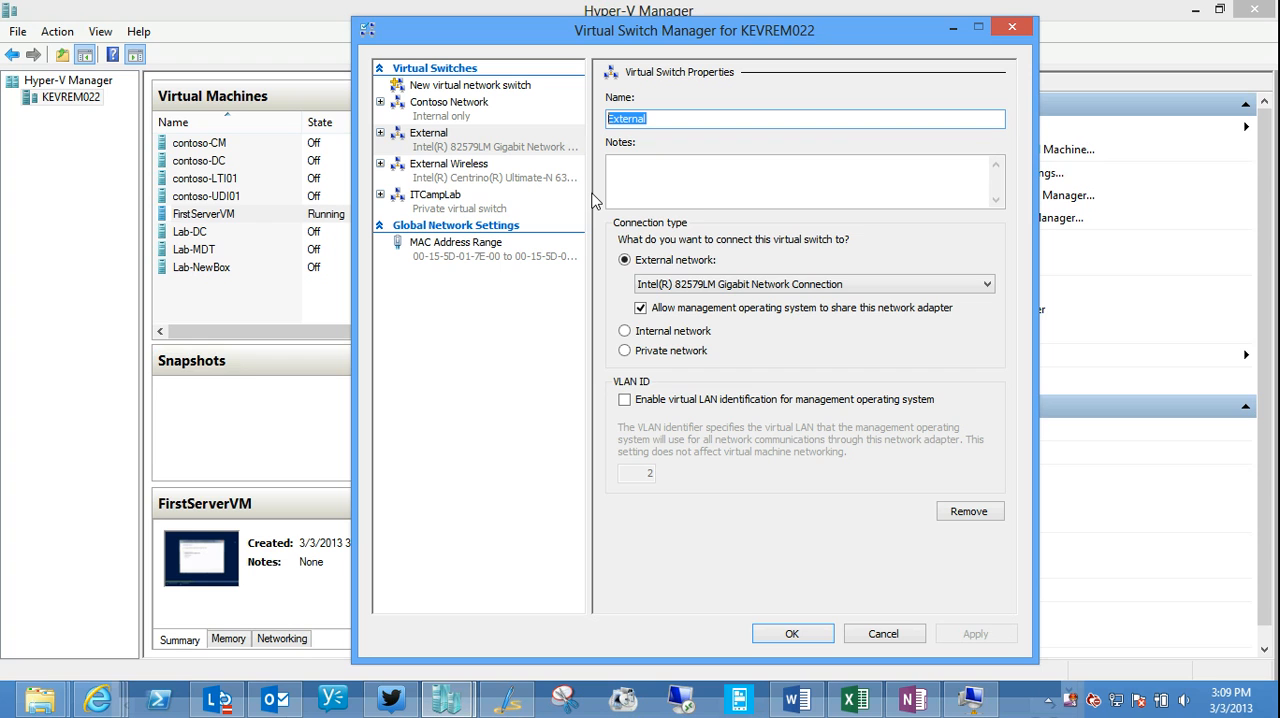
pyautogui.moveTo(432, 204)
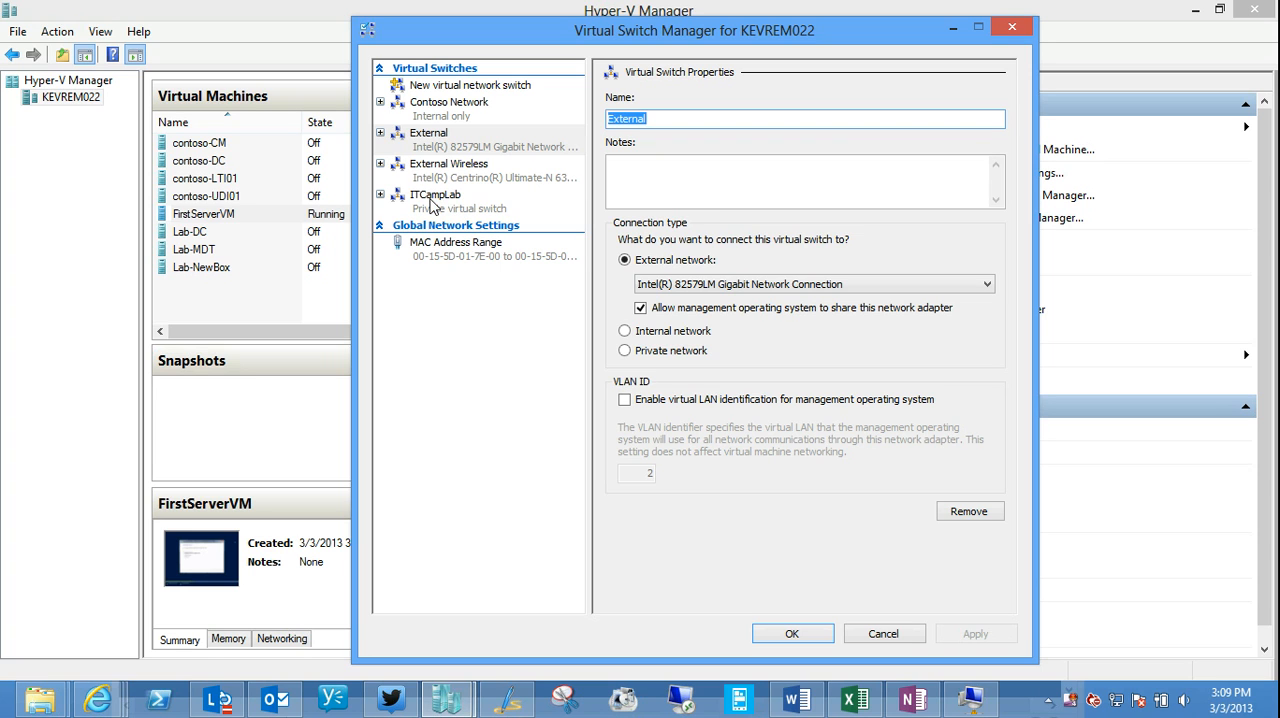
# Step: Switch the ITCampLab private switch to Internal network, then cancel Virtual Switch Manager without saving
pyautogui.click(436, 194)
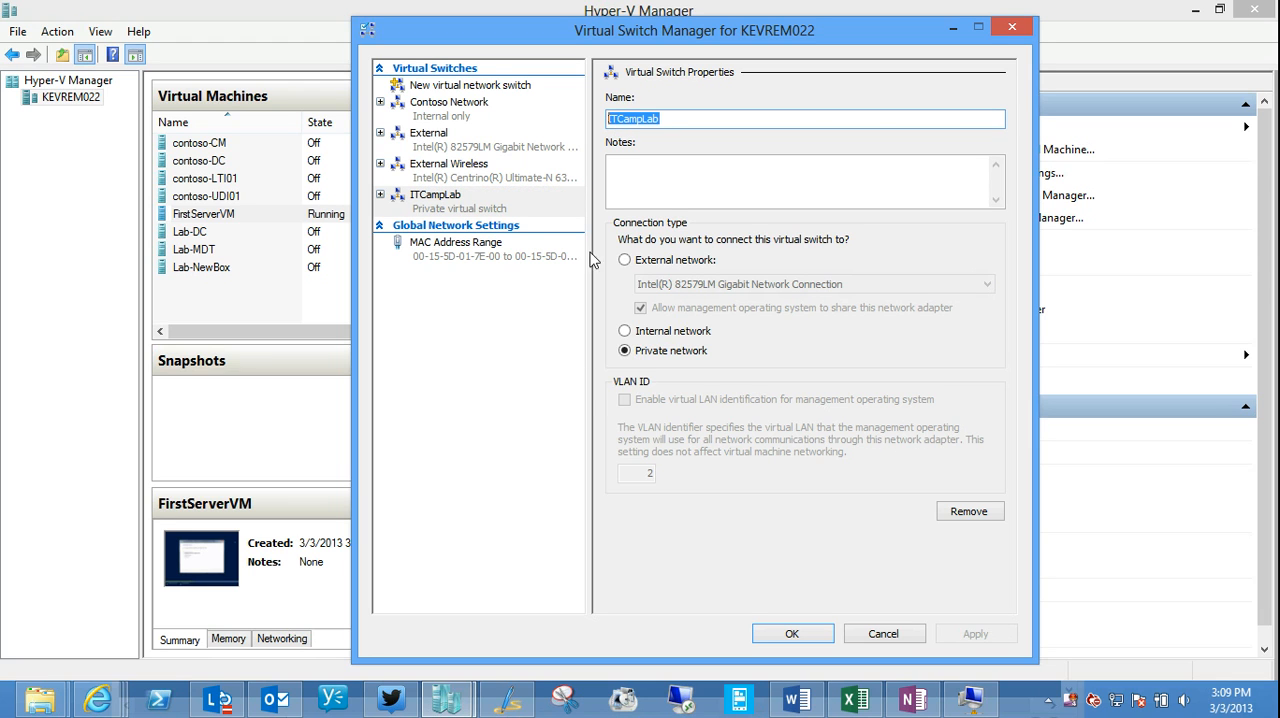
pyautogui.moveTo(790, 138)
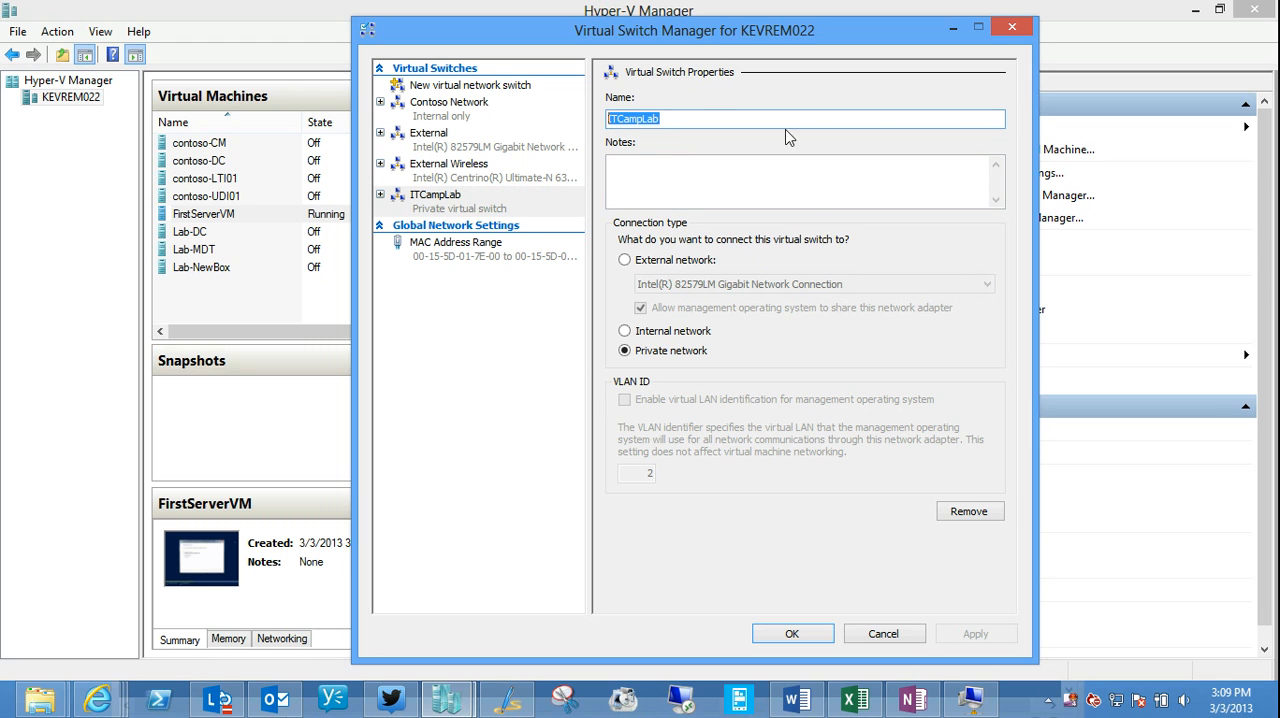
pyautogui.moveTo(684, 94)
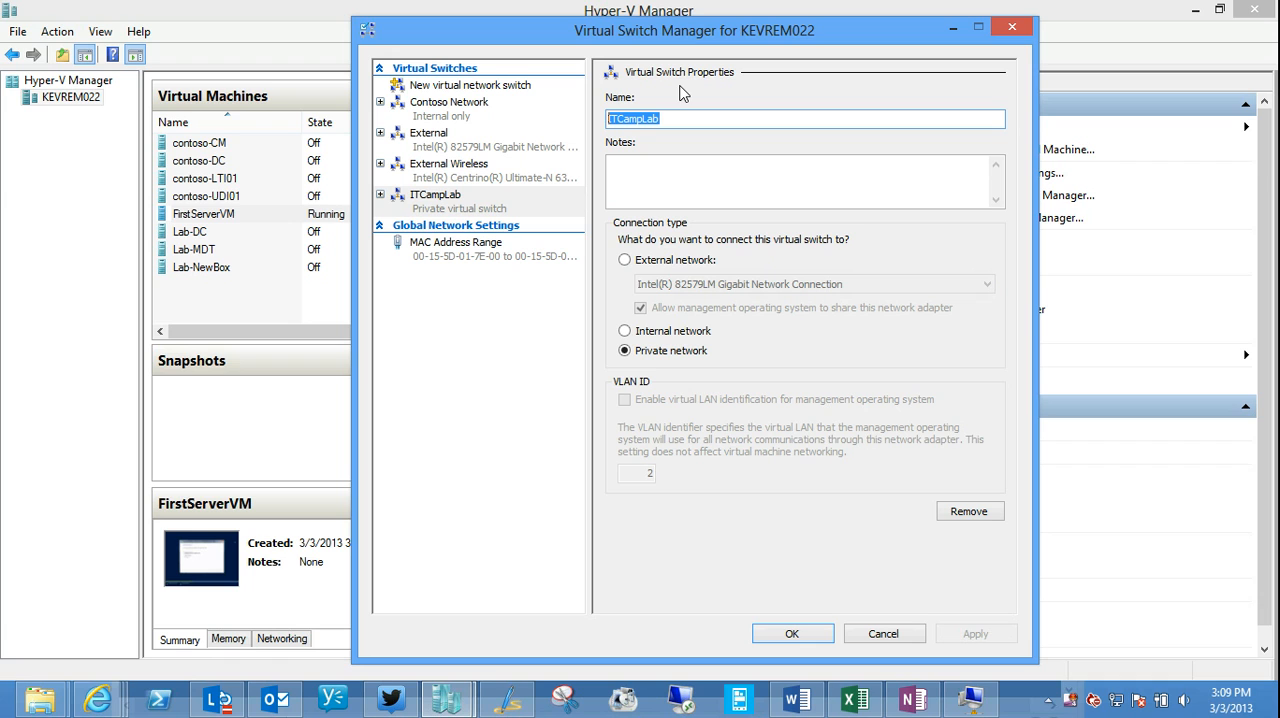
pyautogui.click(676, 120)
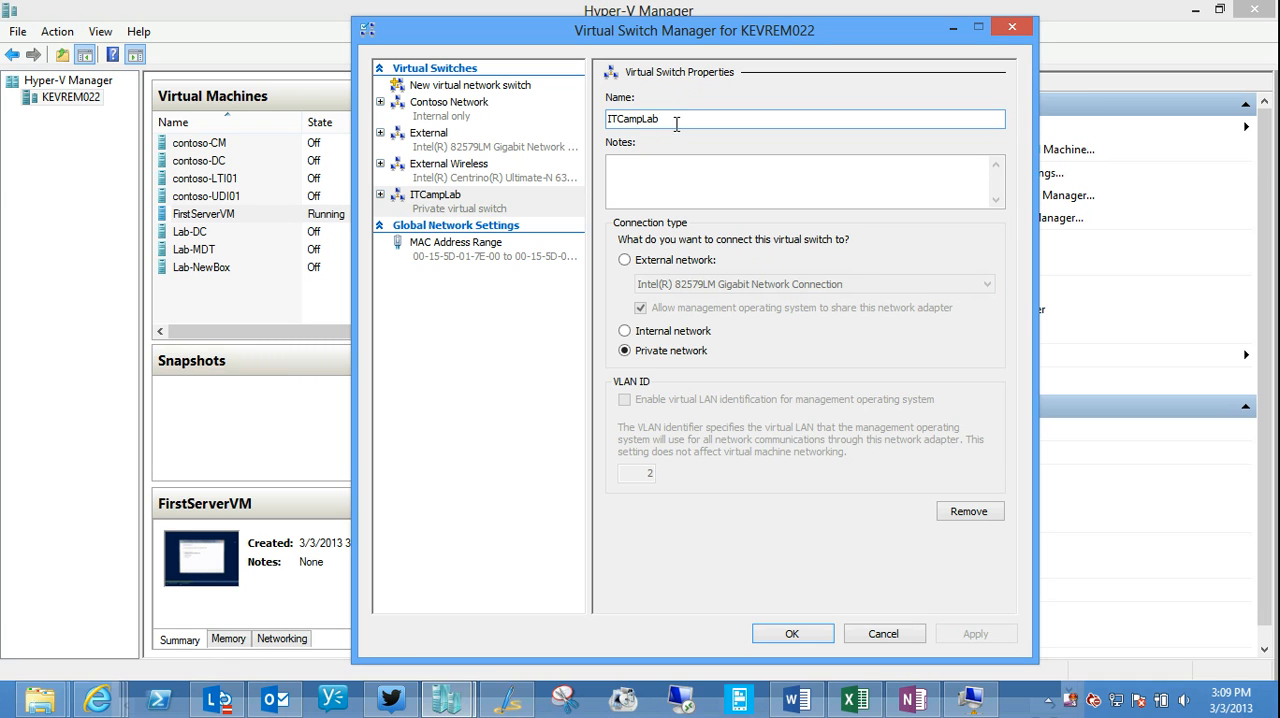
pyautogui.moveTo(520, 448)
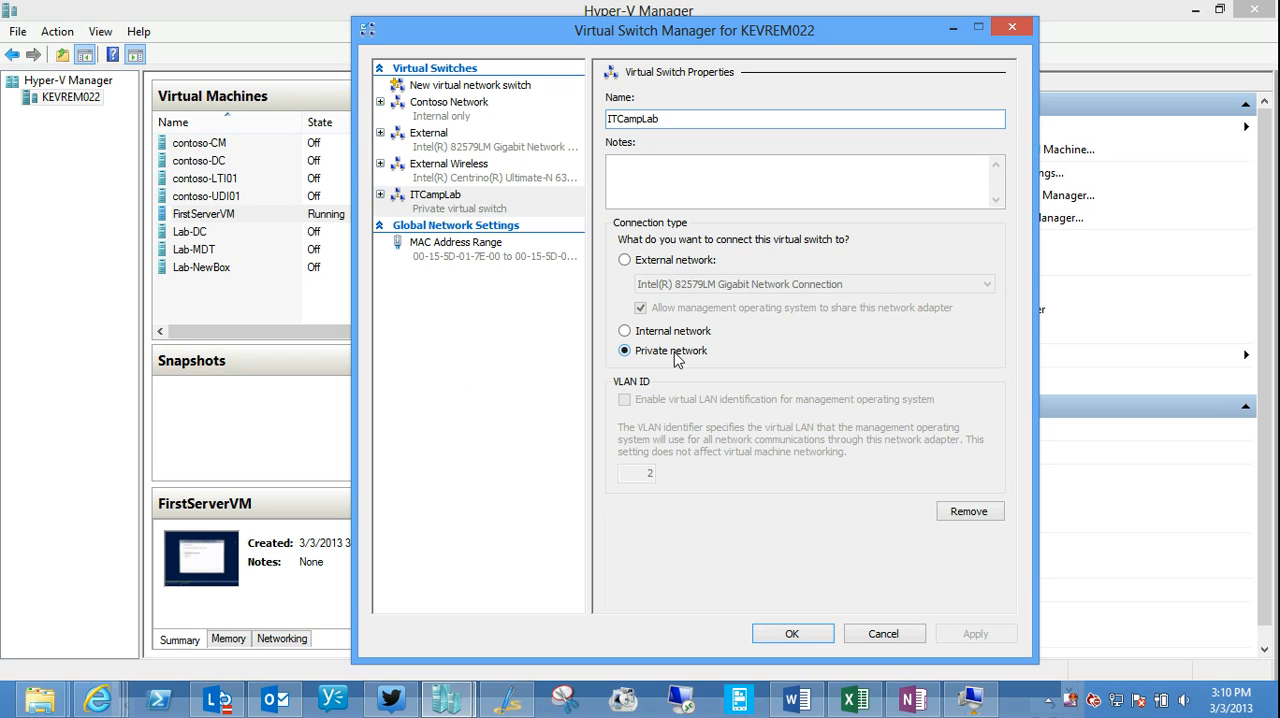
pyautogui.moveTo(688, 364)
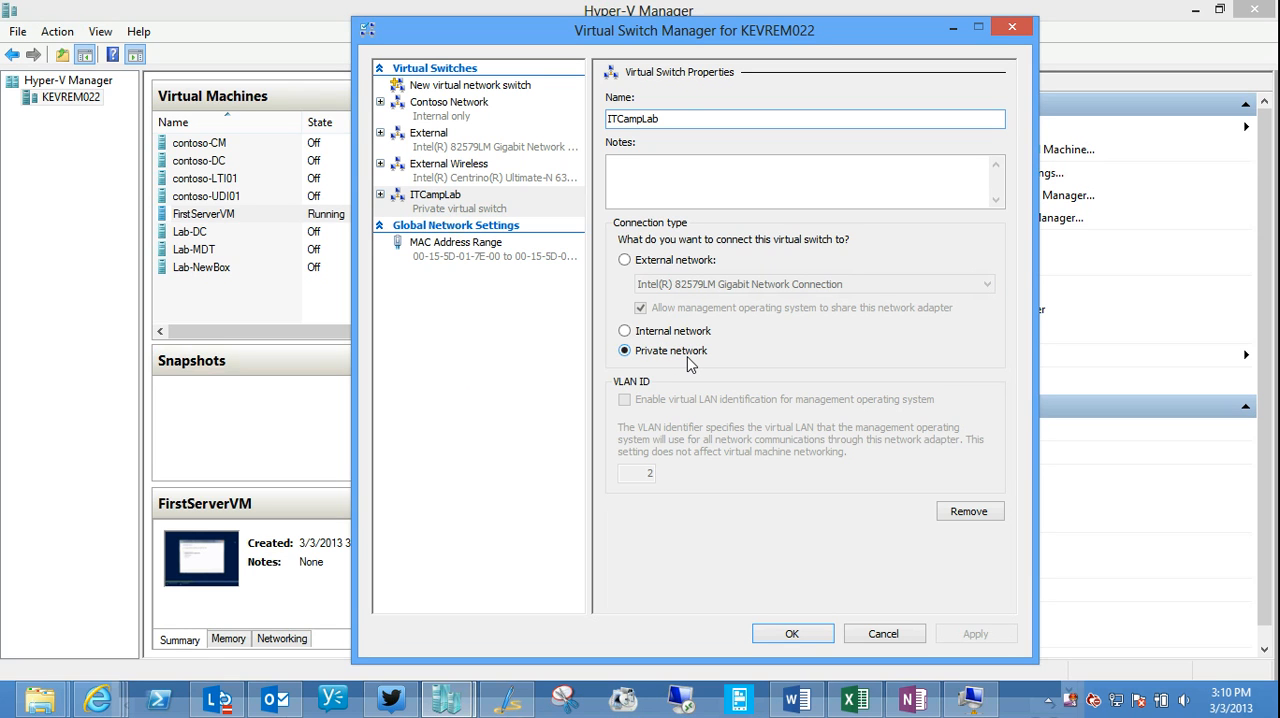
pyautogui.click(624, 332)
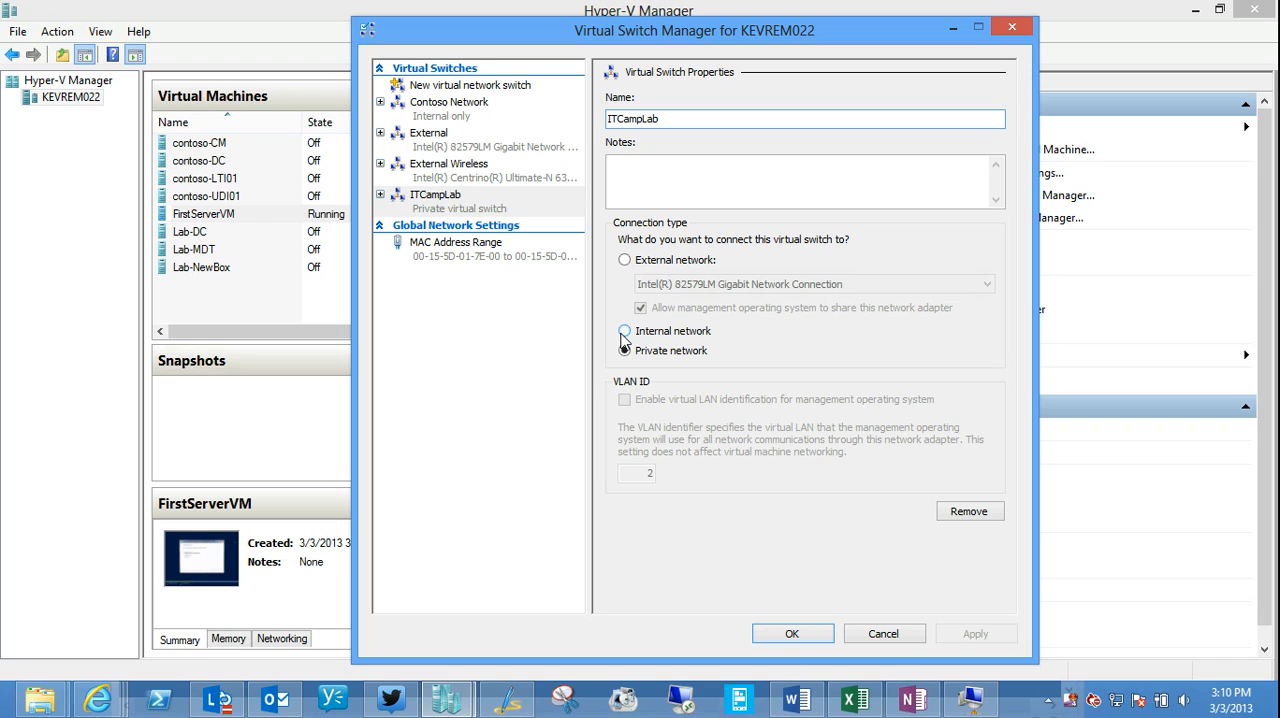
pyautogui.click(624, 332)
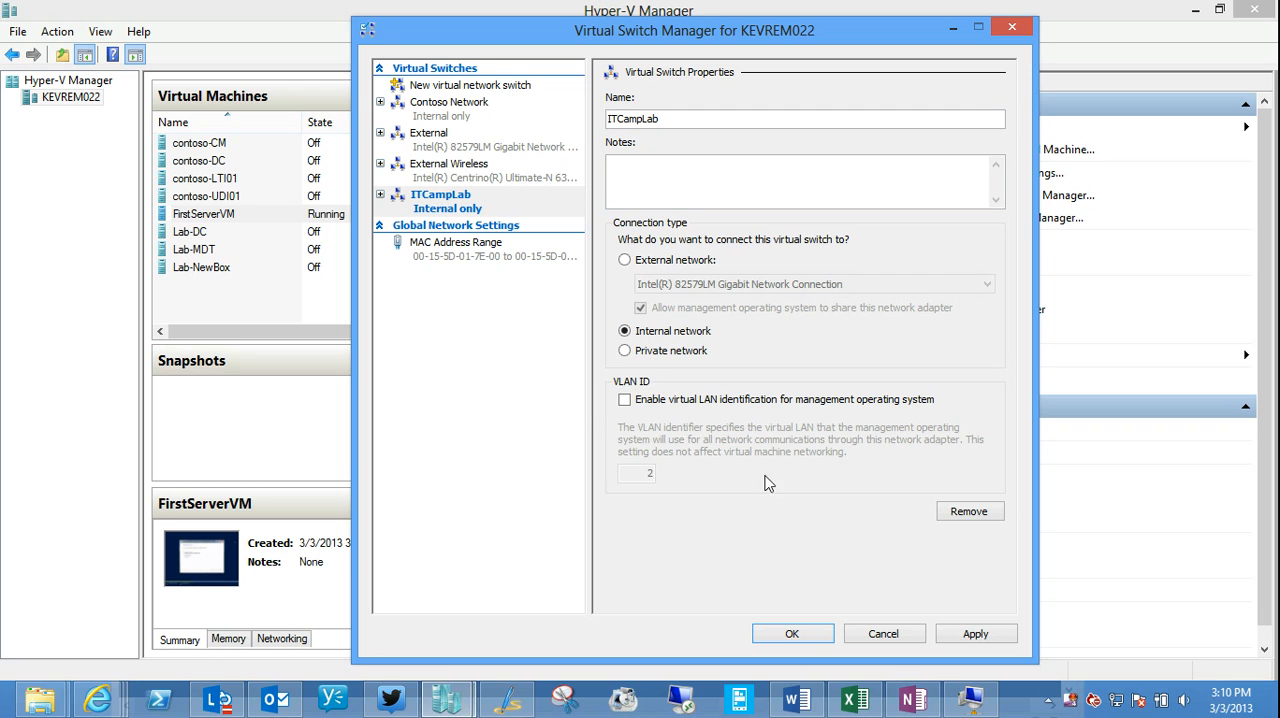
pyautogui.moveTo(884, 632)
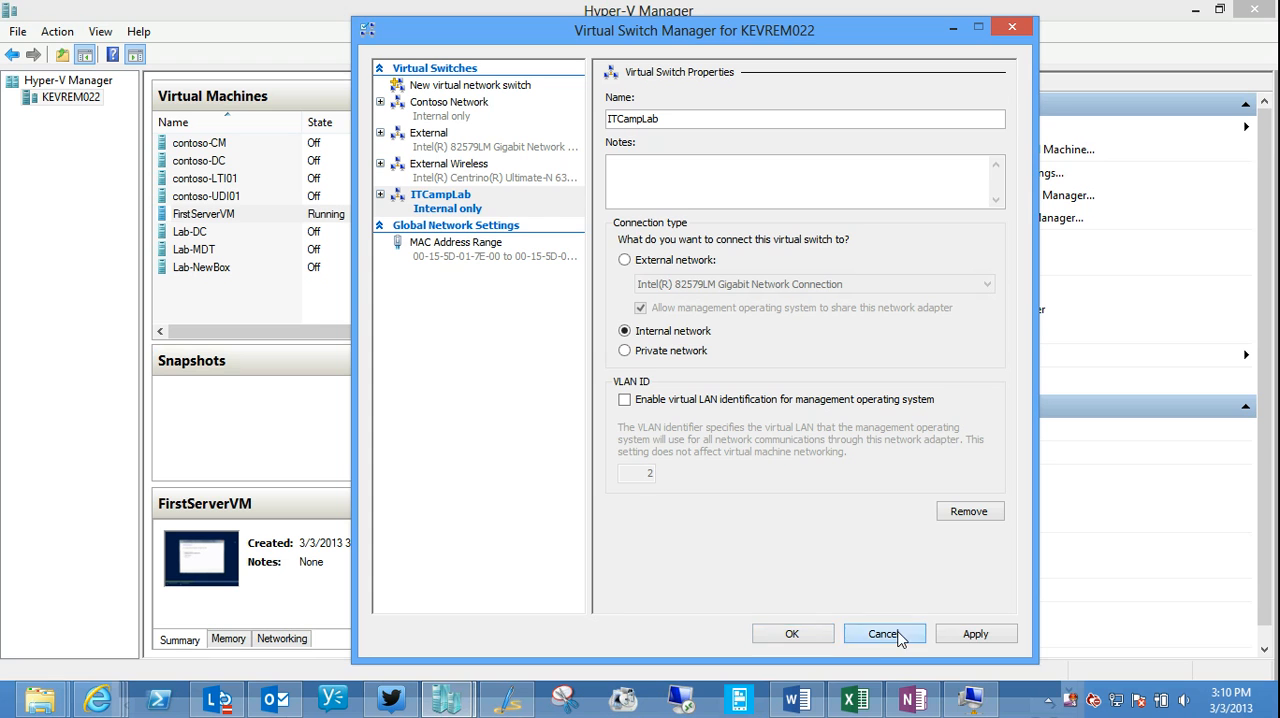
pyautogui.click(882, 632)
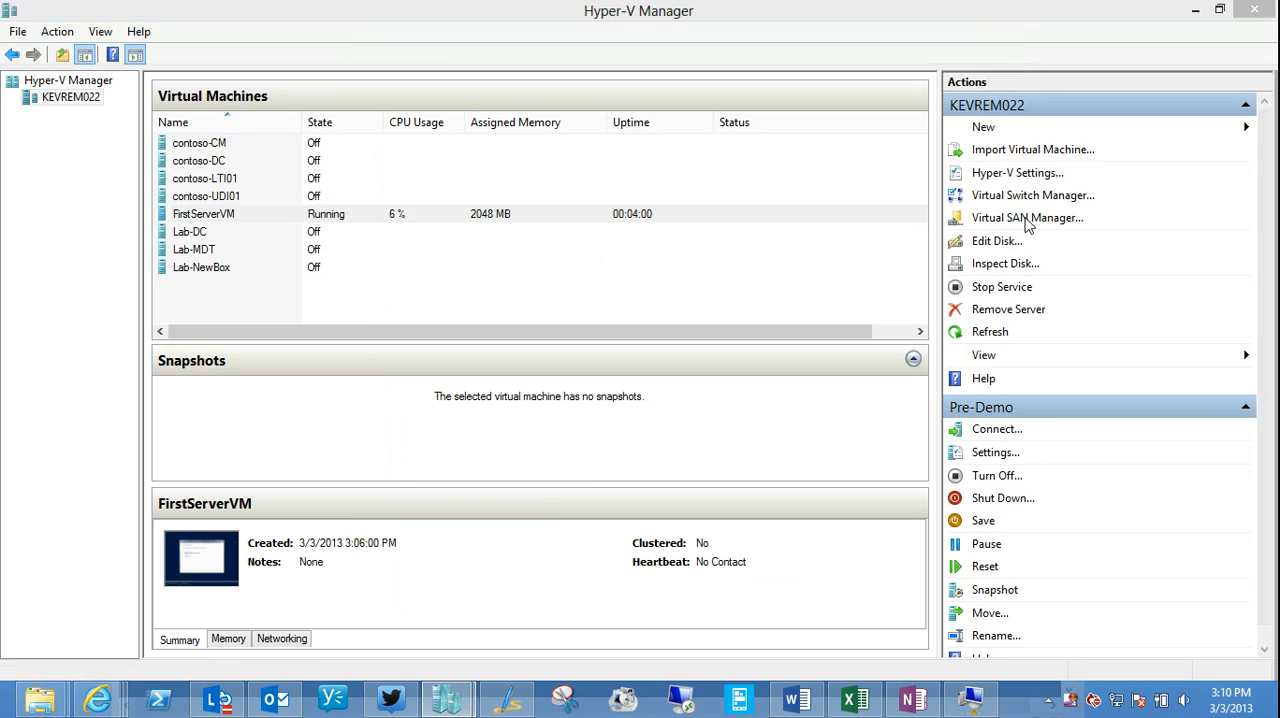
pyautogui.click(1028, 216)
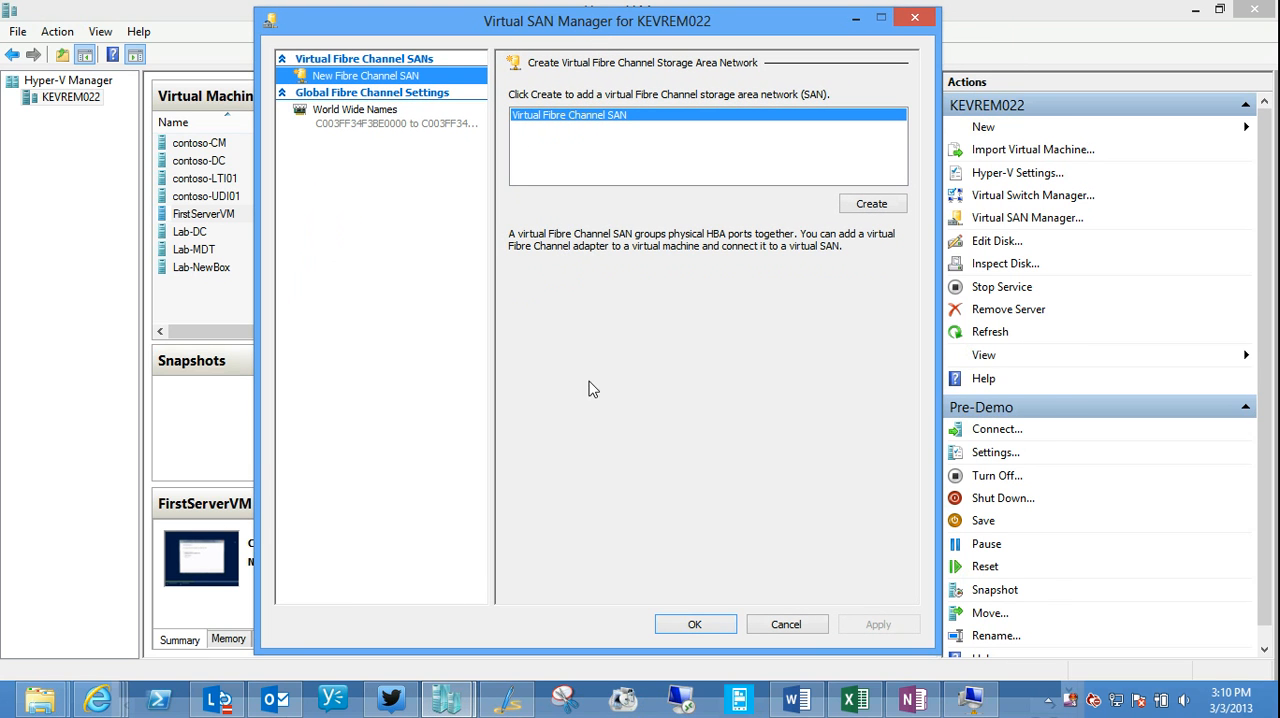
pyautogui.moveTo(788, 624)
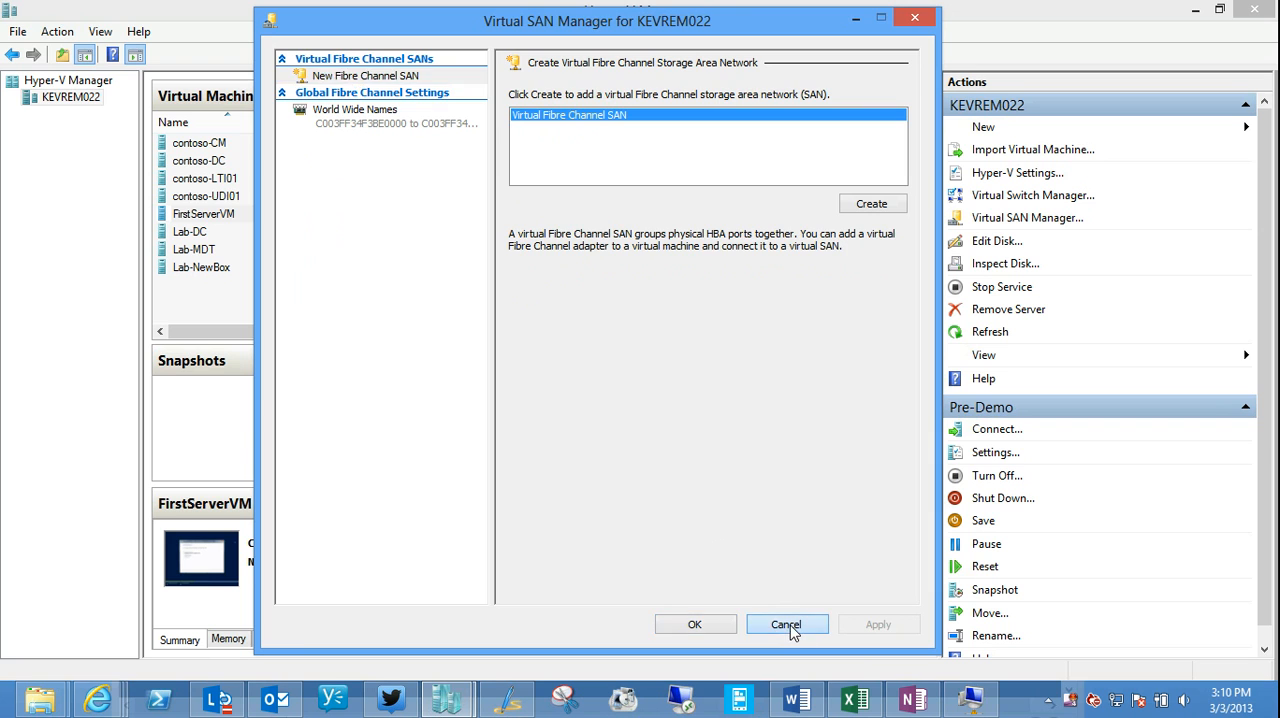
pyautogui.click(786, 624)
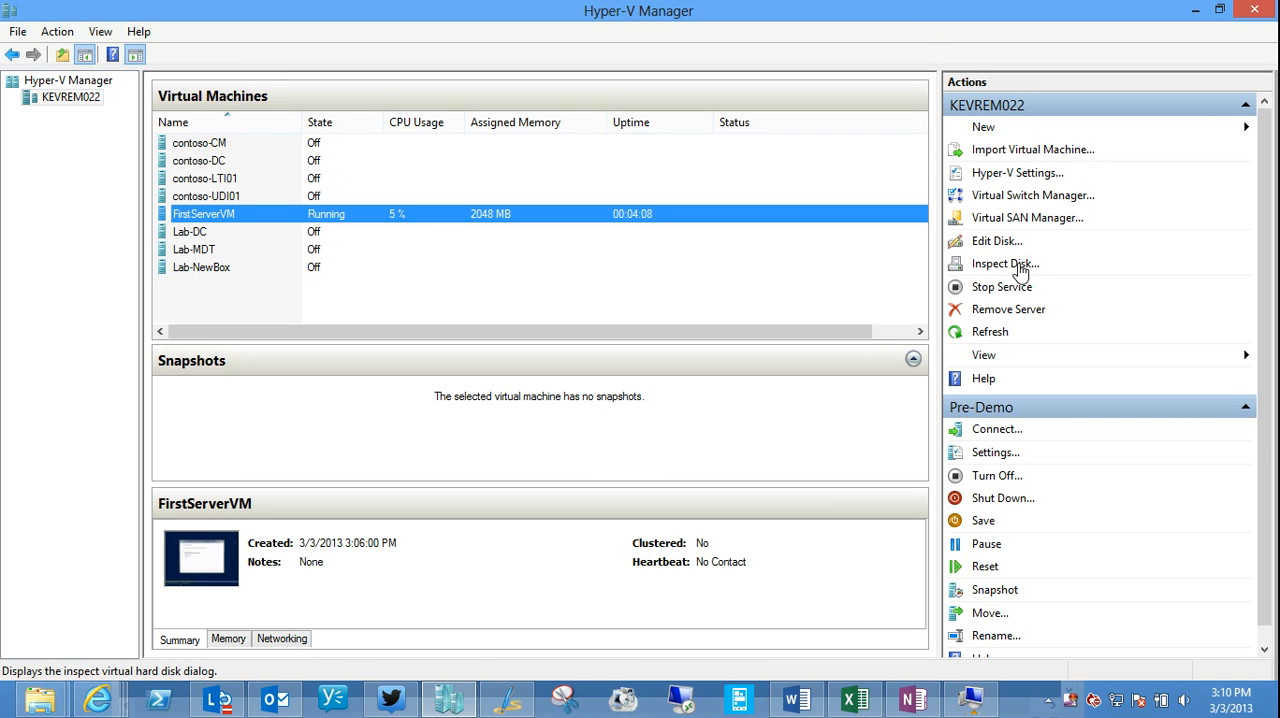
pyautogui.moveTo(1024, 270)
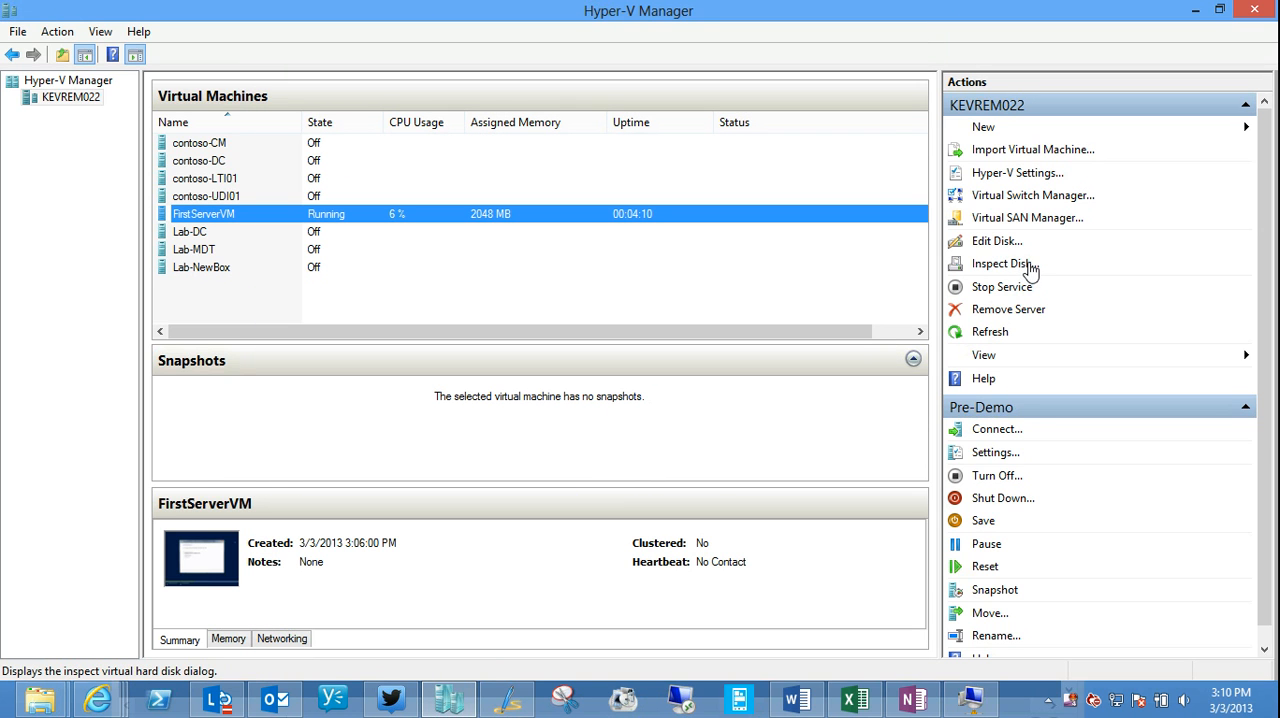
pyautogui.moveTo(1004, 252)
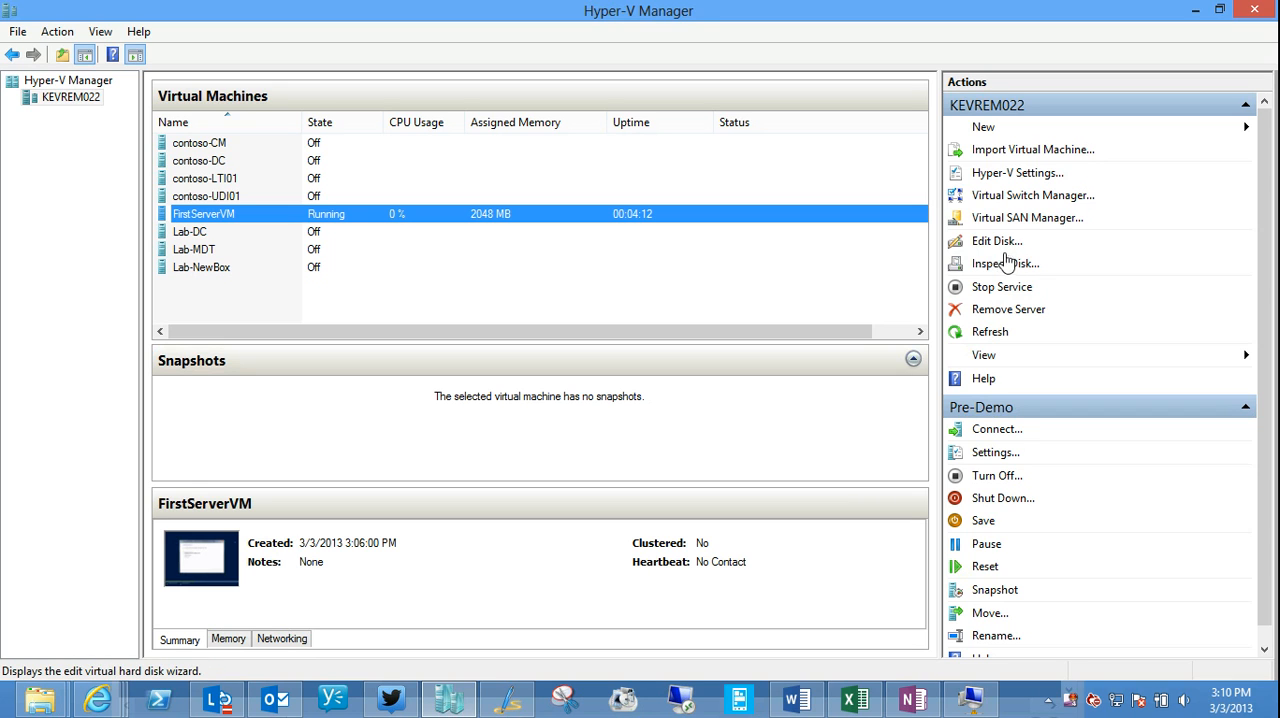
pyautogui.moveTo(1004, 264)
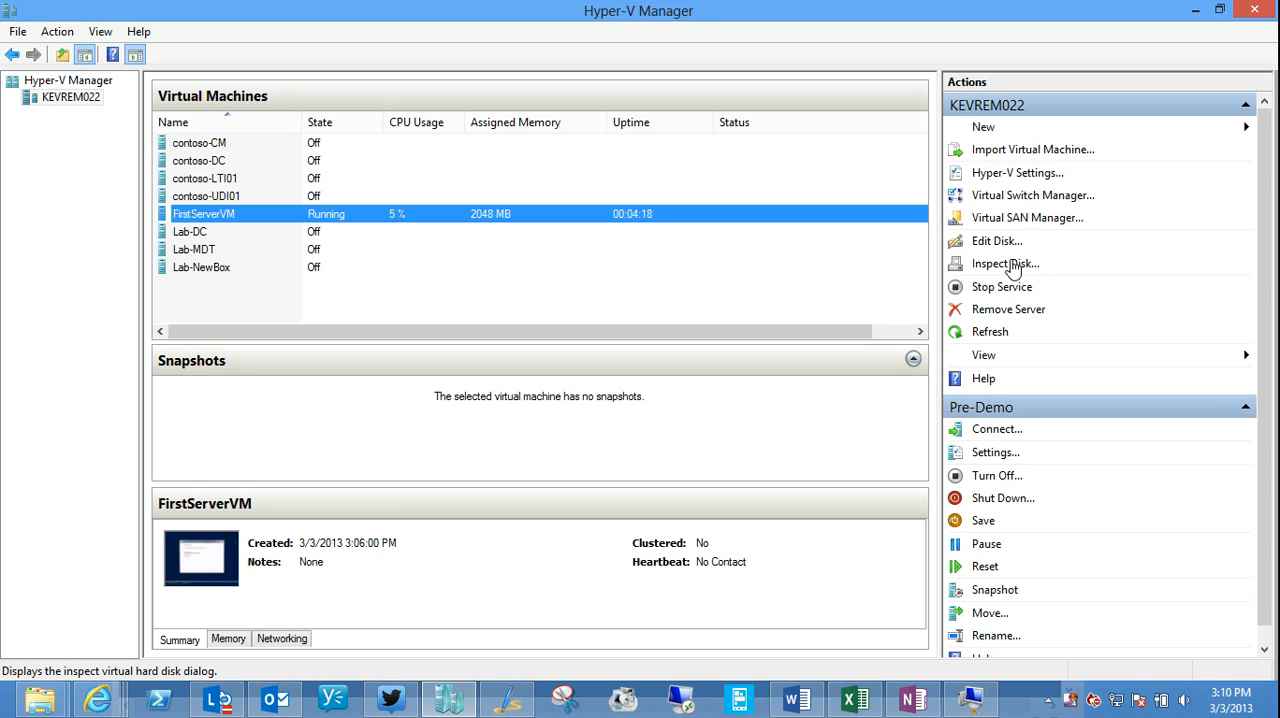
pyautogui.moveTo(1016, 290)
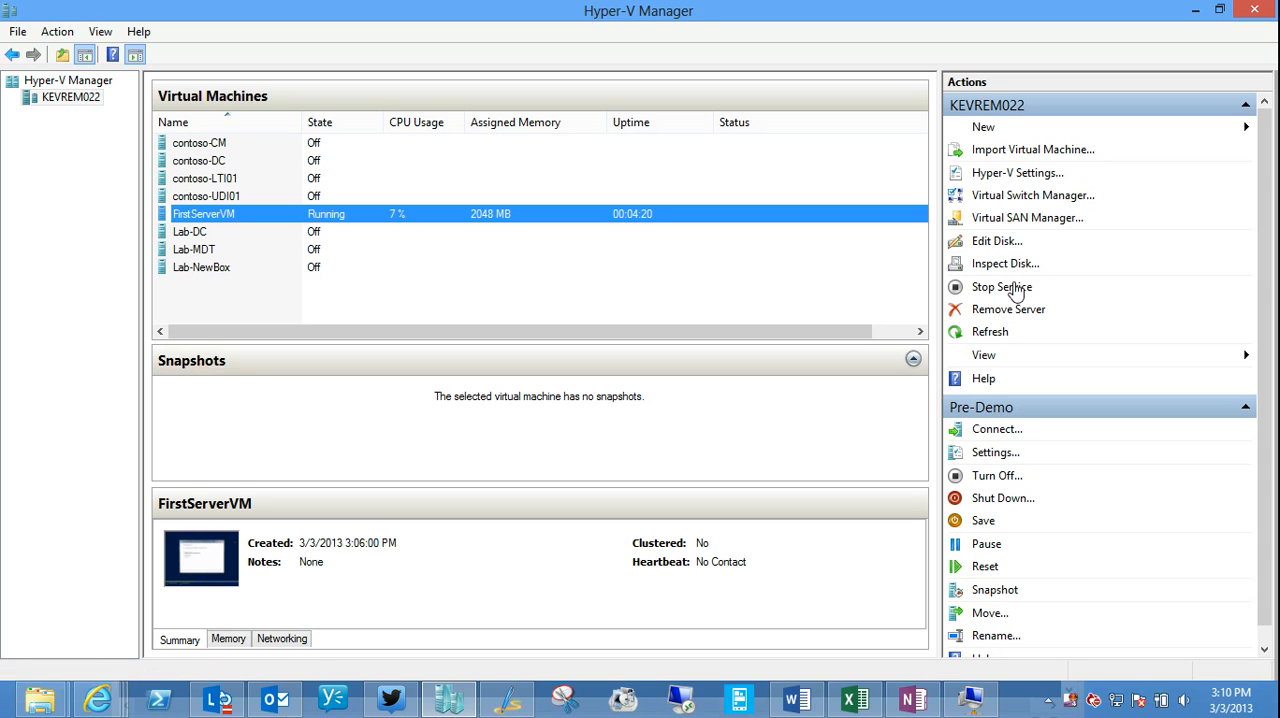
pyautogui.moveTo(770, 536)
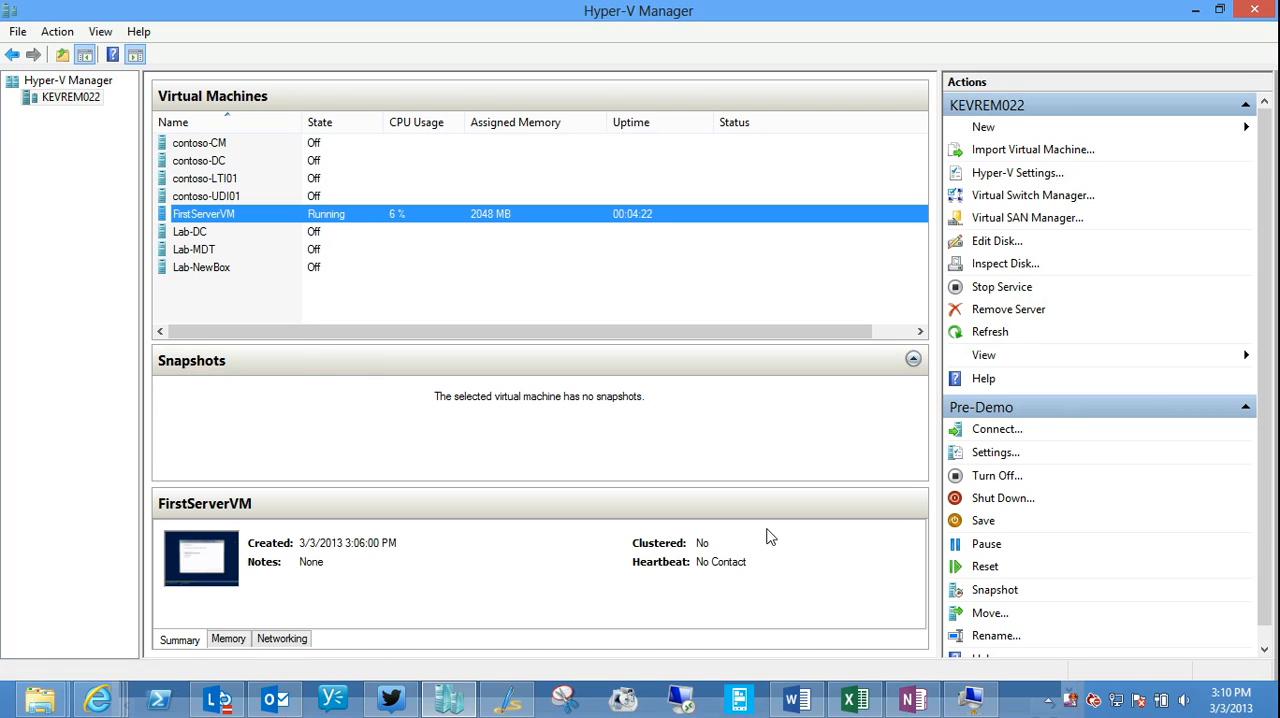
pyautogui.moveTo(744, 362)
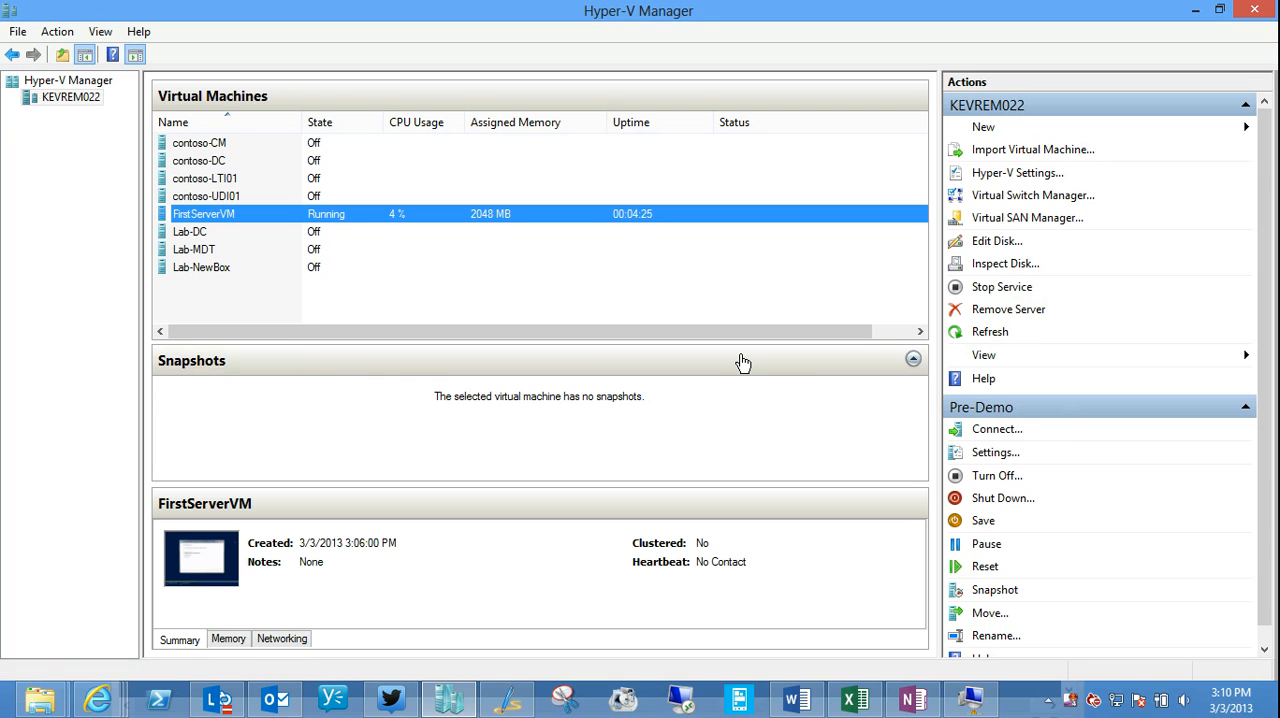
pyautogui.moveTo(212, 226)
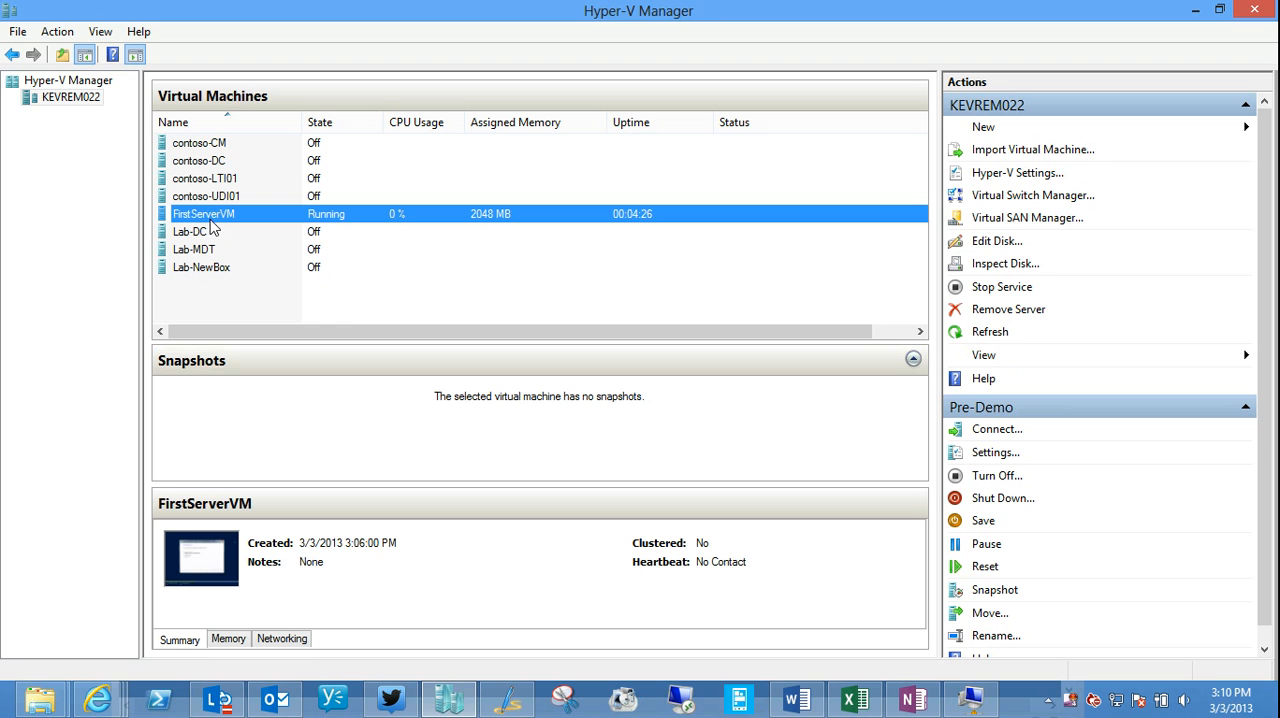
# Step: In FirstServerVM's settings, add a hard drive to the SCSI Controller and then discard it, leaving the controller empty
pyautogui.click(996, 452)
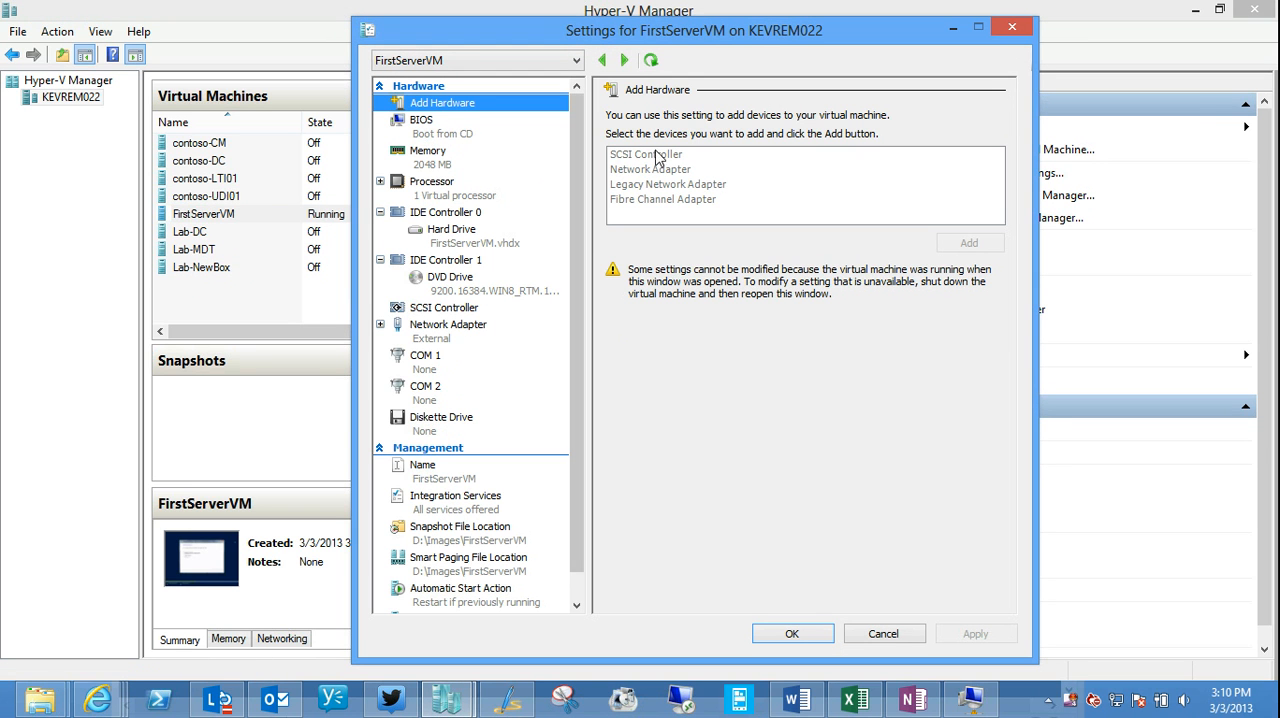
pyautogui.moveTo(696, 168)
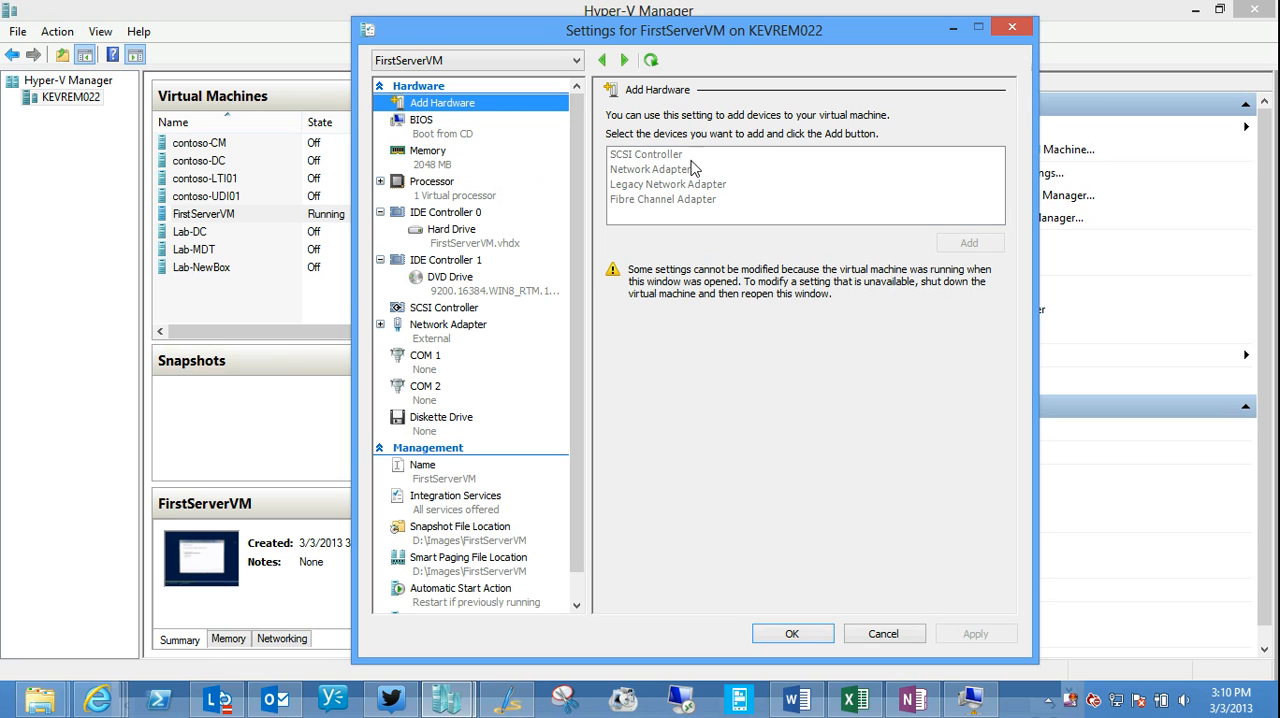
pyautogui.moveTo(732, 200)
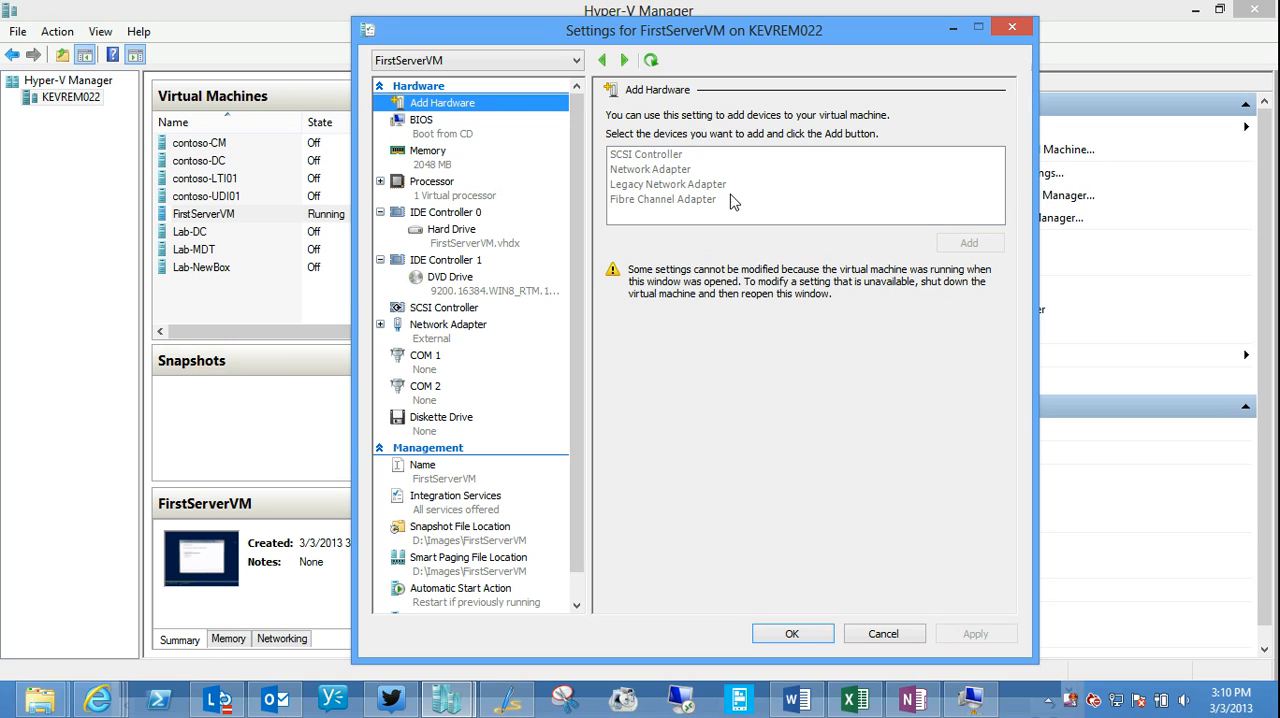
pyautogui.moveTo(696, 180)
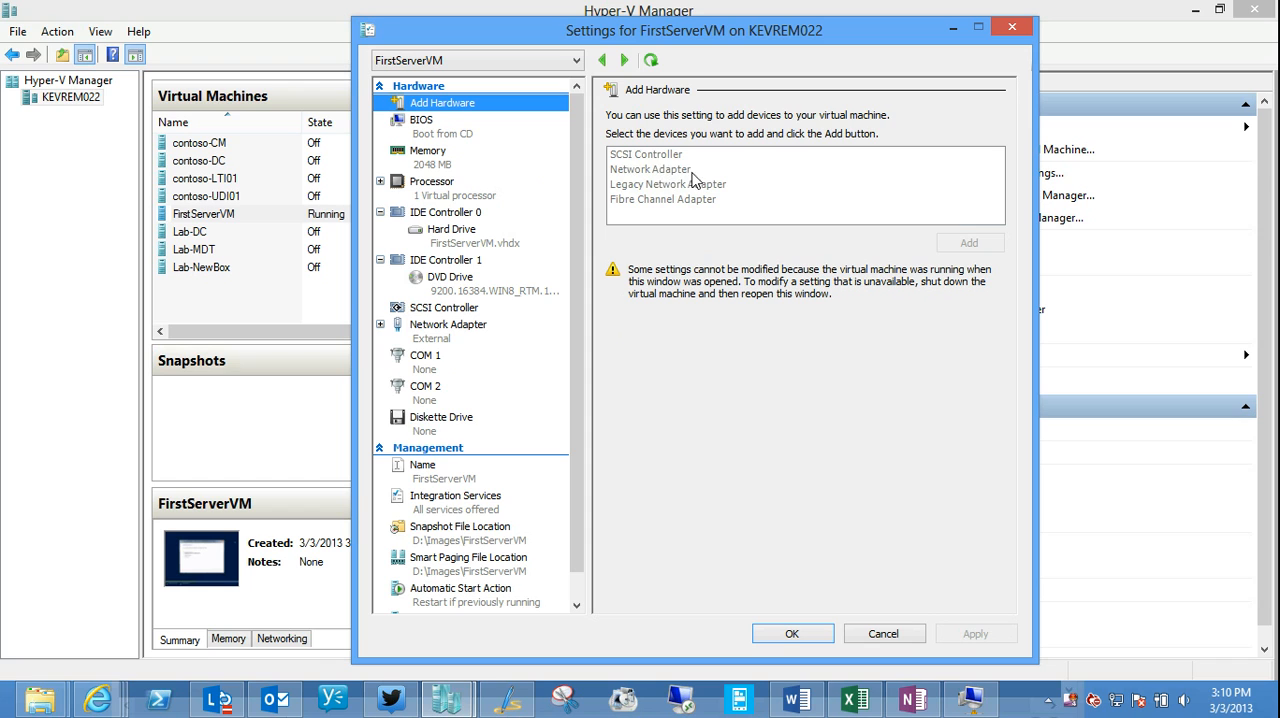
pyautogui.moveTo(672, 182)
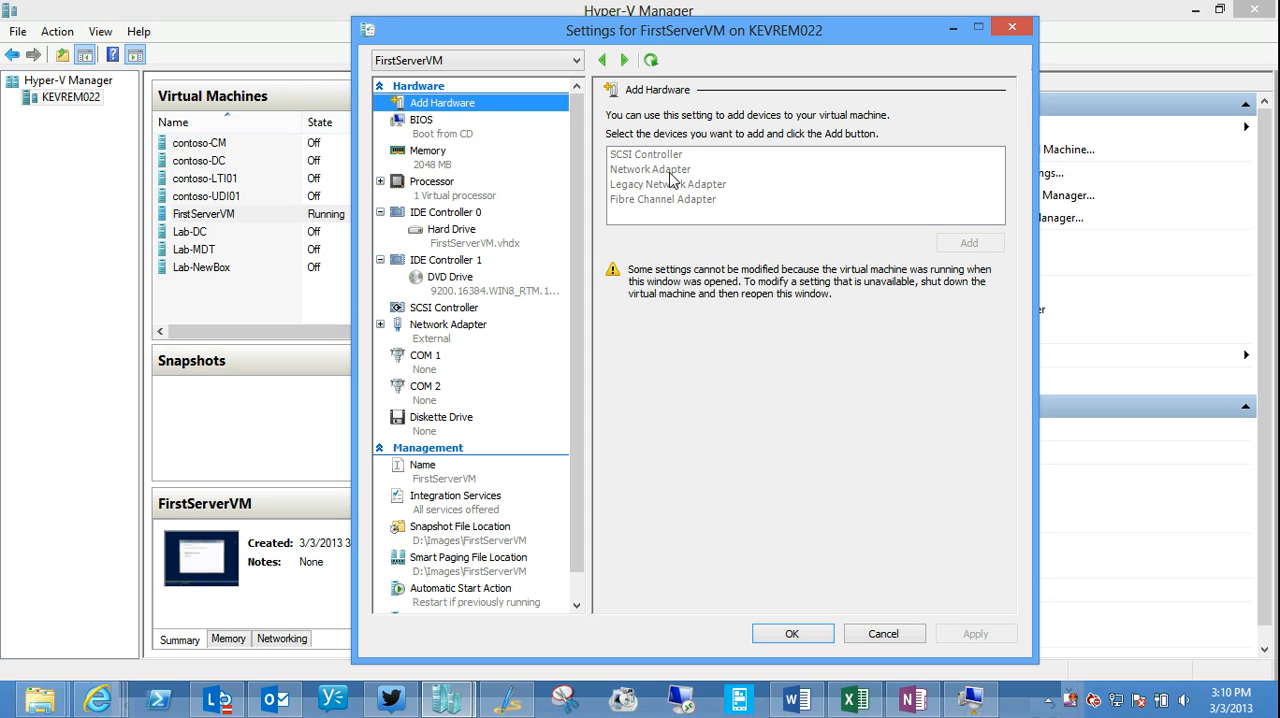
pyautogui.moveTo(472, 348)
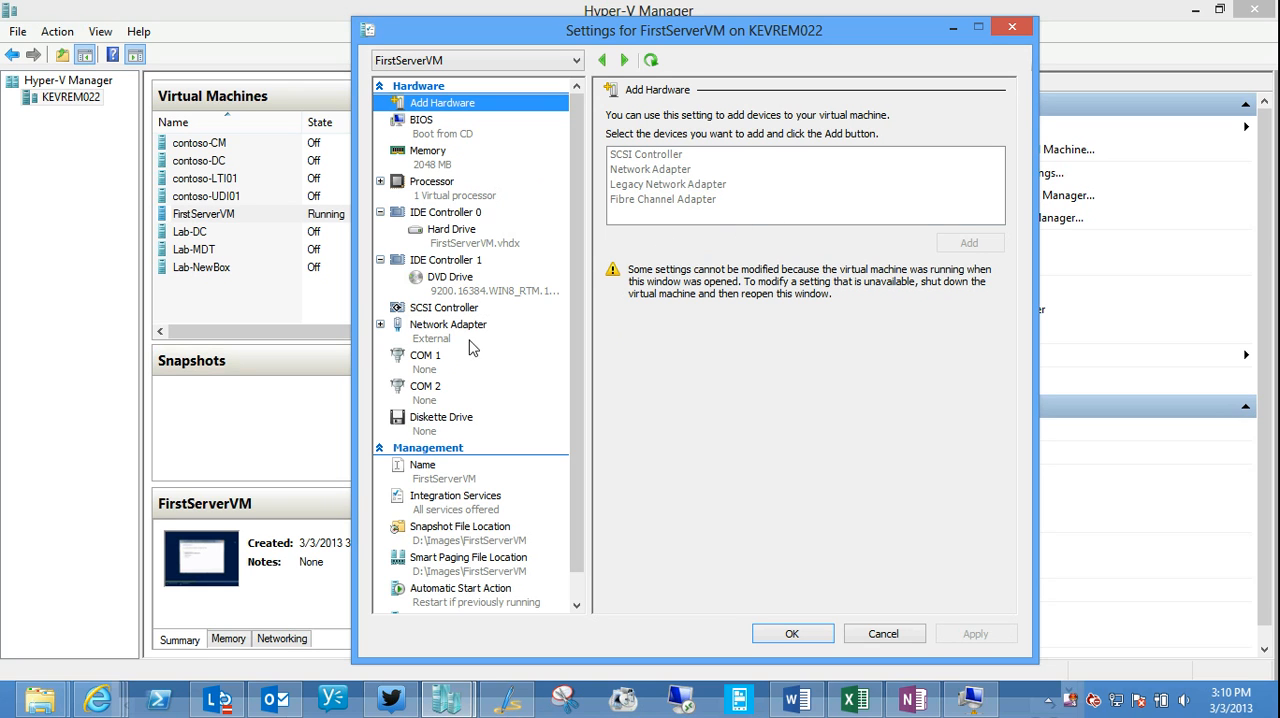
pyautogui.click(444, 308)
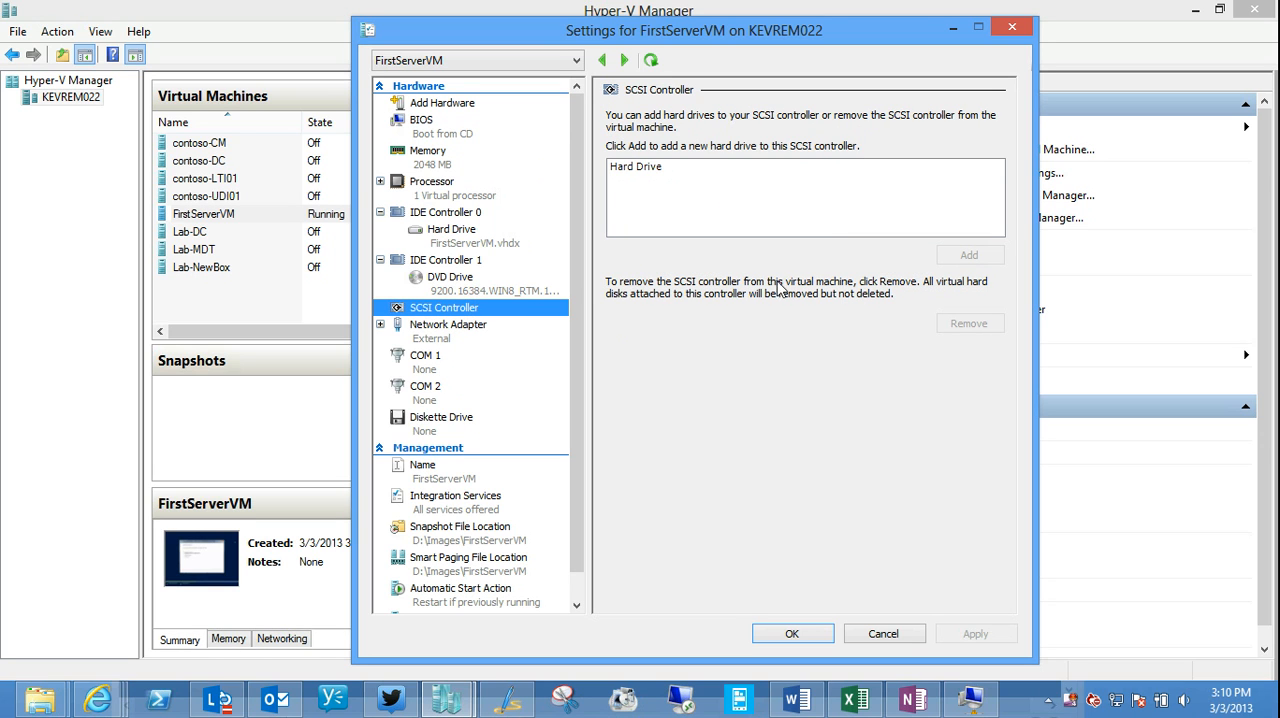
pyautogui.click(804, 166)
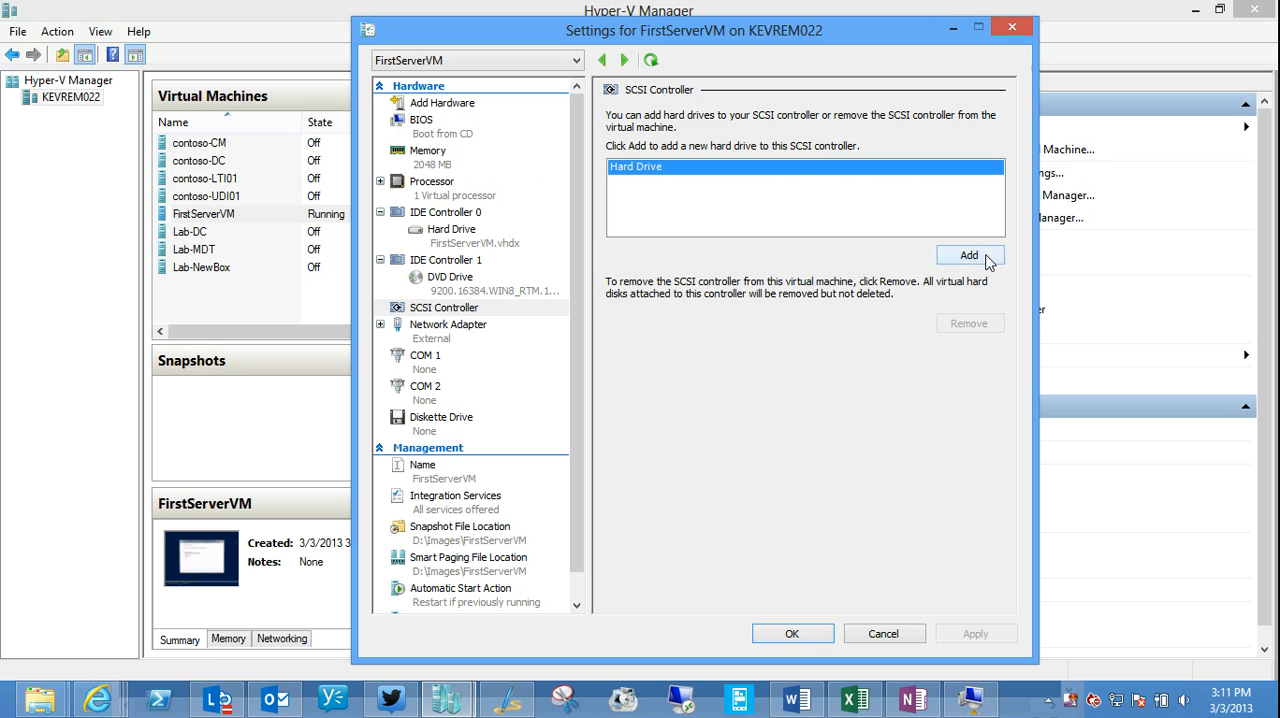
pyautogui.click(968, 256)
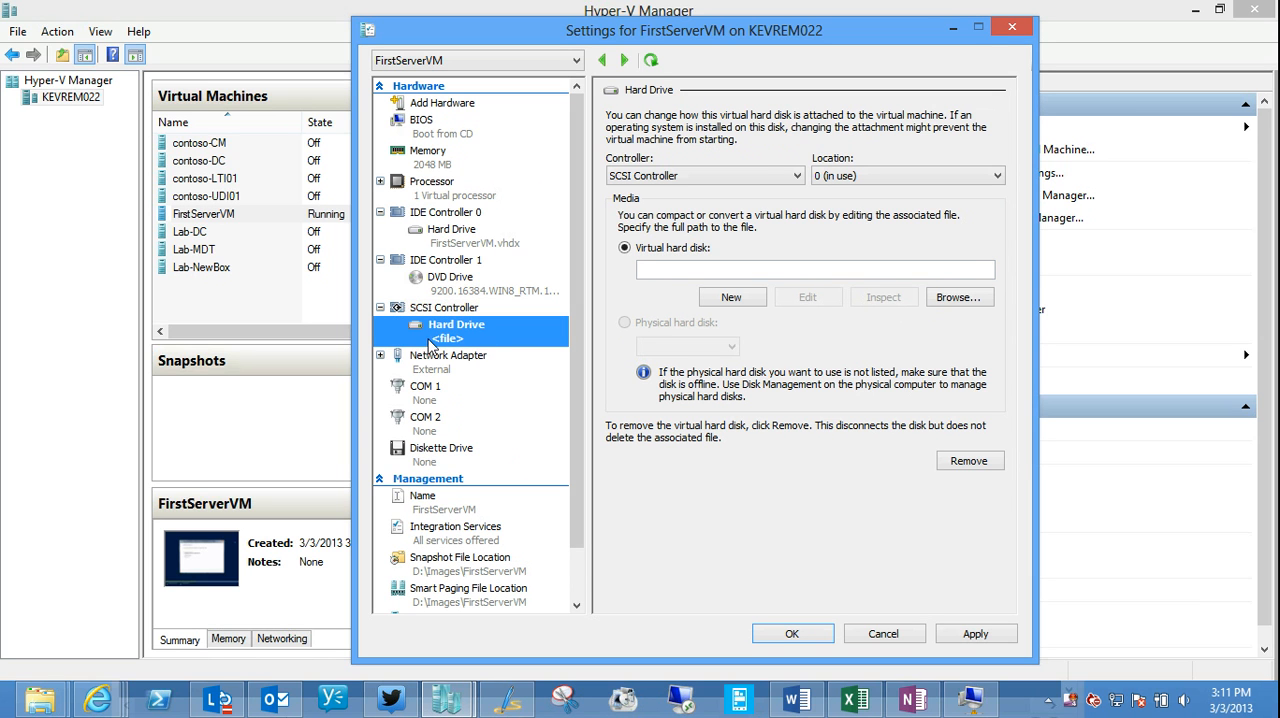
pyautogui.click(444, 308)
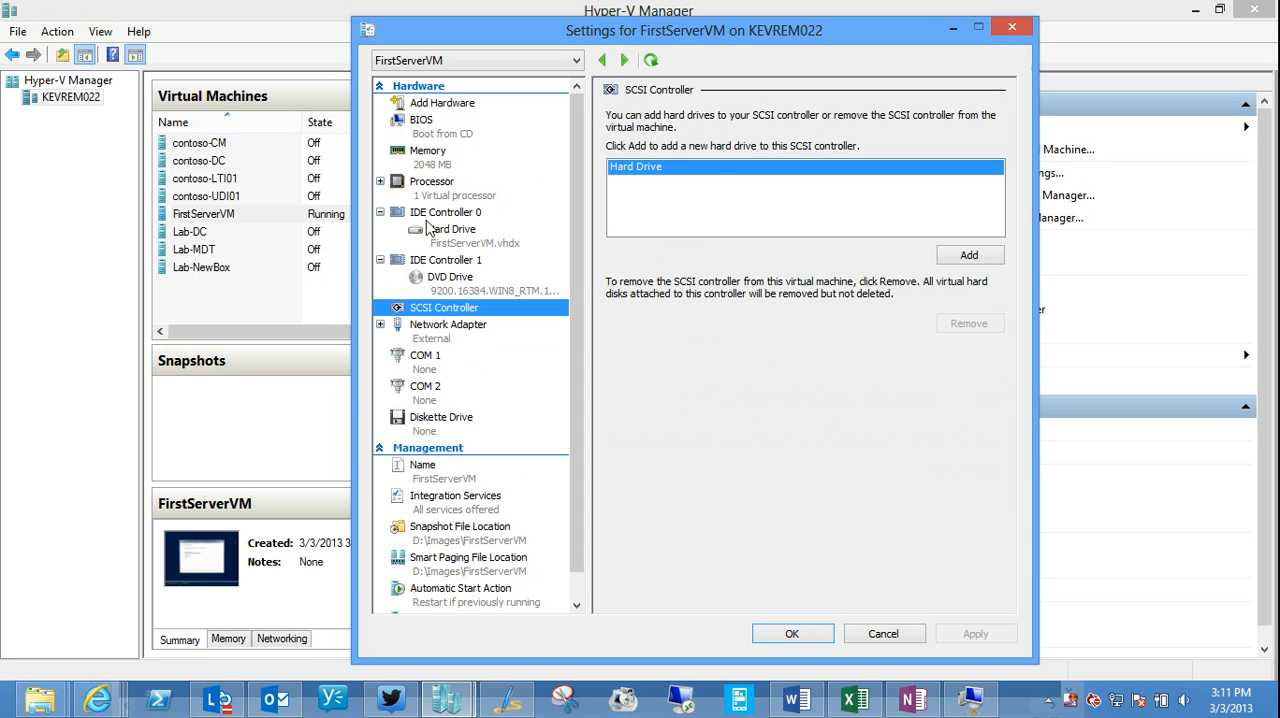
# Step: View the boot order and memory pages, highlighting the maximum RAM value, then show the Processor page (1 processor, reserve 0, limit 100, weight 100)
pyautogui.click(422, 120)
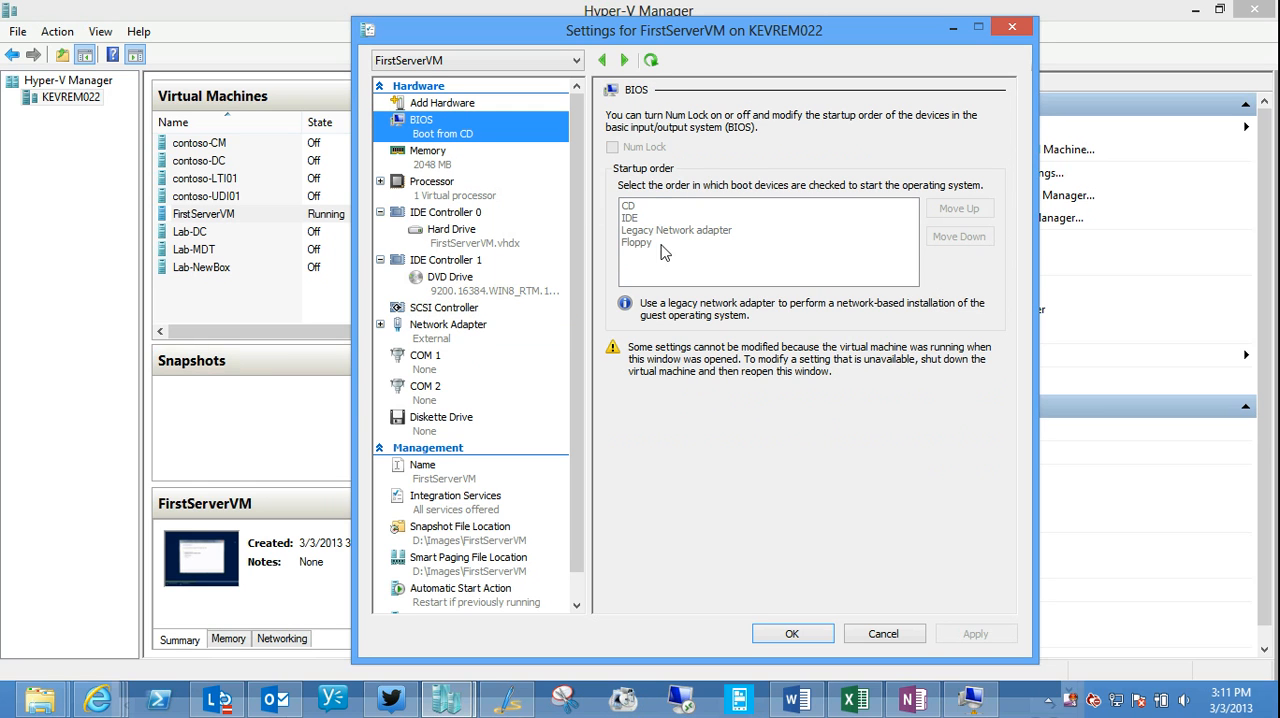
pyautogui.moveTo(678, 230)
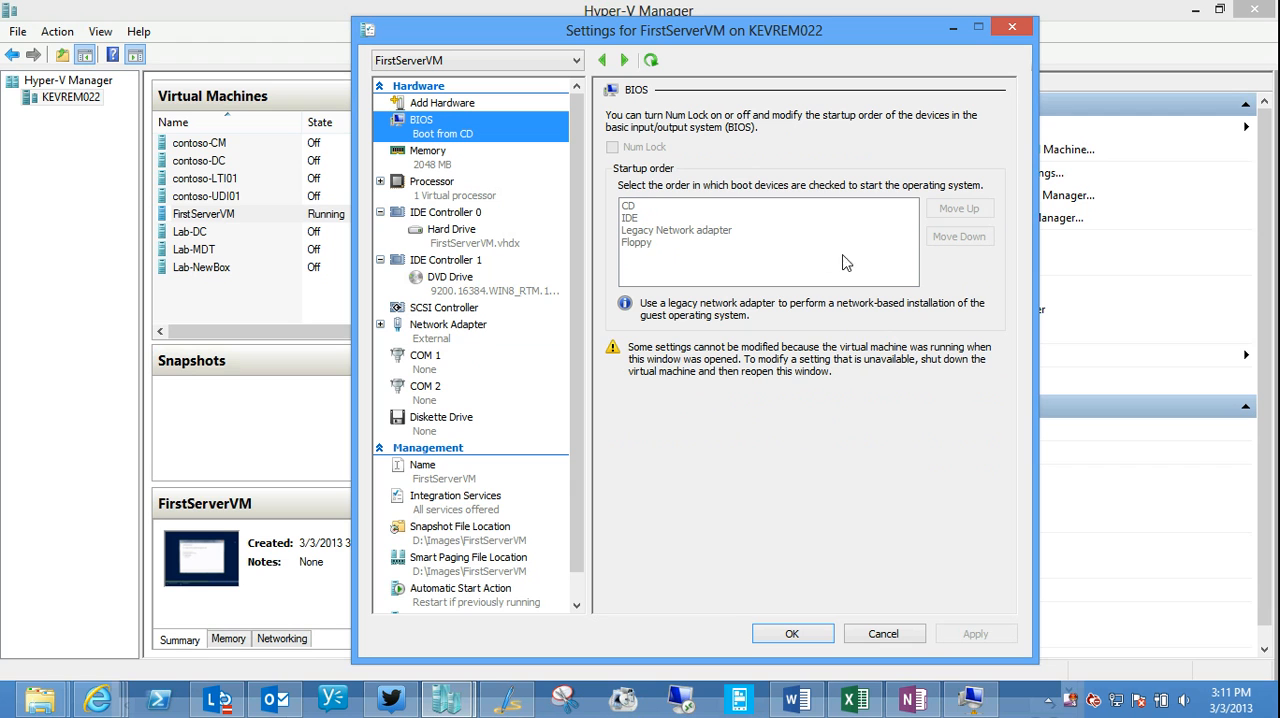
pyautogui.click(428, 150)
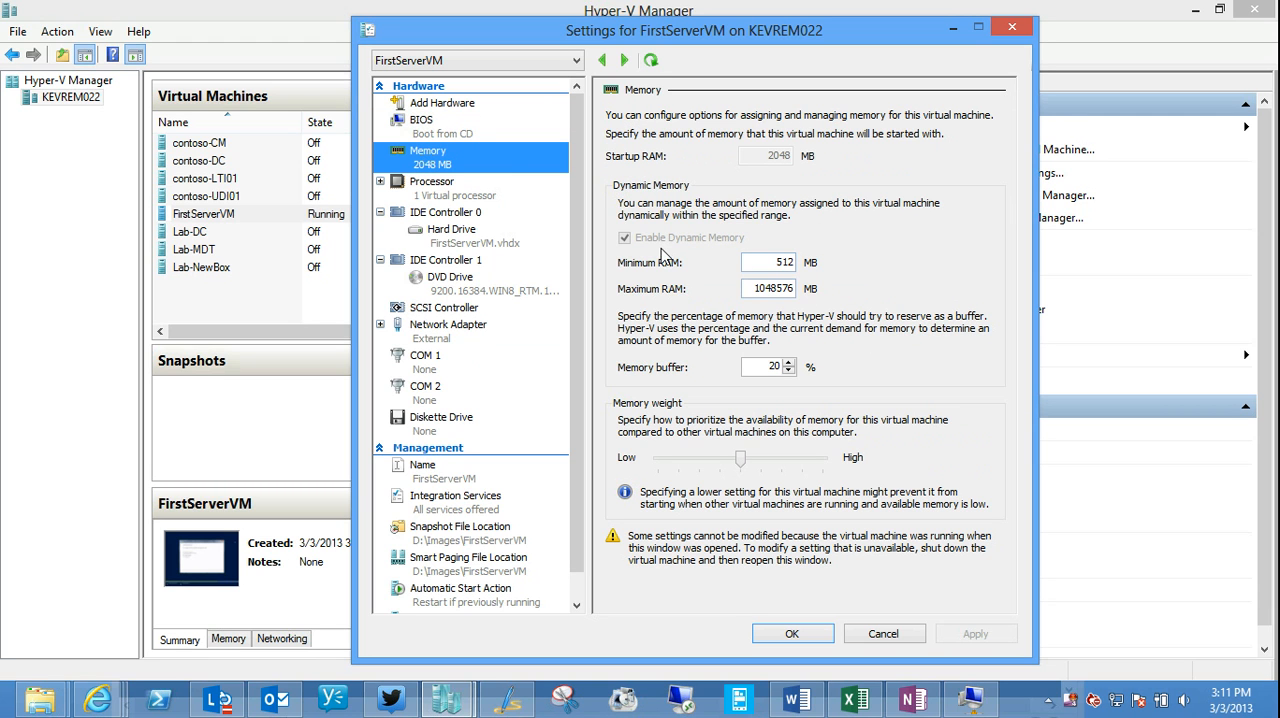
pyautogui.moveTo(780, 280)
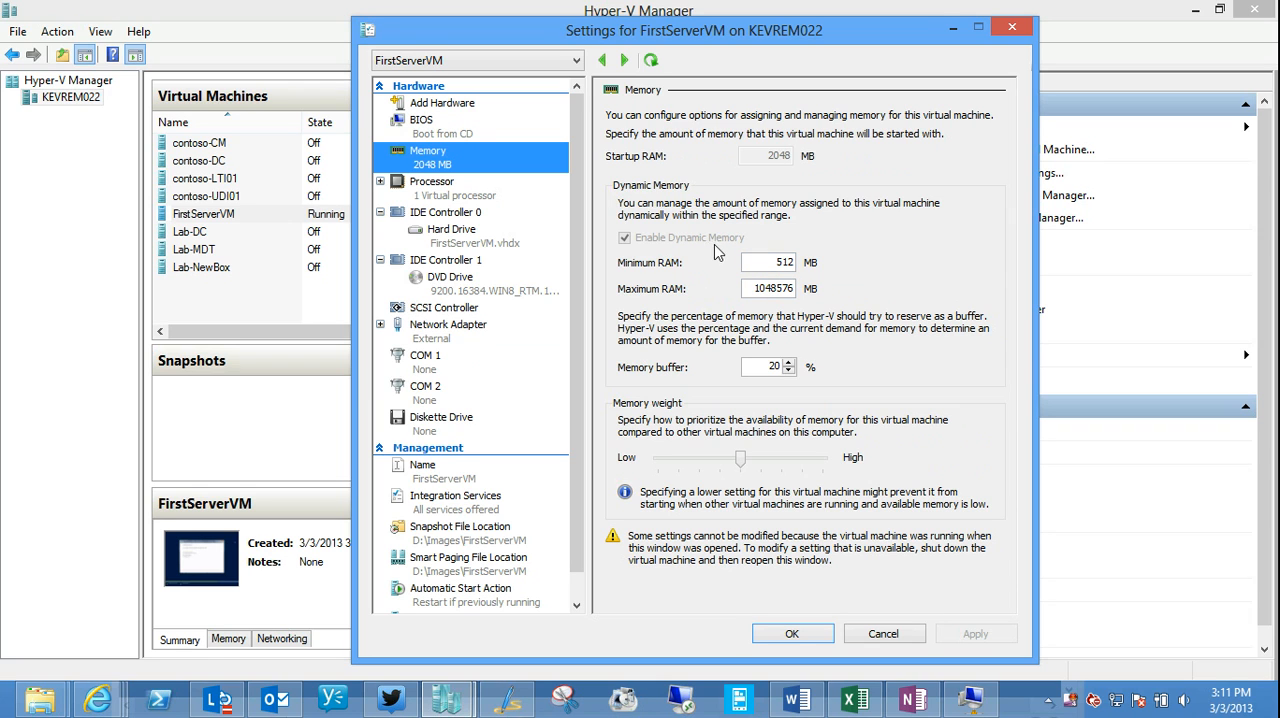
pyautogui.tripleClick(768, 262)
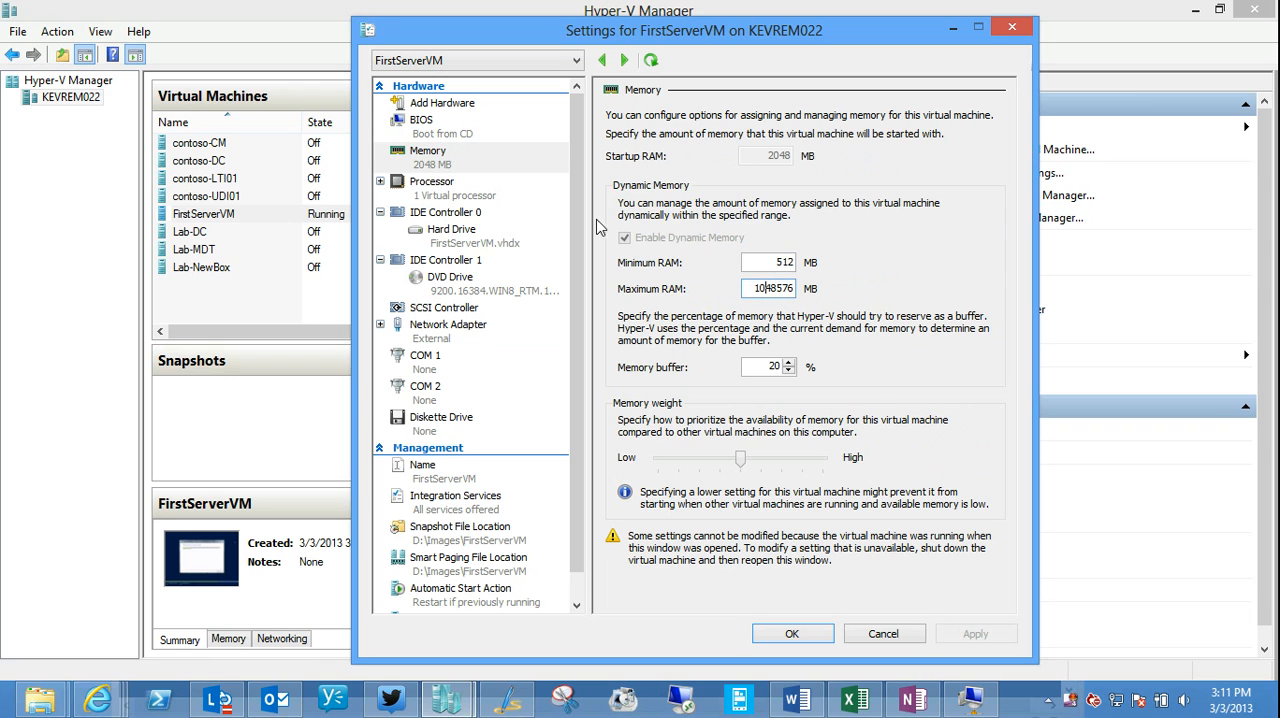
pyautogui.tripleClick(768, 262)
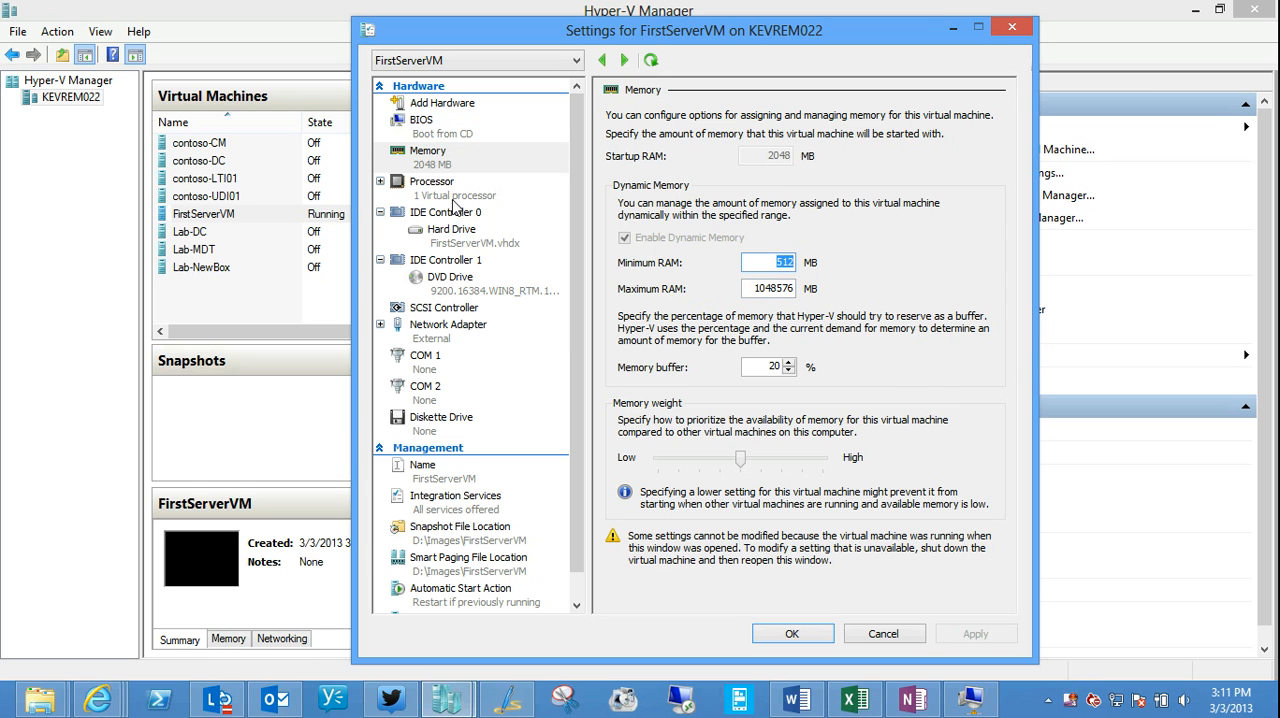
pyautogui.click(432, 182)
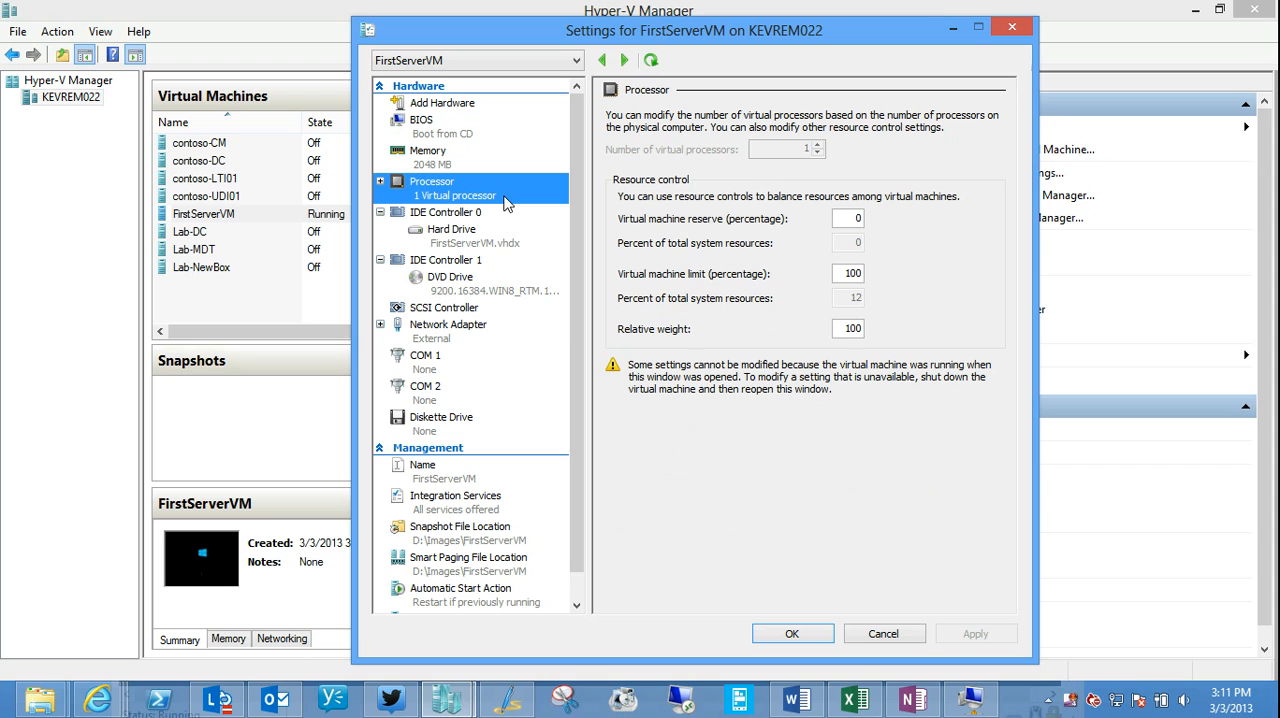
pyautogui.moveTo(428, 196)
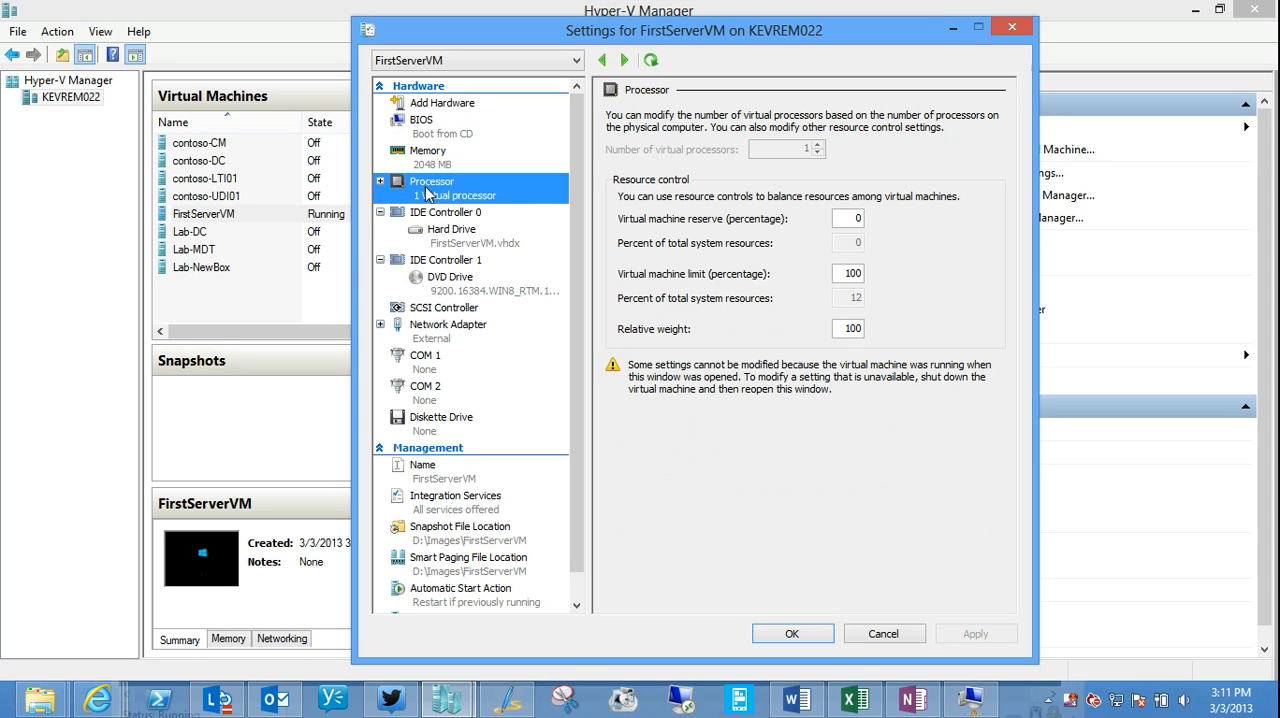
# Step: Step through IDE Controller 0, Hard Drive, DVD Drive, SCSI Controller and Network Adapter, ending on Advanced Features with dynamic MAC and guards unchecked
pyautogui.click(446, 212)
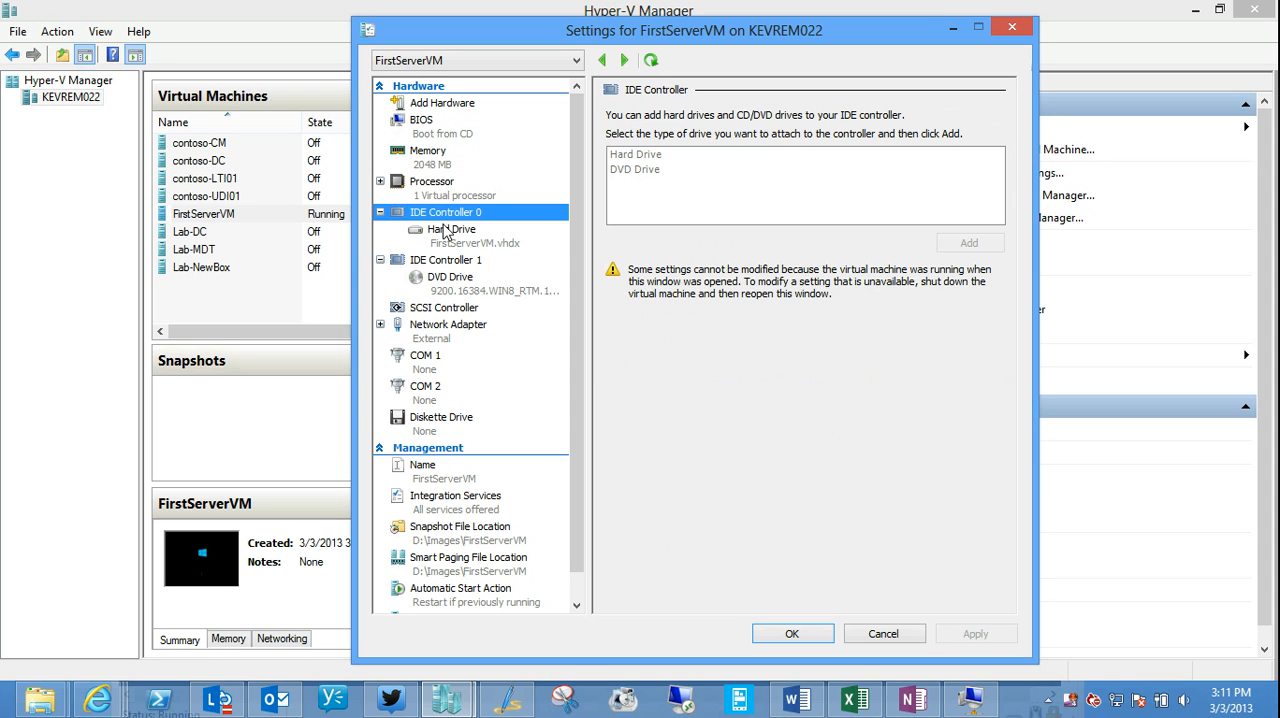
pyautogui.click(452, 230)
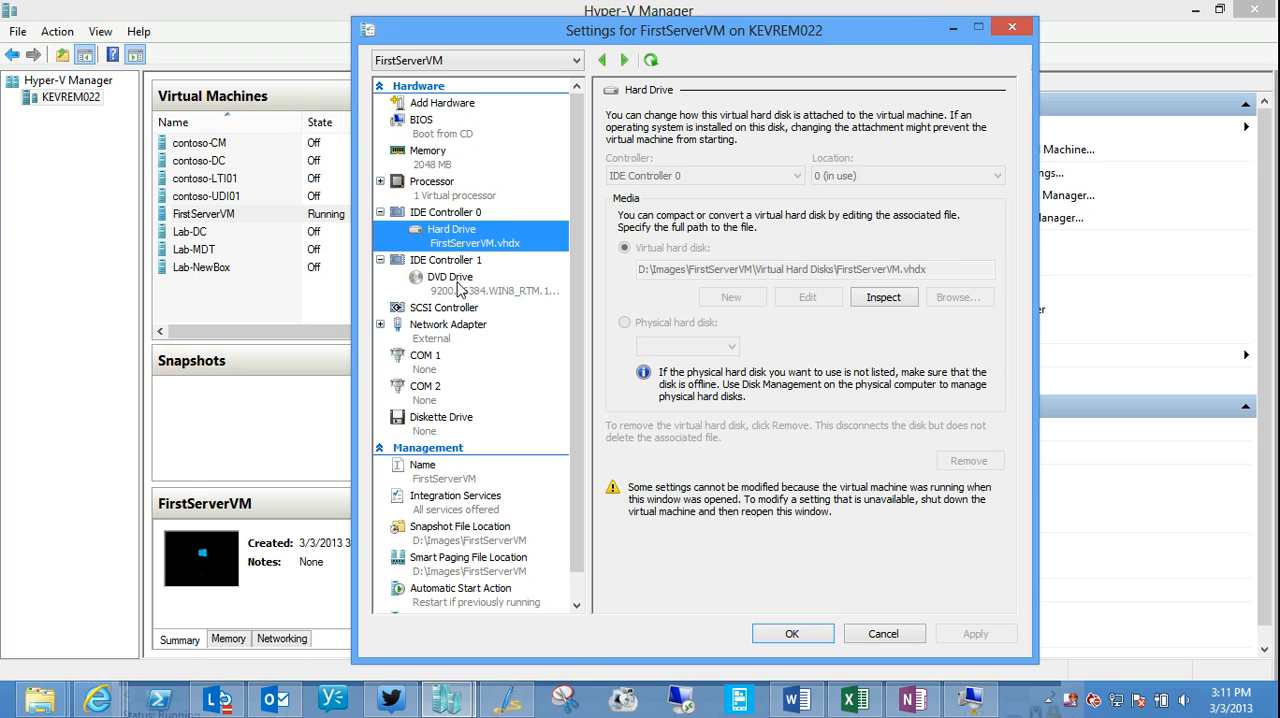
pyautogui.click(450, 276)
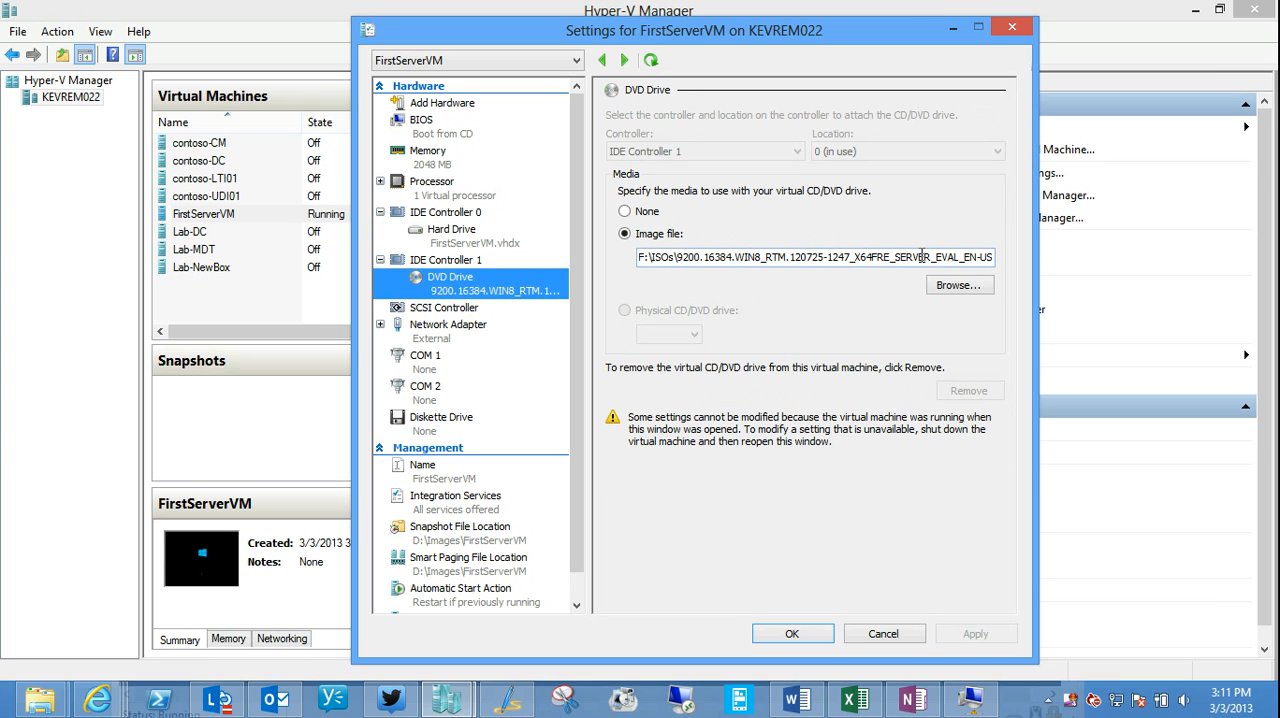
pyautogui.moveTo(210, 572)
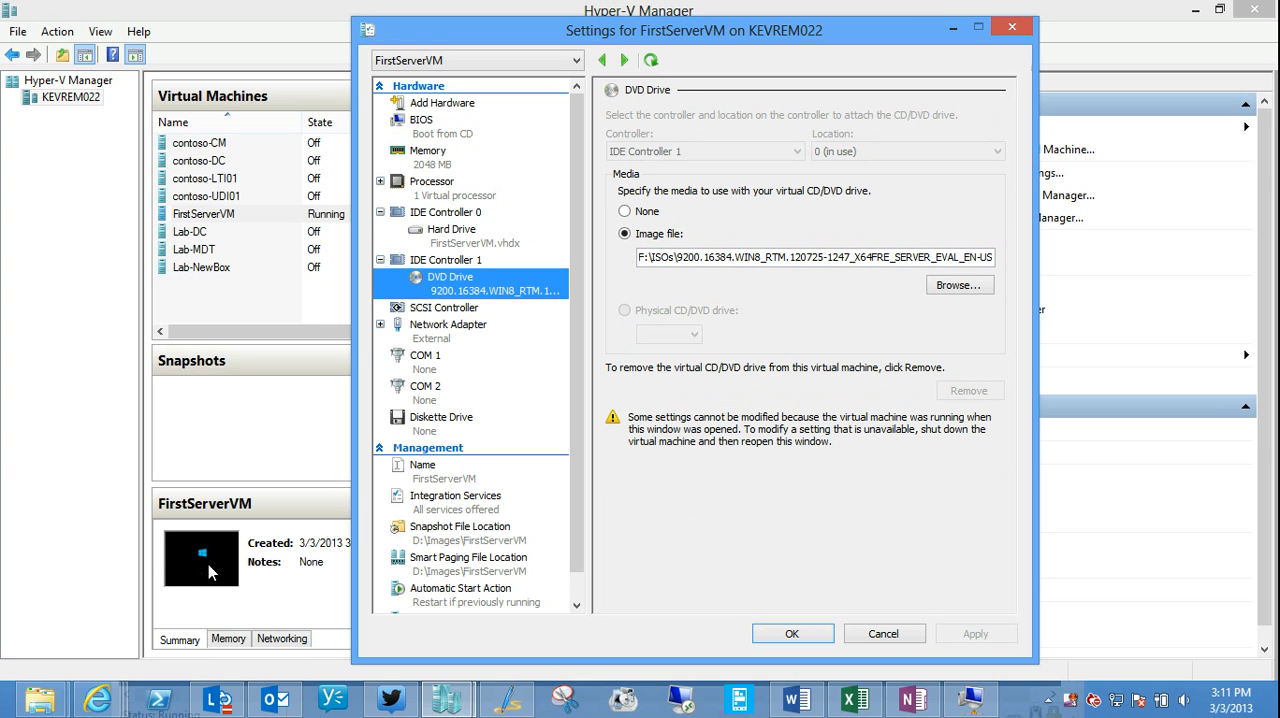
pyautogui.moveTo(260, 558)
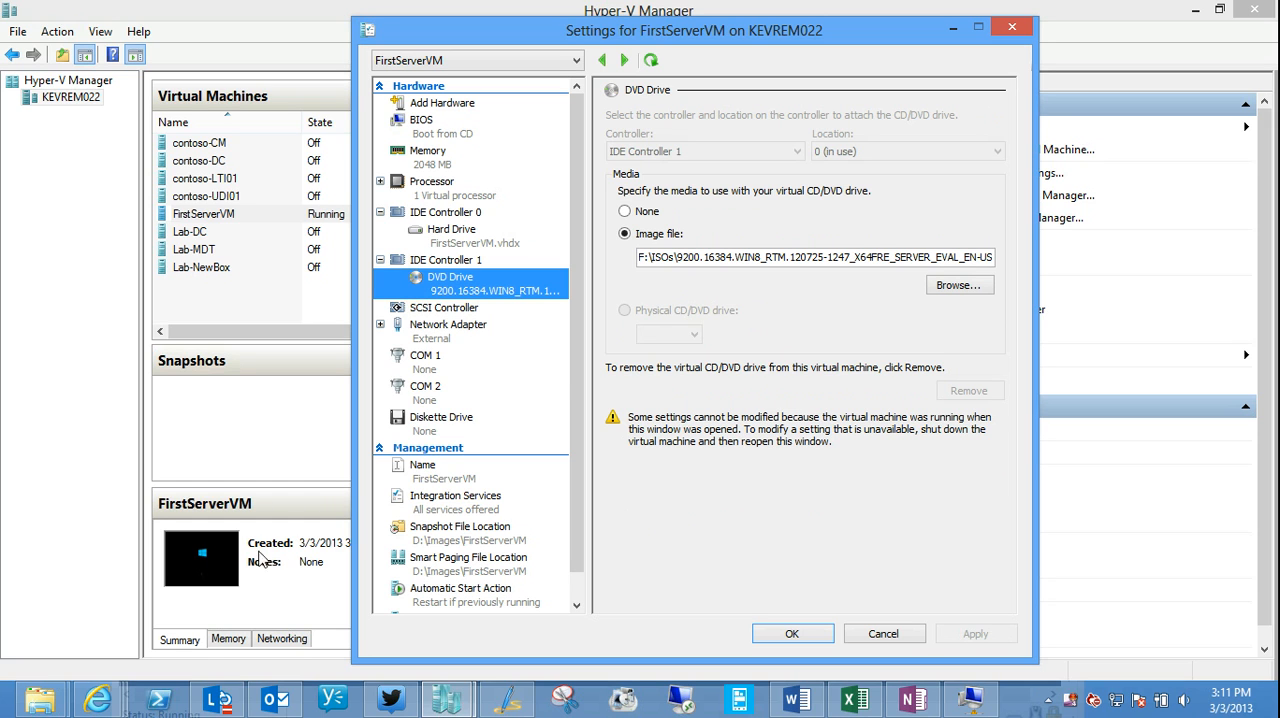
pyautogui.click(444, 308)
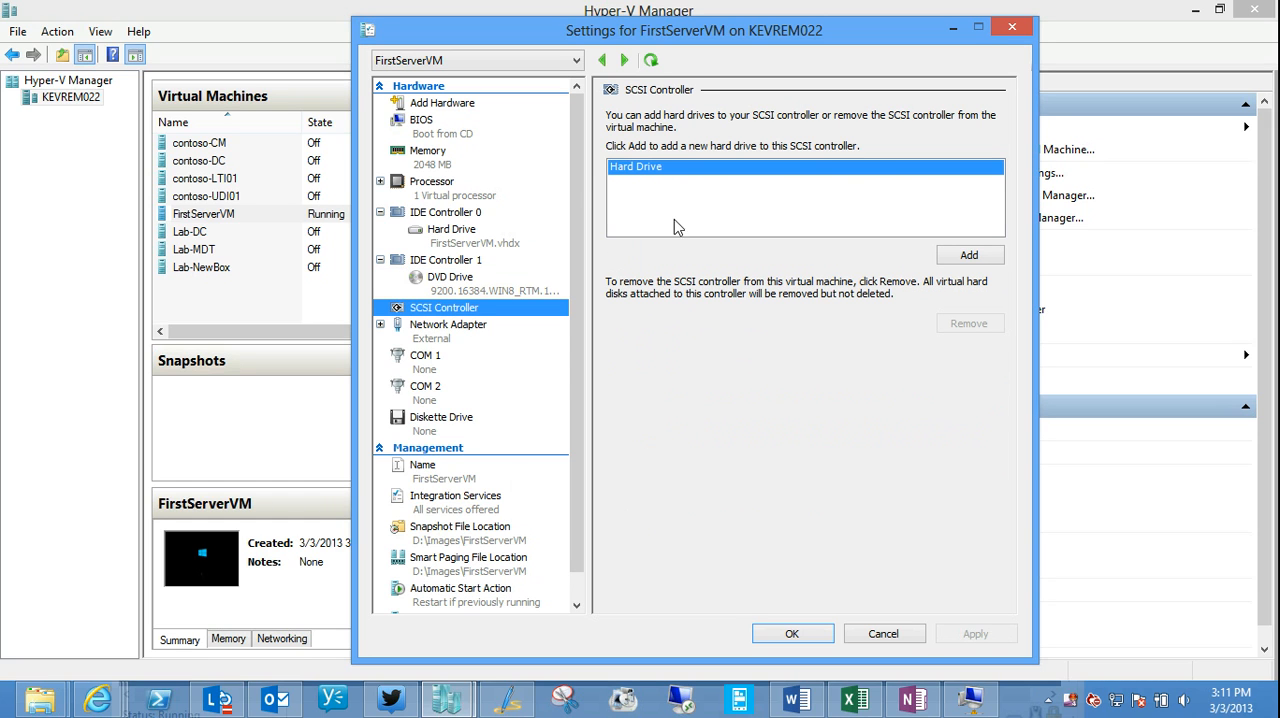
pyautogui.click(448, 324)
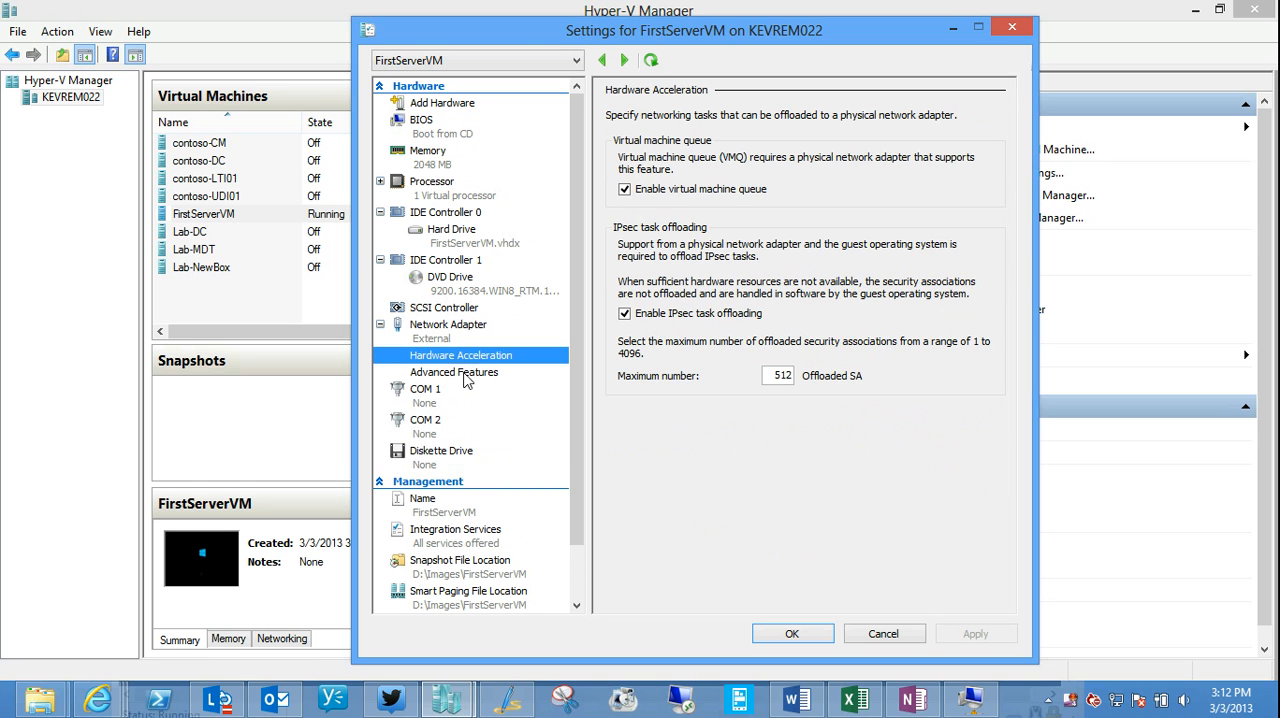
pyautogui.click(452, 372)
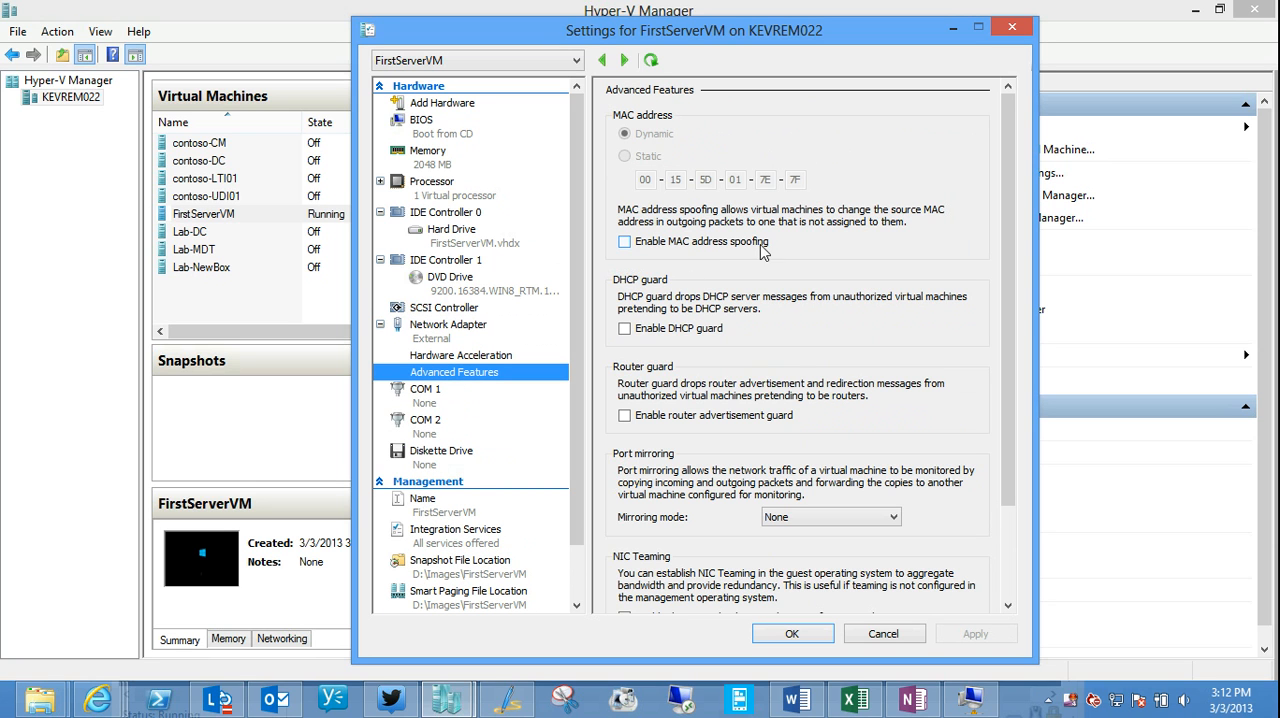
pyautogui.moveTo(798, 442)
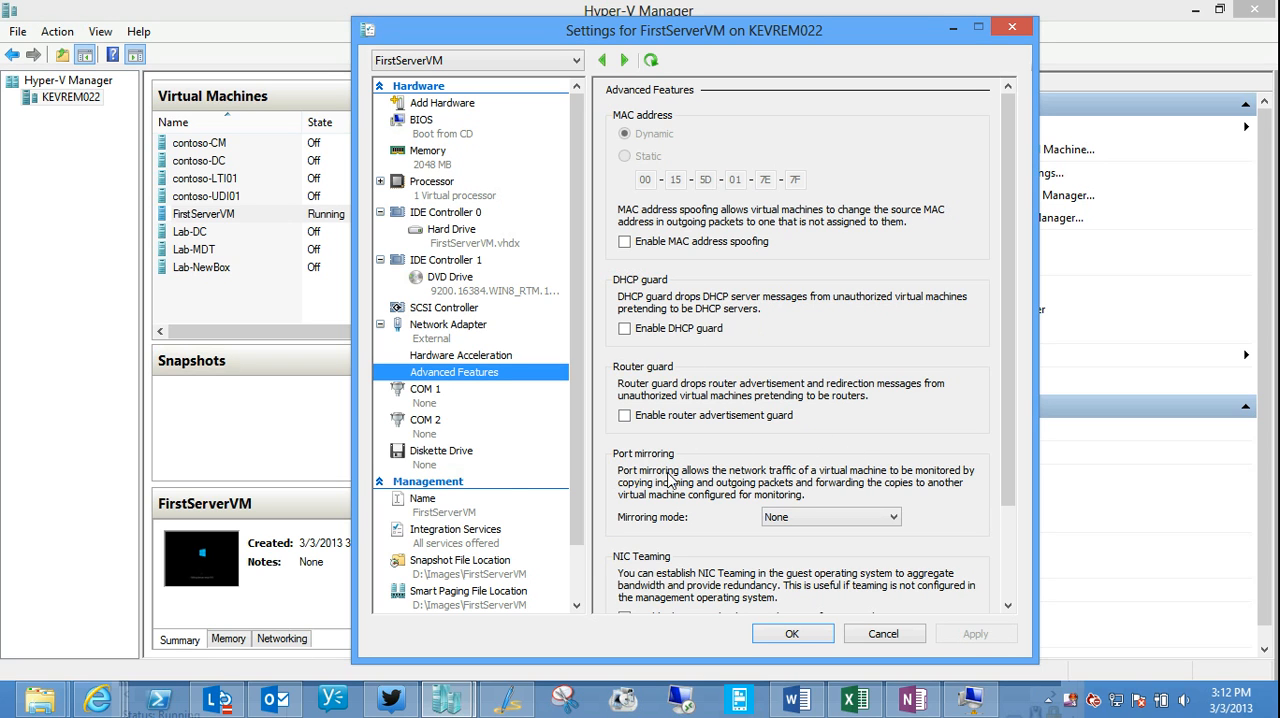
pyautogui.moveTo(428, 400)
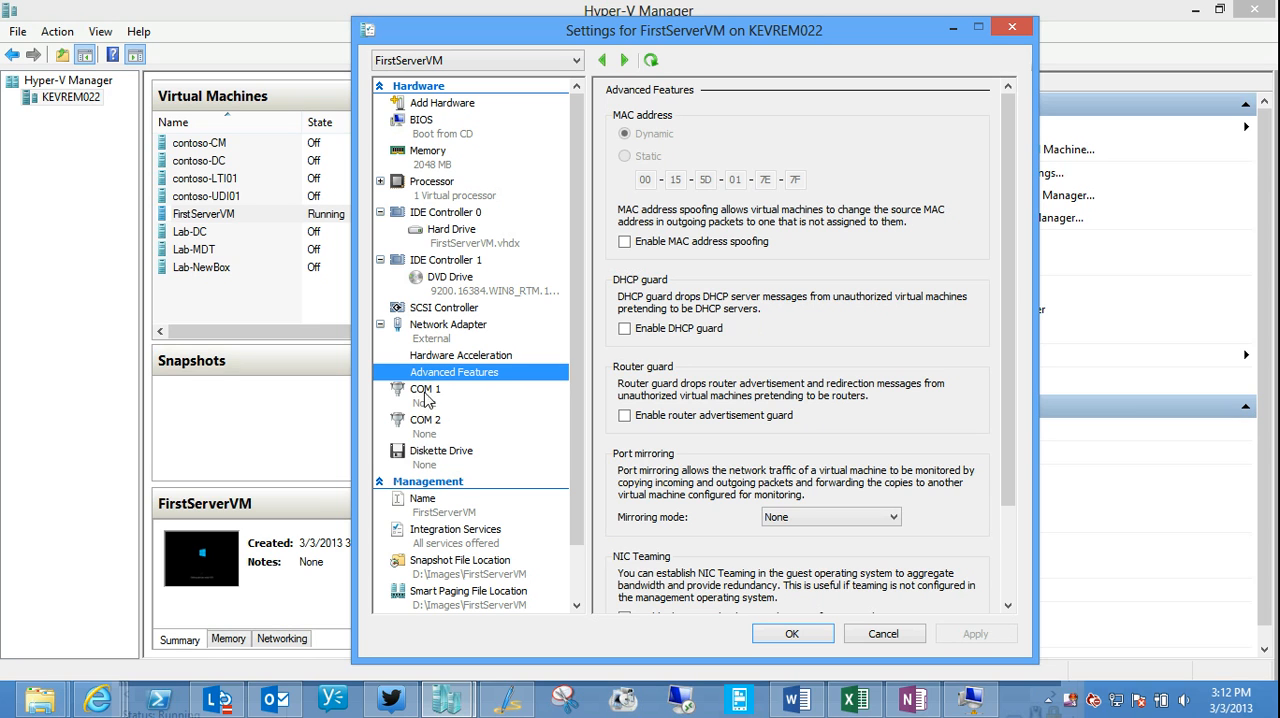
# Step: View the COM 1, Diskette Drive, Name, Integration Services and Snapshot File Location pages (D:\Images\FirstServerVM)
pyautogui.click(424, 388)
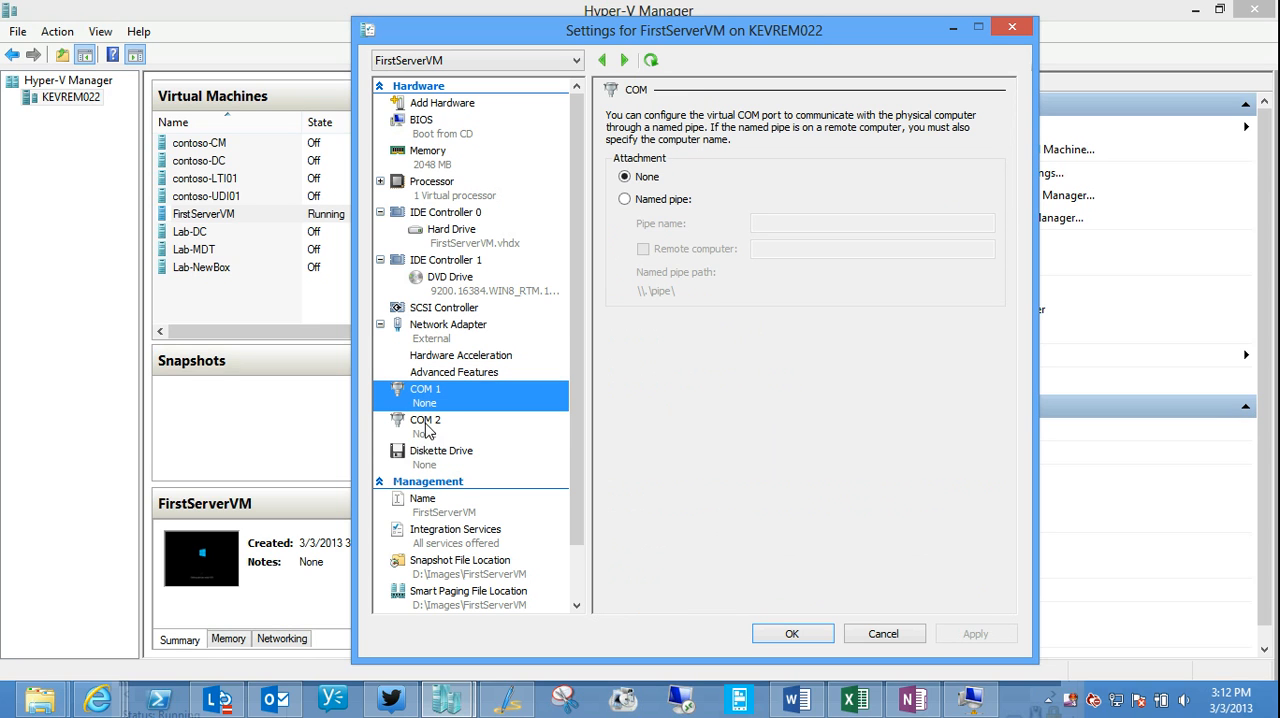
pyautogui.click(440, 450)
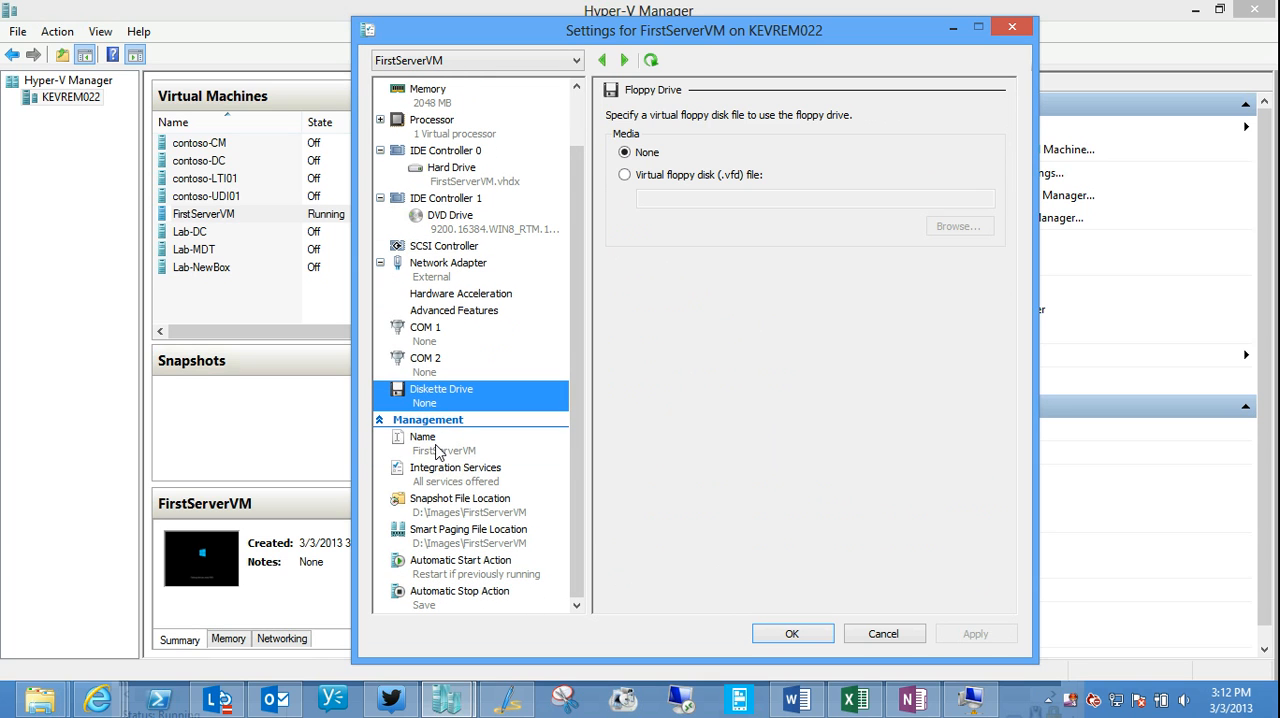
pyautogui.click(422, 436)
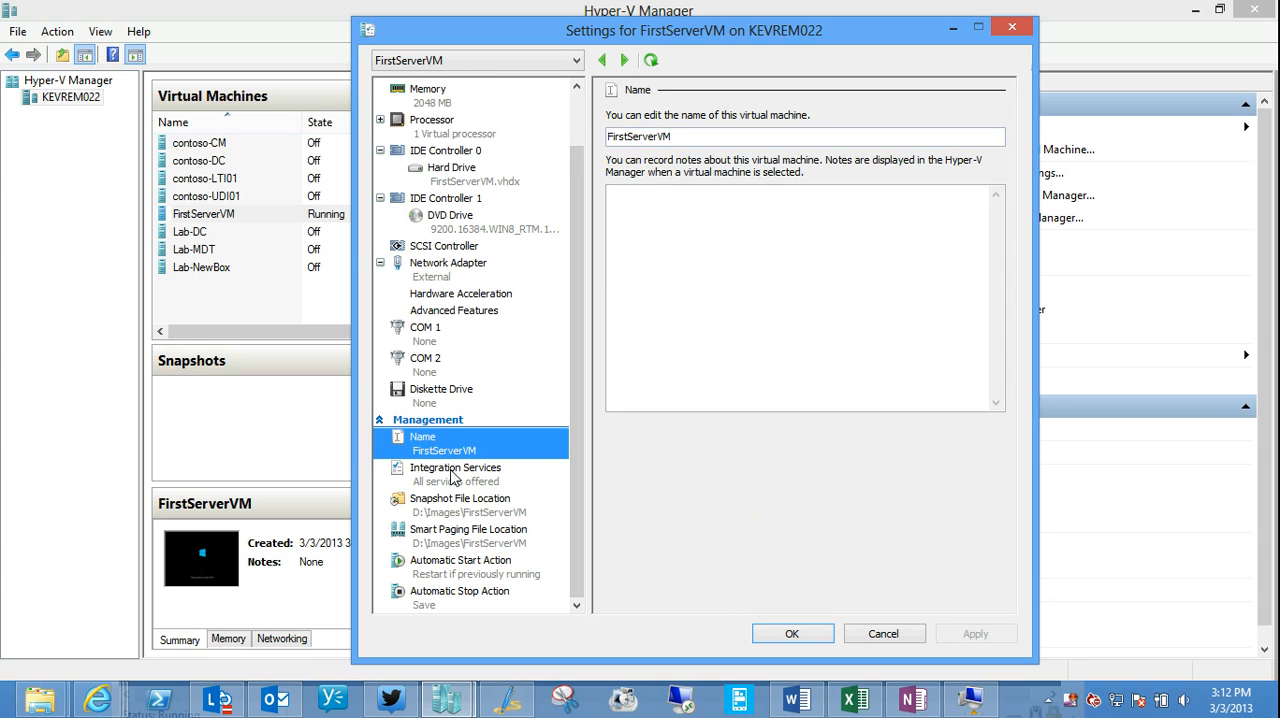
pyautogui.click(456, 466)
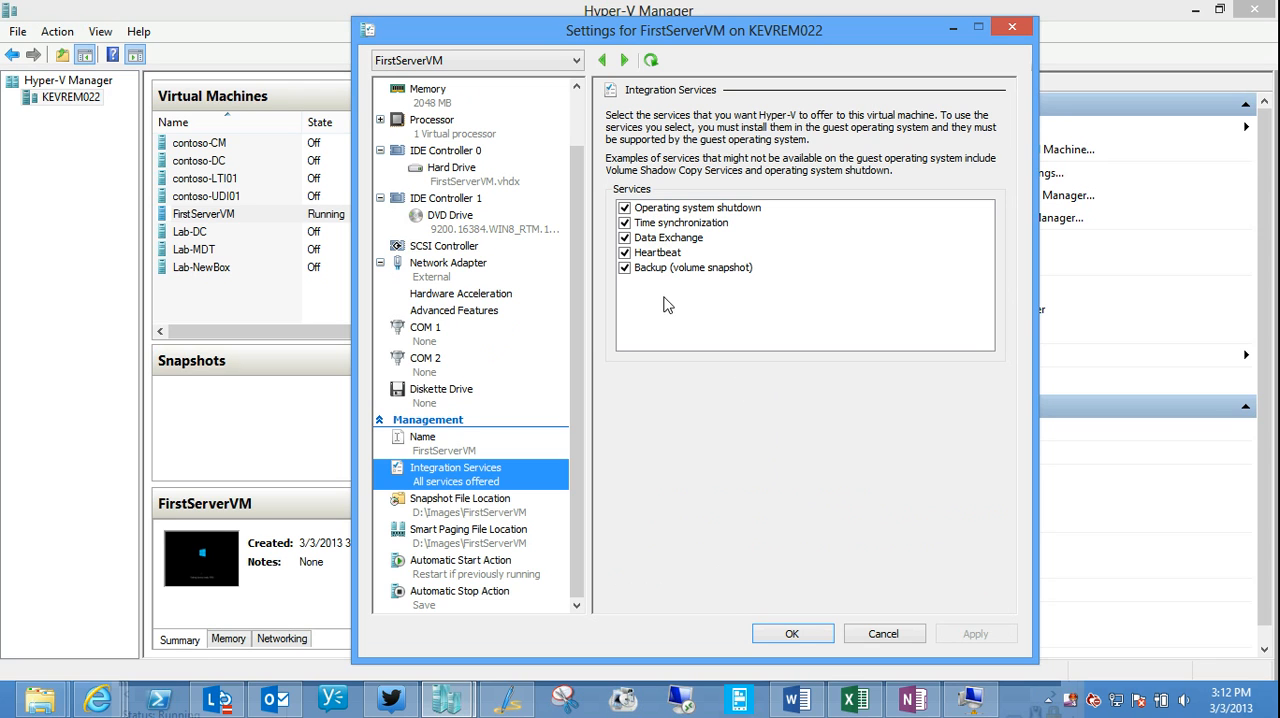
pyautogui.moveTo(580, 492)
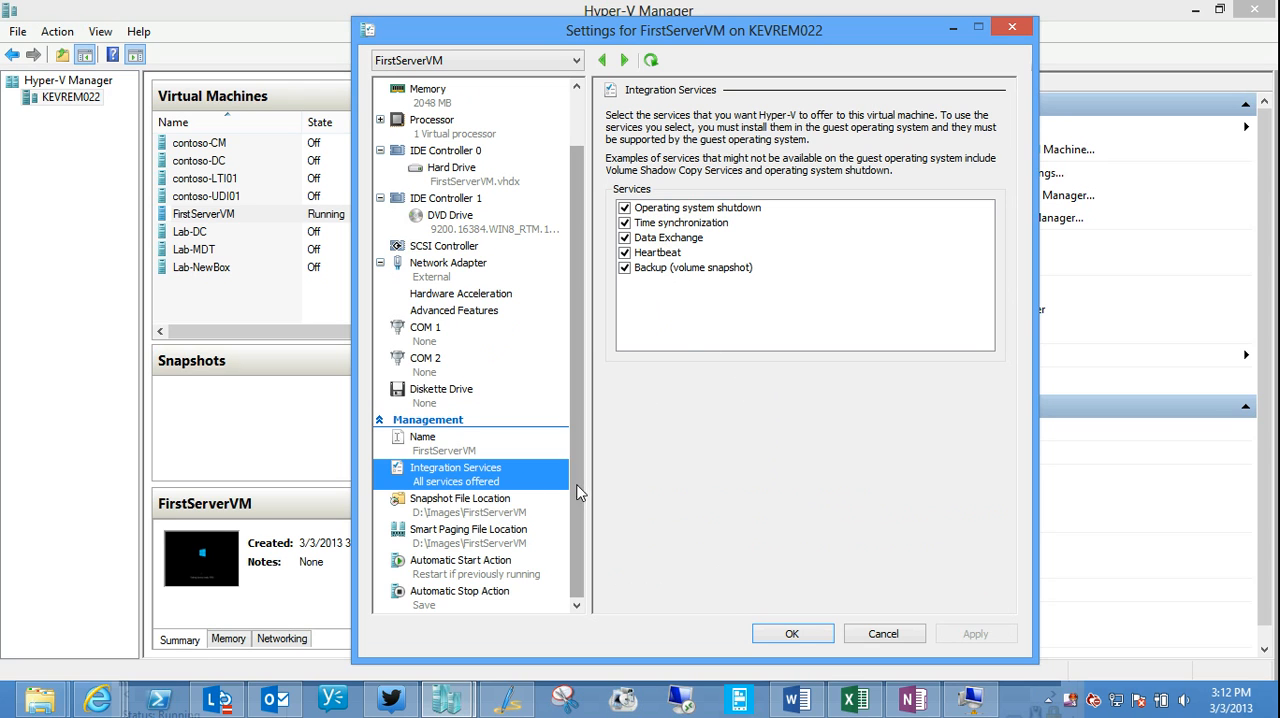
pyautogui.click(460, 498)
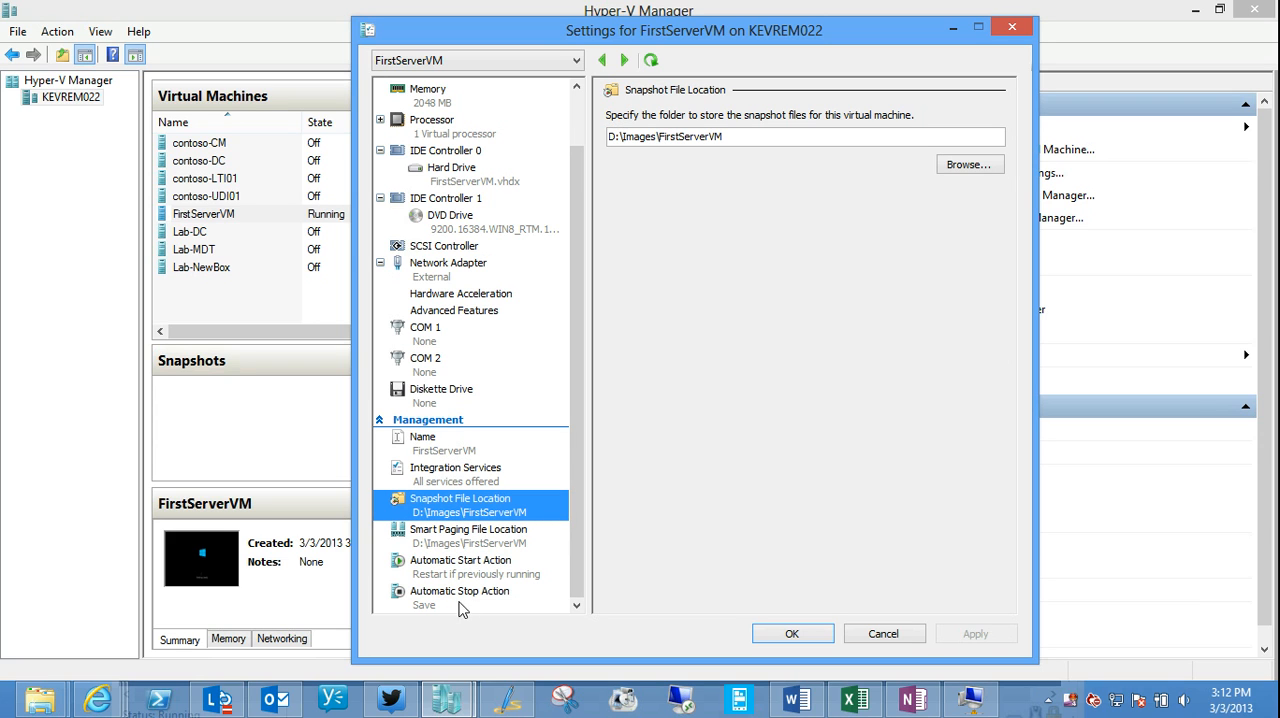
pyautogui.moveTo(468, 576)
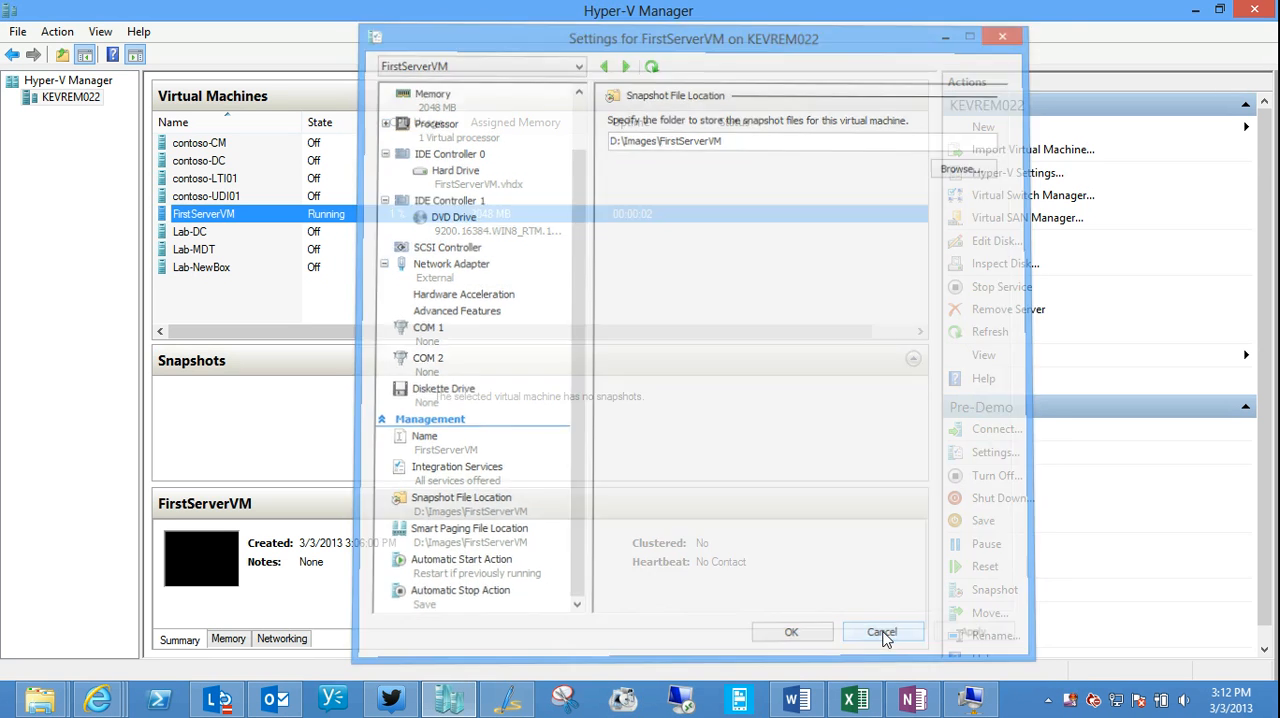
# Step: Cancel the settings dialog and show the VM console at the administrator password screen full screen
pyautogui.click(880, 632)
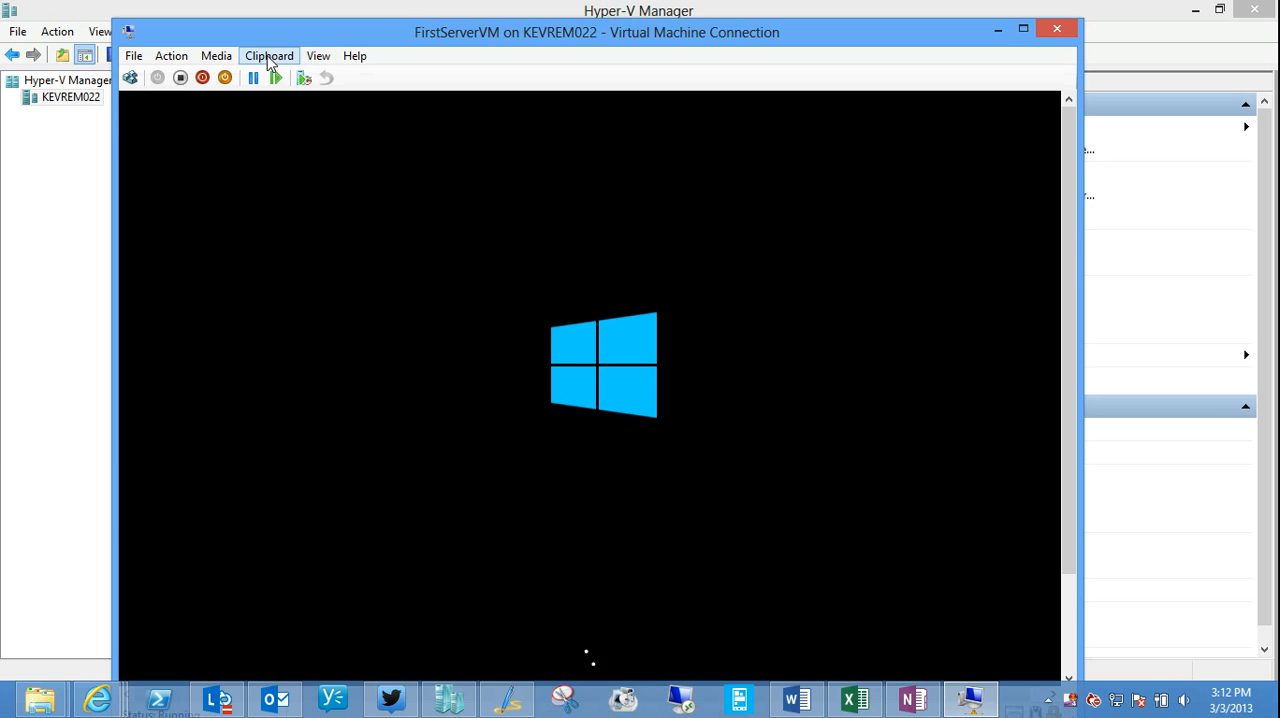
pyautogui.click(318, 56)
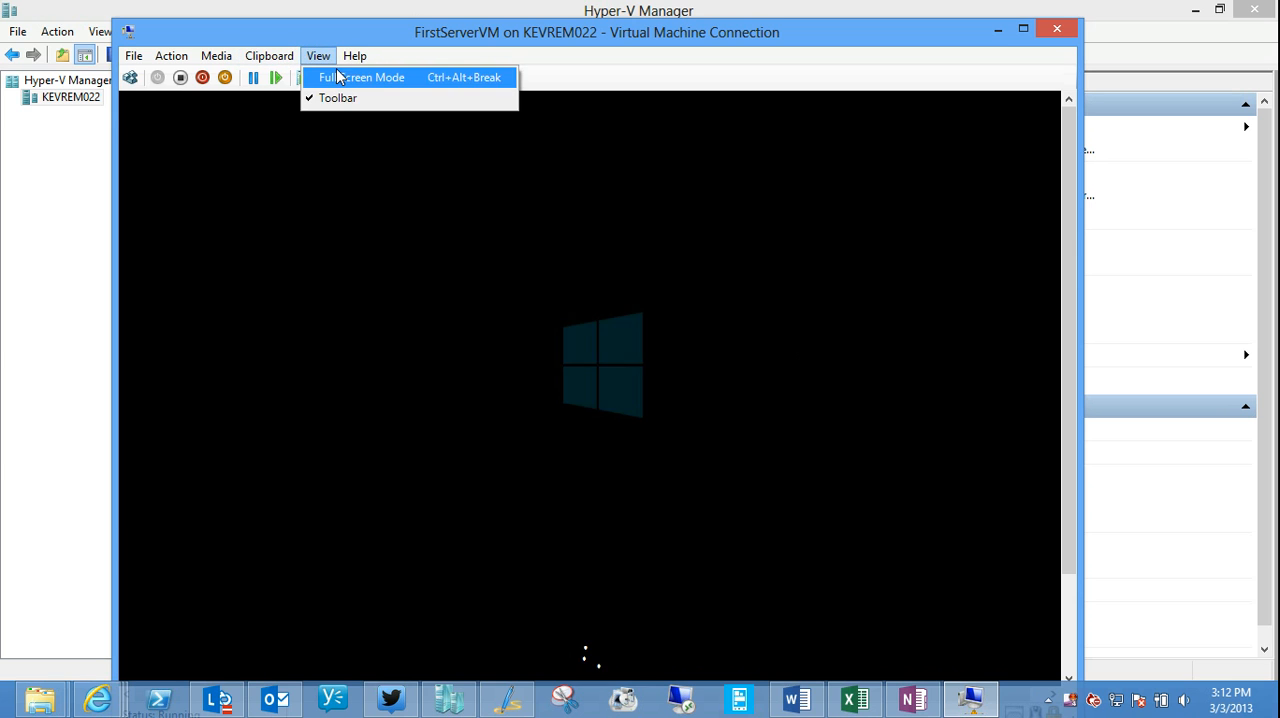
pyautogui.click(360, 76)
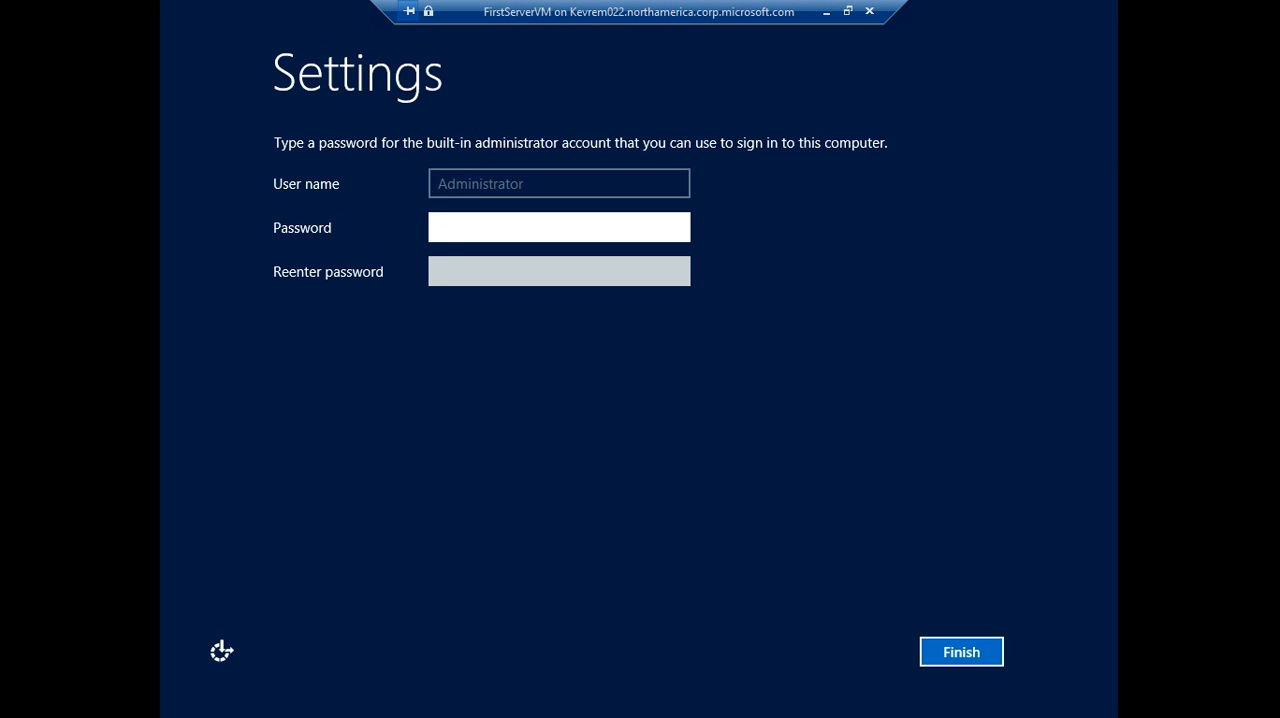
pyautogui.moveTo(776, 456)
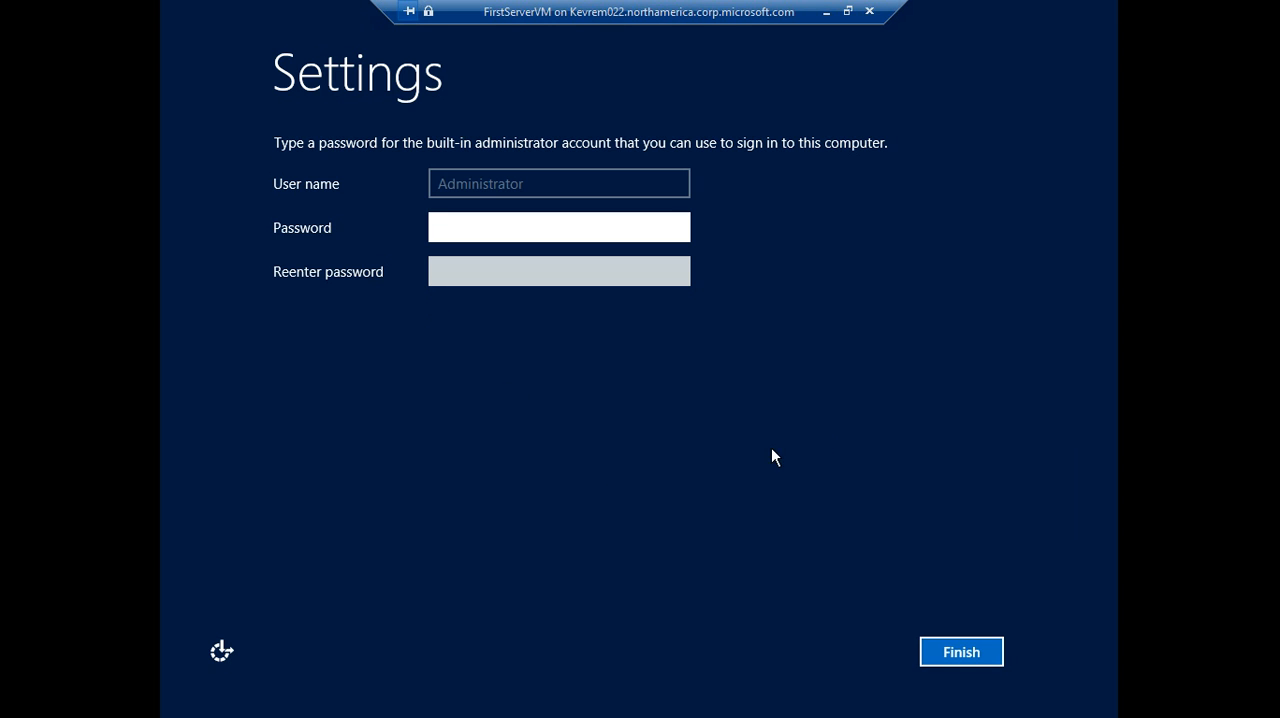
pyautogui.moveTo(798, 160)
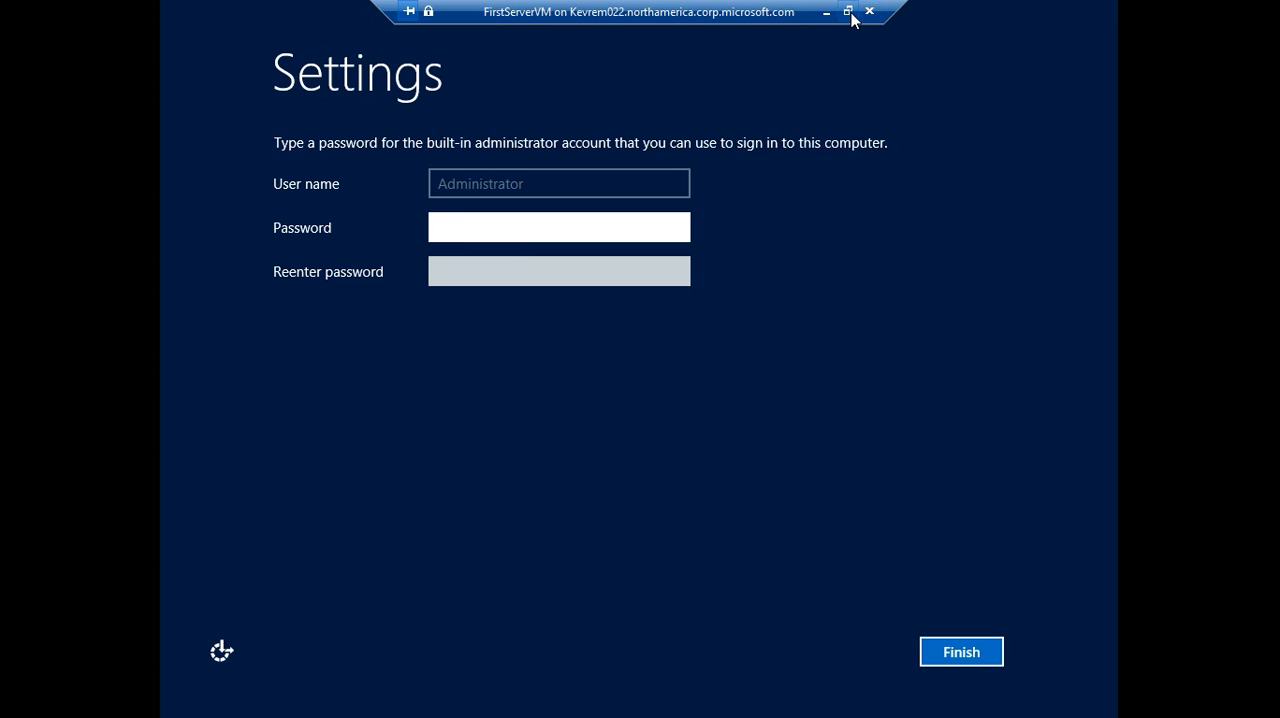
# Step: Leave full screen and close the console, leaving Hyper-V Manager showing FirstServerVM running
pyautogui.click(848, 12)
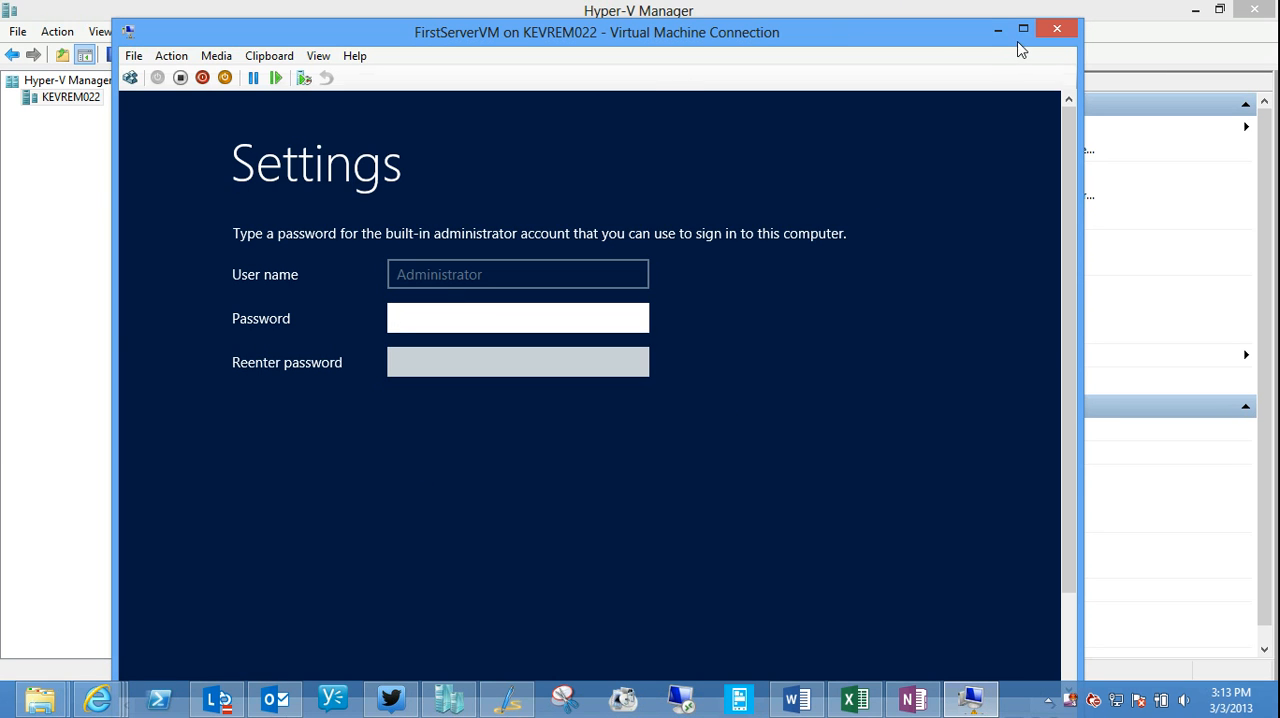
pyautogui.click(1056, 28)
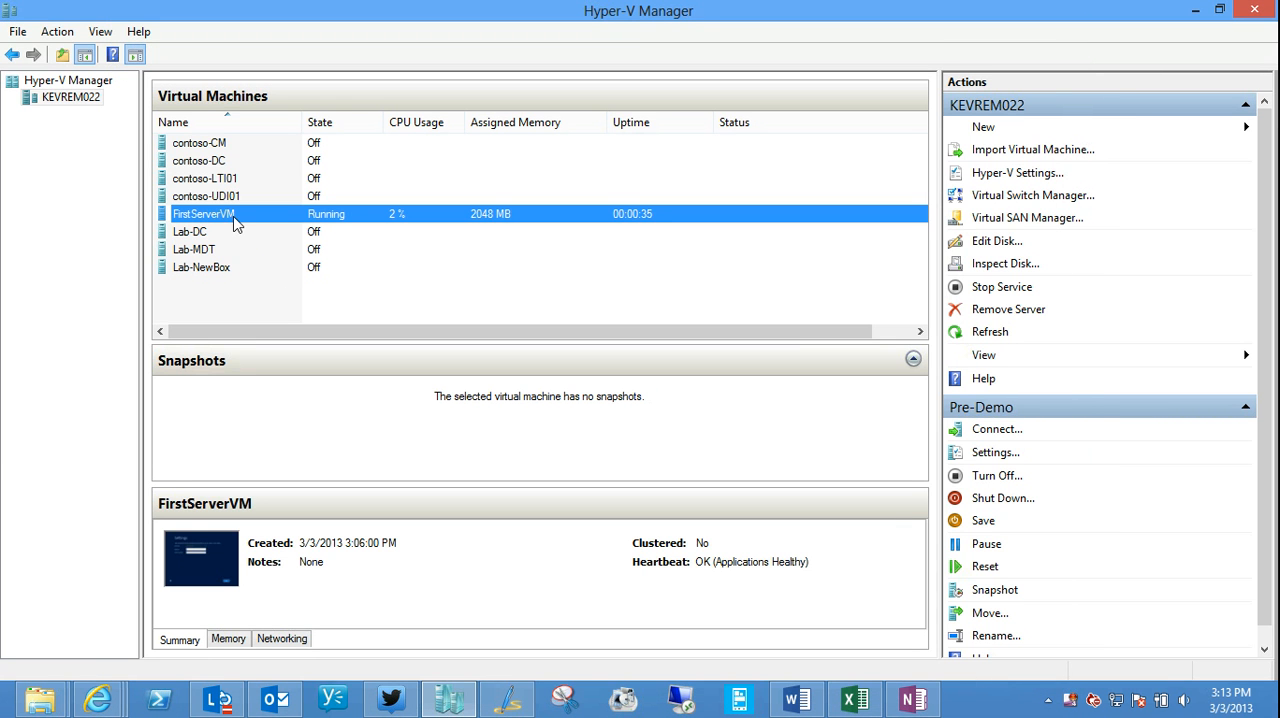
pyautogui.moveTo(248, 222)
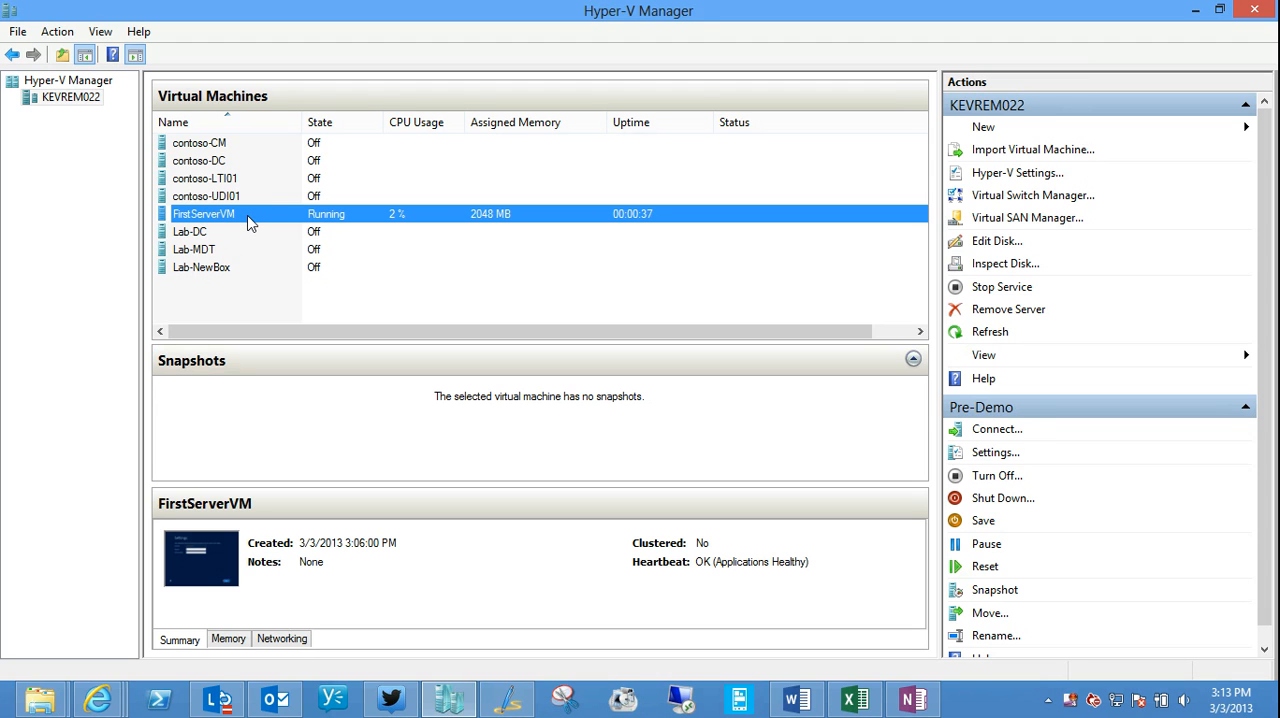